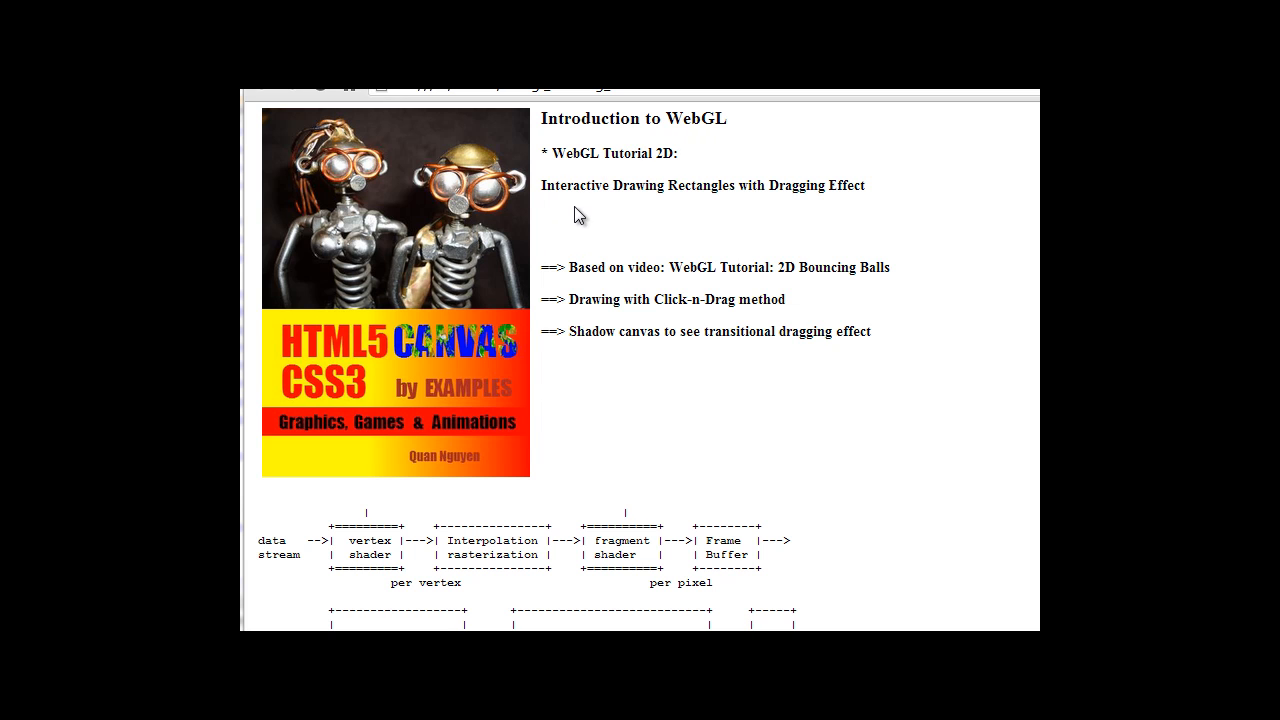
pyautogui.moveTo(751, 212)
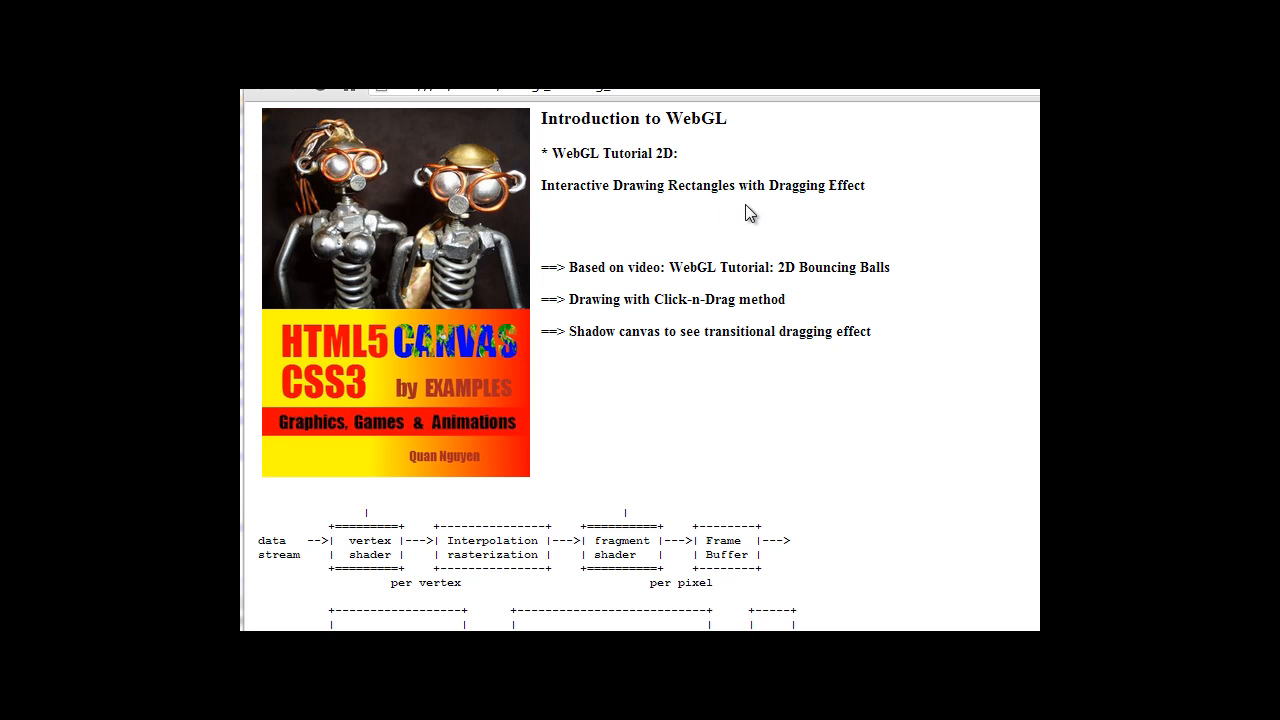
pyautogui.moveTo(722, 151)
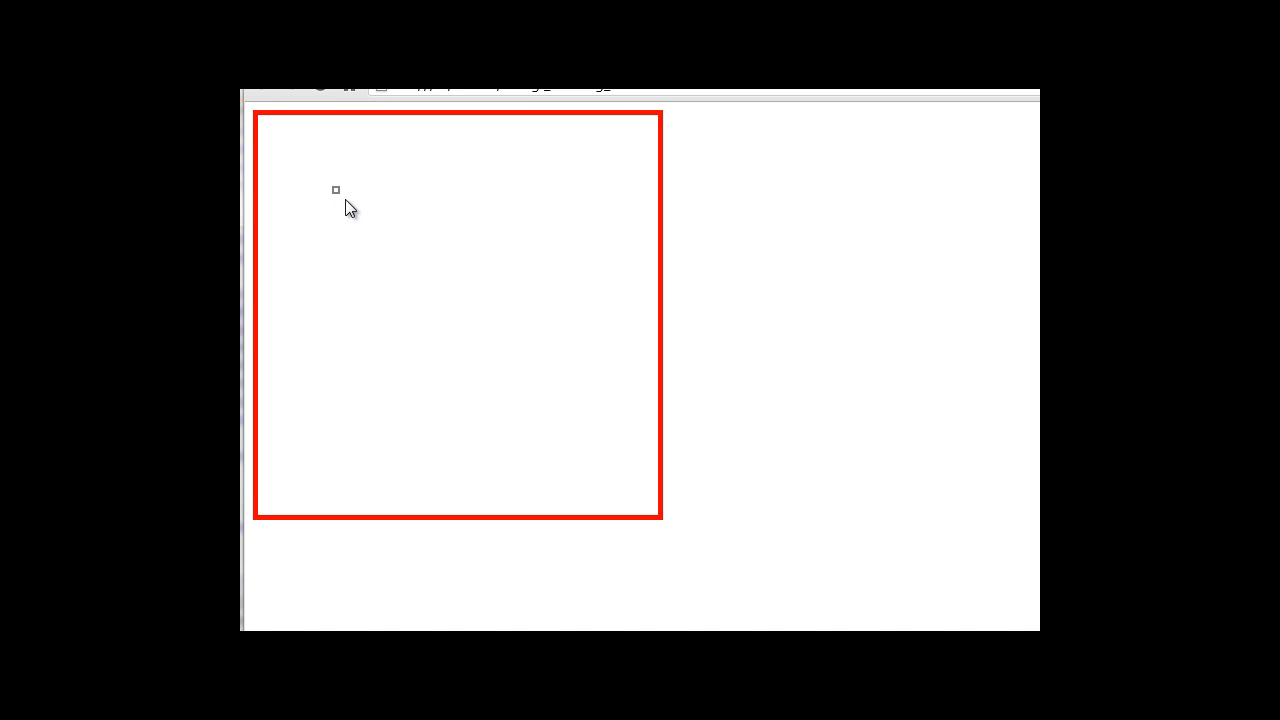
# Scroll webgl_drawing_1.html past the mouse handlers to initShader and the window.onload draw line.
pyautogui.moveTo(335, 190); pyautogui.dragTo(483, 335)
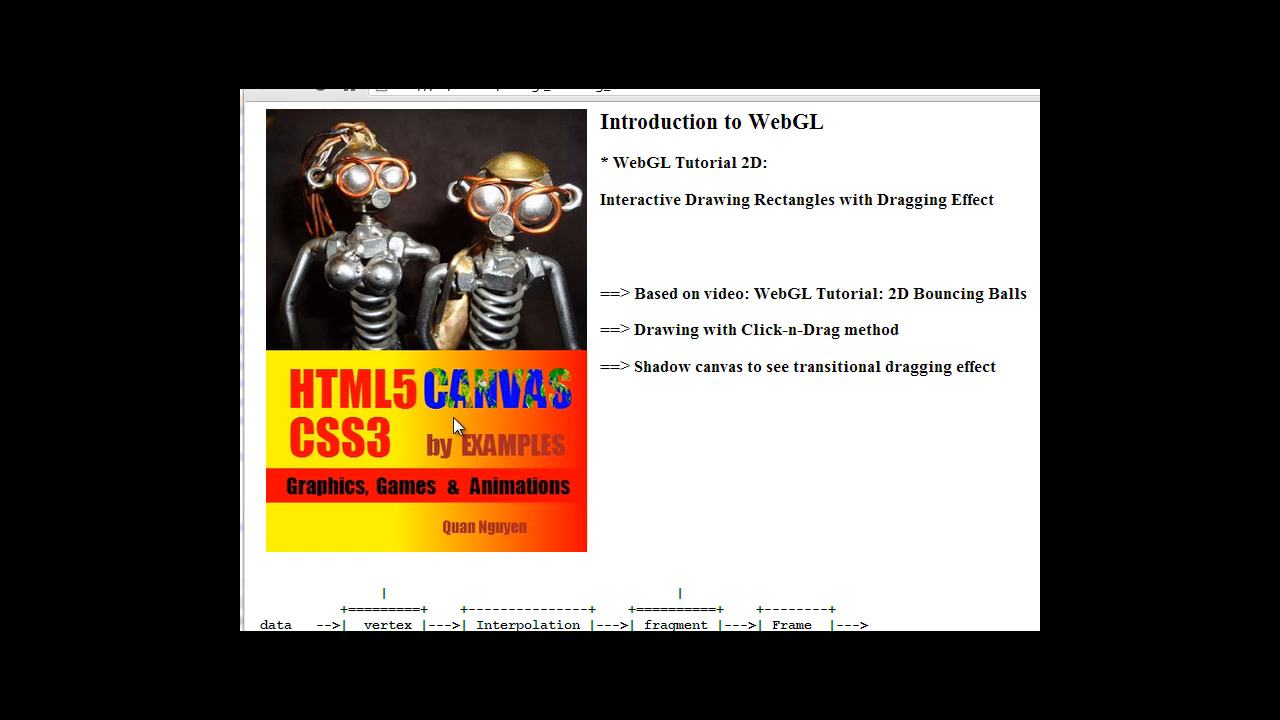
pyautogui.moveTo(556, 278)
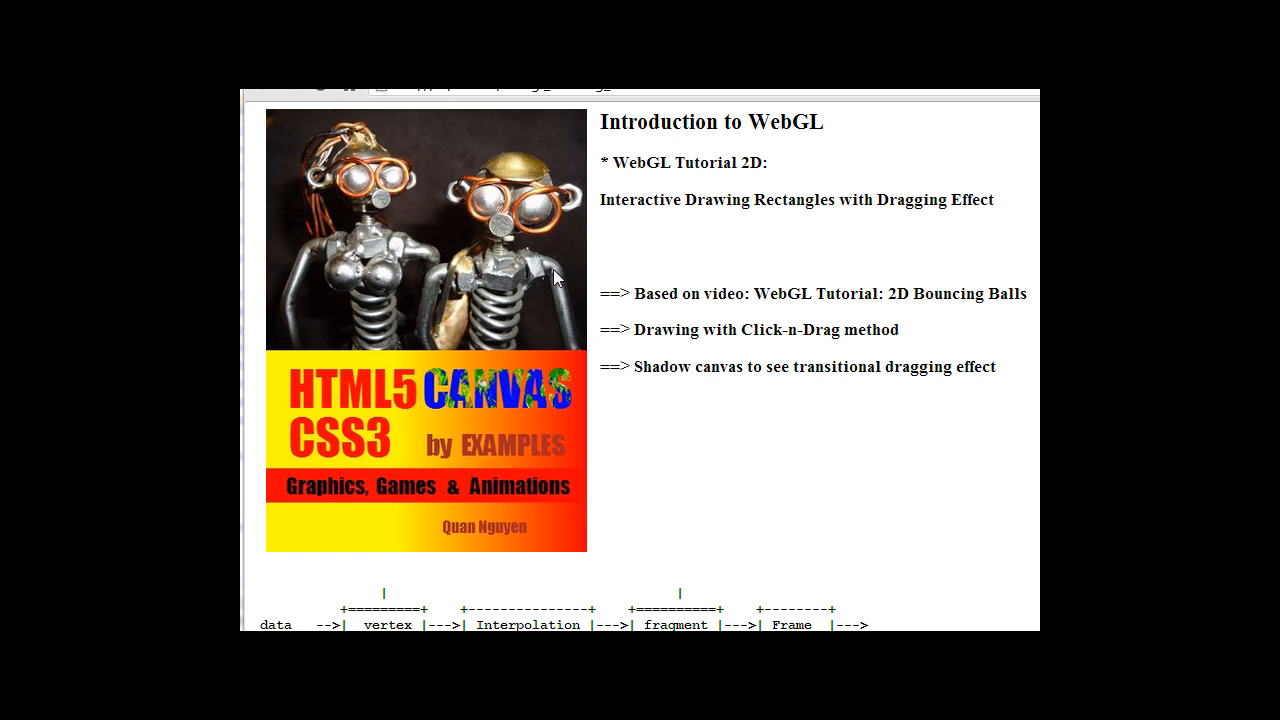
pyautogui.moveTo(752, 264)
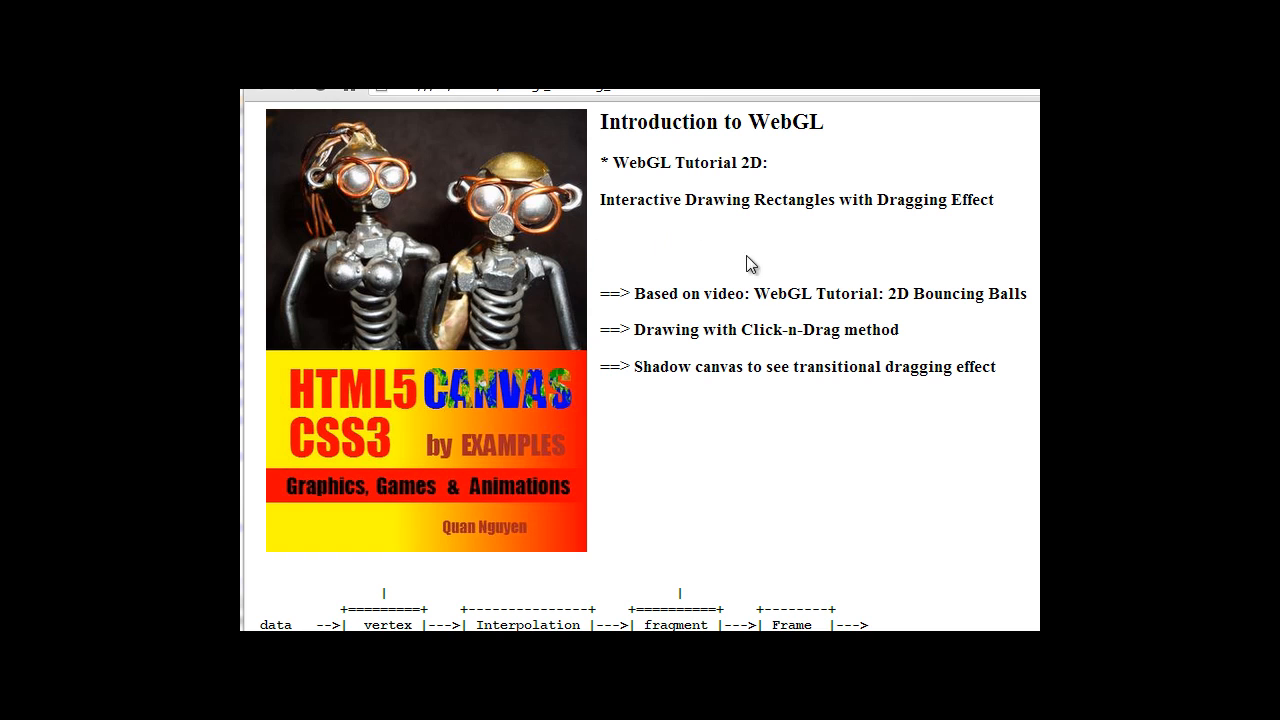
pyautogui.moveTo(847, 302)
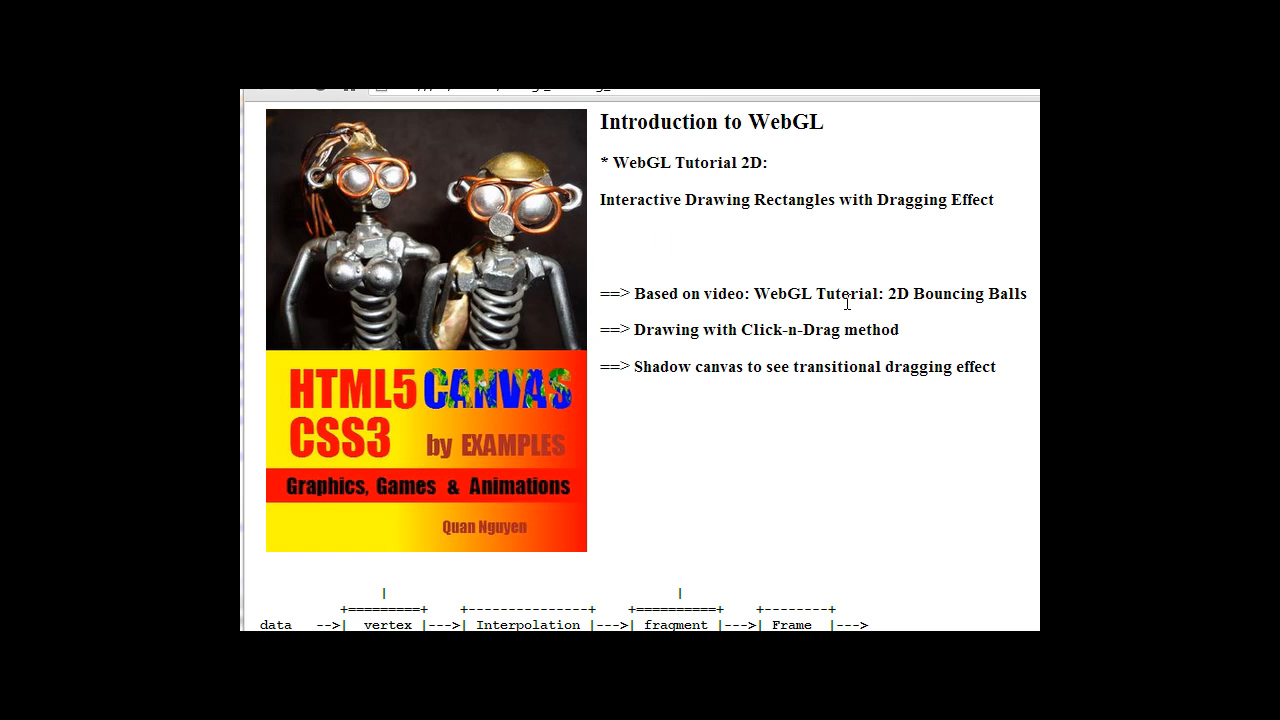
pyautogui.moveTo(545, 362)
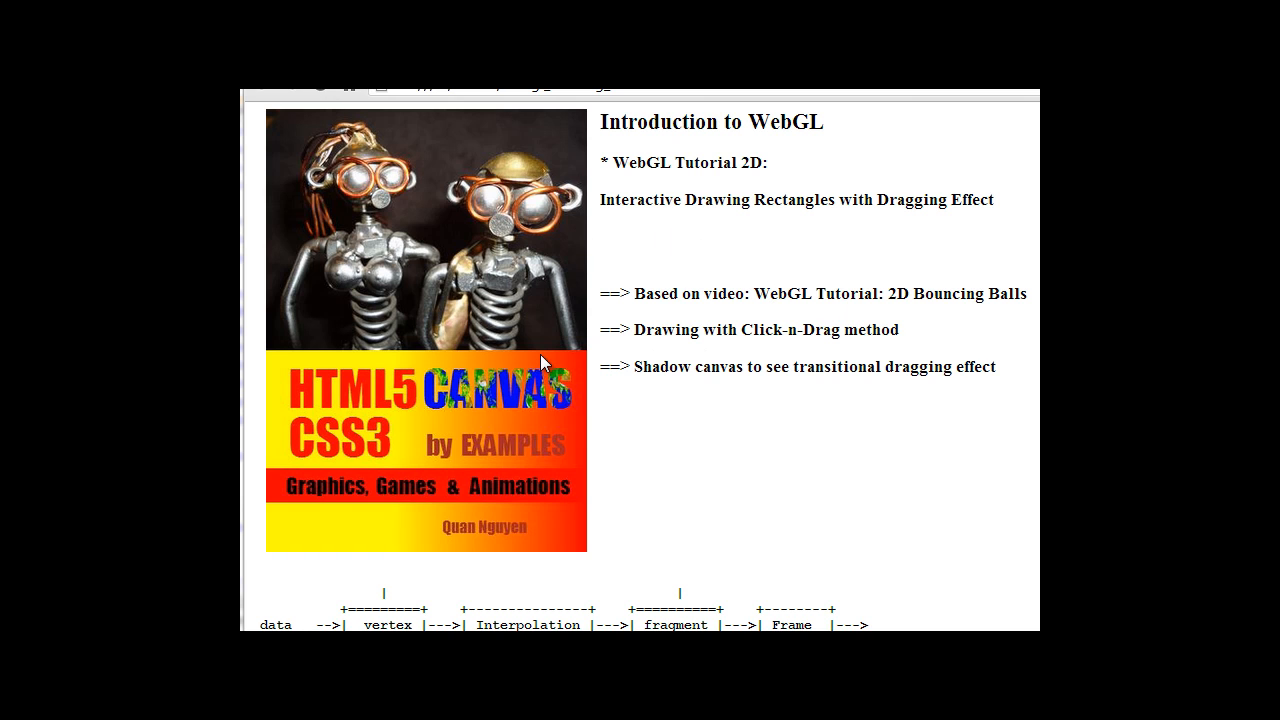
pyautogui.moveTo(563, 278)
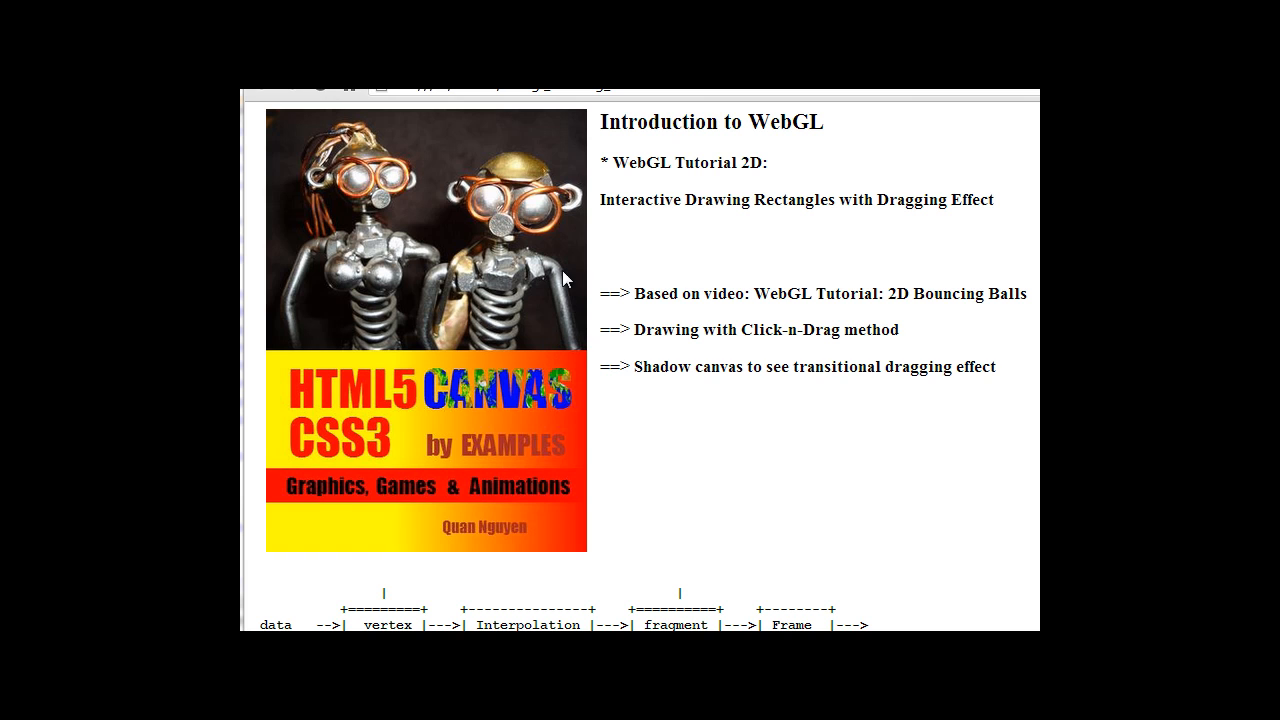
pyautogui.moveTo(648, 456)
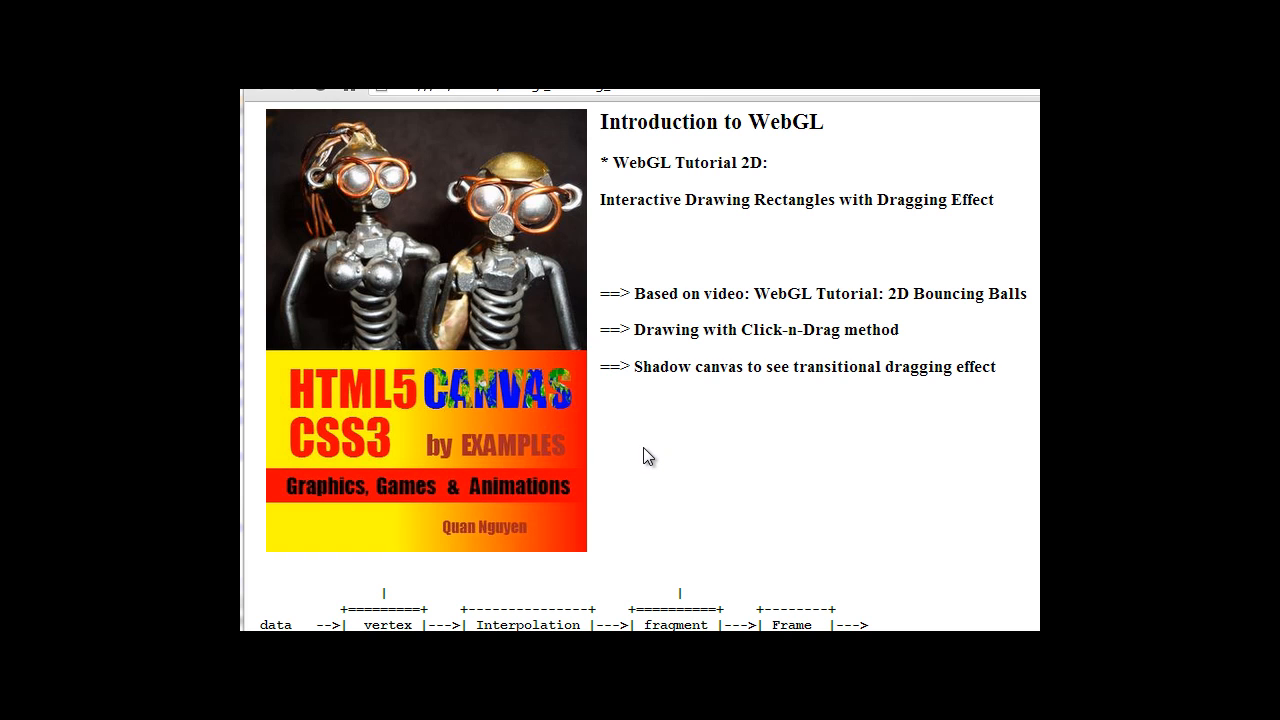
pyautogui.moveTo(873, 300)
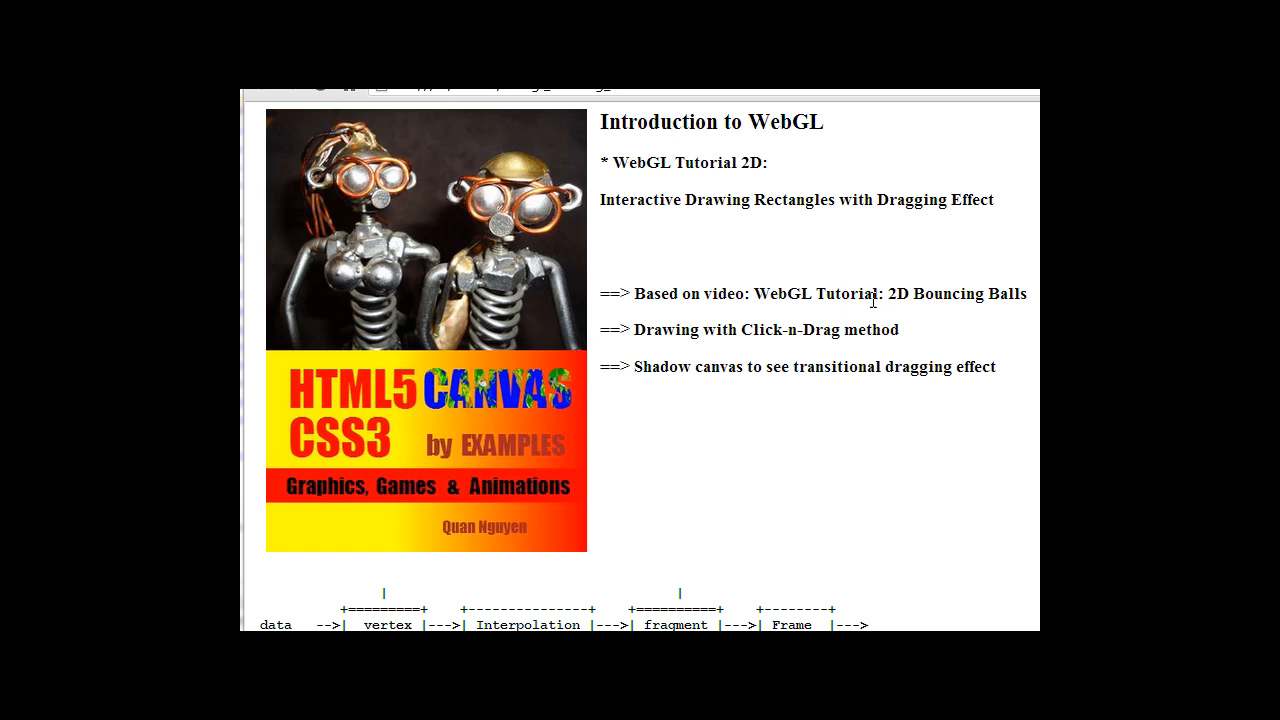
pyautogui.moveTo(1001, 314)
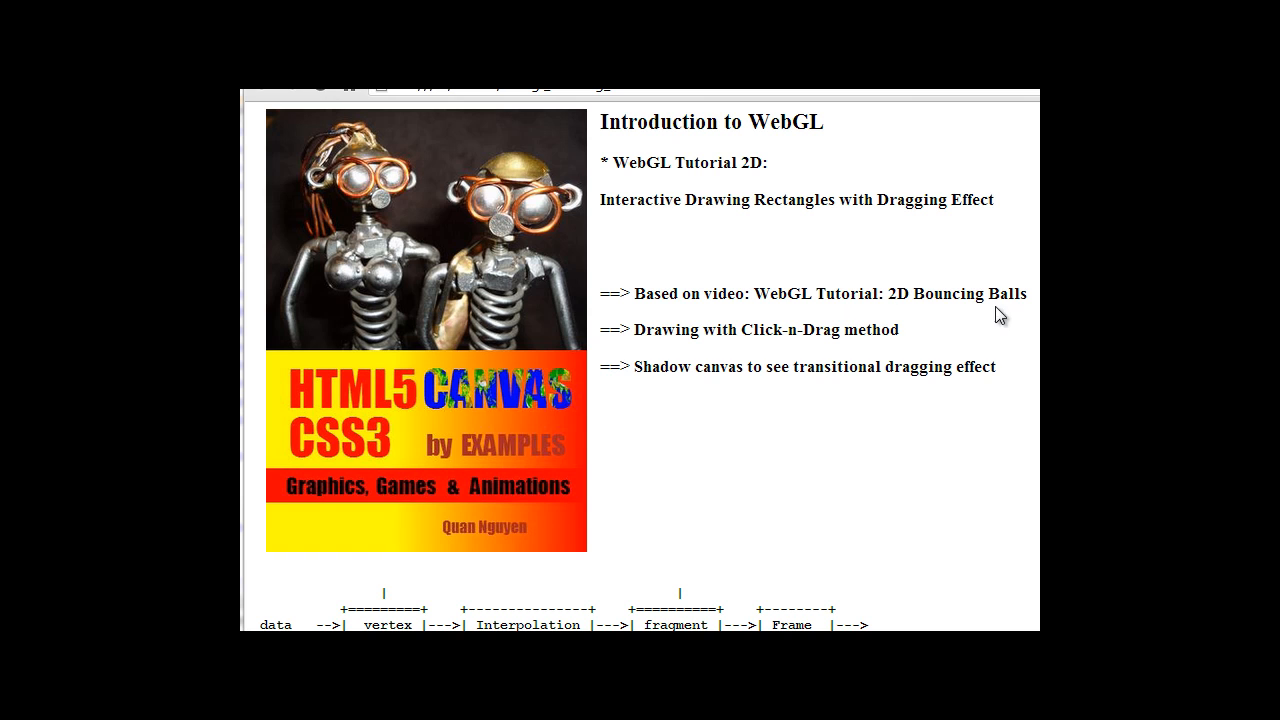
pyautogui.moveTo(781, 284)
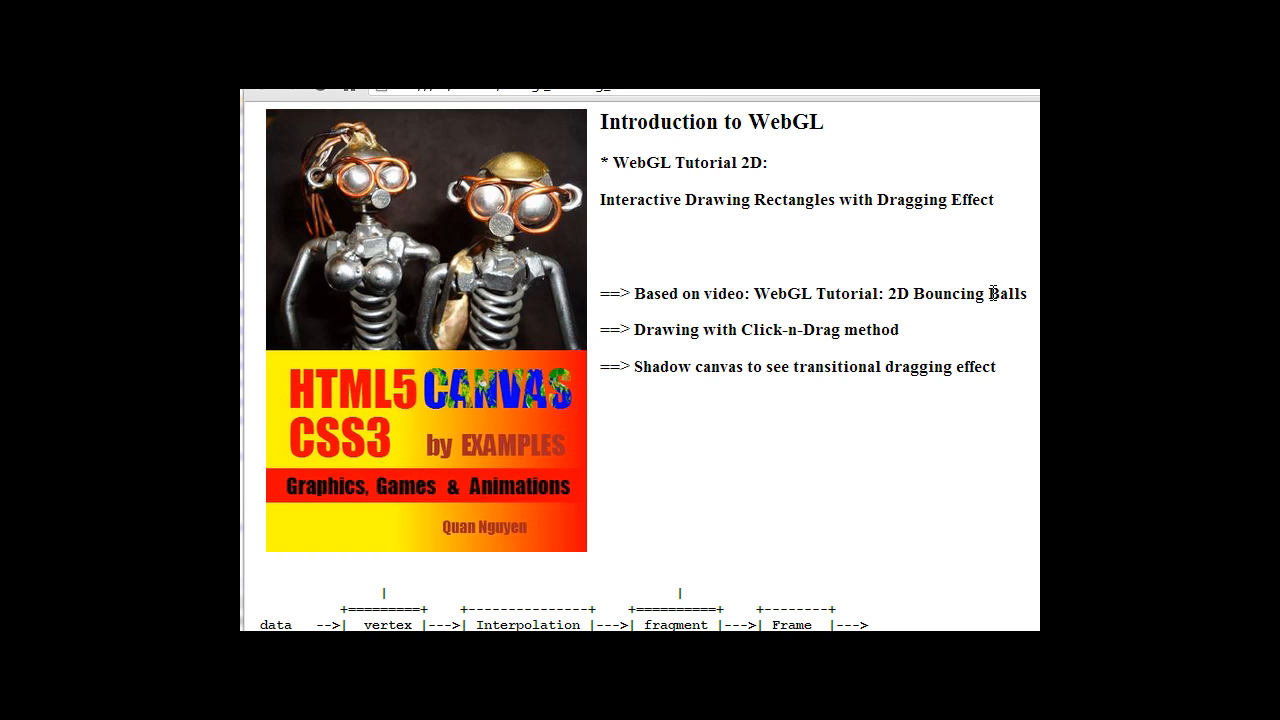
pyautogui.moveTo(614, 294)
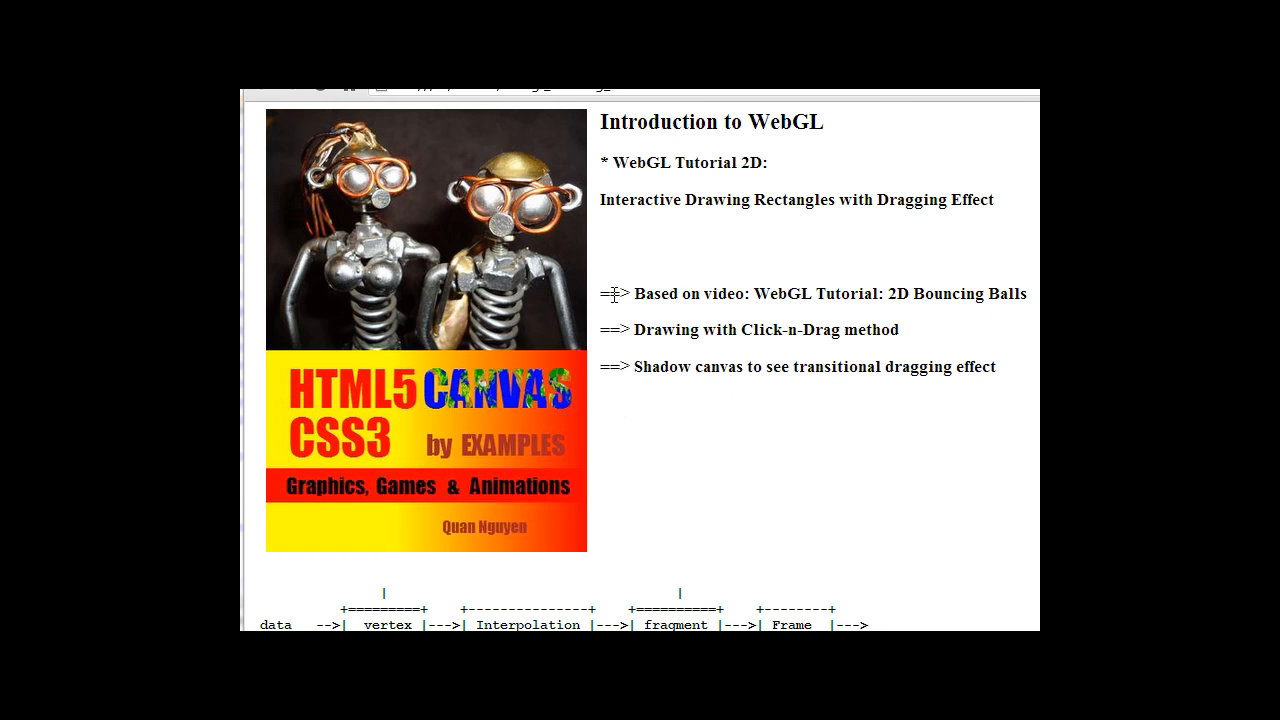
pyautogui.moveTo(665, 463)
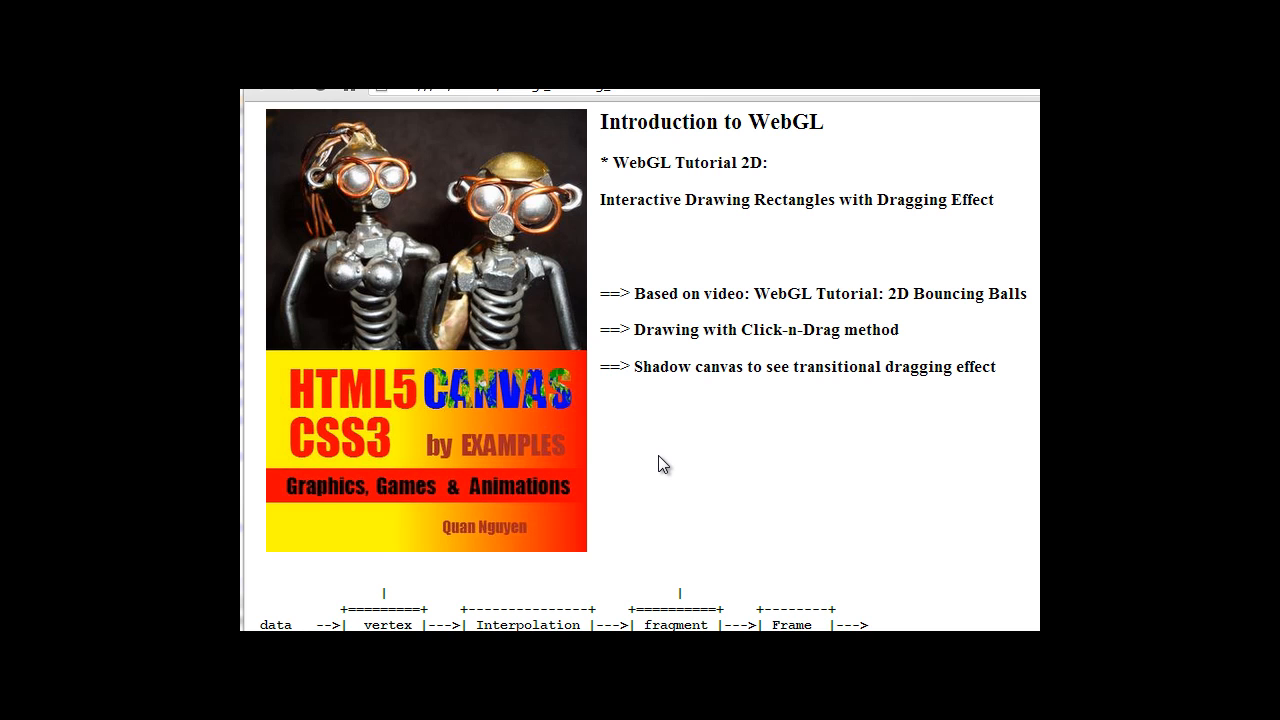
pyautogui.moveTo(668, 463)
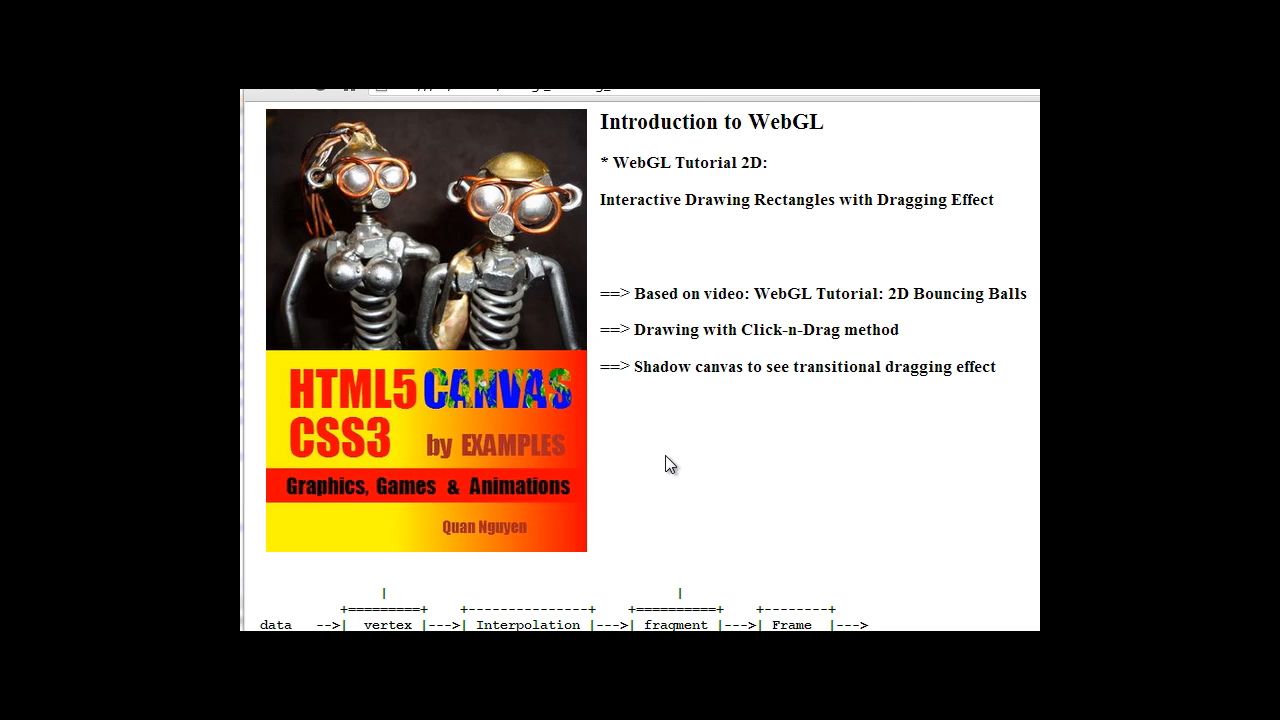
pyautogui.moveTo(618, 434)
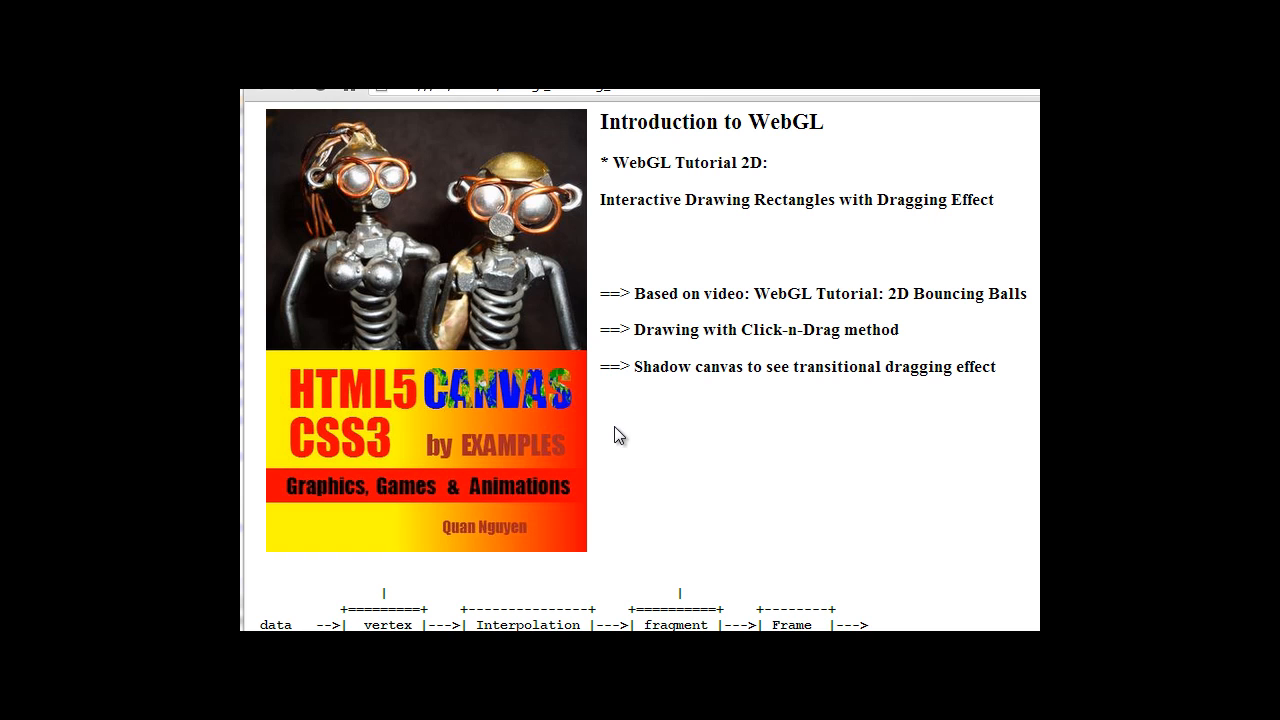
pyautogui.moveTo(702, 252)
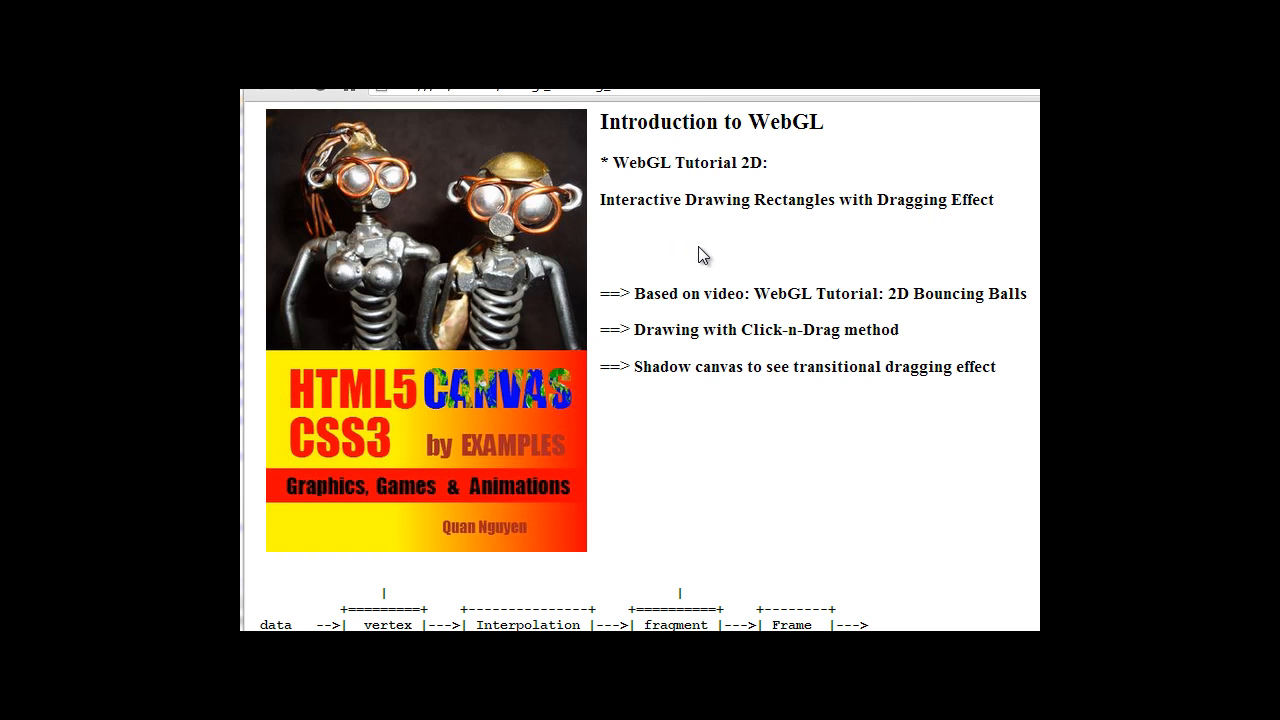
pyautogui.moveTo(722, 447)
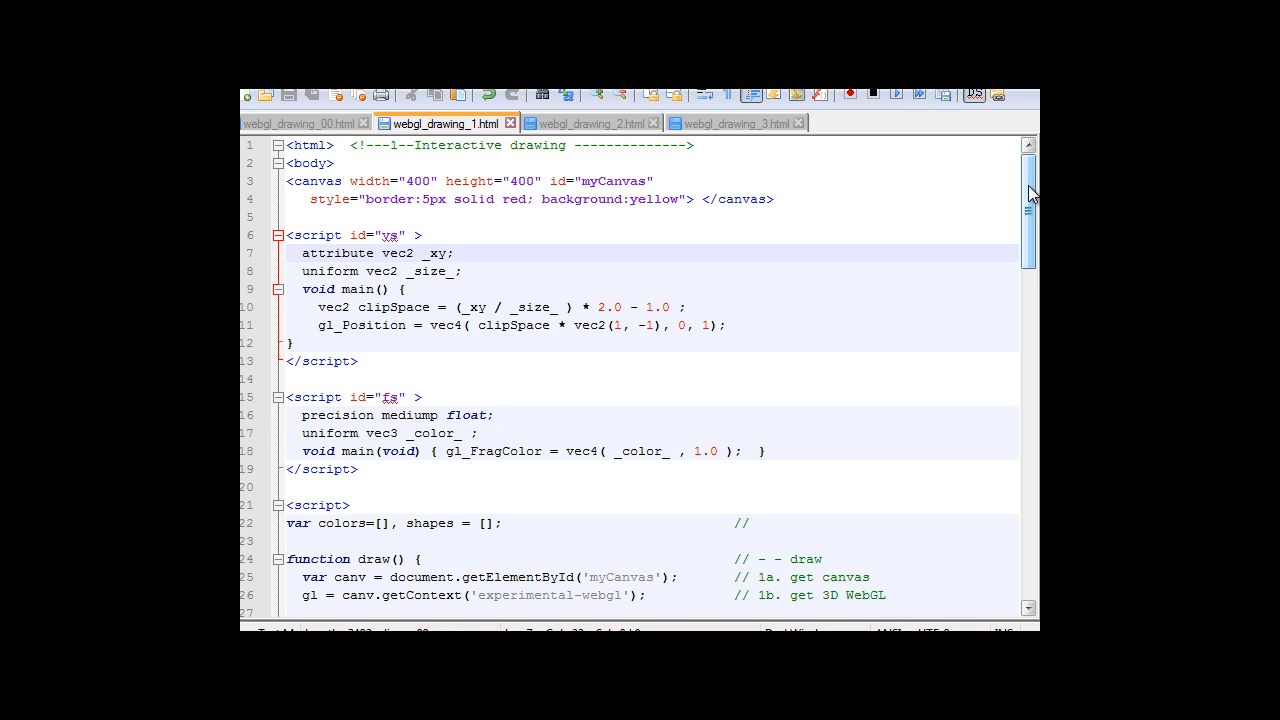
pyautogui.scroll(-3)
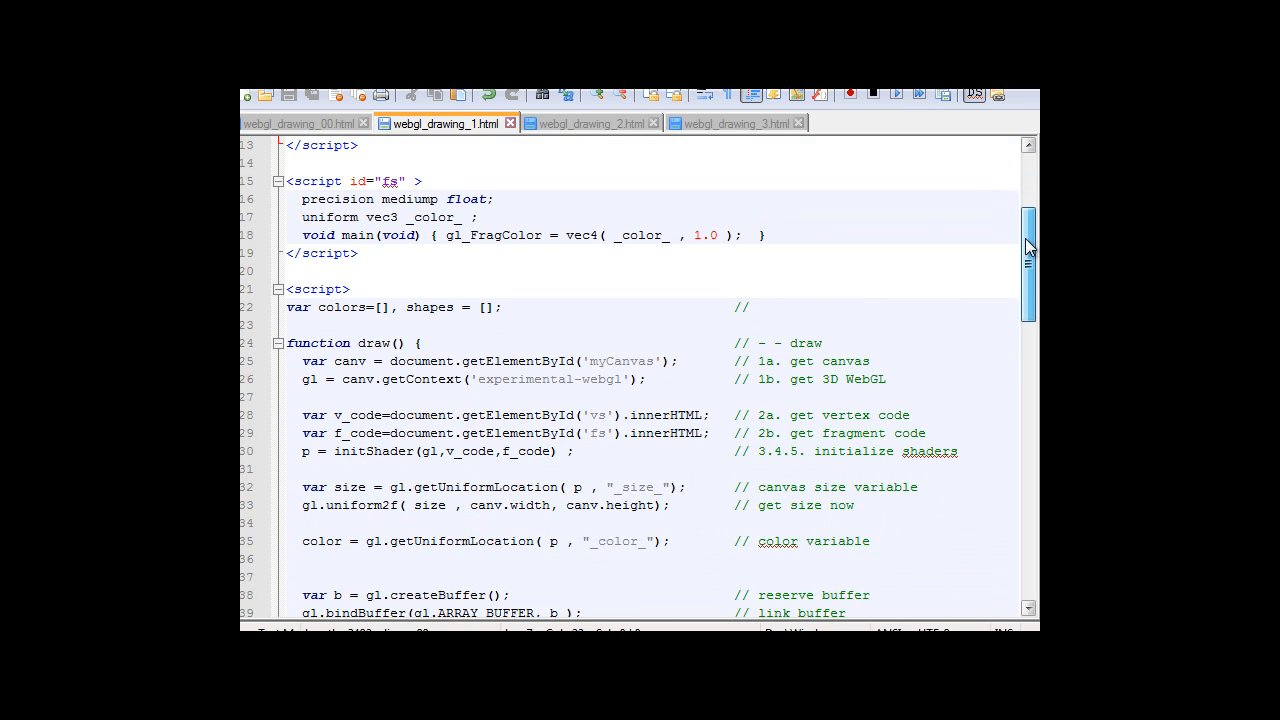
pyautogui.scroll(3)
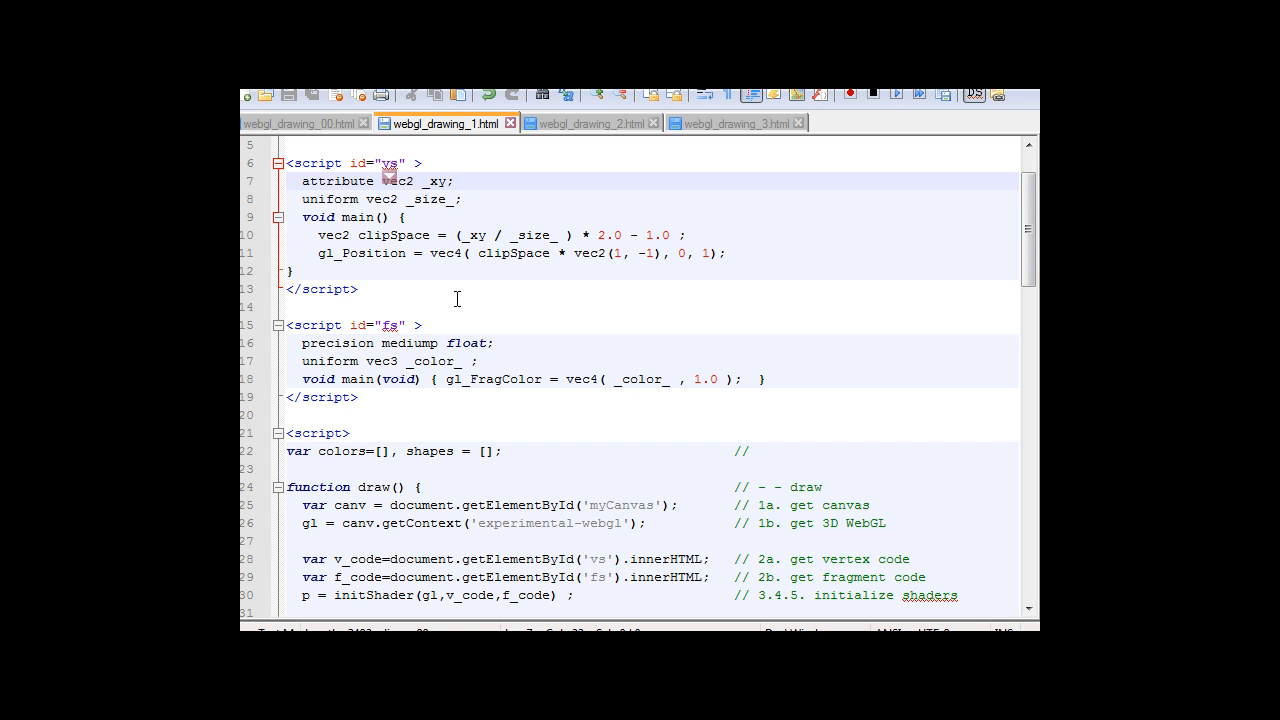
pyautogui.scroll(-3)
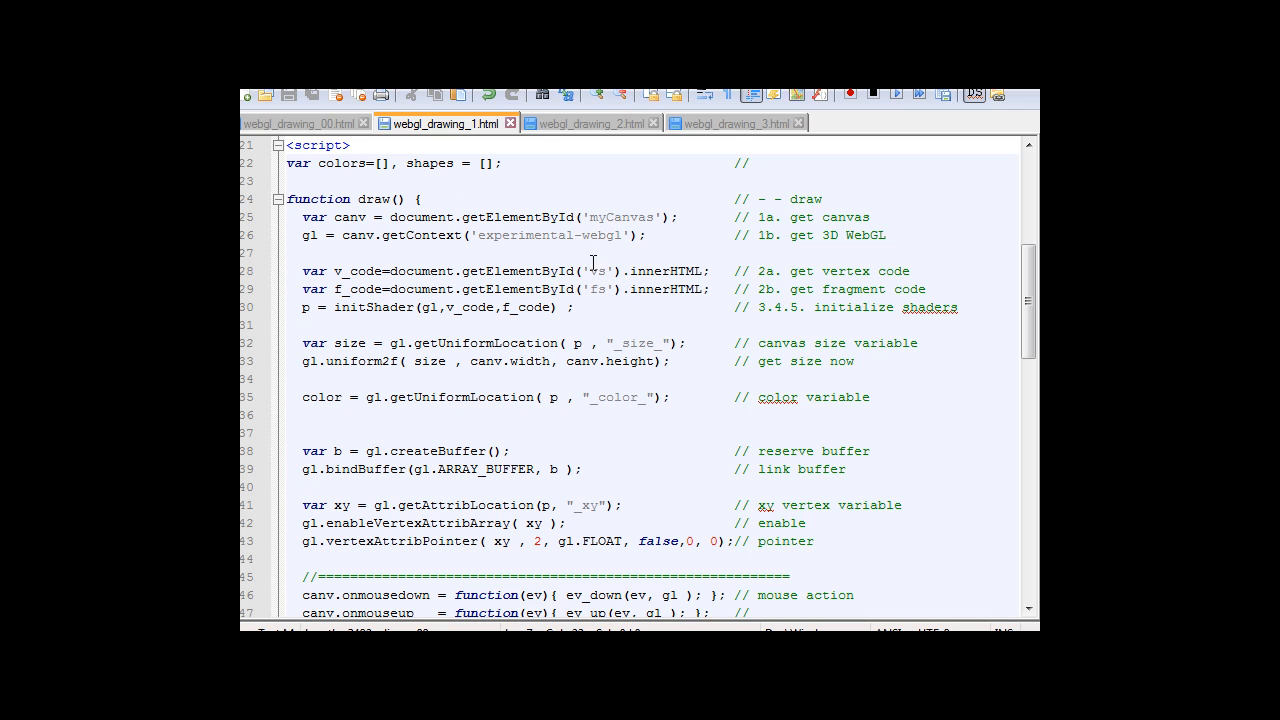
pyautogui.moveTo(317, 289)
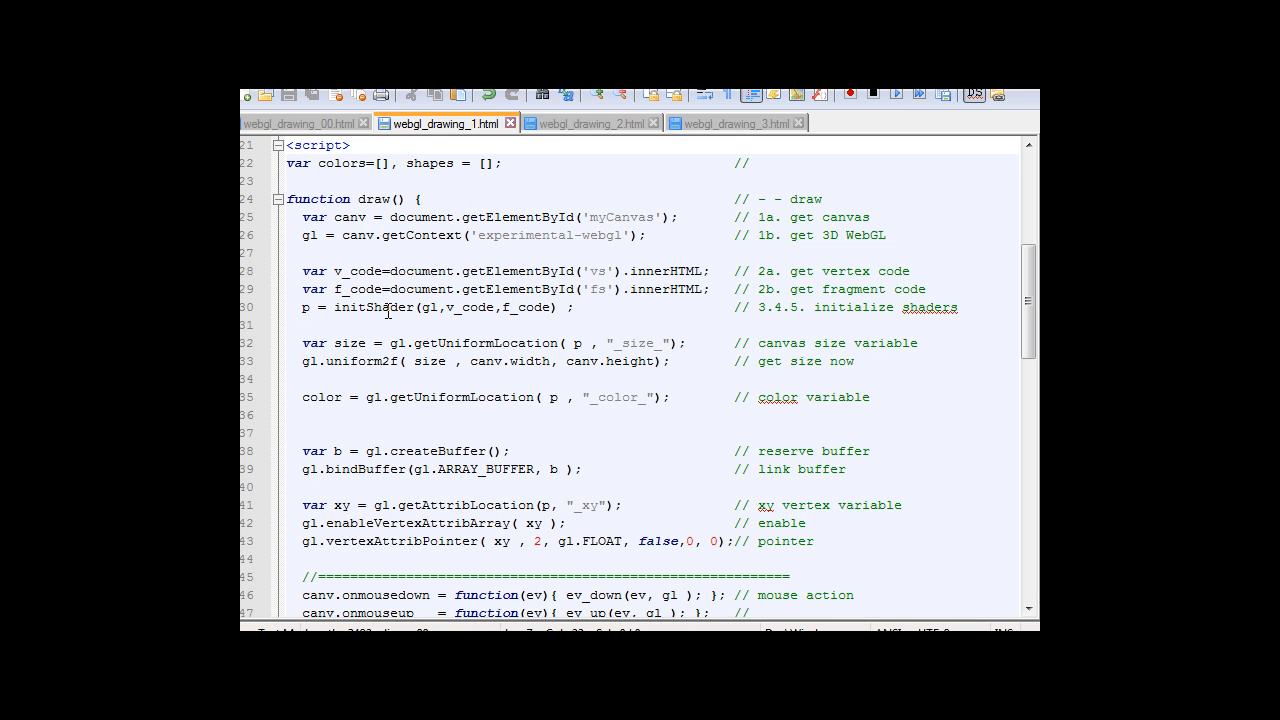
pyautogui.moveTo(320, 309)
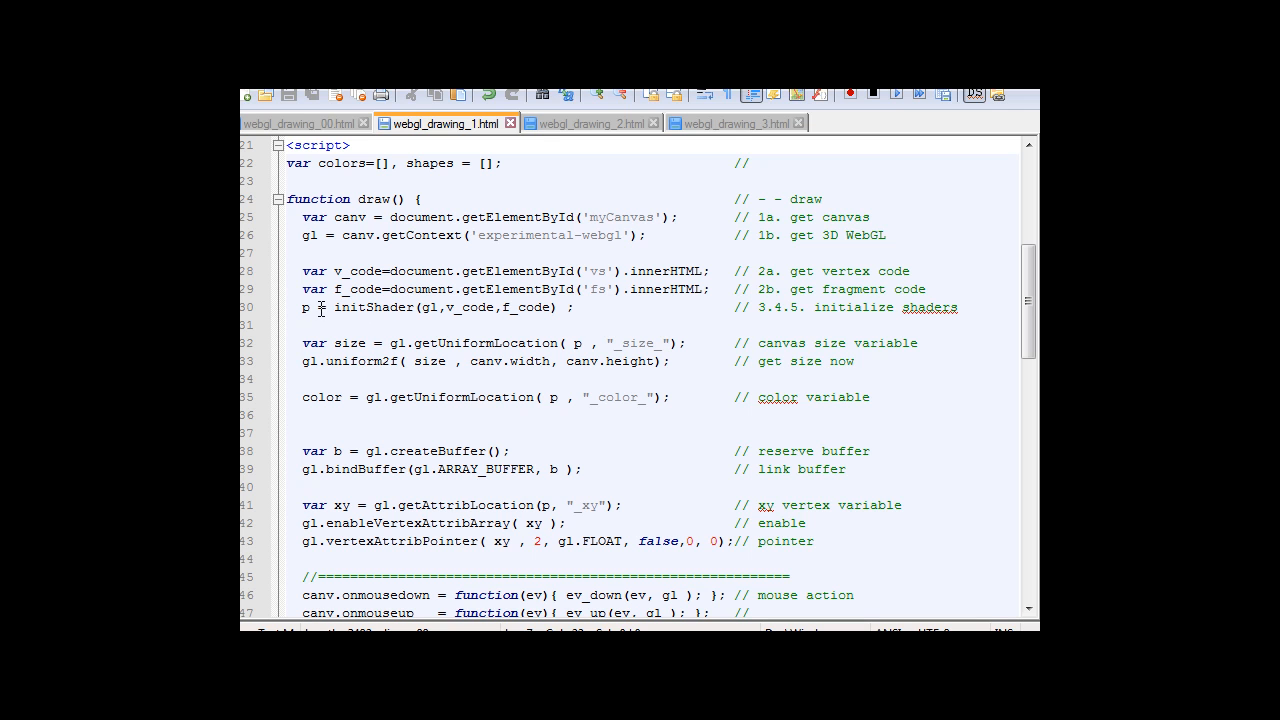
pyautogui.moveTo(450, 461)
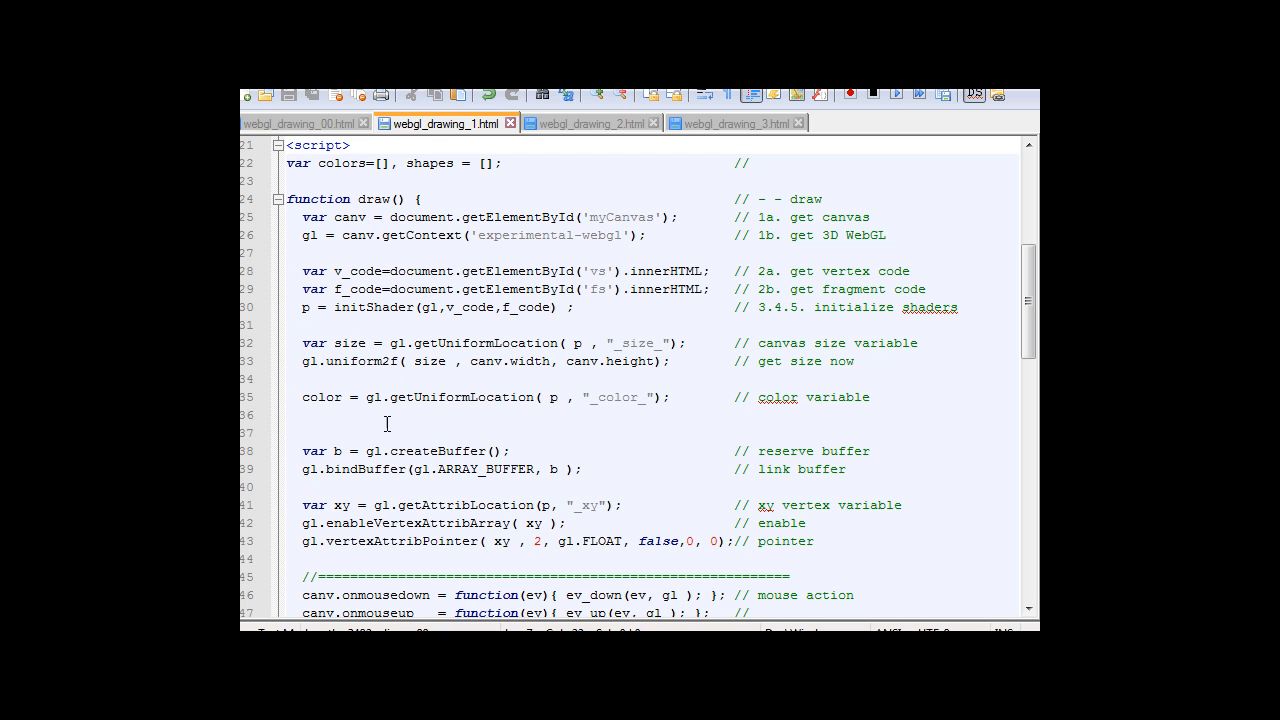
pyautogui.scroll(-3)
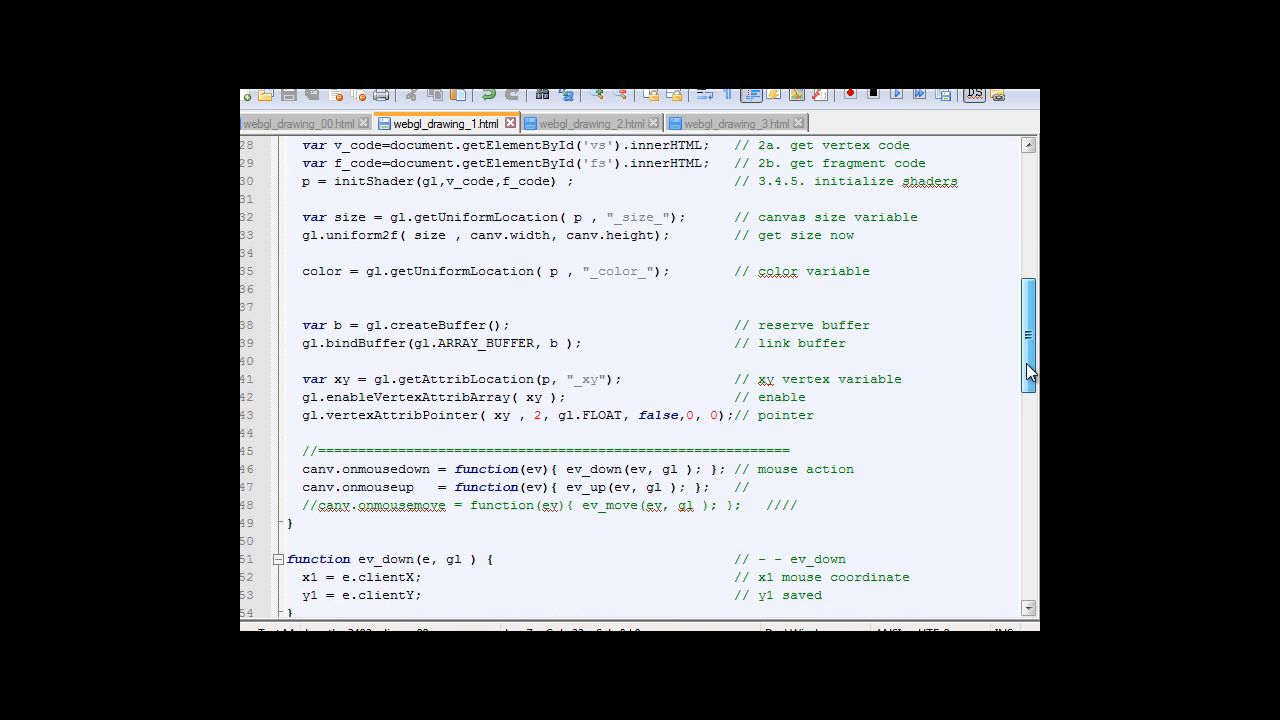
pyautogui.scroll(-3)
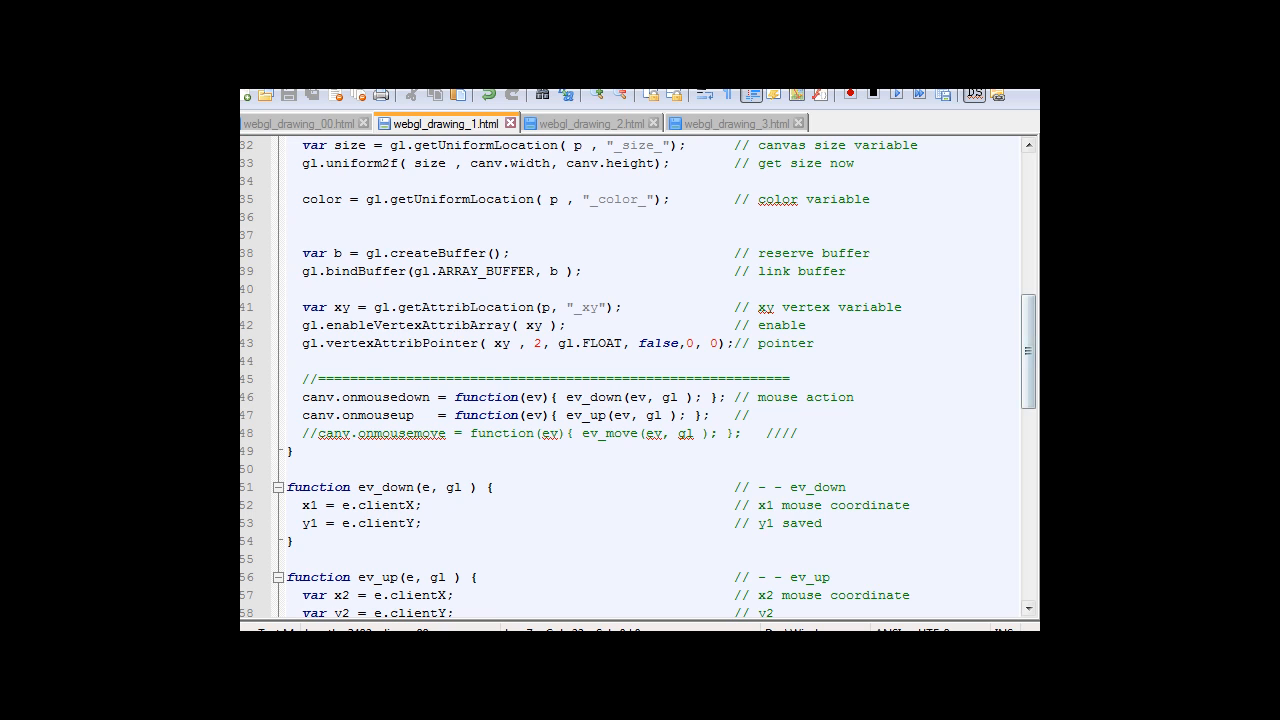
pyautogui.scroll(-3)
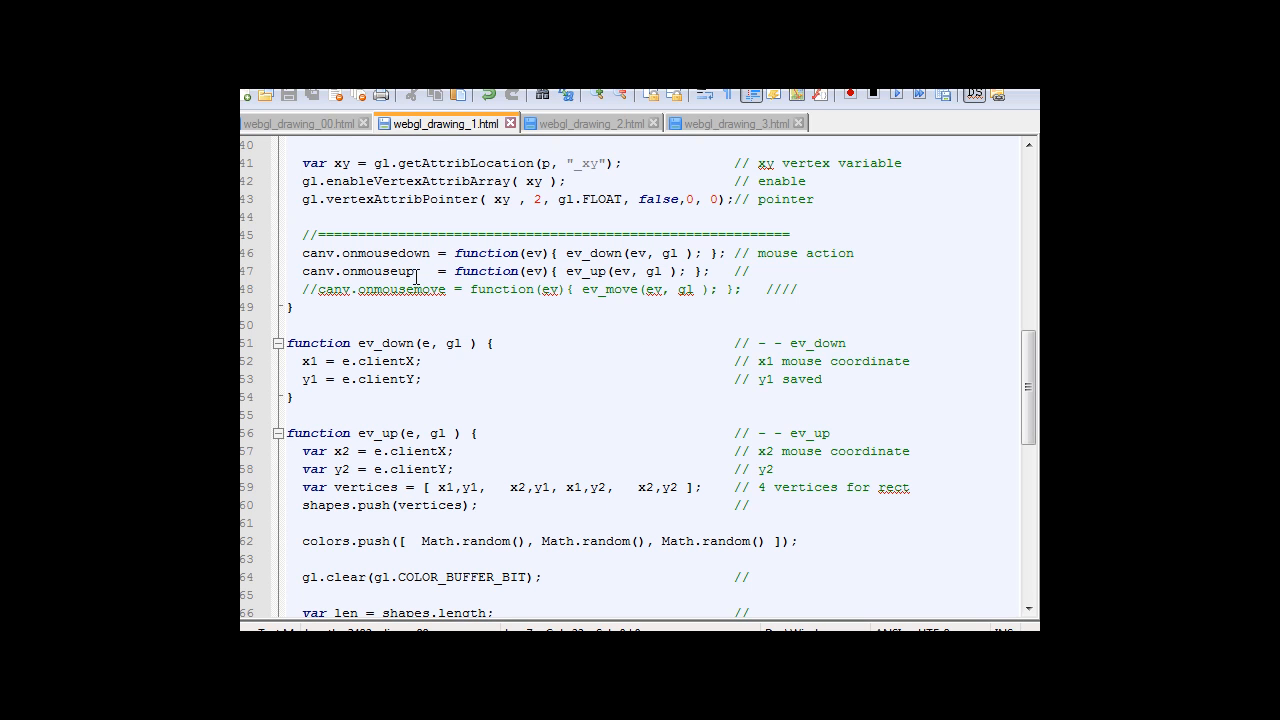
pyautogui.scroll(-3)
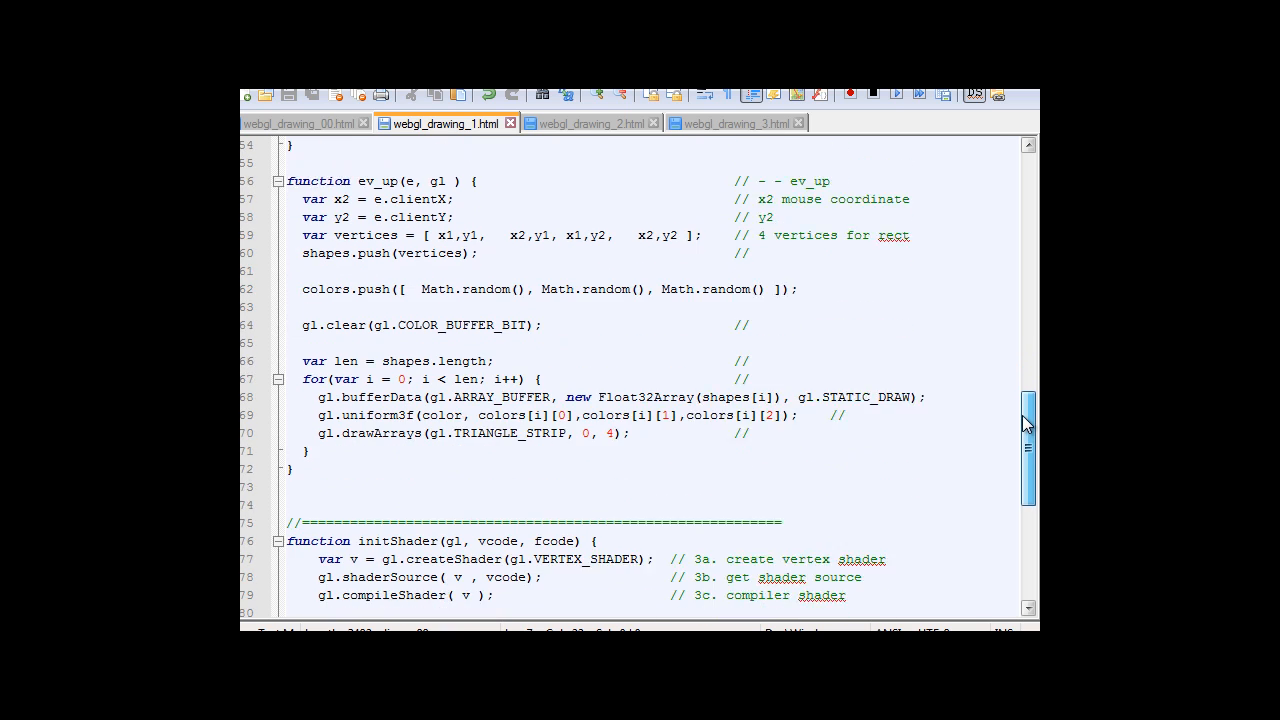
pyautogui.scroll(-3)
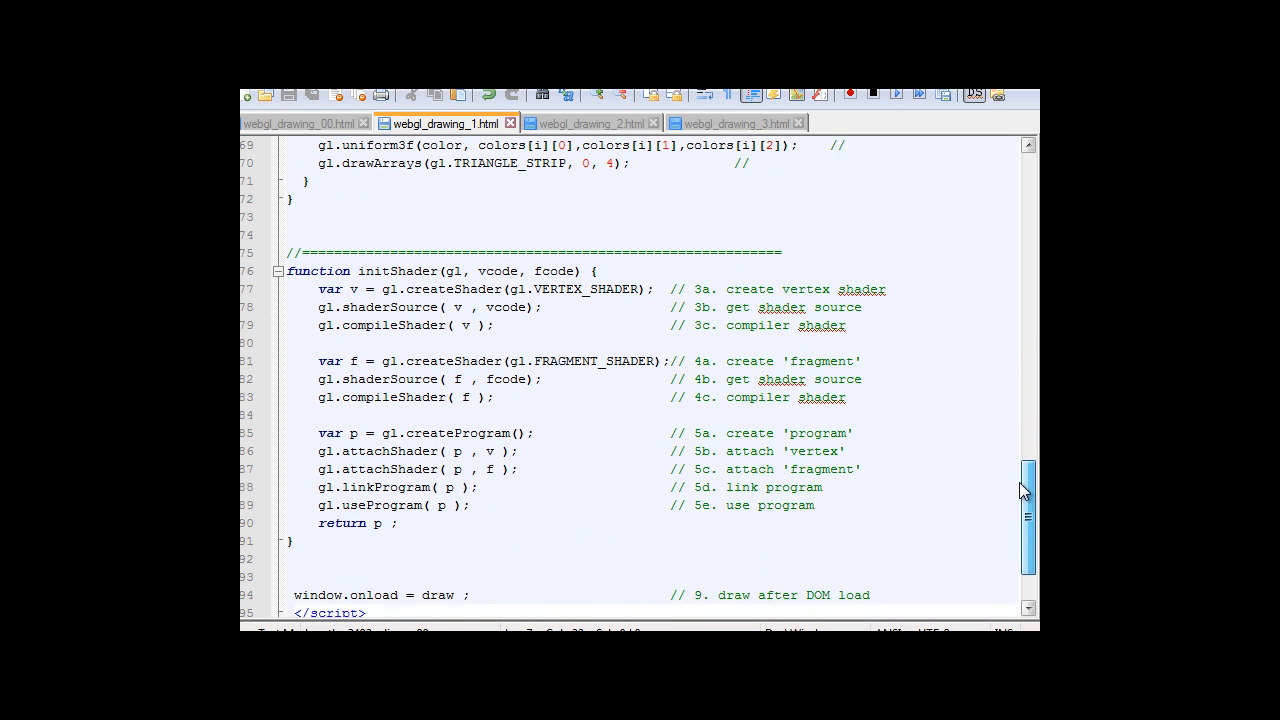
pyautogui.scroll(-3)
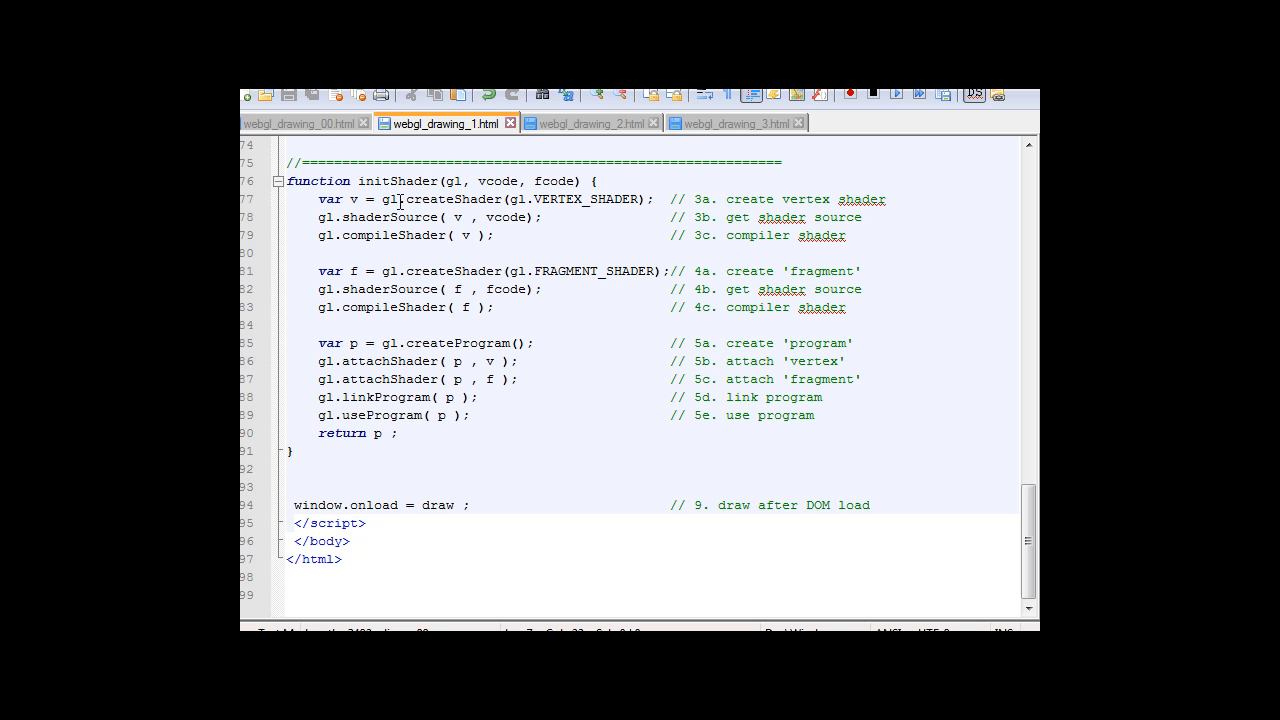
pyautogui.moveTo(600, 367)
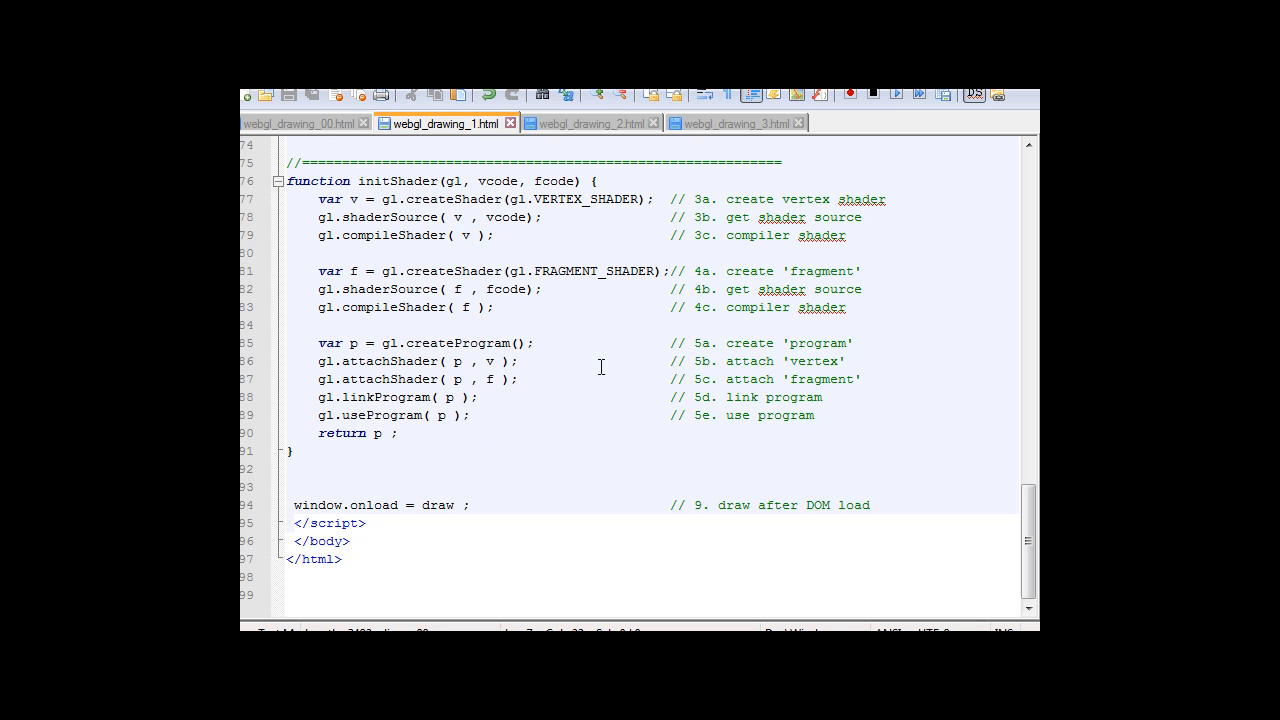
pyautogui.moveTo(407, 381)
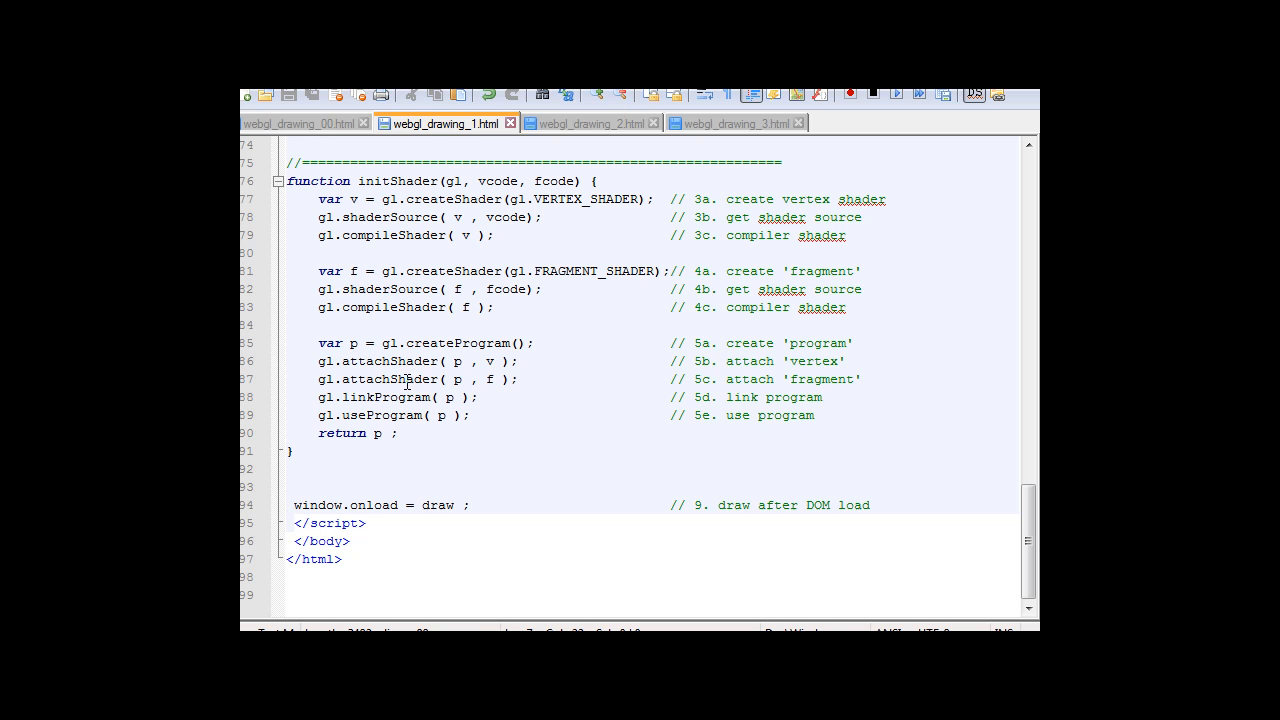
pyautogui.moveTo(727, 353)
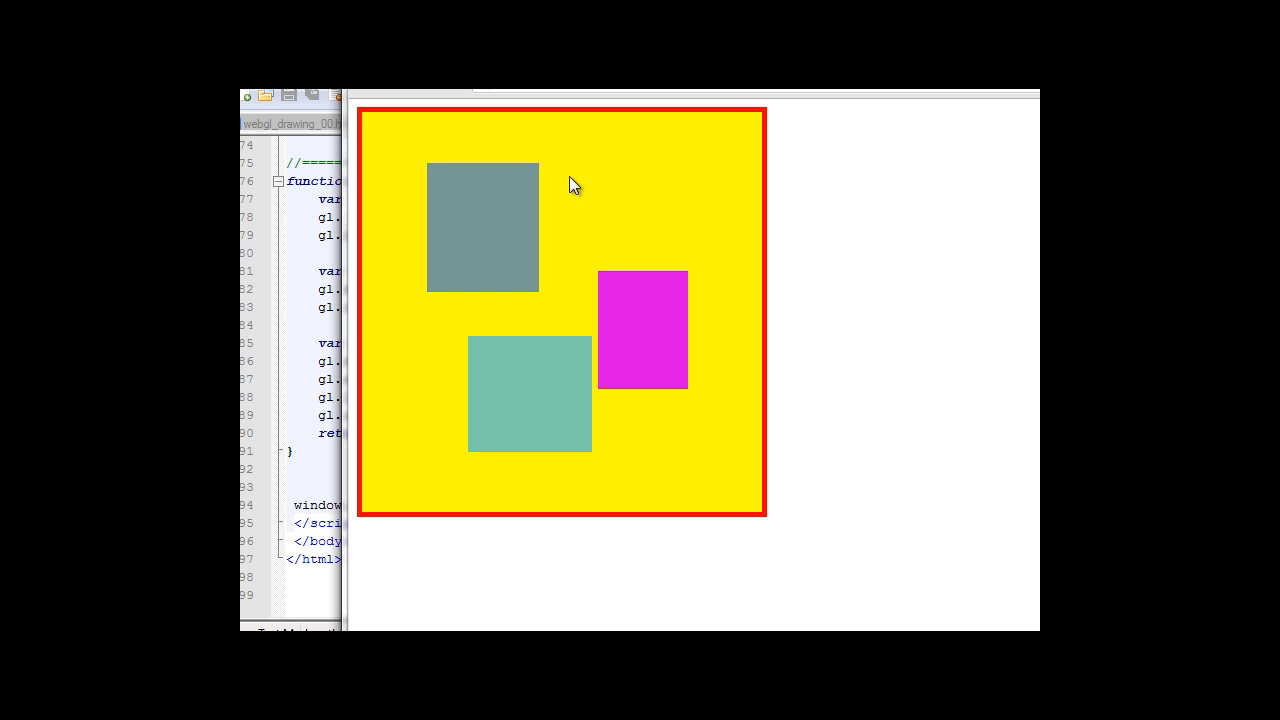
pyautogui.moveTo(641, 257)
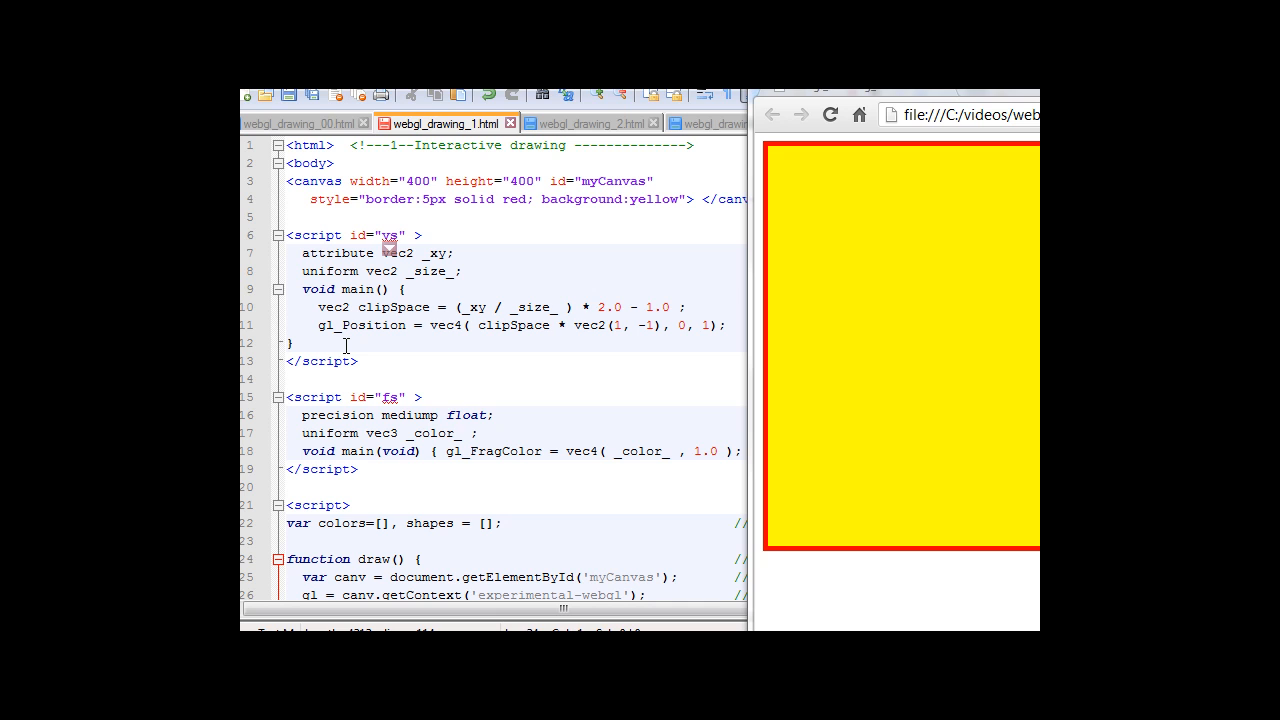
pyautogui.moveTo(410, 225)
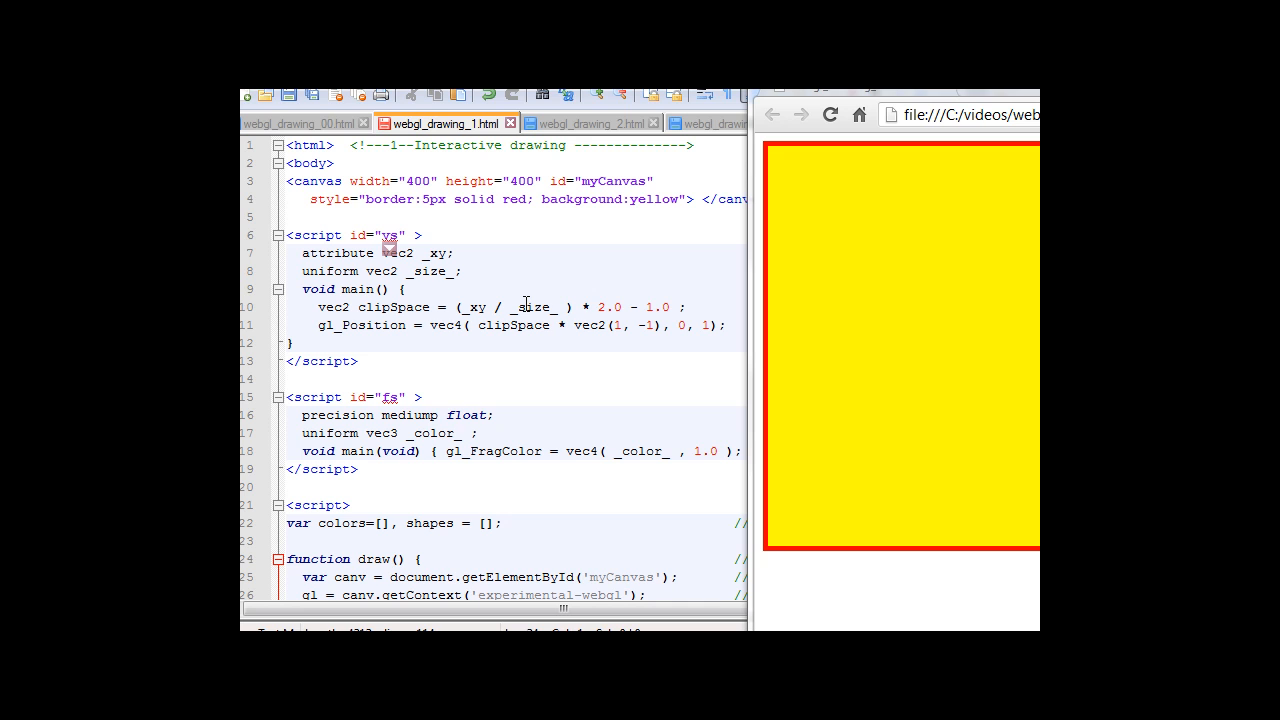
pyautogui.moveTo(603, 343)
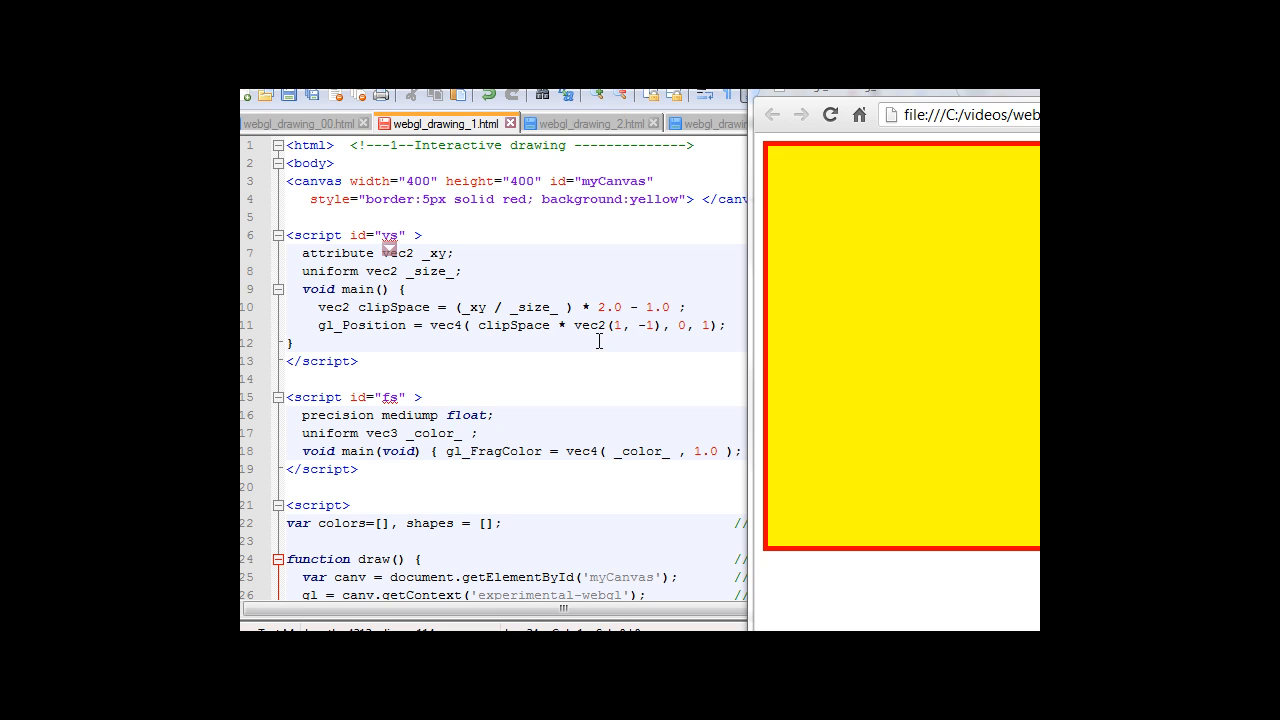
pyautogui.moveTo(808, 238)
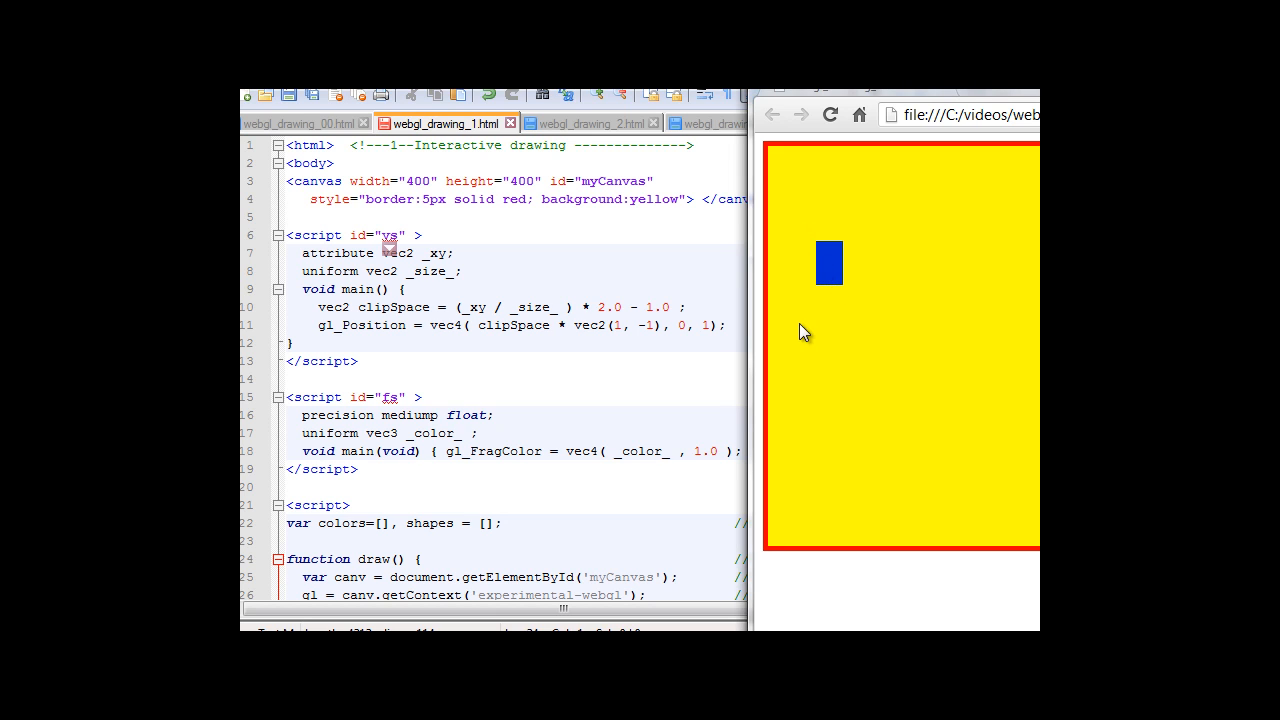
pyautogui.moveTo(883, 432)
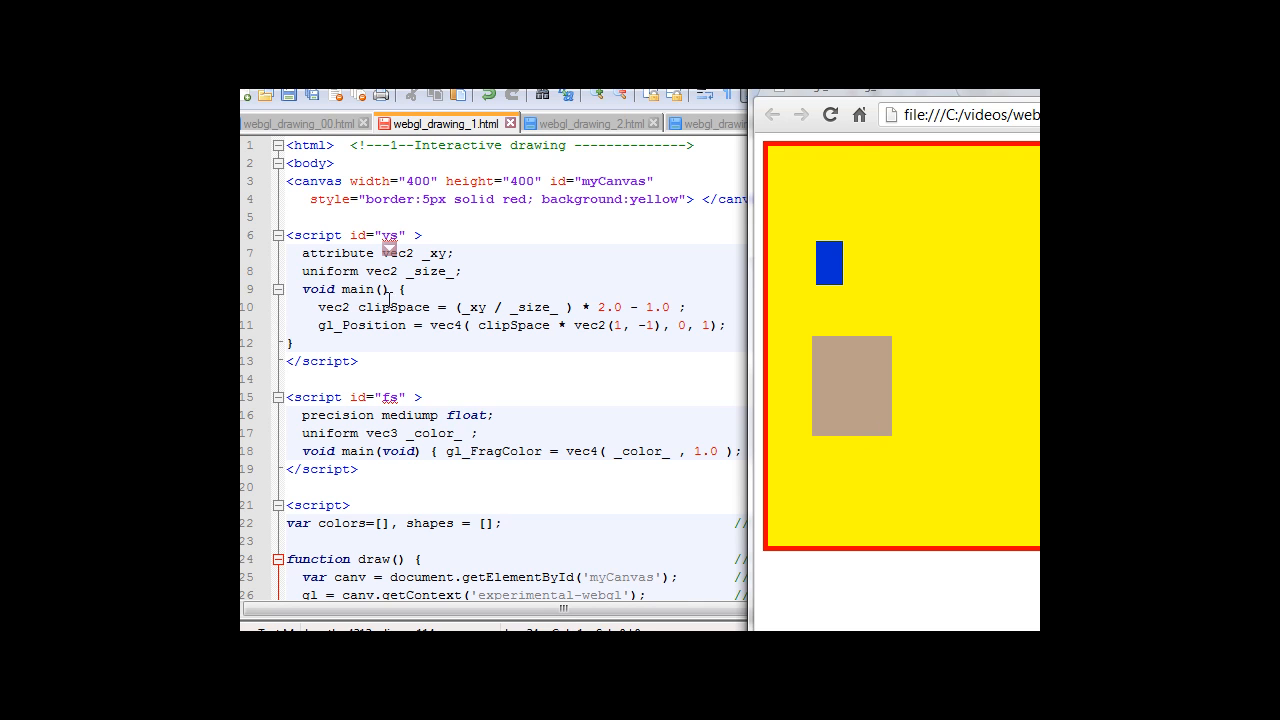
pyautogui.moveTo(416, 321)
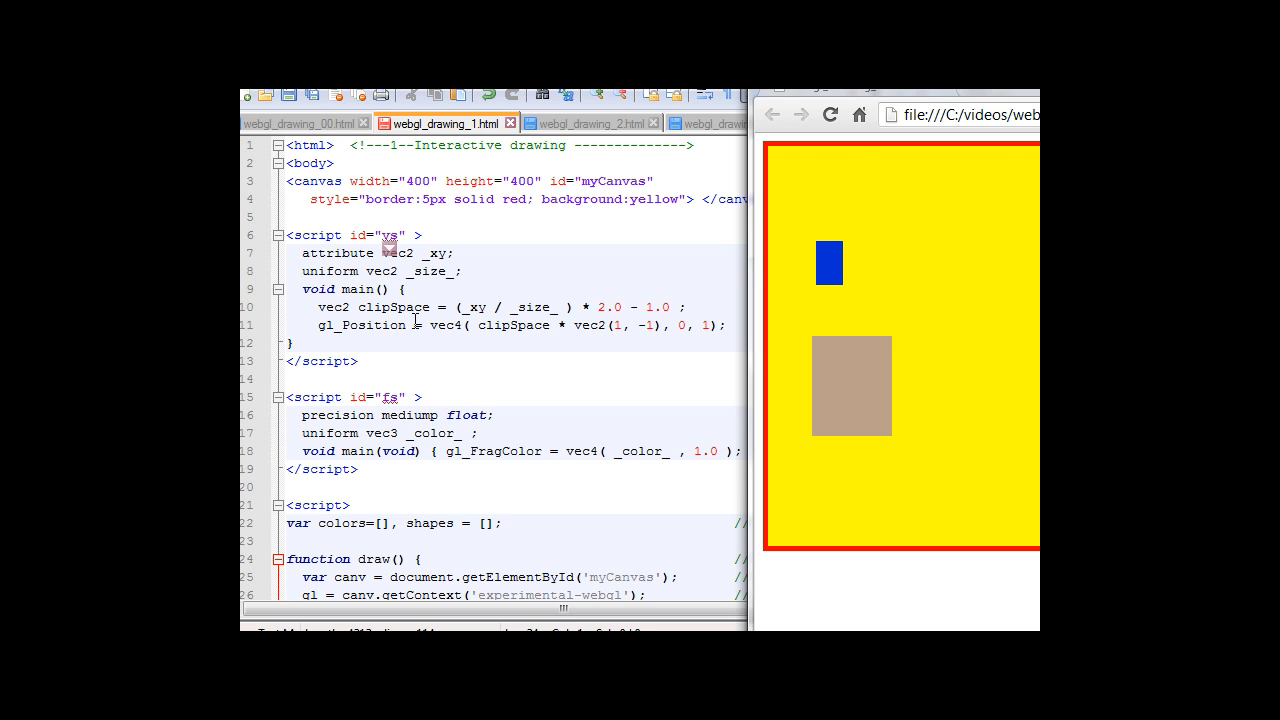
pyautogui.moveTo(905, 248)
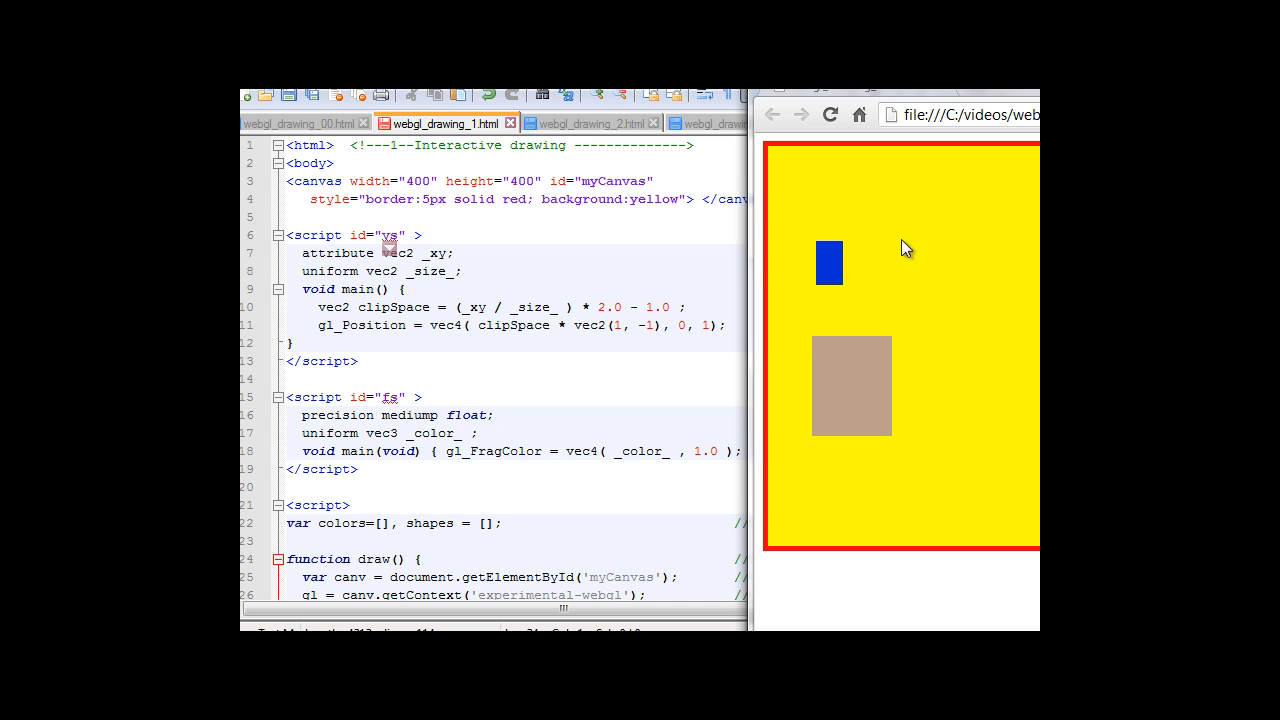
pyautogui.moveTo(865, 348)
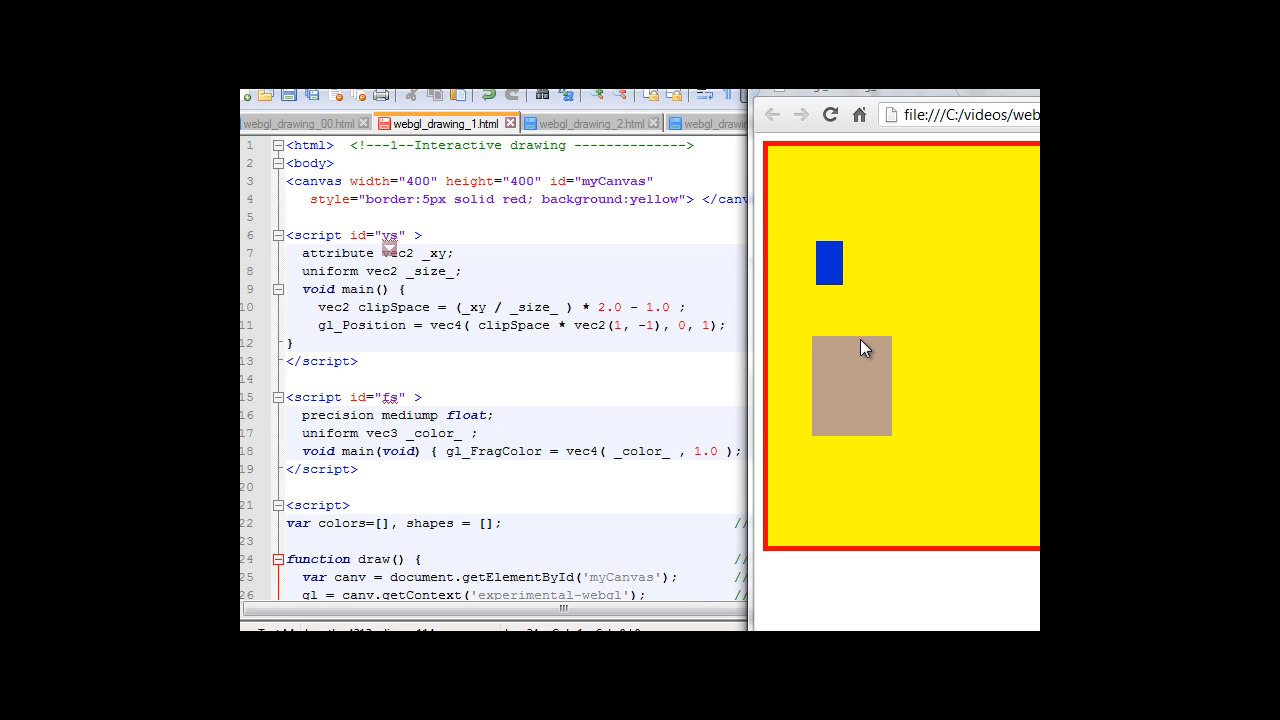
# Scroll the editor to the vertex and fragment shader scripts.
pyautogui.scroll(-3)
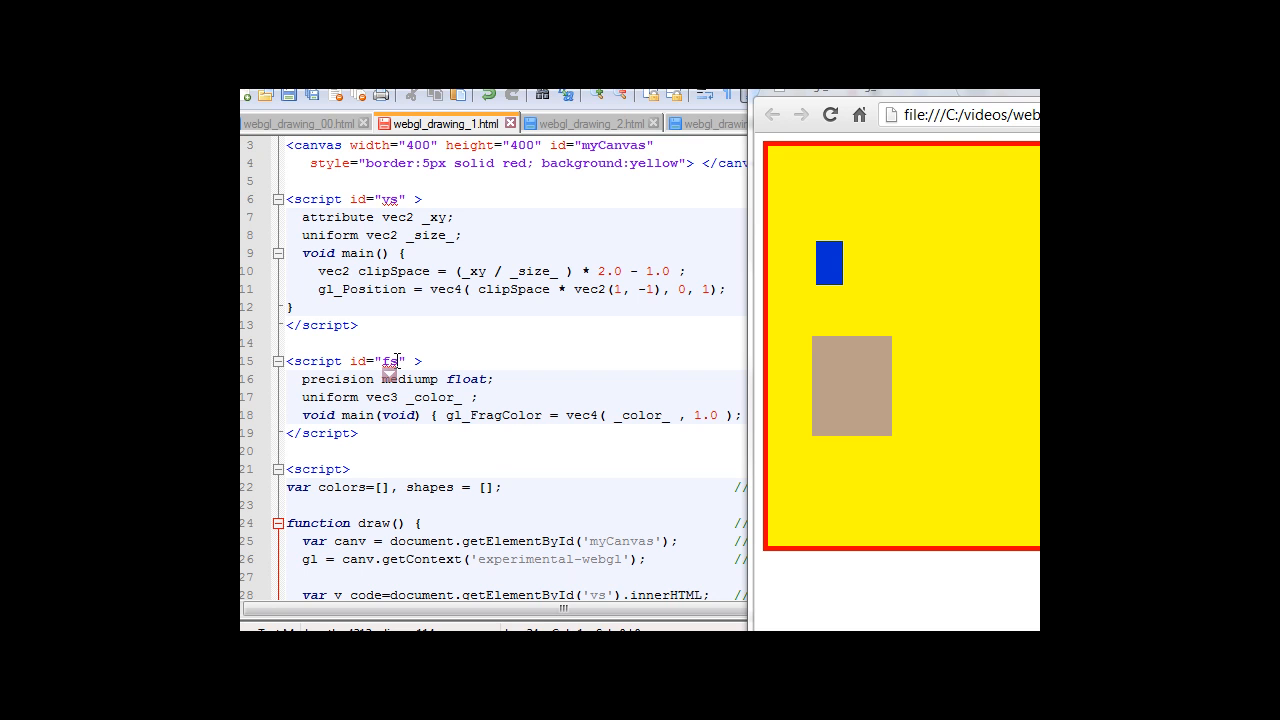
pyautogui.moveTo(378, 397)
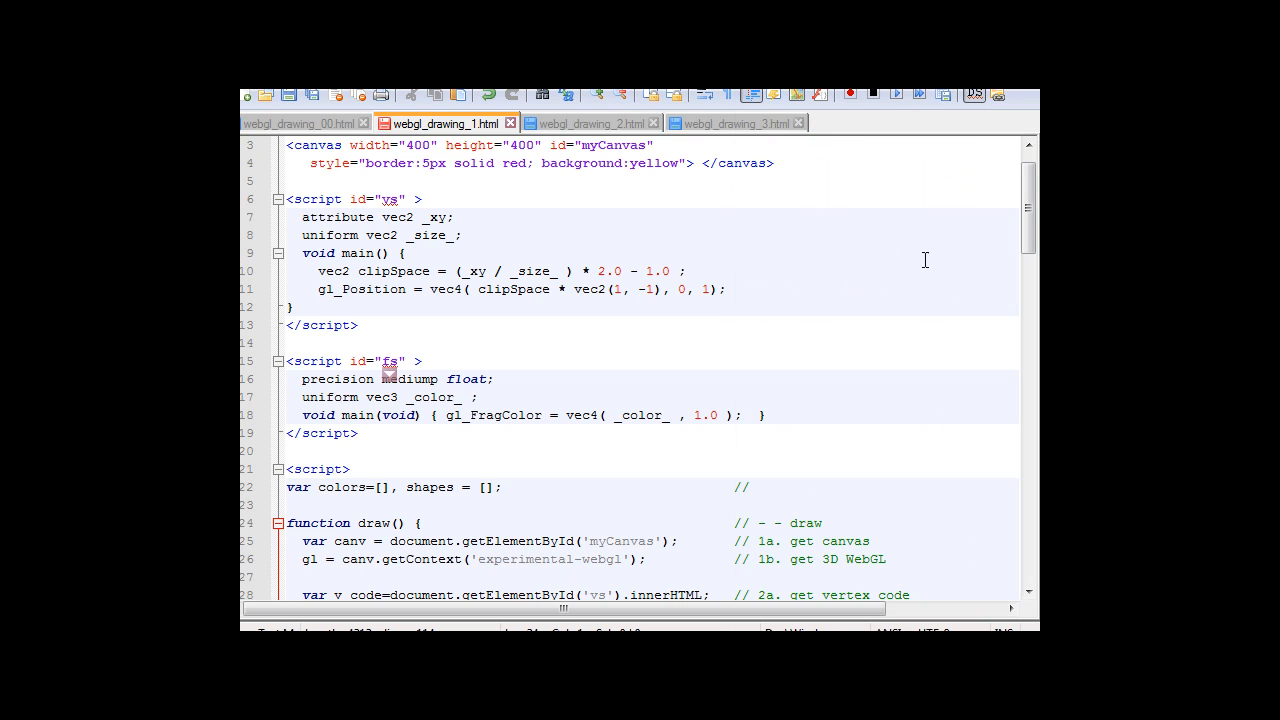
# Scroll to the commented createBuffer/getAttribLocation lines below the initBuffer call.
pyautogui.scroll(-3)
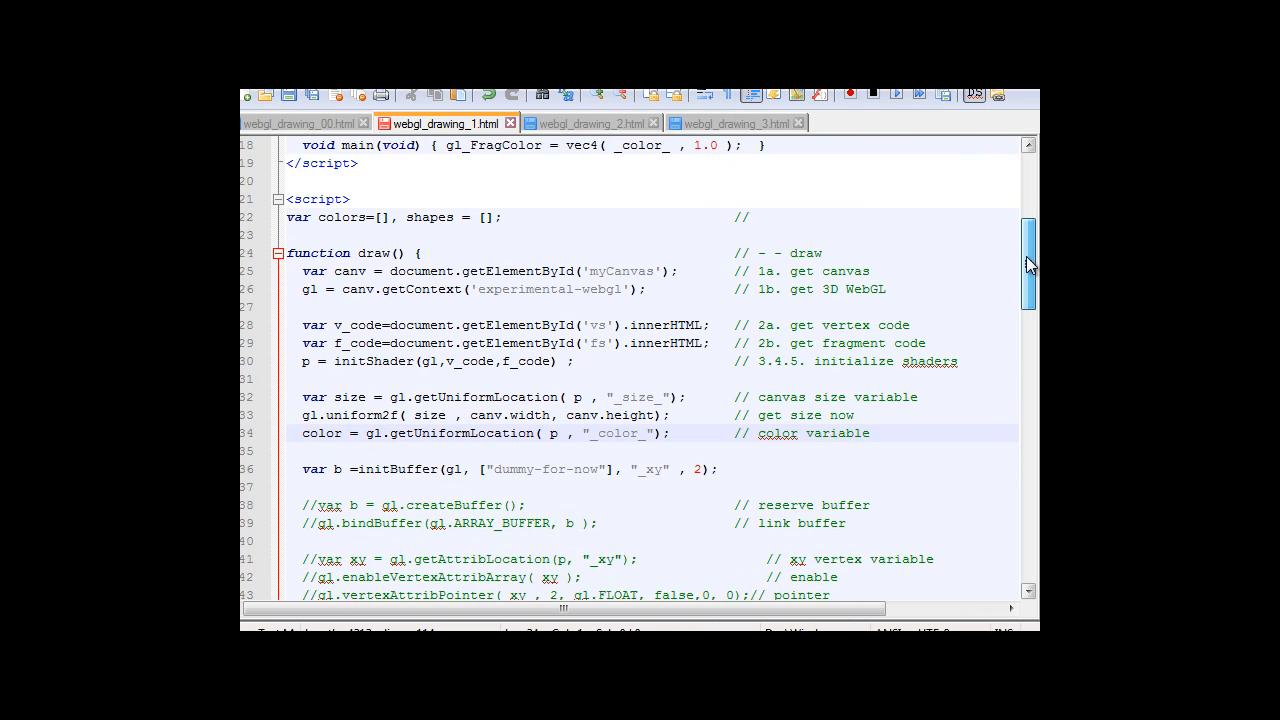
pyautogui.scroll(-3)
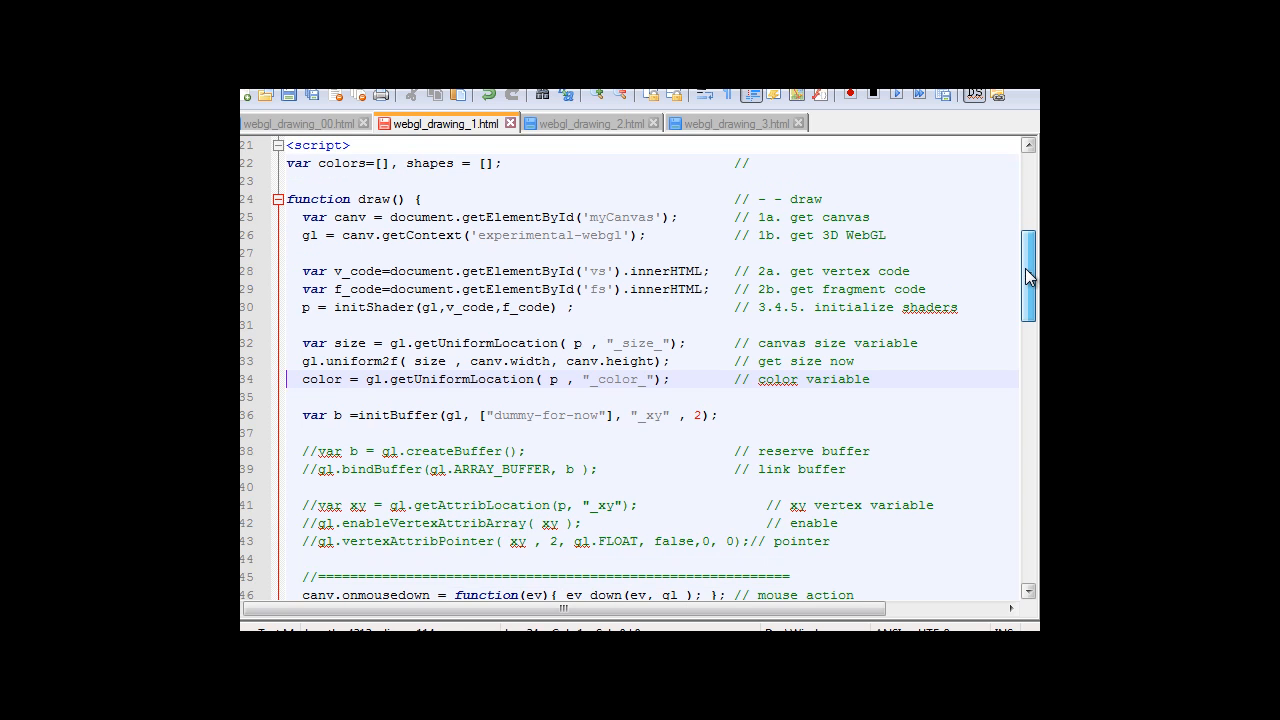
pyautogui.scroll(-3)
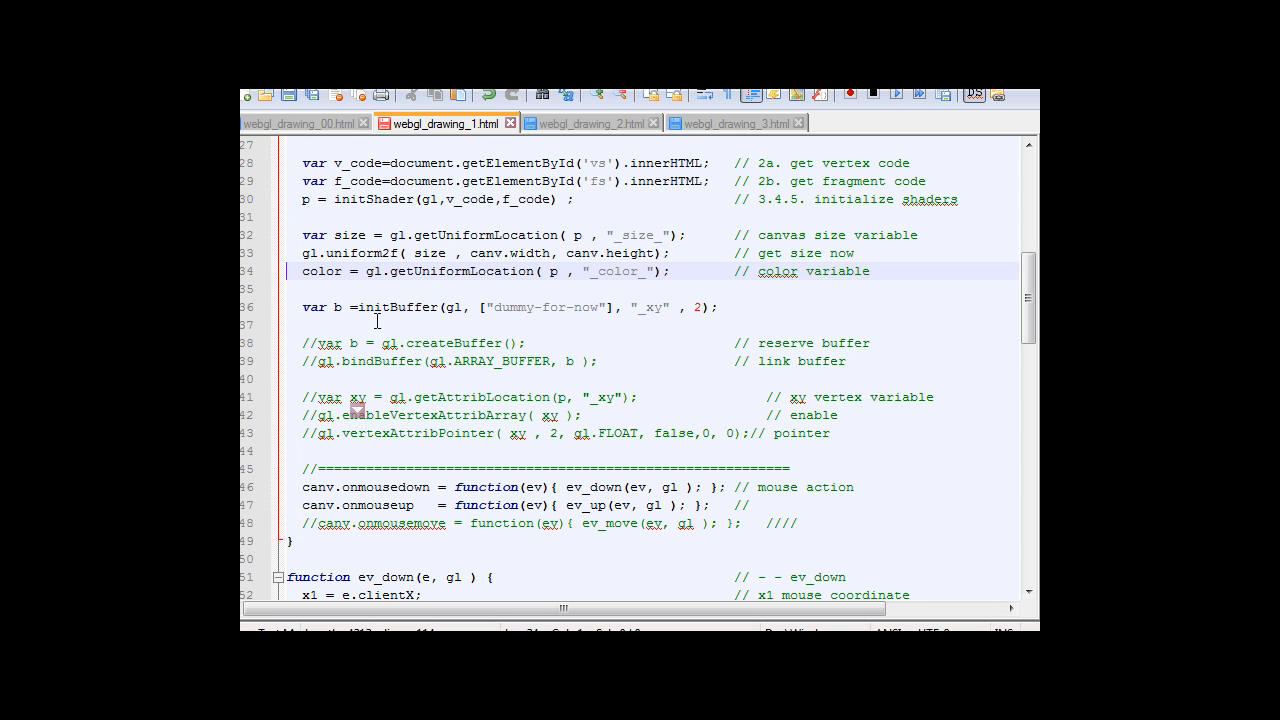
pyautogui.moveTo(432, 312)
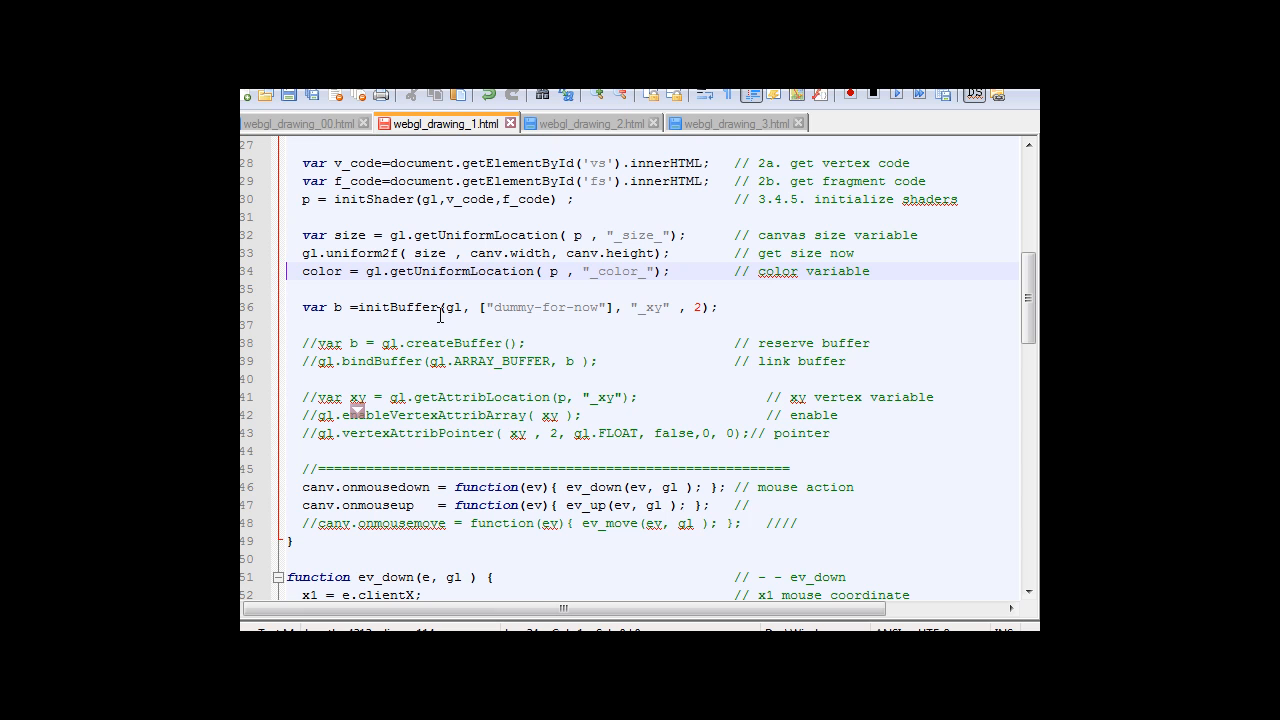
pyautogui.scroll(-3)
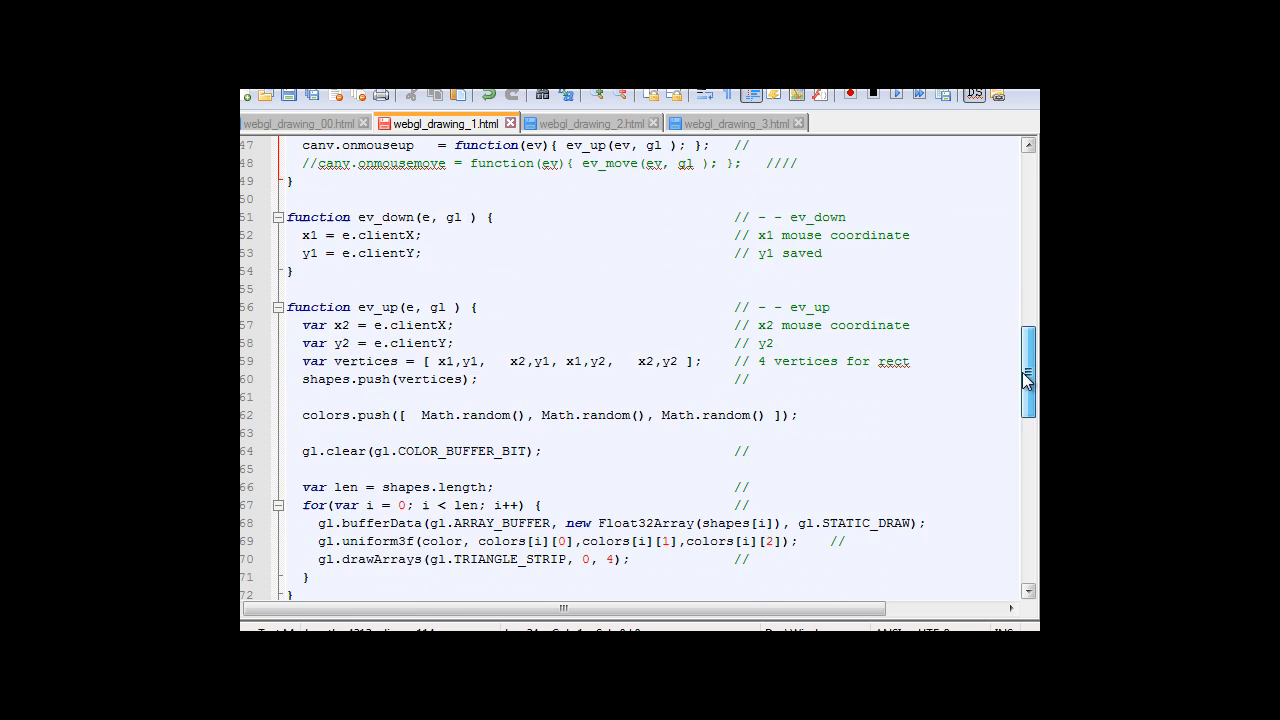
pyautogui.scroll(-3)
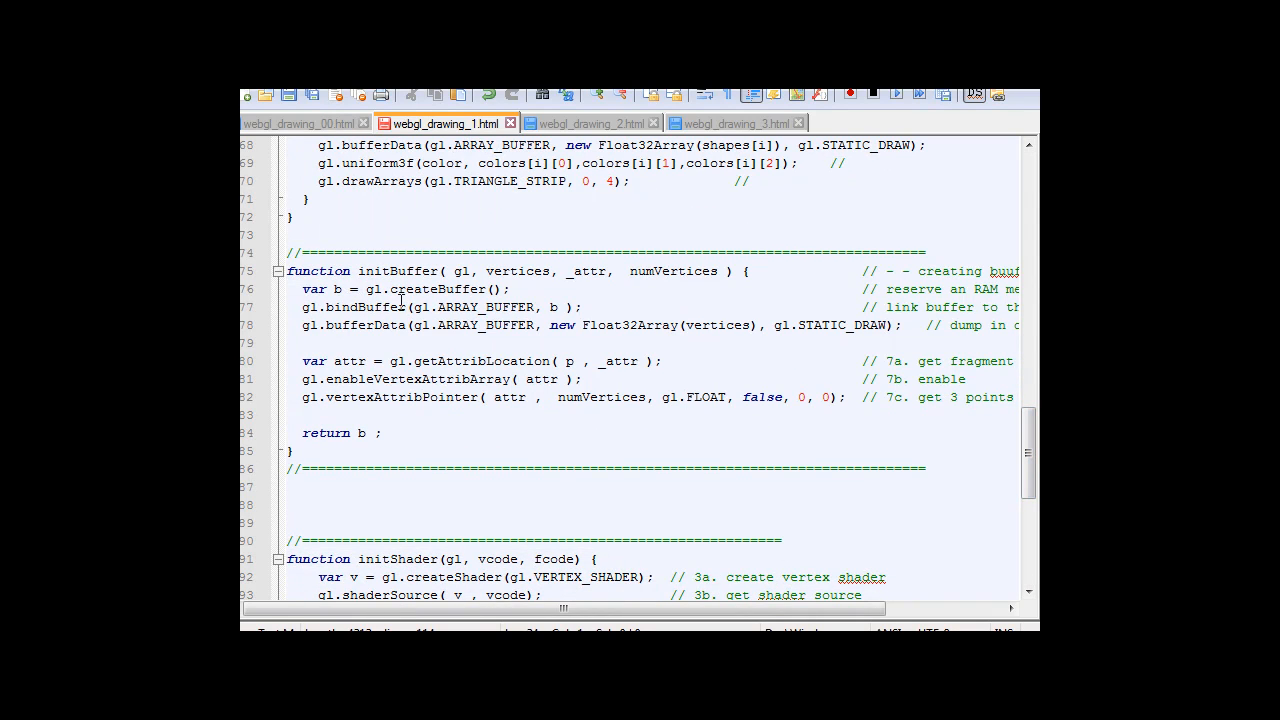
pyautogui.moveTo(407, 271)
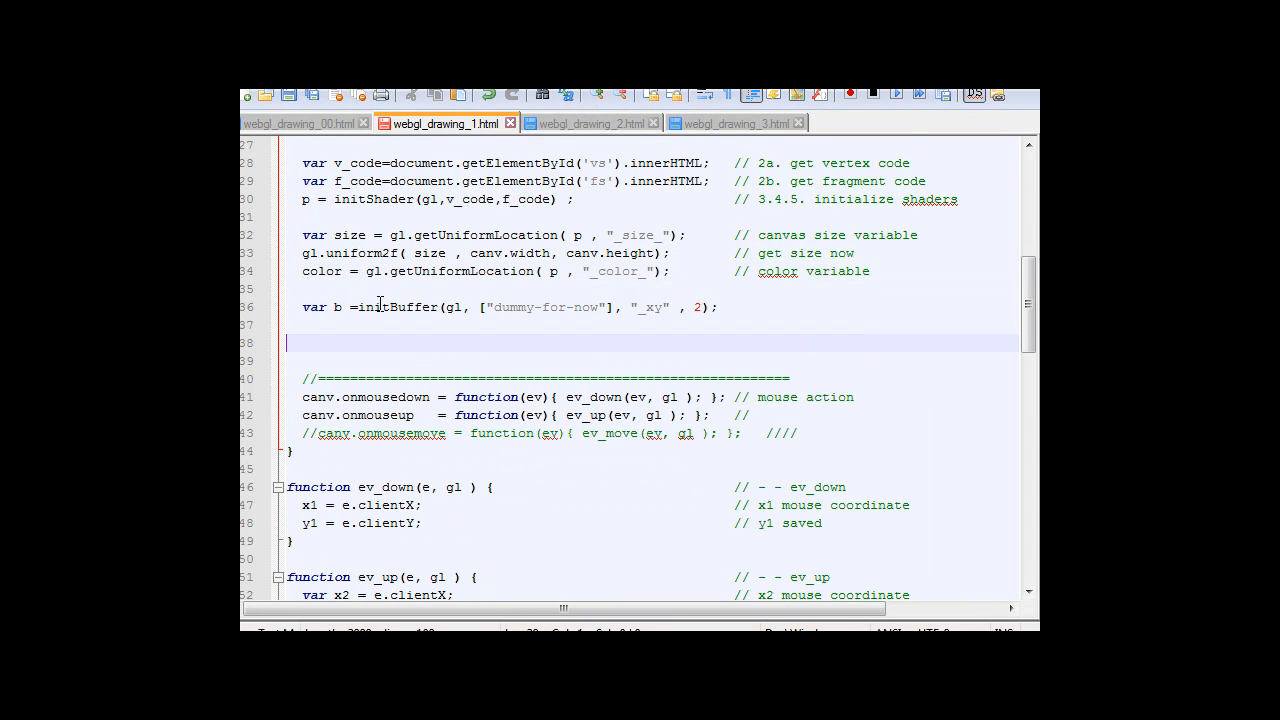
pyautogui.moveTo(527, 318)
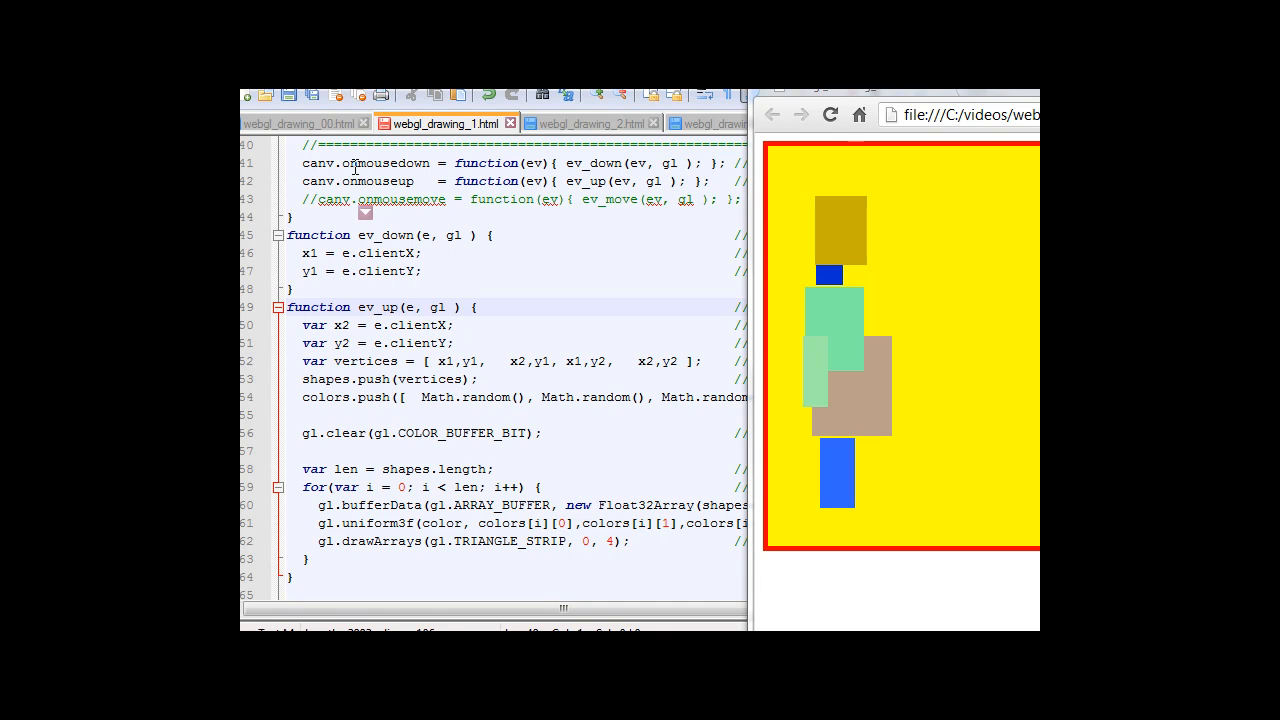
pyautogui.moveTo(362, 182)
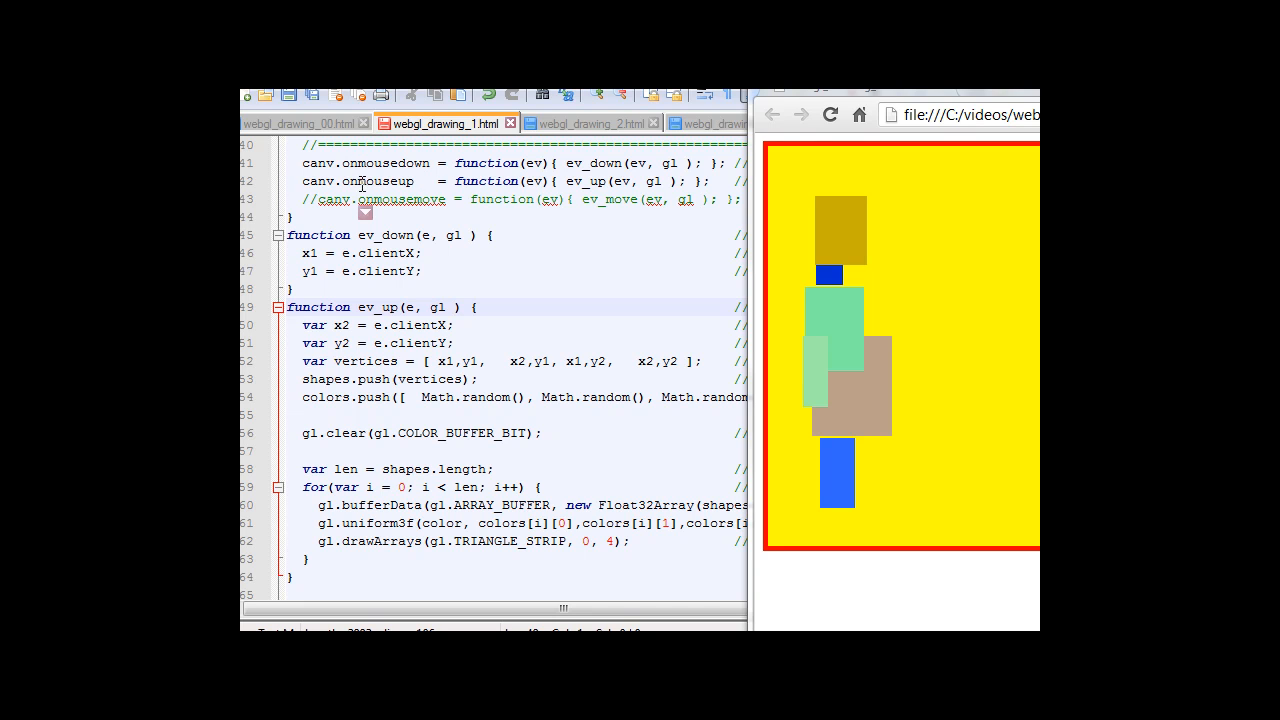
pyautogui.moveTo(600, 159)
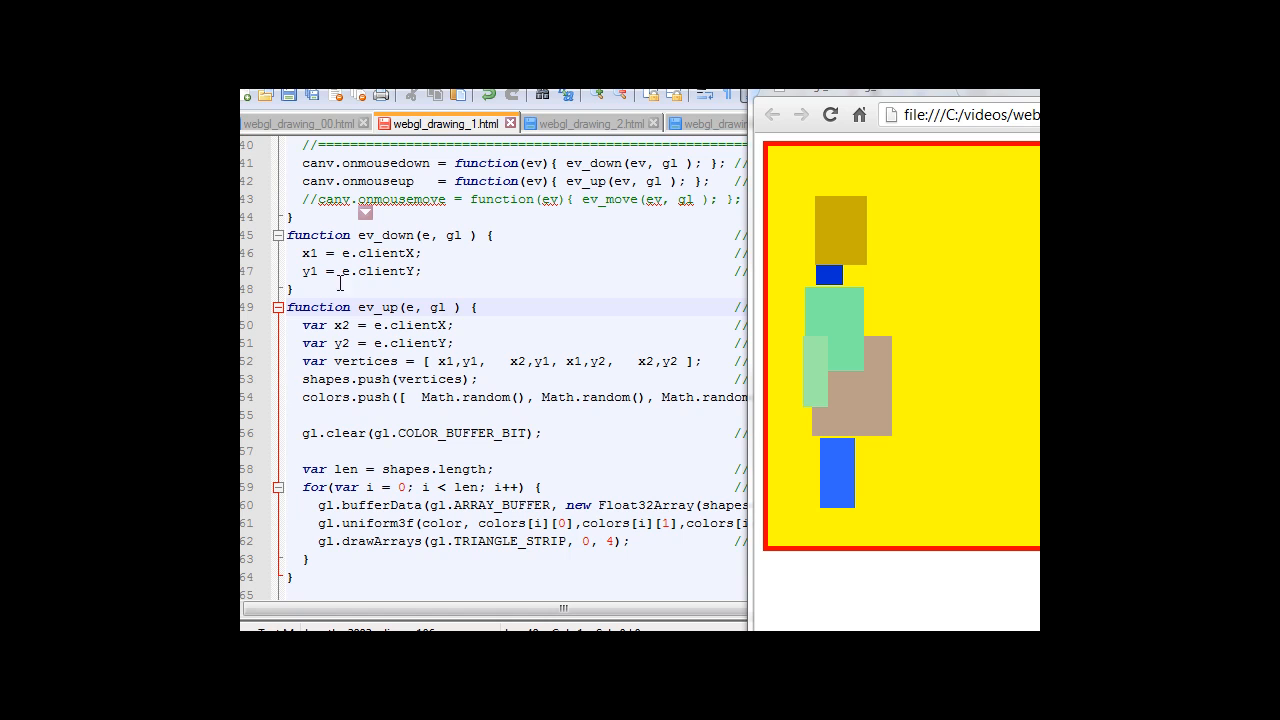
pyautogui.moveTo(807, 245)
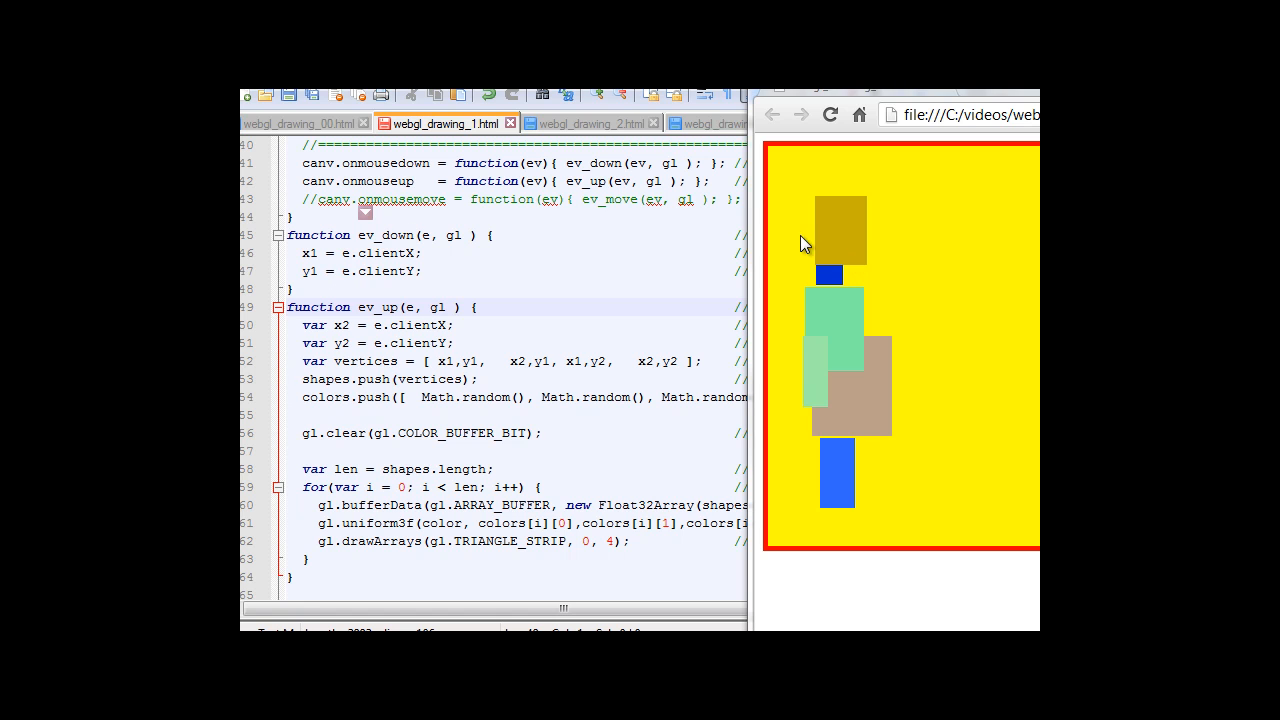
# Draw a new blue rectangle on the reloaded canvas.
pyautogui.click(830, 114)
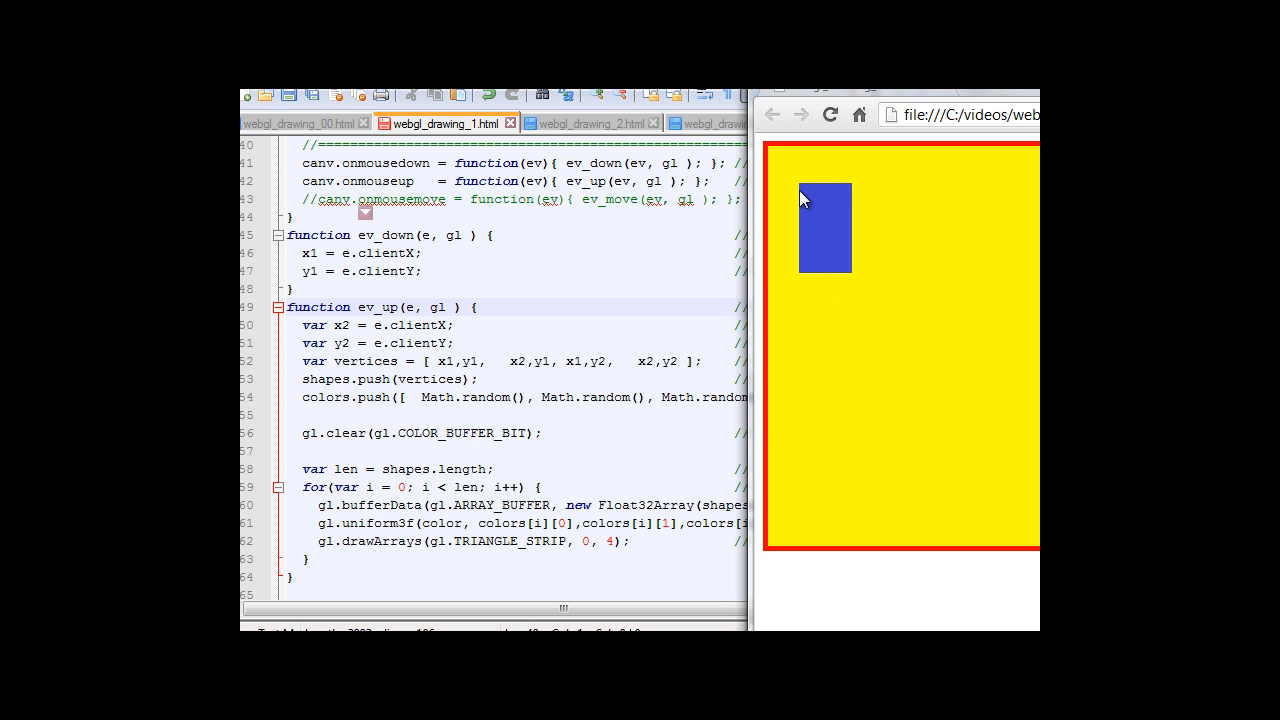
pyautogui.moveTo(797, 190)
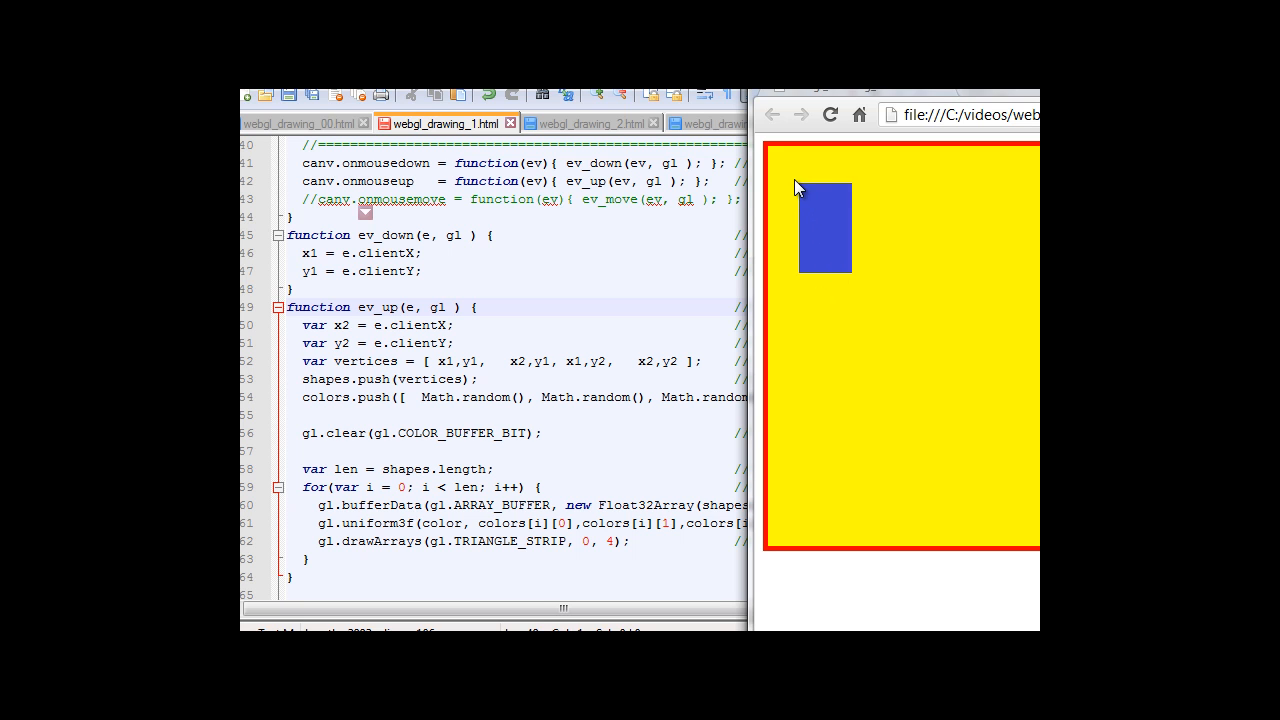
pyautogui.moveTo(850, 305)
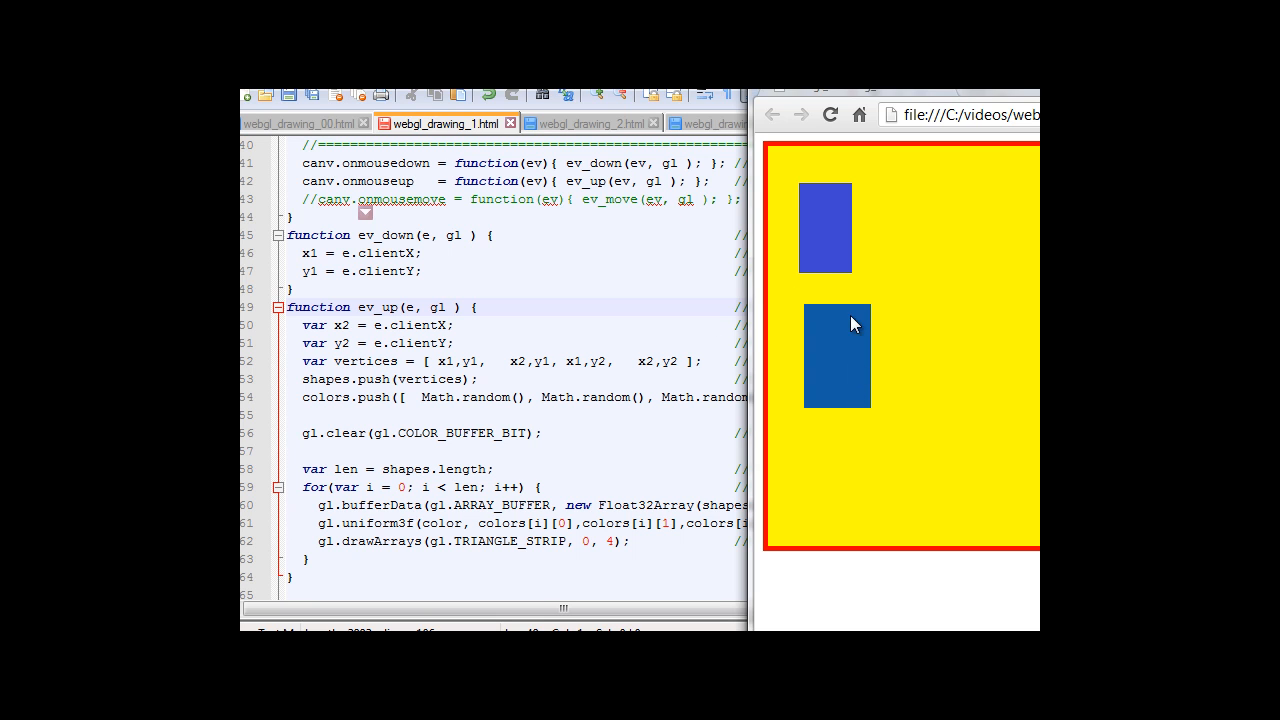
pyautogui.moveTo(869, 417)
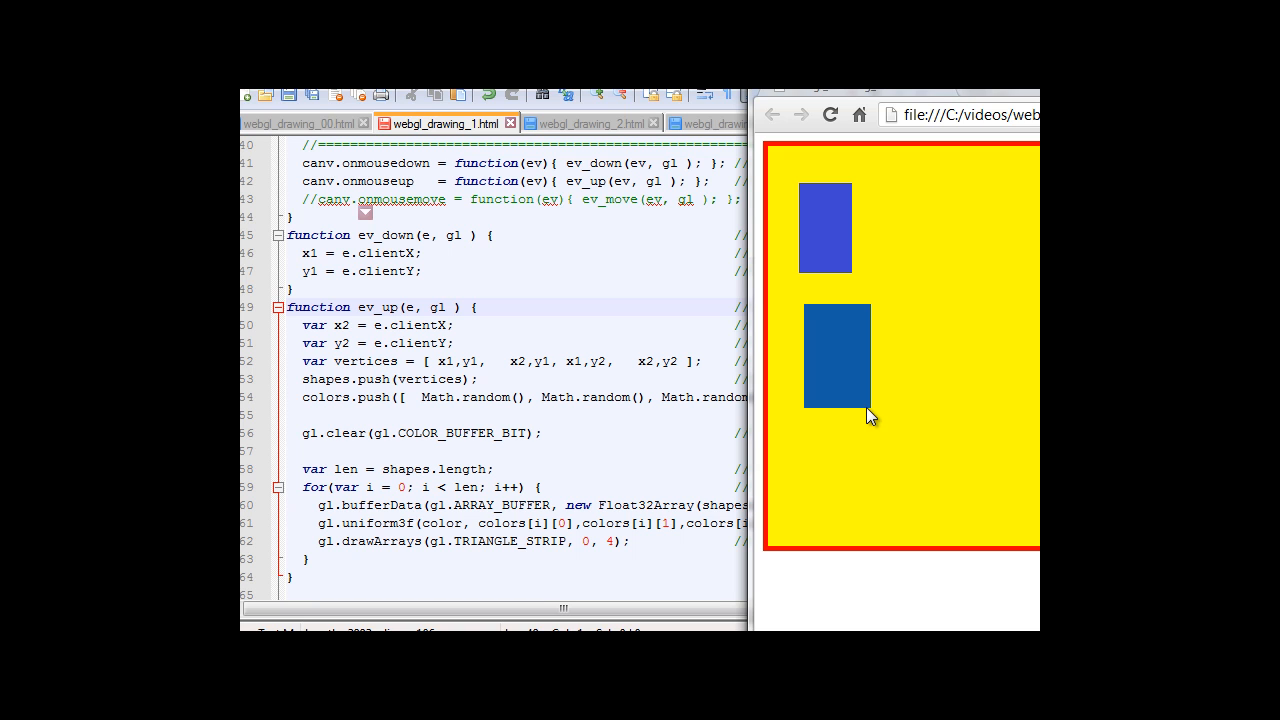
pyautogui.moveTo(855, 410)
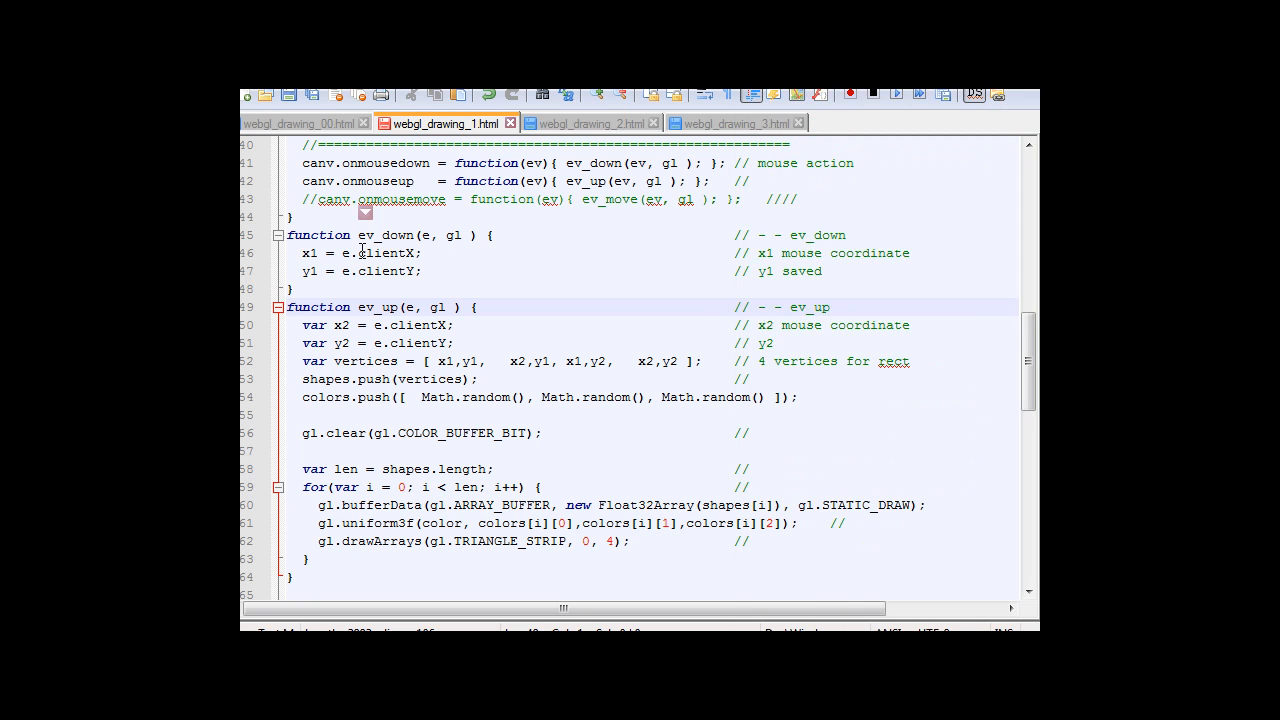
pyautogui.moveTo(407, 251)
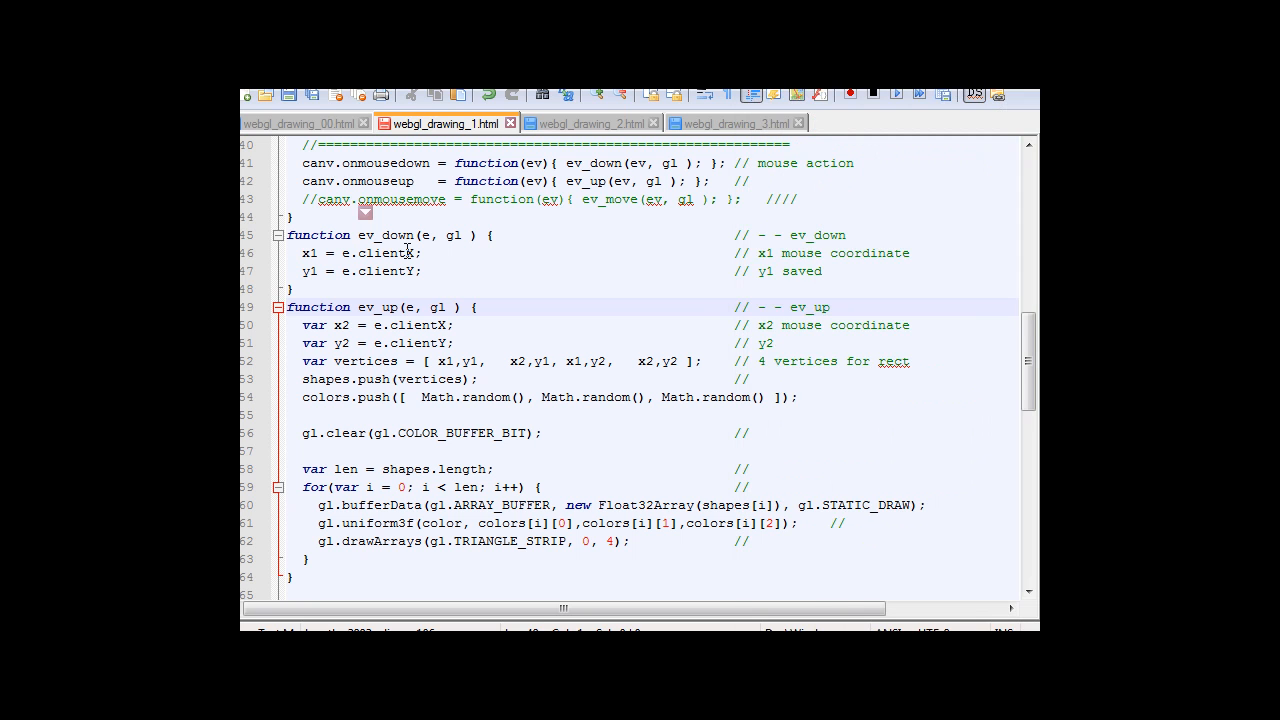
pyautogui.moveTo(363, 280)
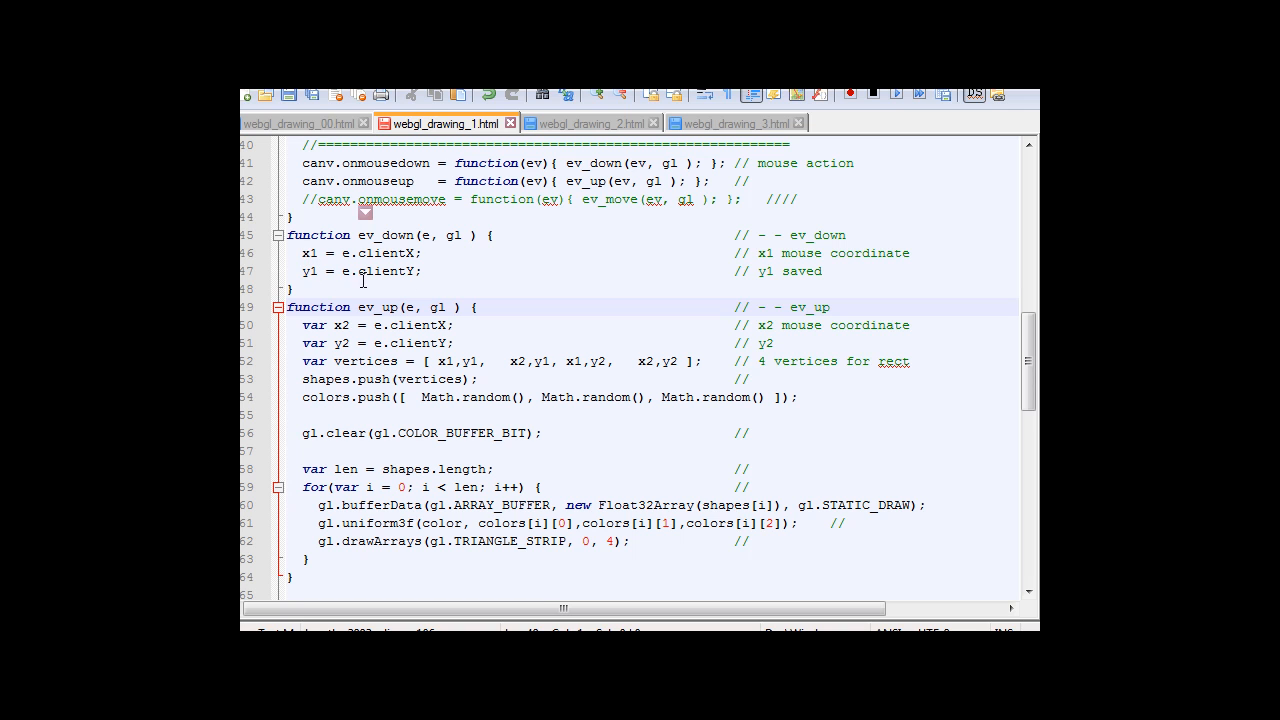
pyautogui.moveTo(308, 310)
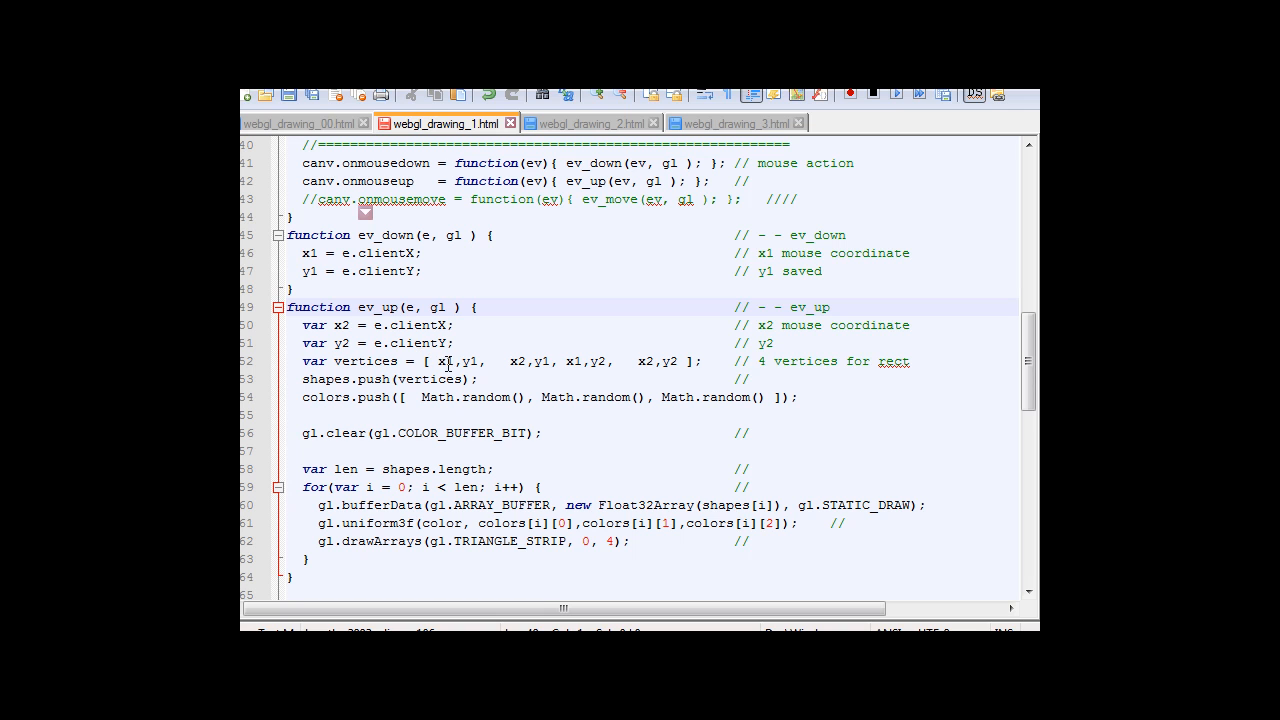
pyautogui.moveTo(590, 366)
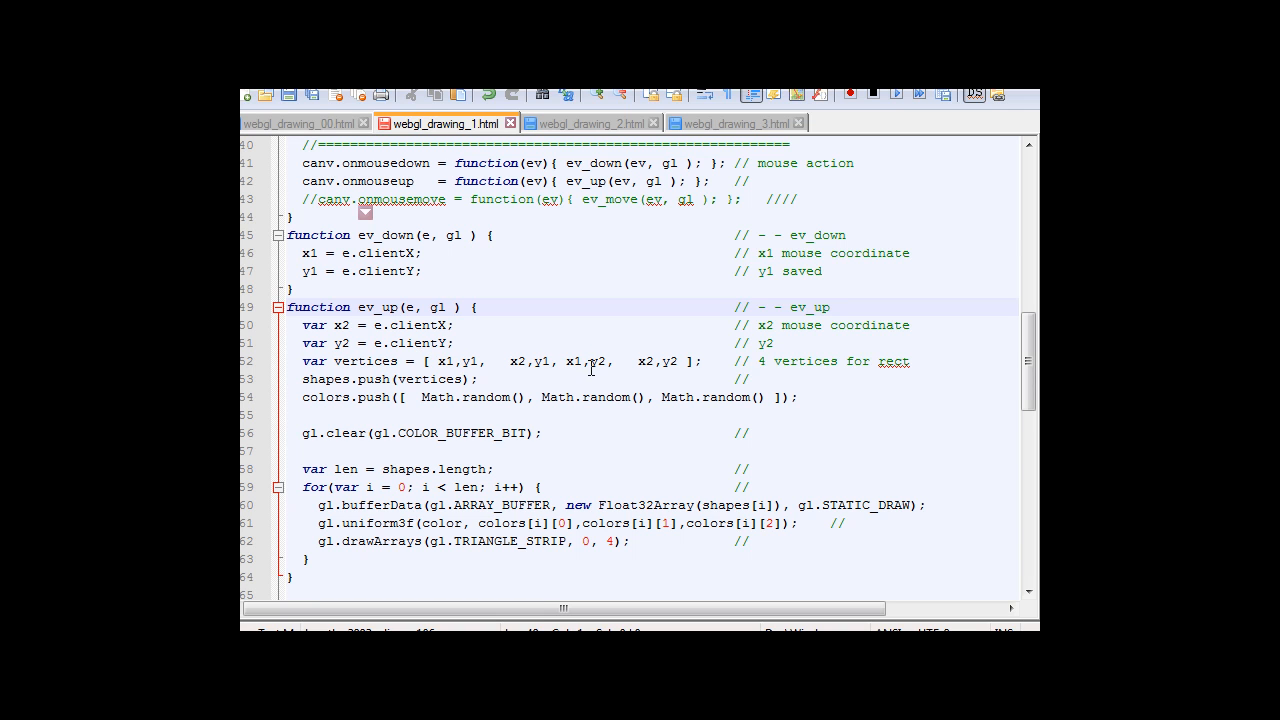
pyautogui.moveTo(670, 367)
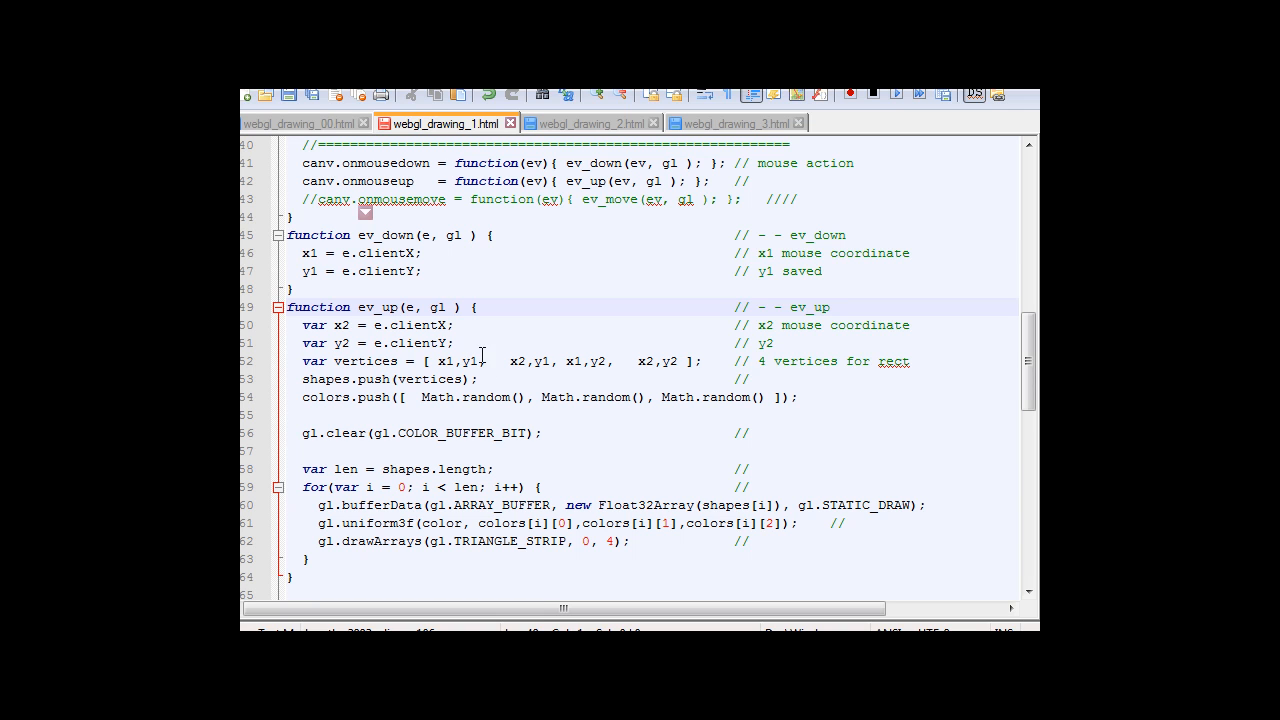
pyautogui.moveTo(440, 361)
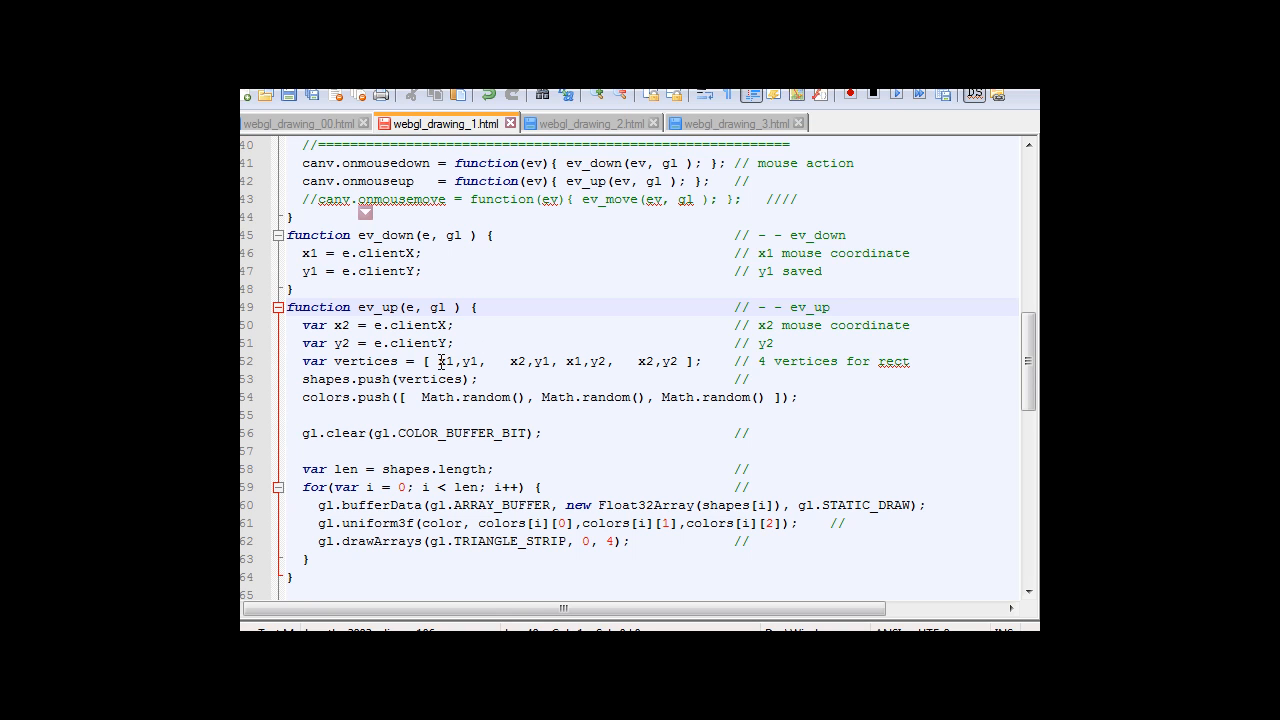
pyautogui.moveTo(641, 361)
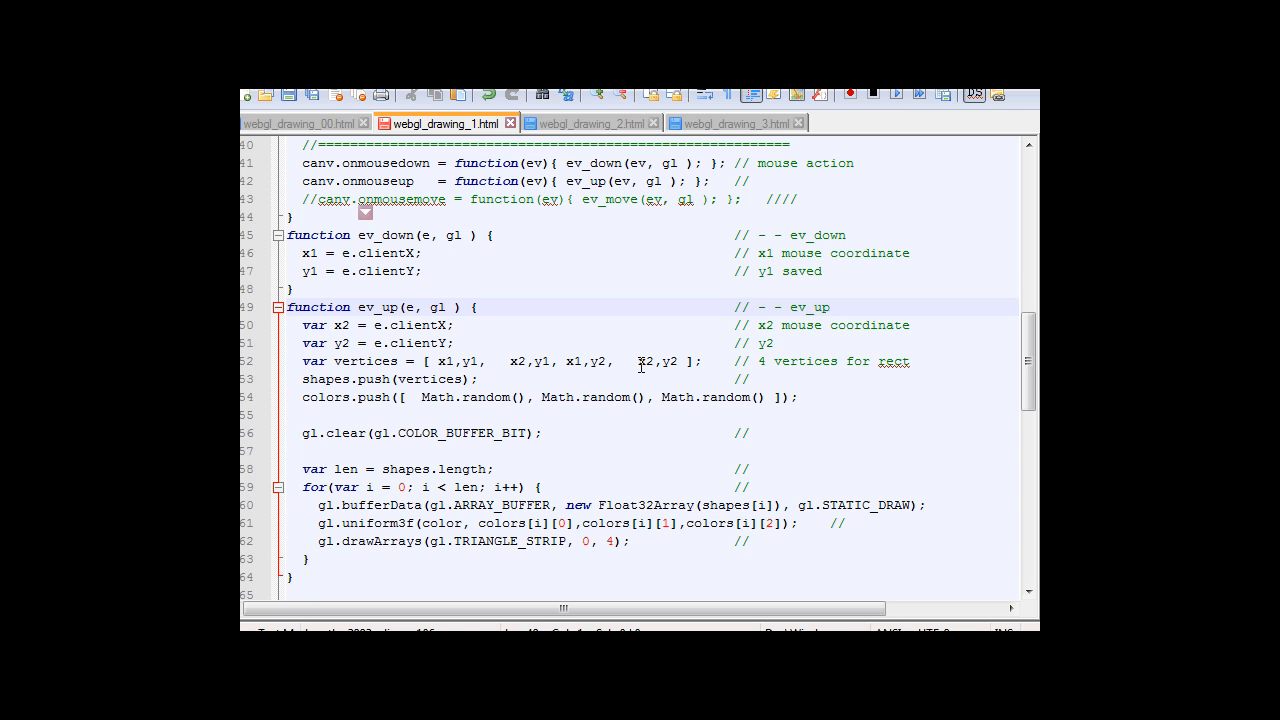
pyautogui.moveTo(499, 364)
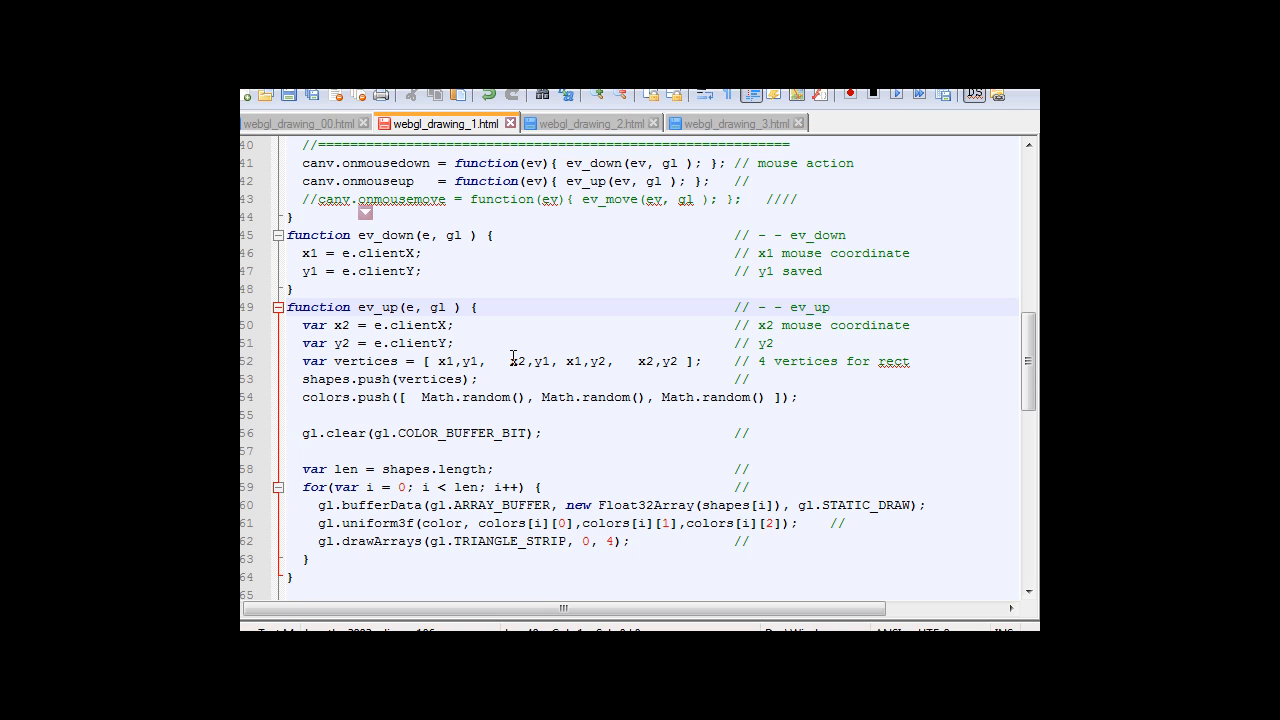
pyautogui.moveTo(577, 367)
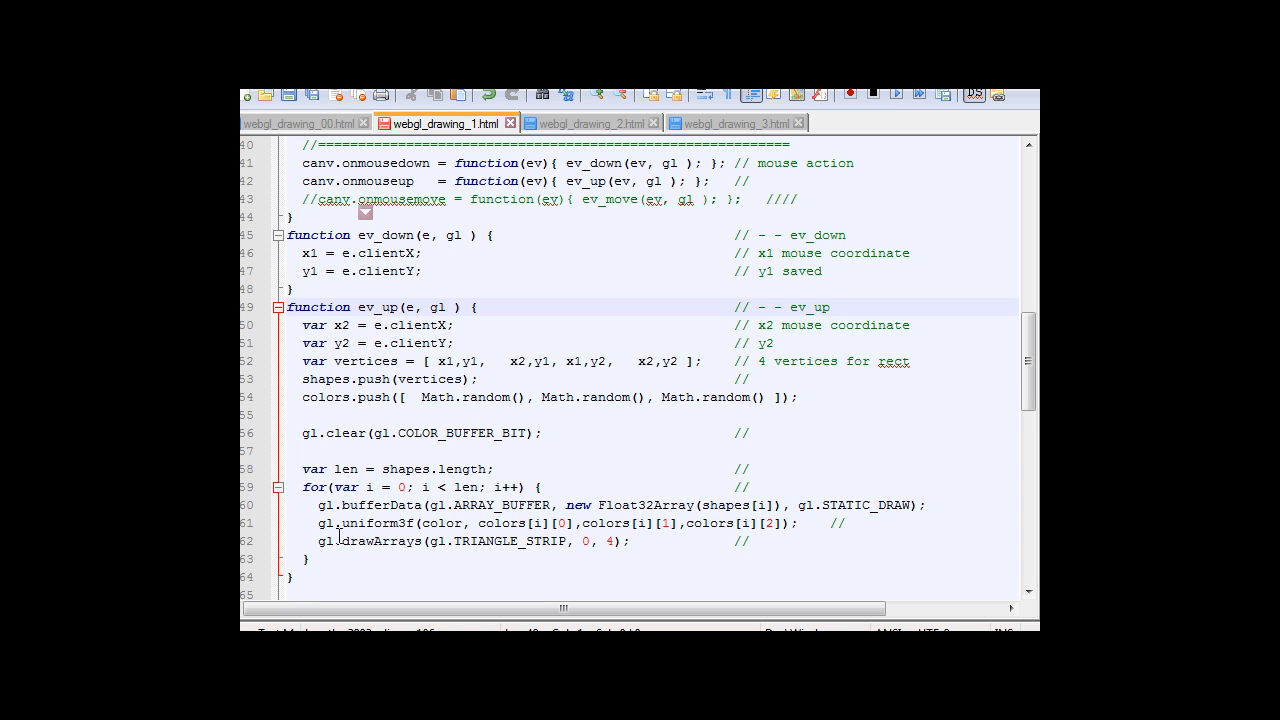
pyautogui.moveTo(419, 509)
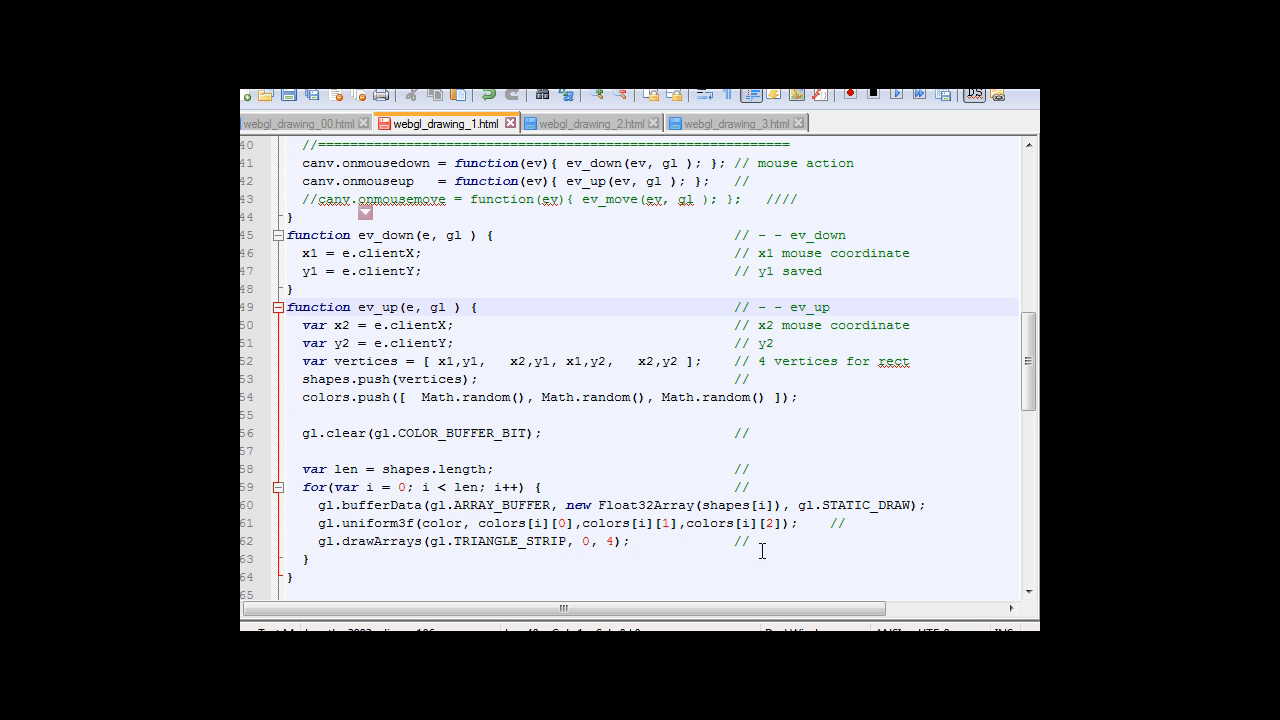
# Scroll back through the file to the mouse handler functions.
pyautogui.scroll(-3)
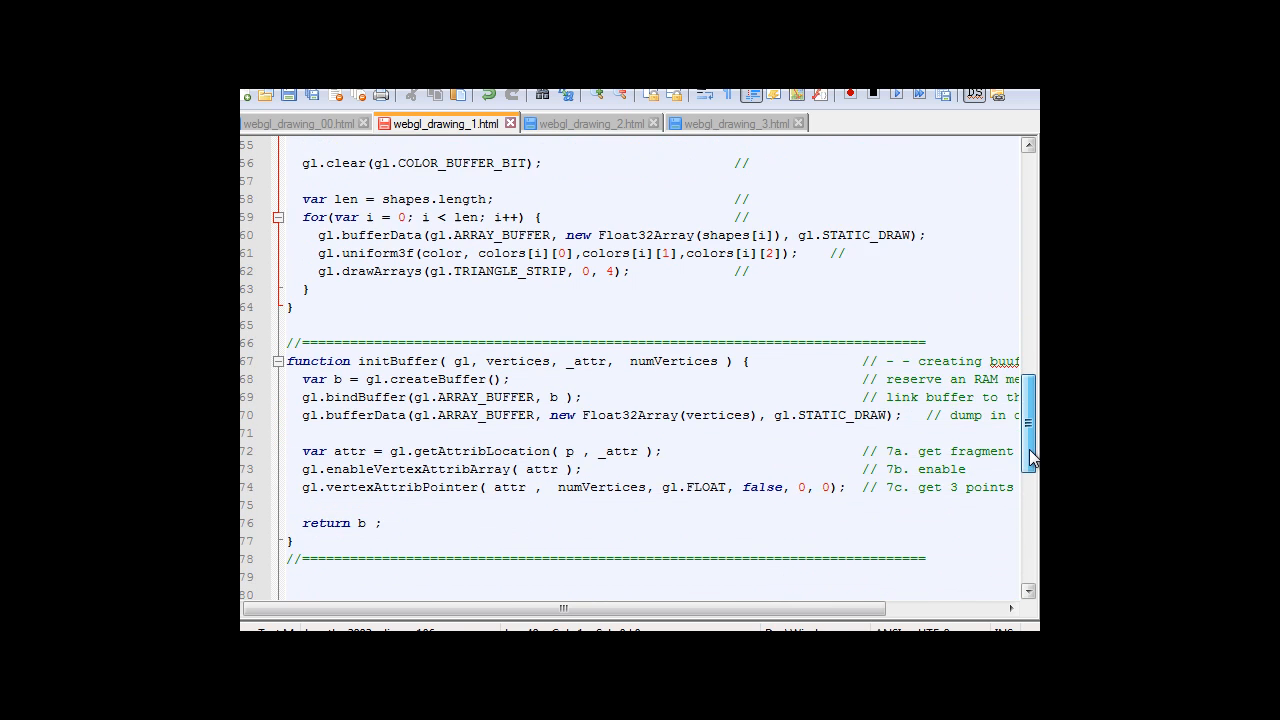
pyautogui.scroll(-3)
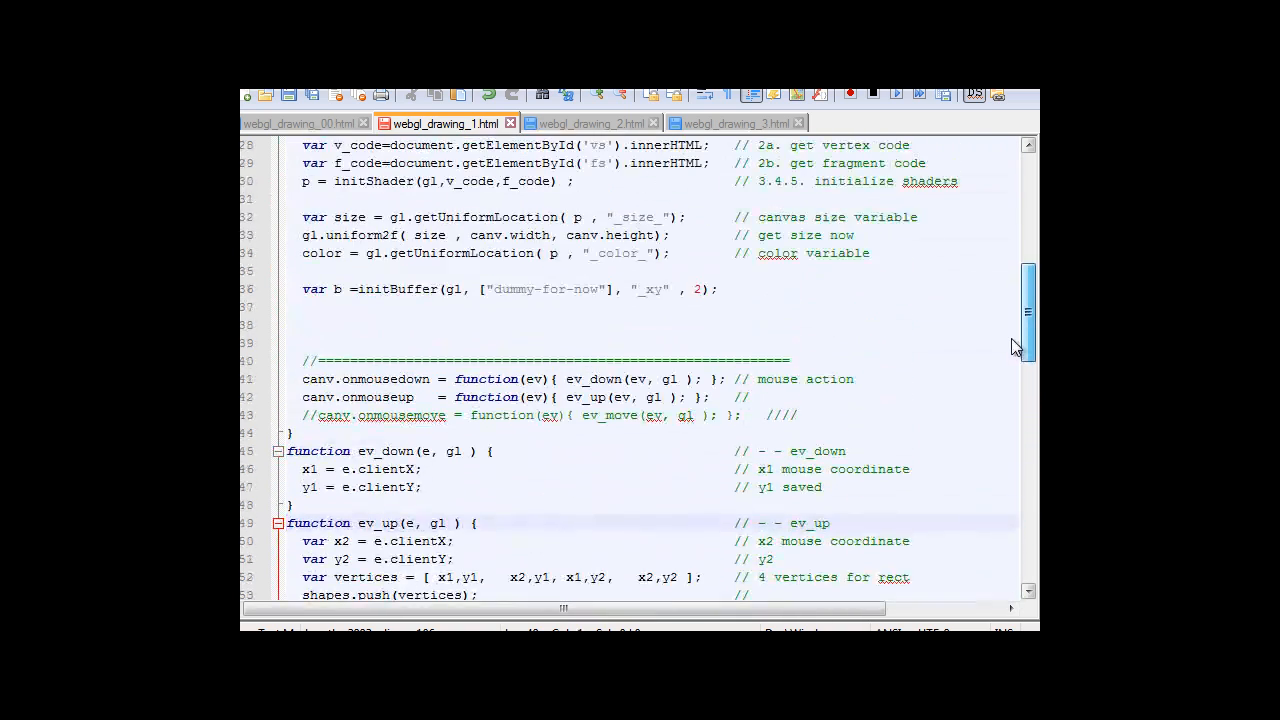
pyautogui.scroll(3)
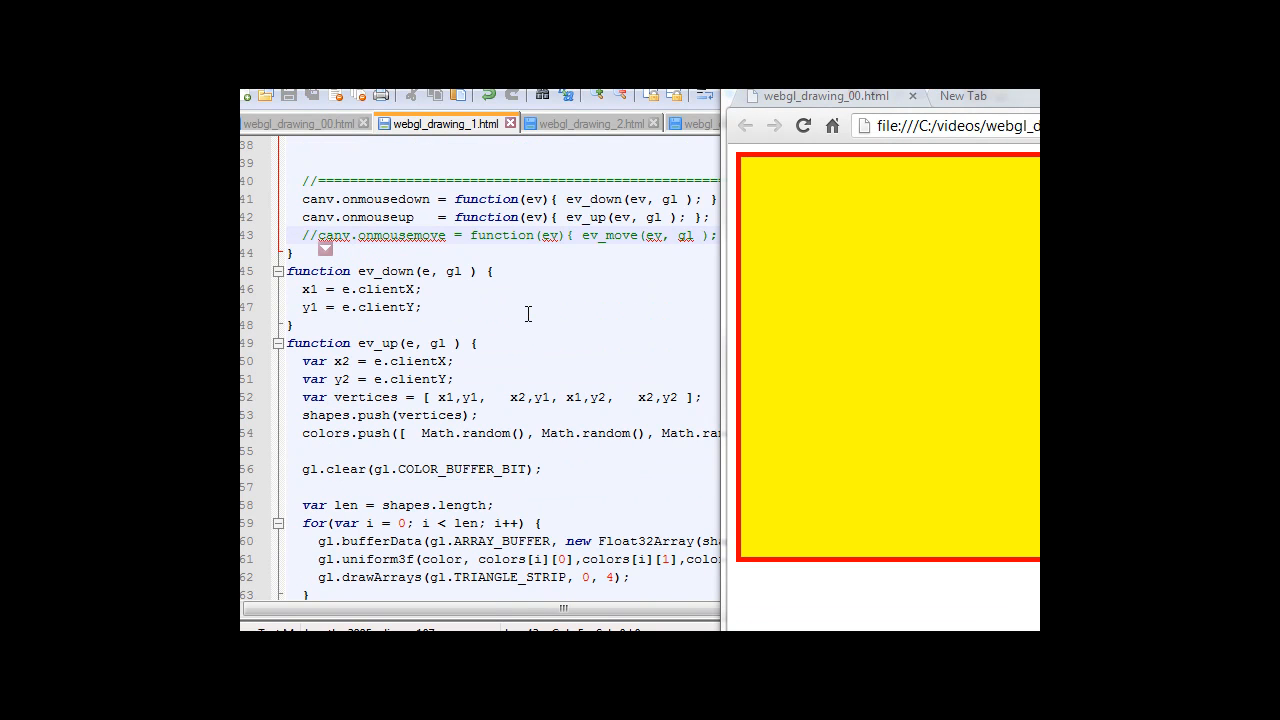
pyautogui.moveTo(337, 198)
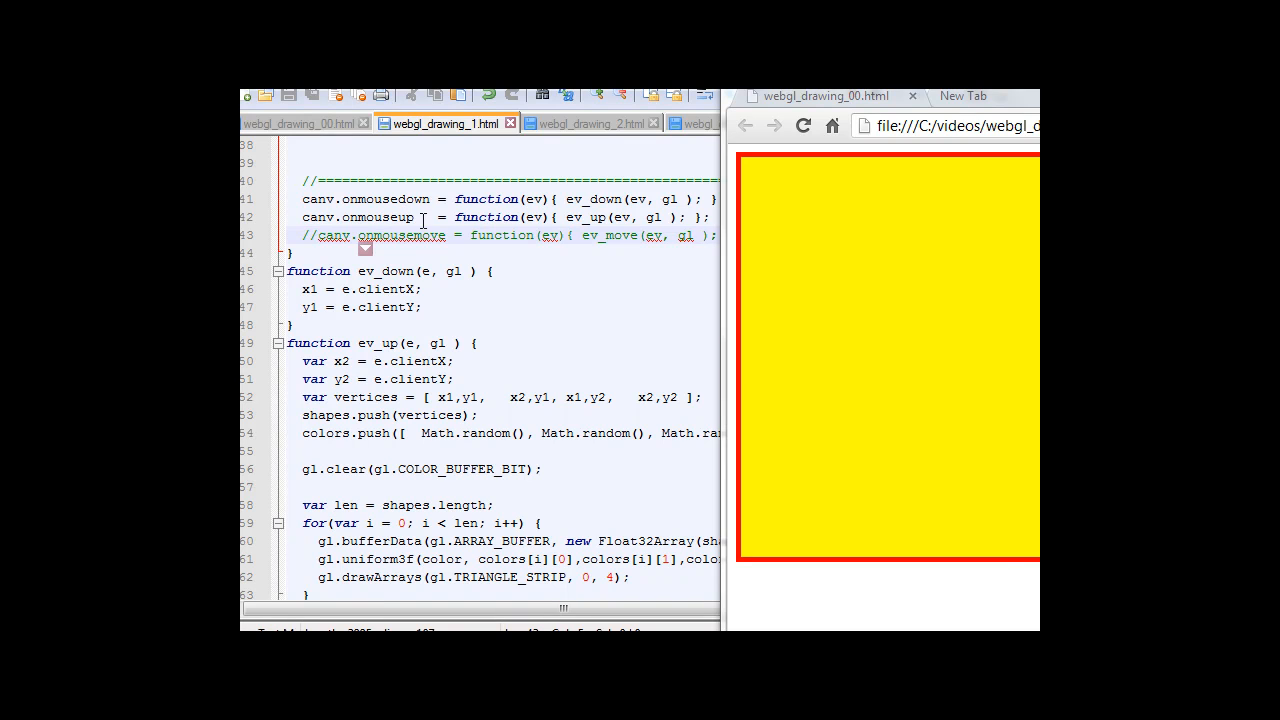
pyautogui.moveTo(778, 245)
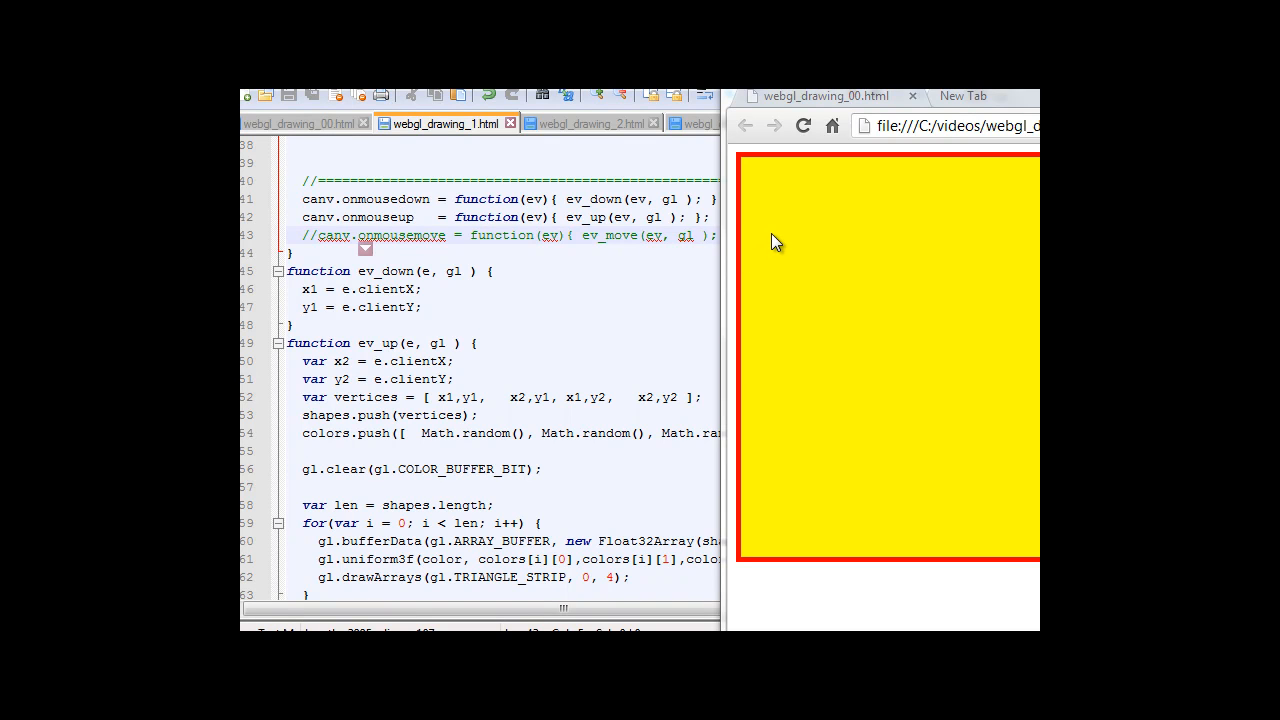
# Draw a test rectangle on the yellow canvas.
pyautogui.moveTo(778, 243); pyautogui.dragTo(840, 353)
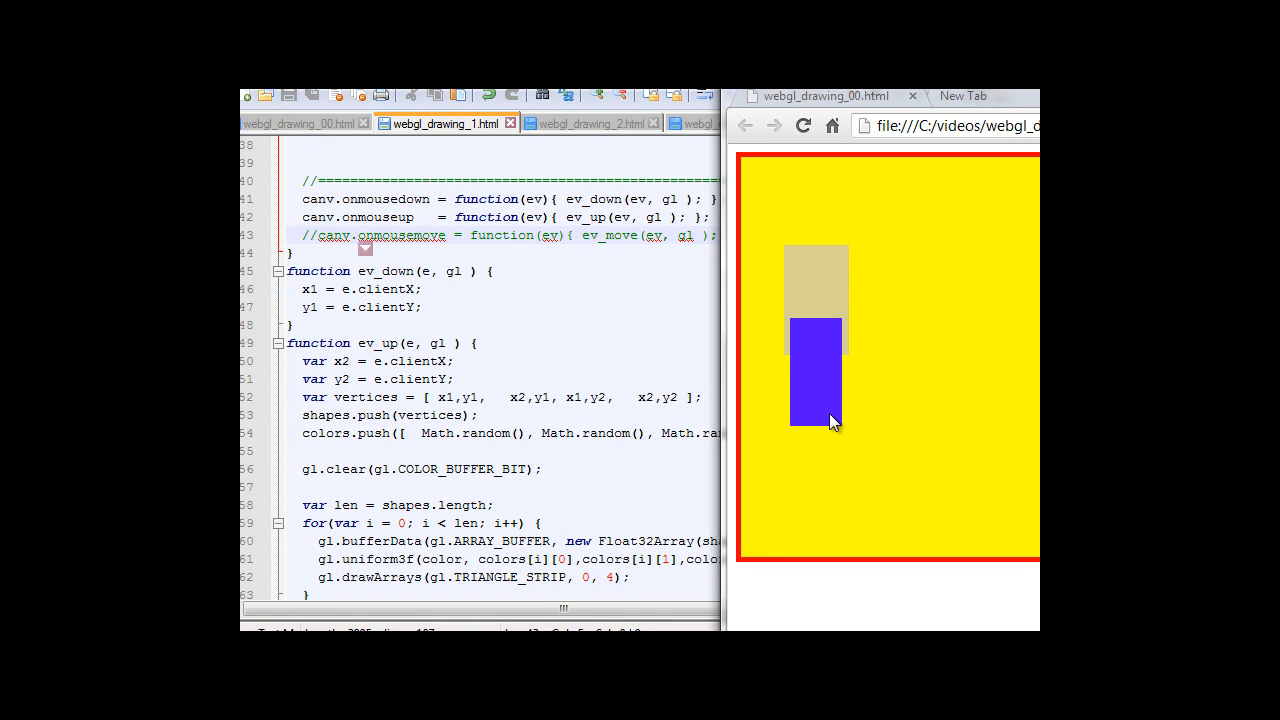
pyautogui.moveTo(835, 310)
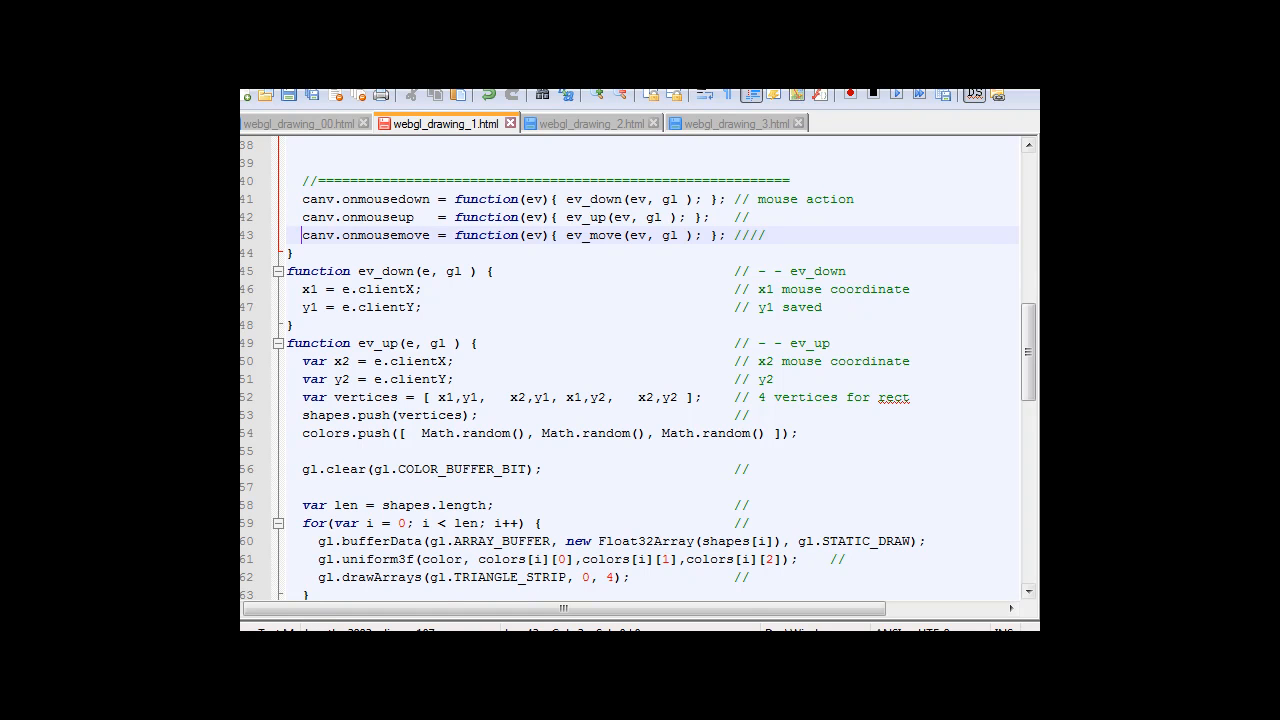
# Rename the ev_up handler function to ev_move.
pyautogui.scroll(-3)
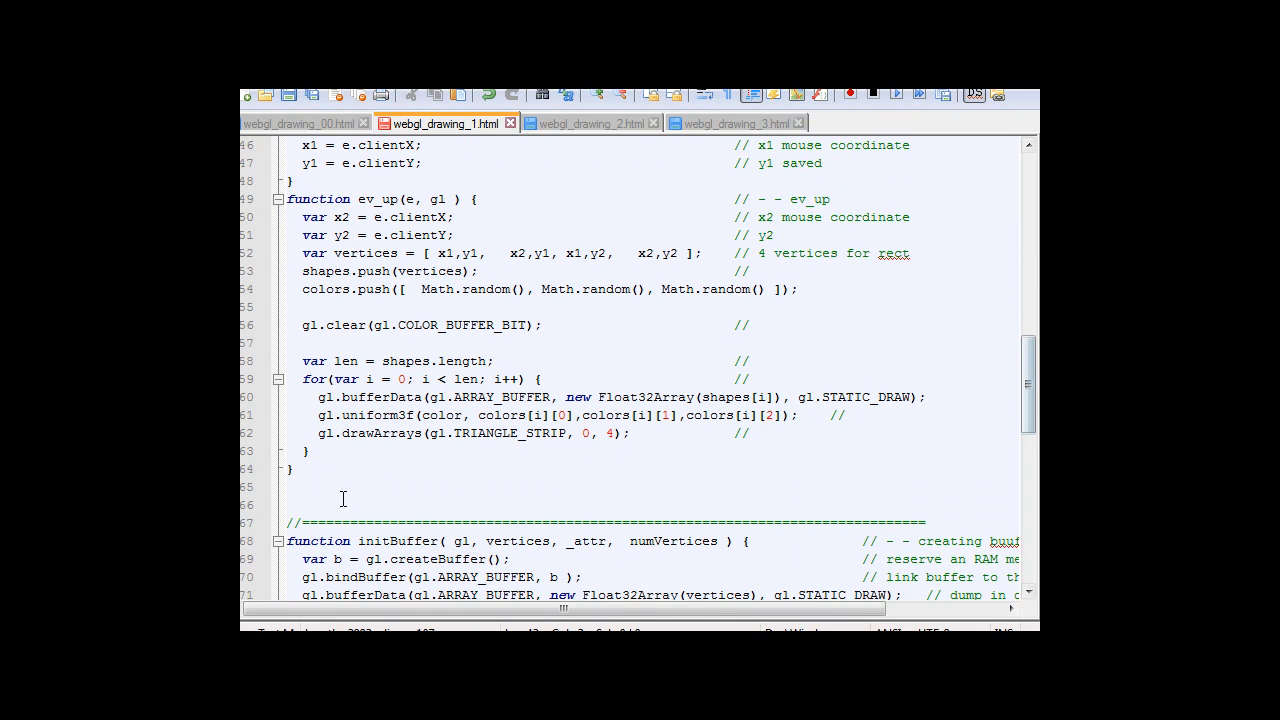
pyautogui.click(278, 199)
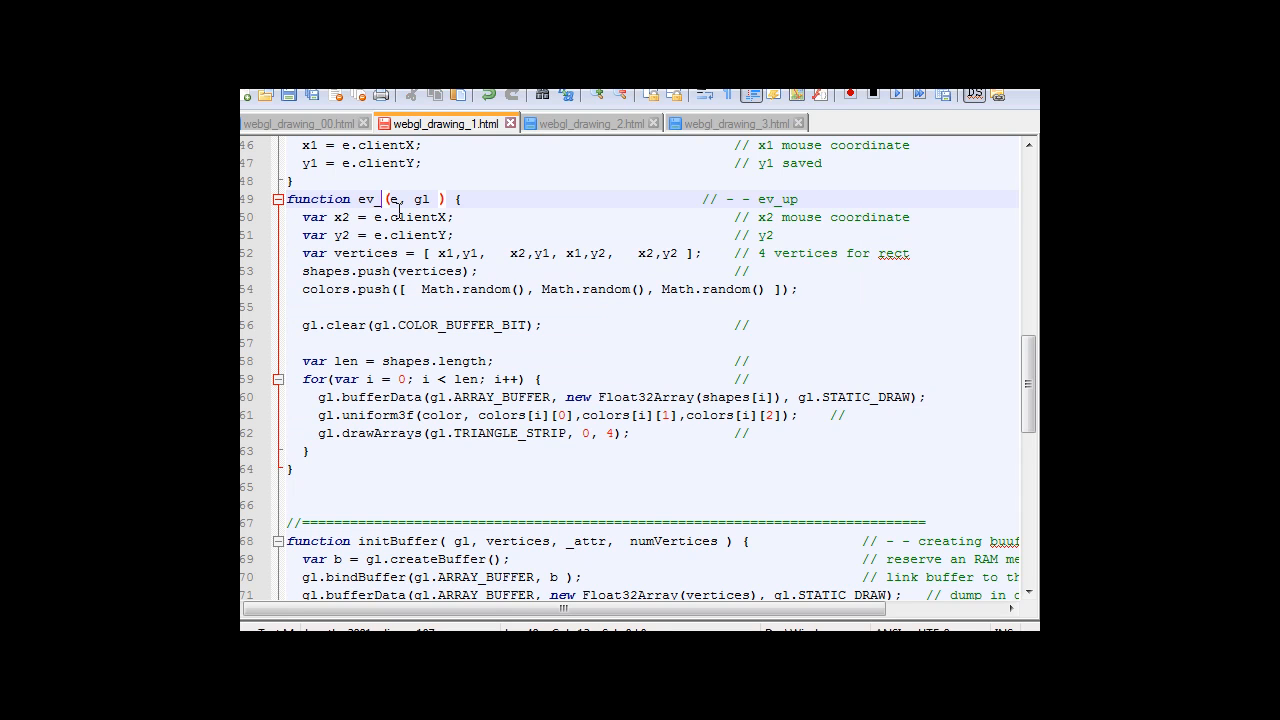
pyautogui.write('move(e, gl ) {')
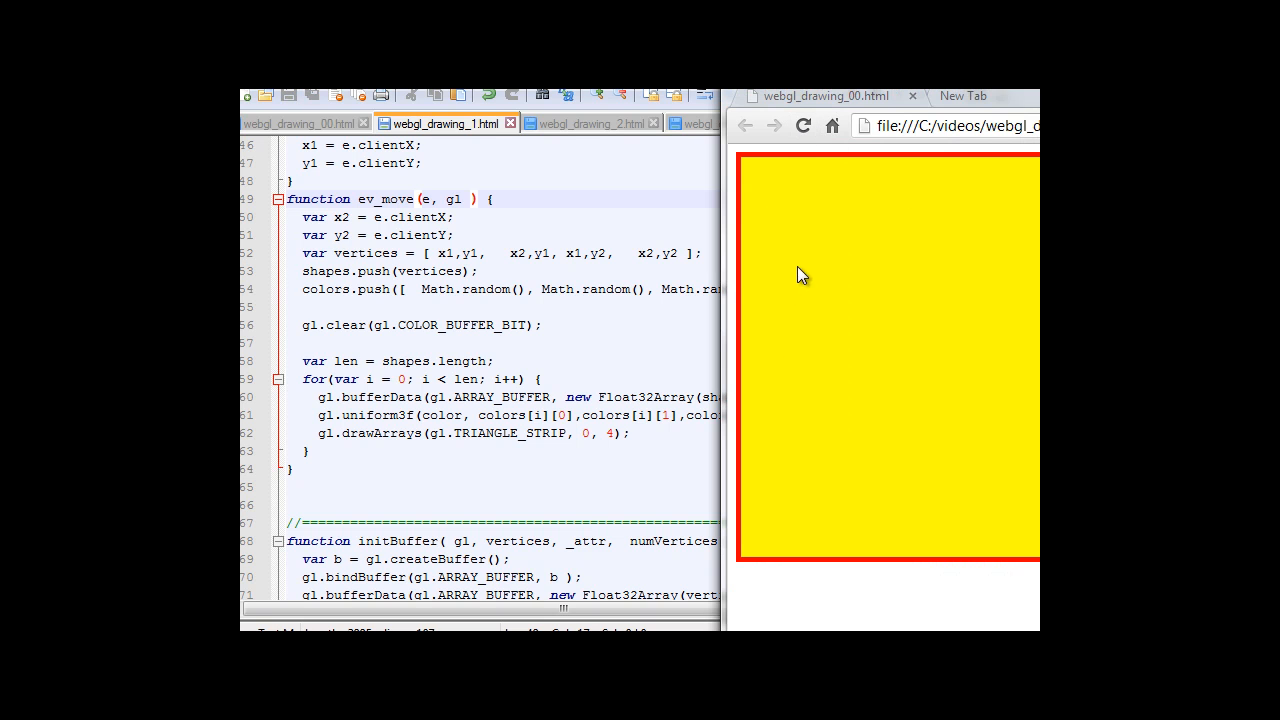
# Draw two test strokes that leave trails of stacked random-coloured rectangles.
pyautogui.moveTo(805, 276); pyautogui.dragTo(922, 443)
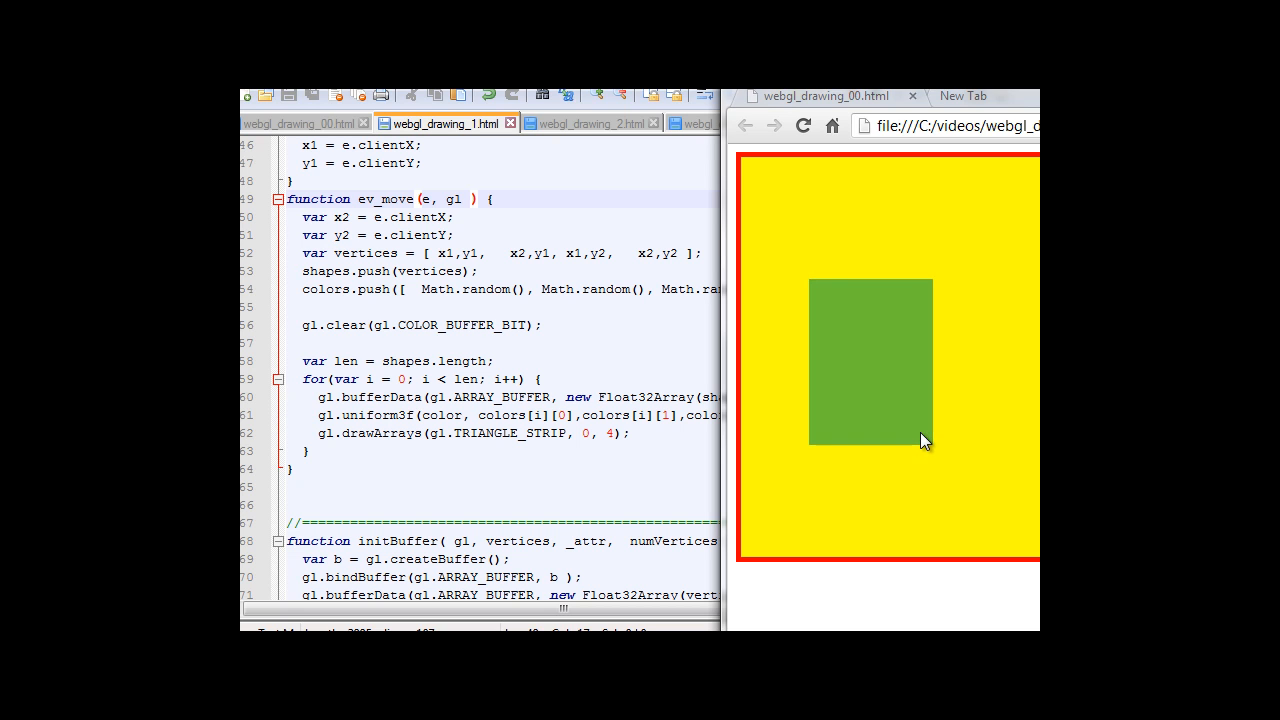
pyautogui.moveTo(920, 441); pyautogui.dragTo(870, 338)
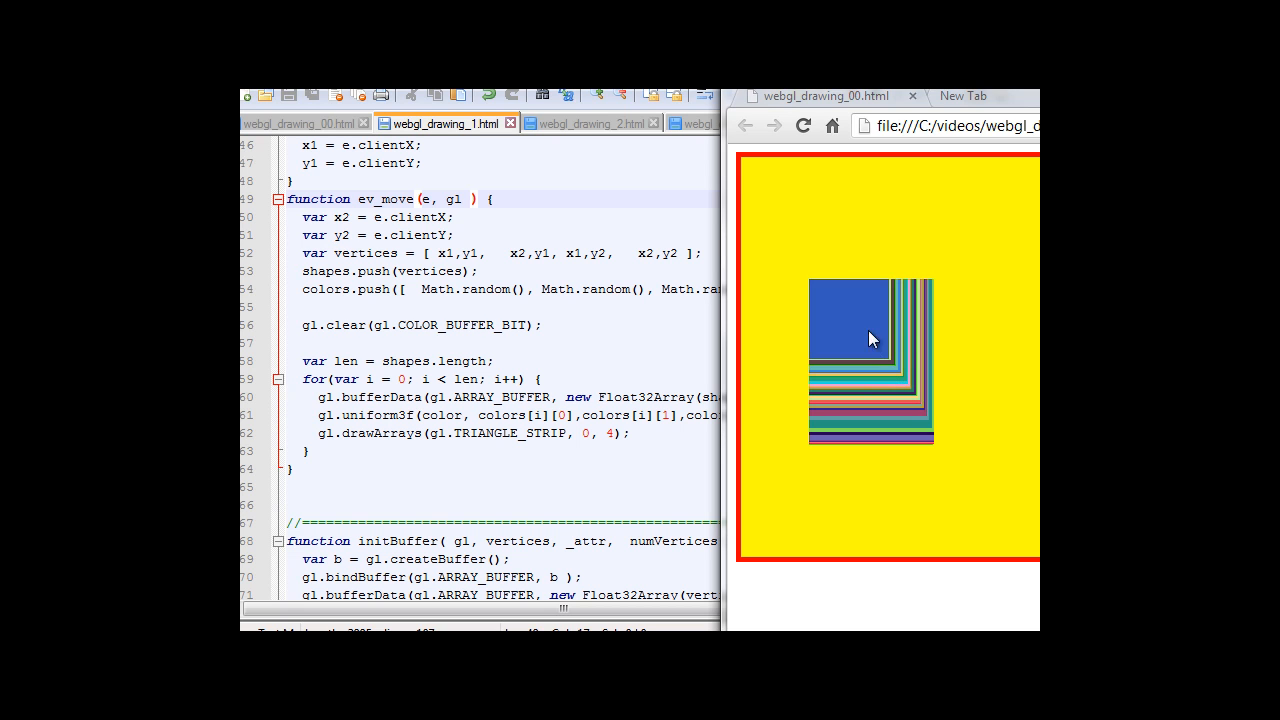
pyautogui.moveTo(977, 373)
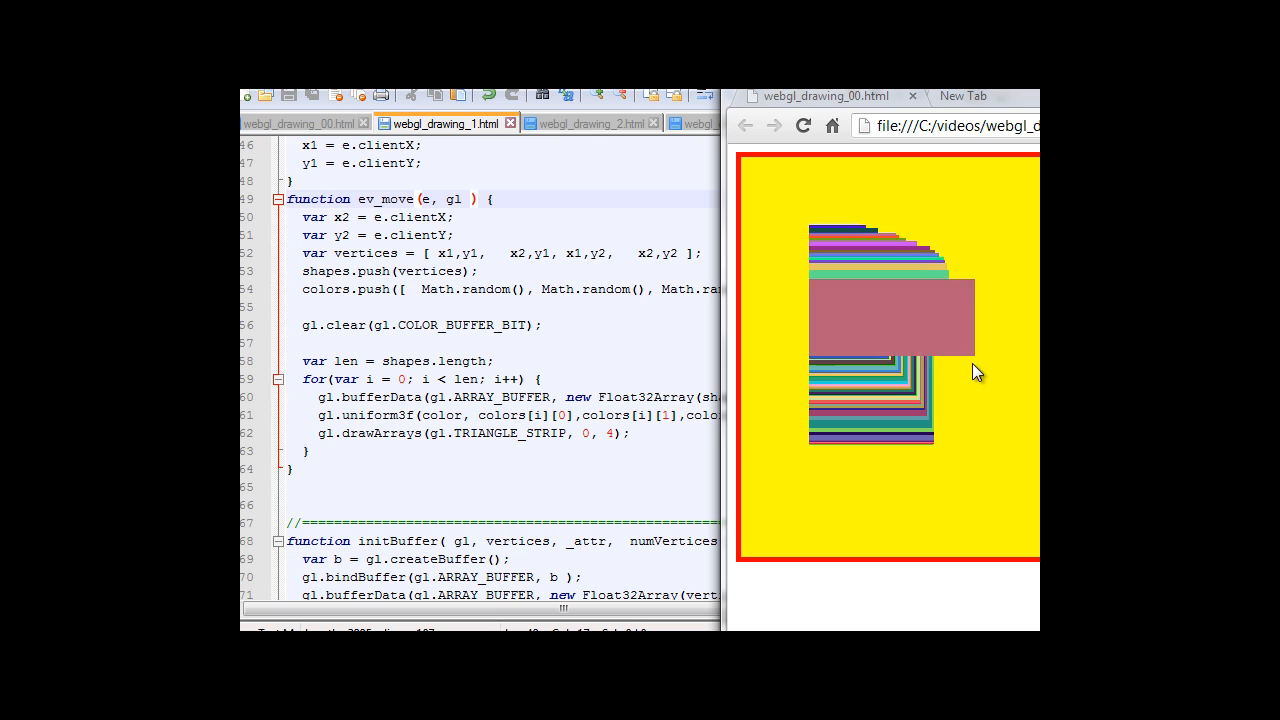
pyautogui.moveTo(815, 178)
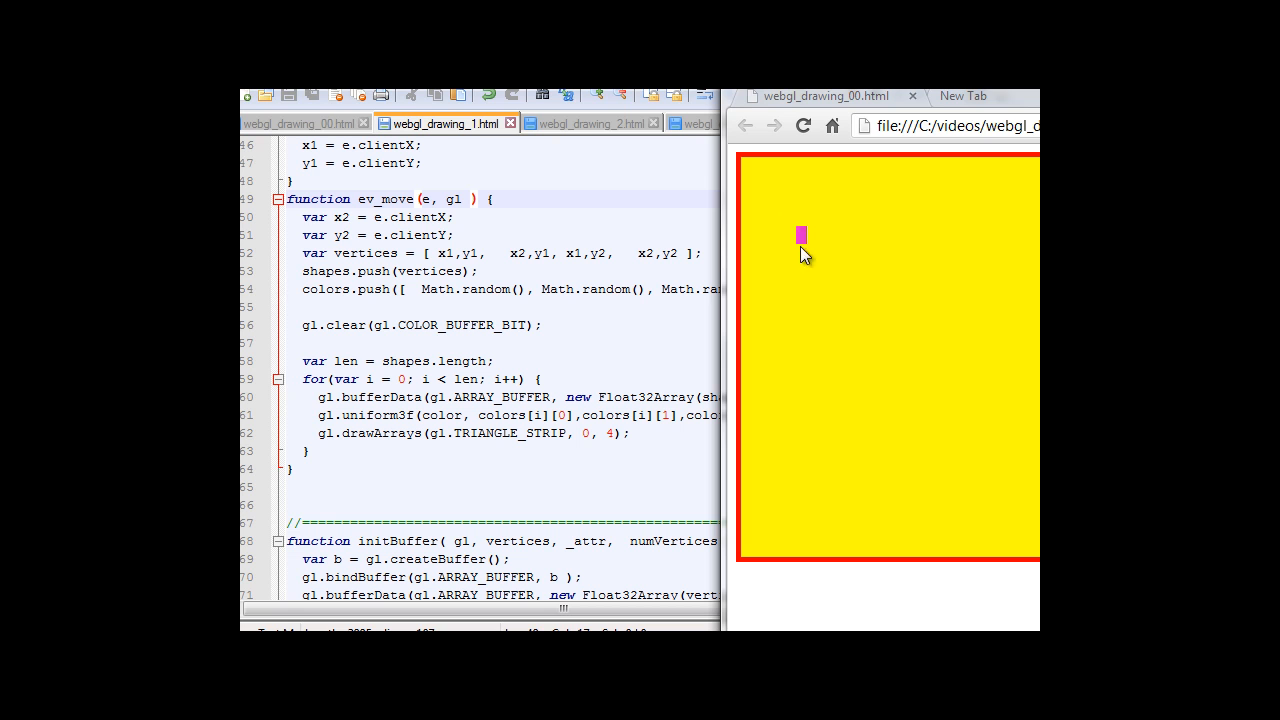
pyautogui.moveTo(802, 236); pyautogui.dragTo(880, 370)
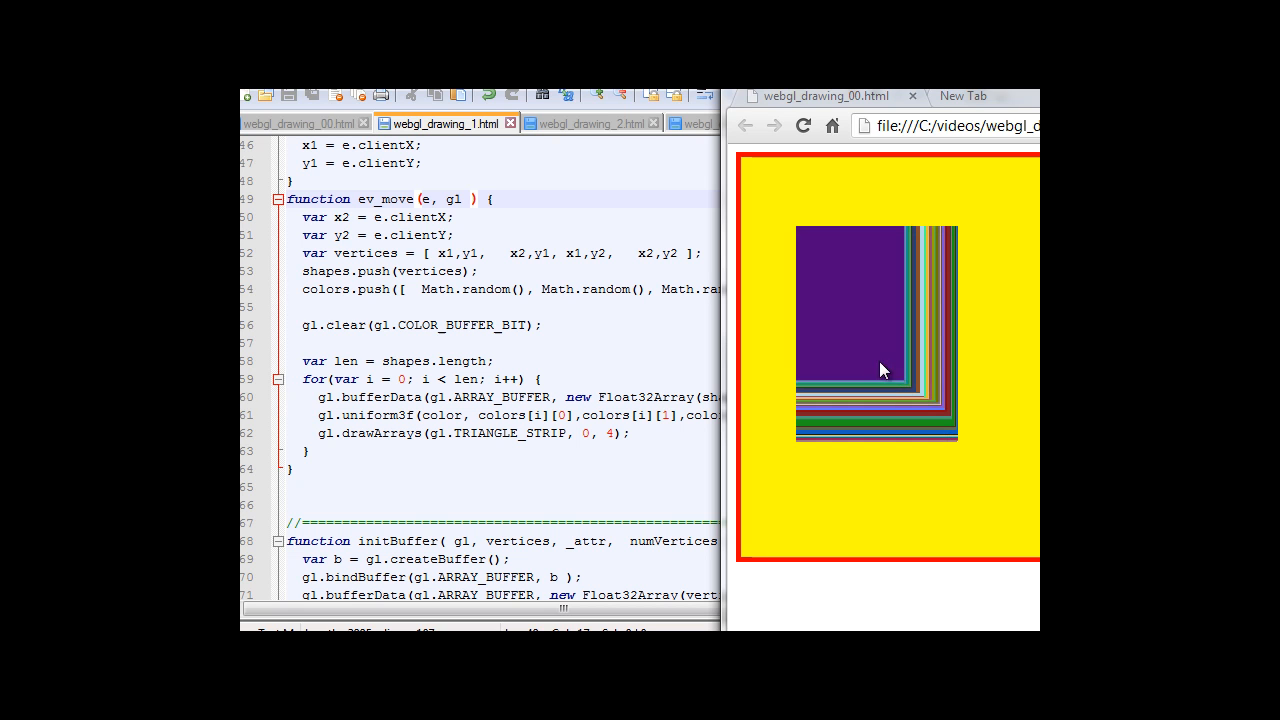
pyautogui.moveTo(882, 370); pyautogui.dragTo(1005, 316)
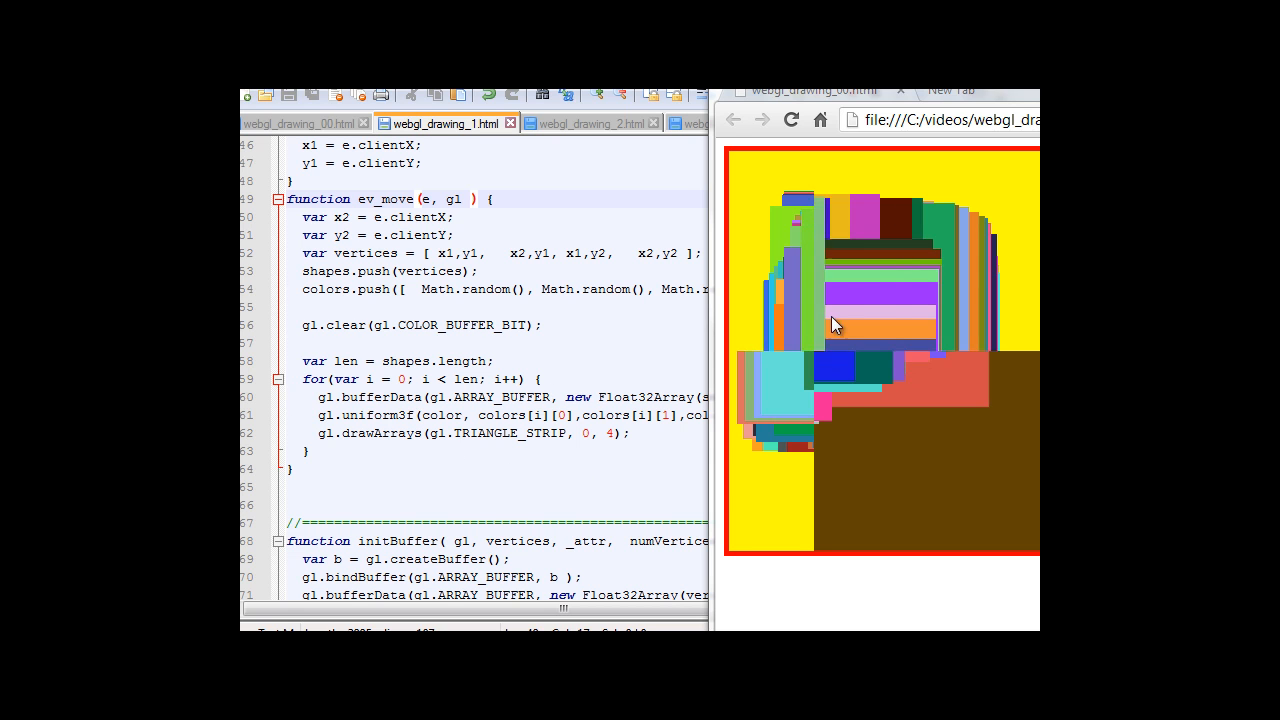
pyautogui.moveTo(862, 335)
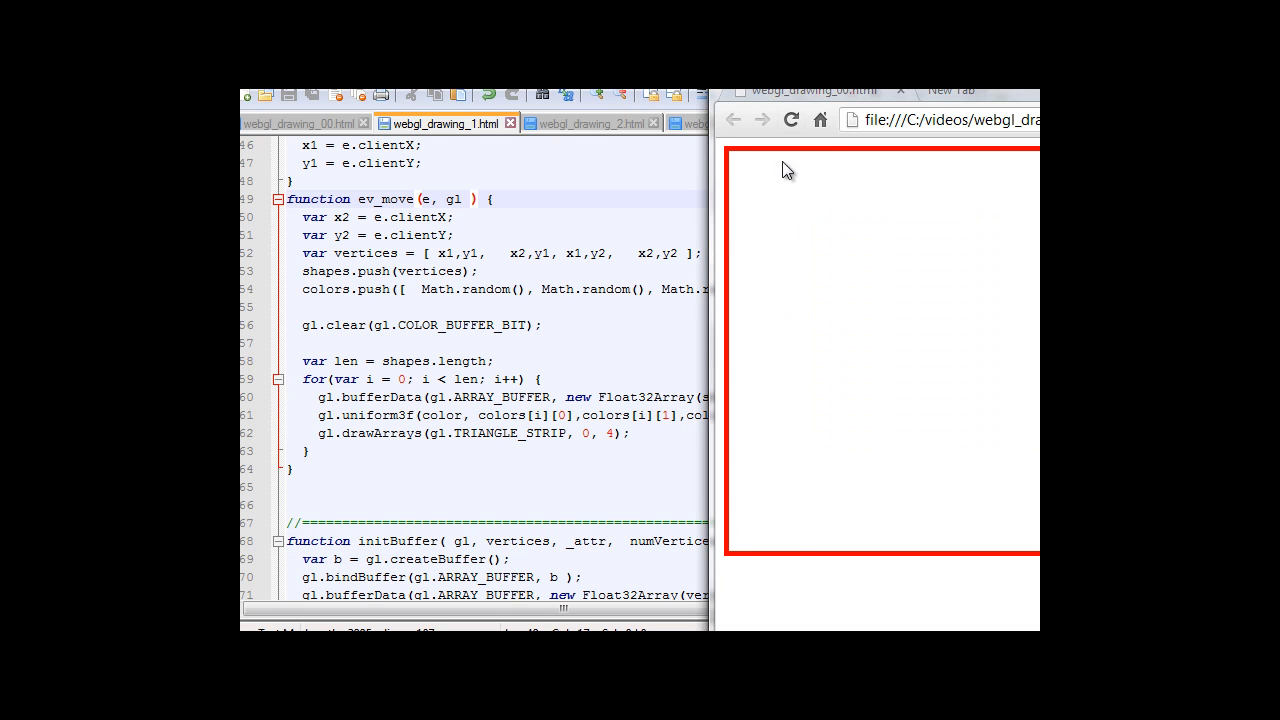
# Draw separate overlapping tan, blue, green and teal rectangles on the white canvas.
pyautogui.moveTo(785, 170); pyautogui.dragTo(938, 363)
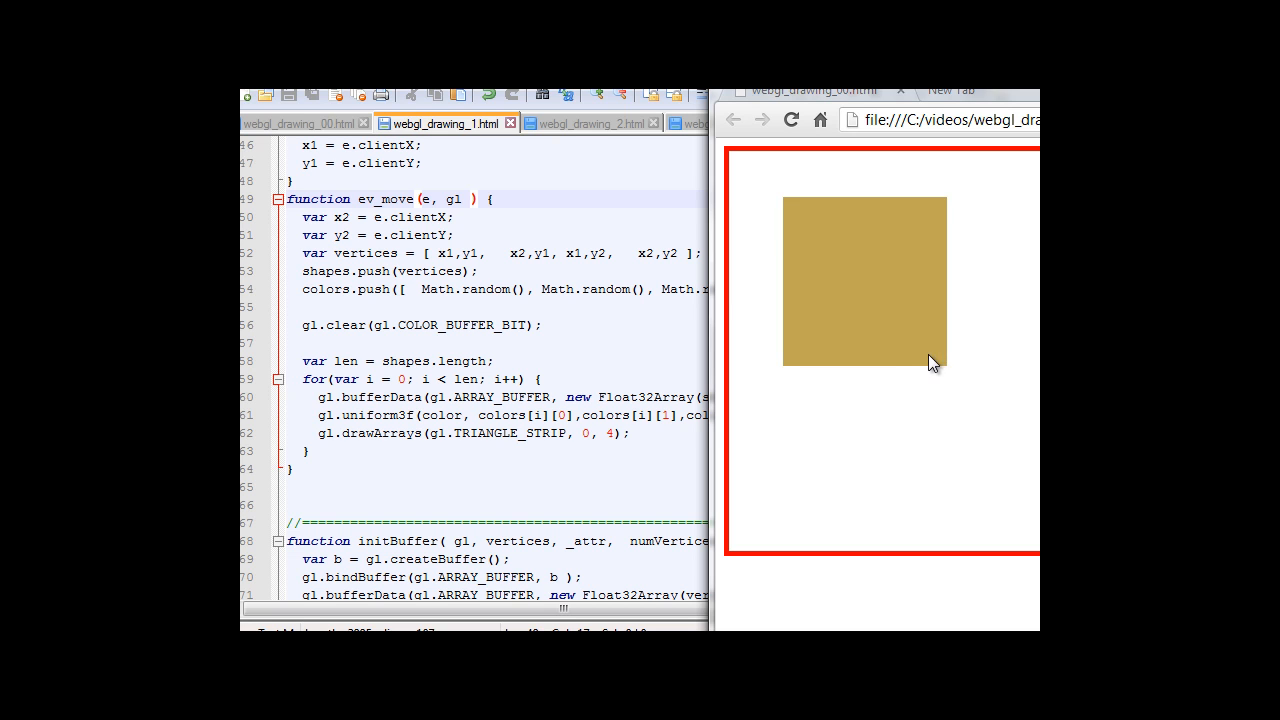
pyautogui.moveTo(837, 440)
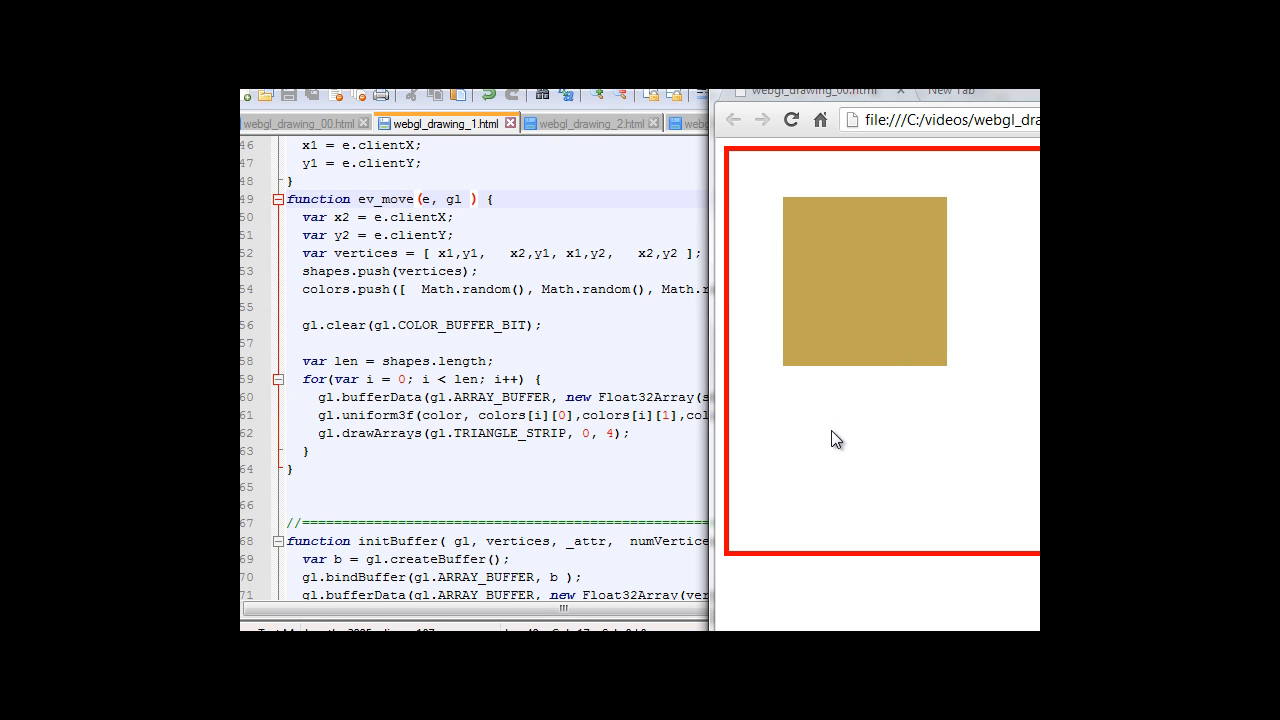
pyautogui.moveTo(837, 438); pyautogui.dragTo(975, 278)
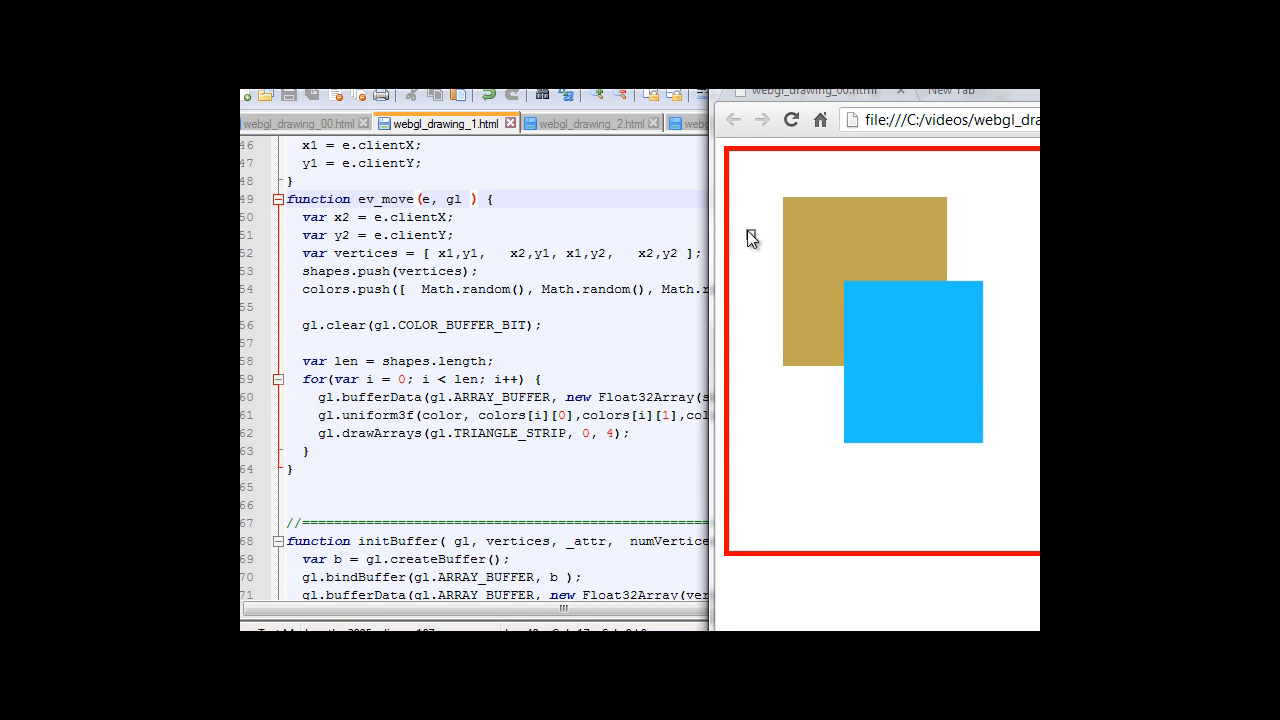
pyautogui.moveTo(753, 240); pyautogui.dragTo(890, 425)
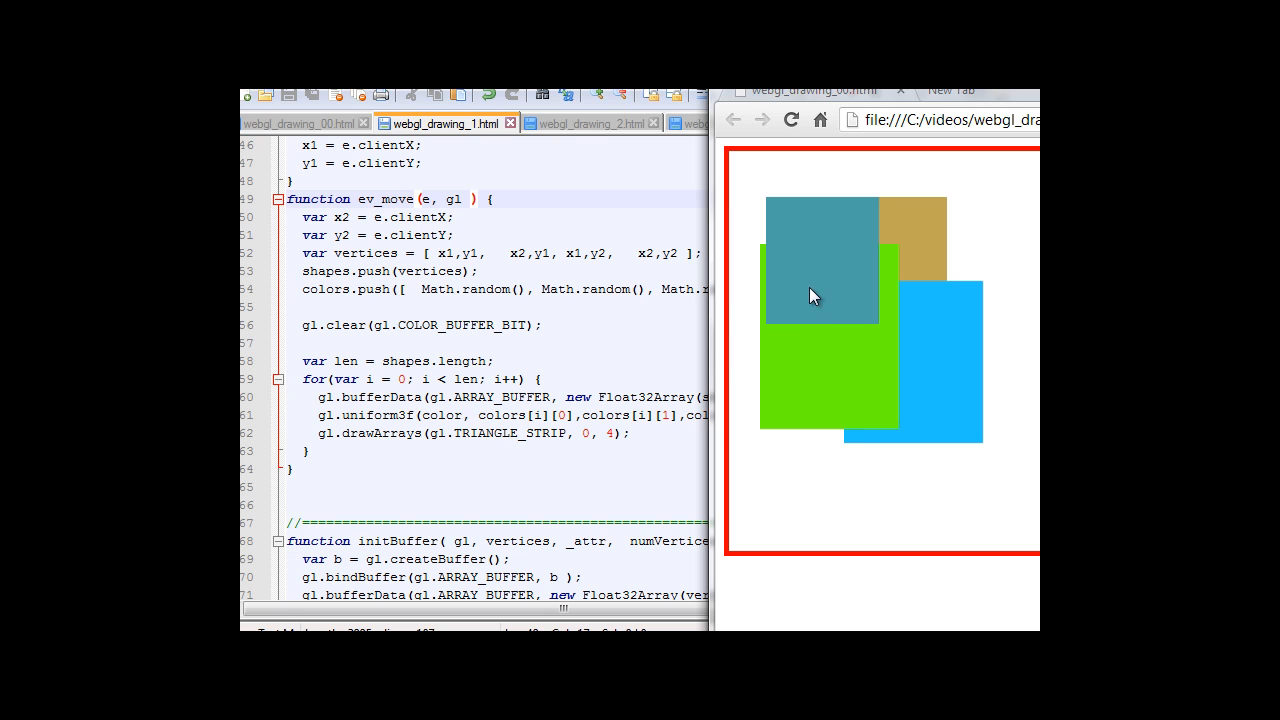
pyautogui.moveTo(855, 314)
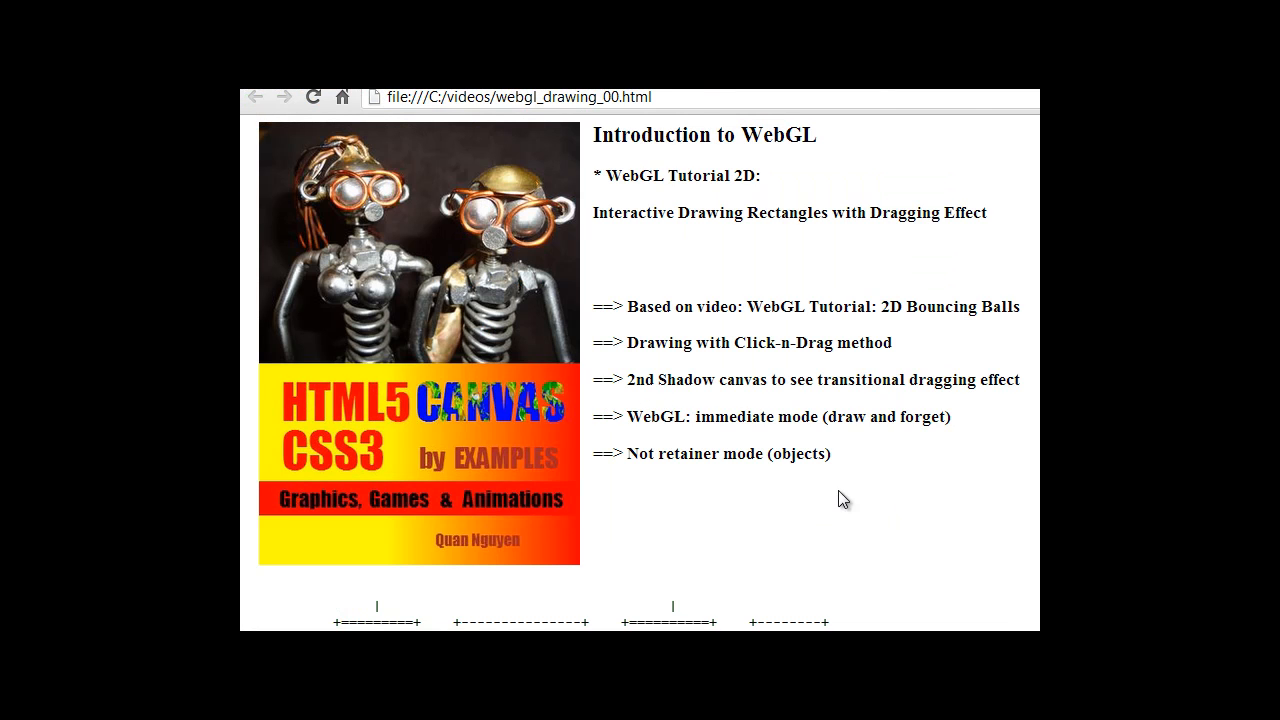
pyautogui.moveTo(911, 326)
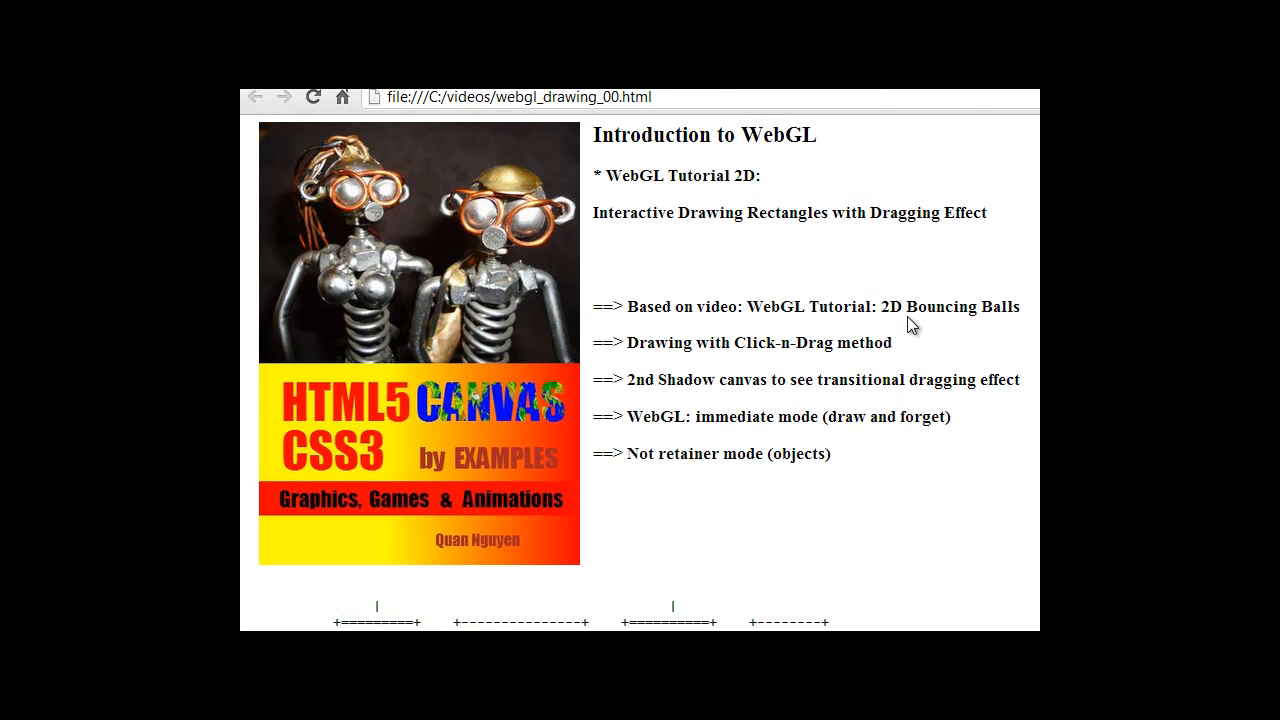
pyautogui.moveTo(650, 375)
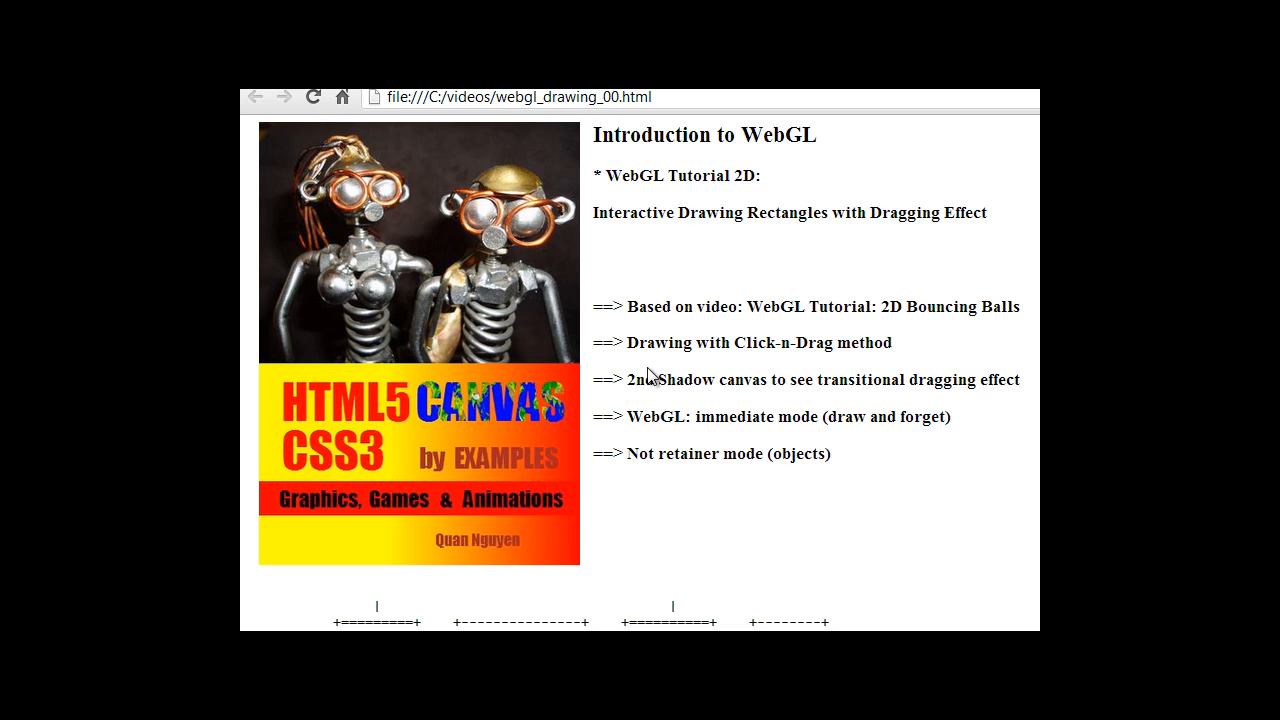
pyautogui.moveTo(666, 388)
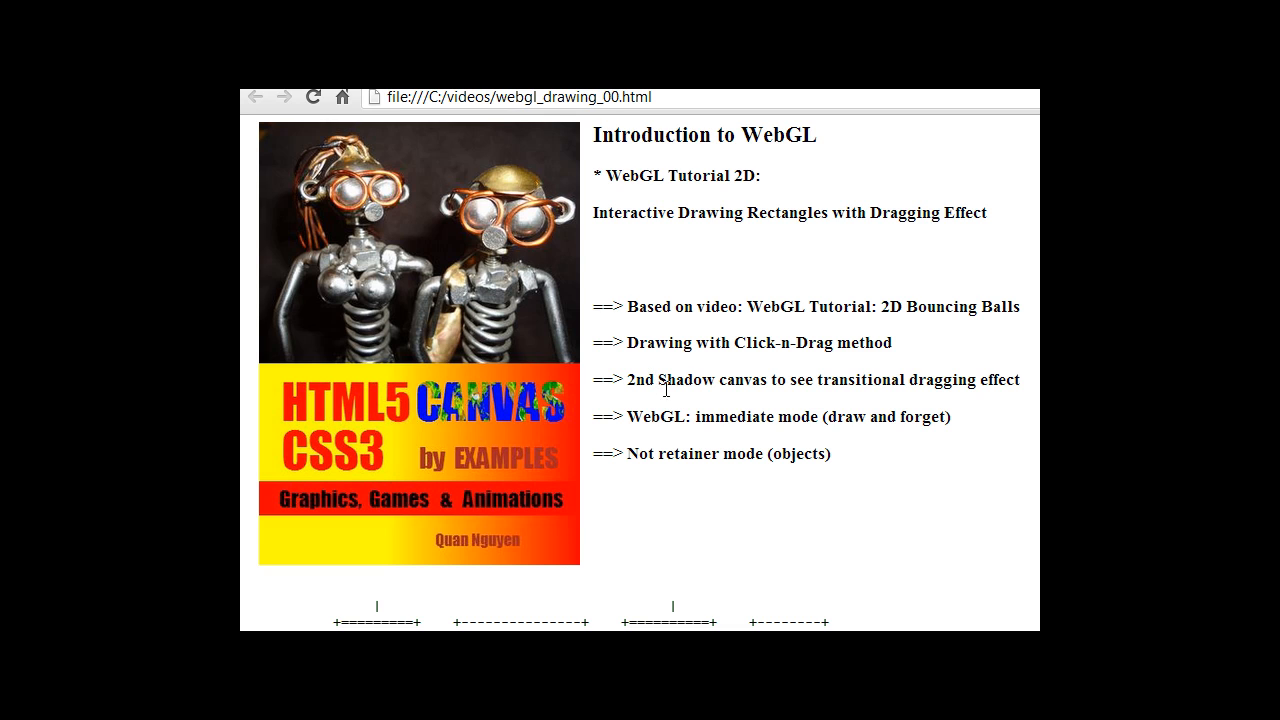
pyautogui.moveTo(705, 388)
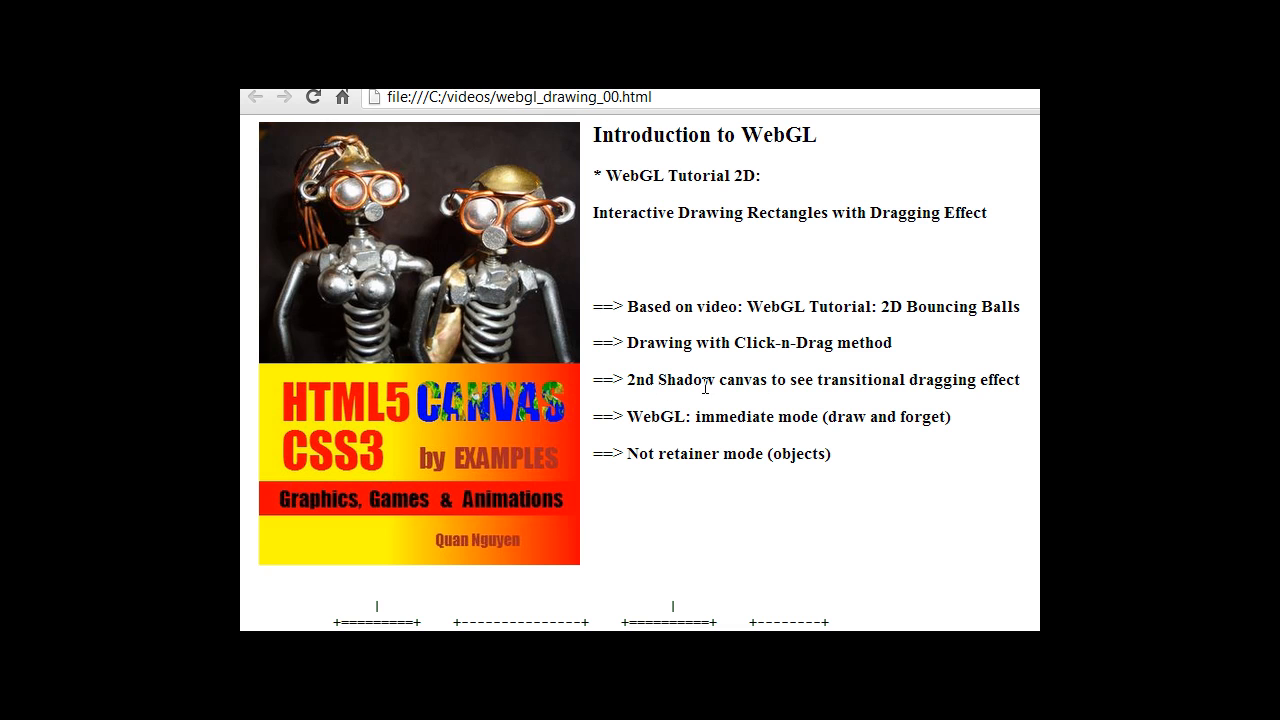
pyautogui.moveTo(780, 373)
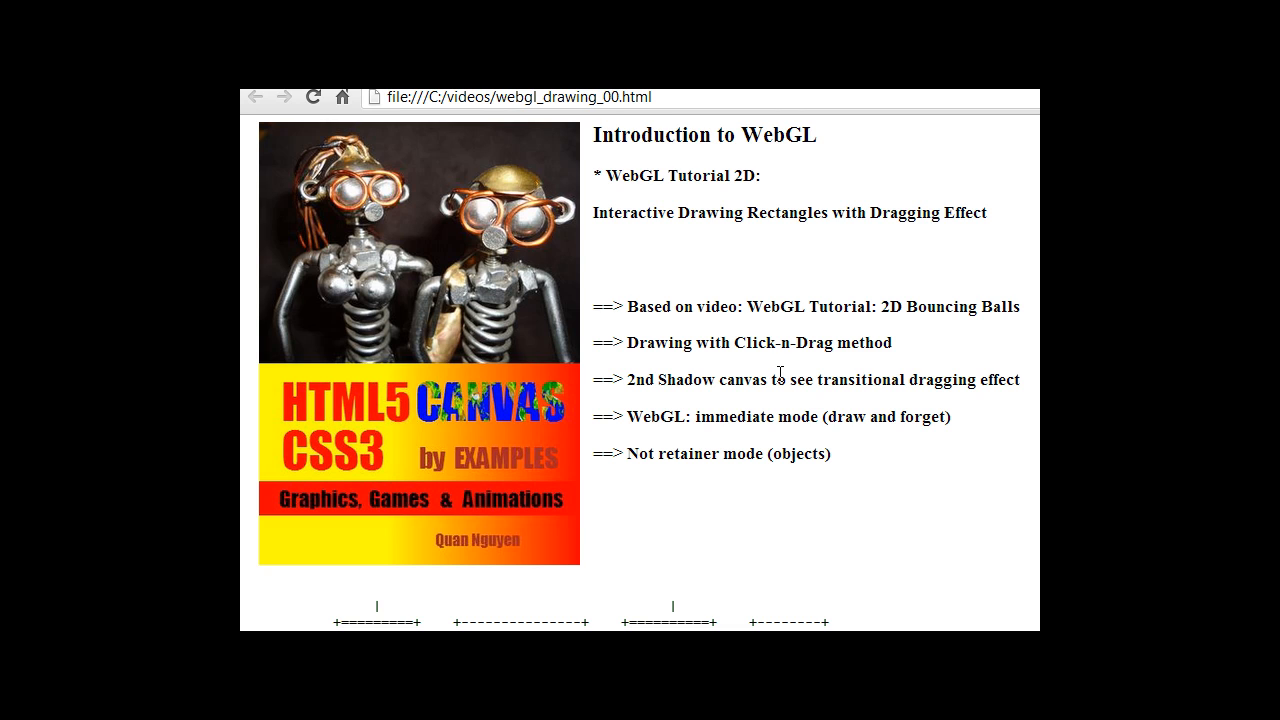
pyautogui.moveTo(765, 402)
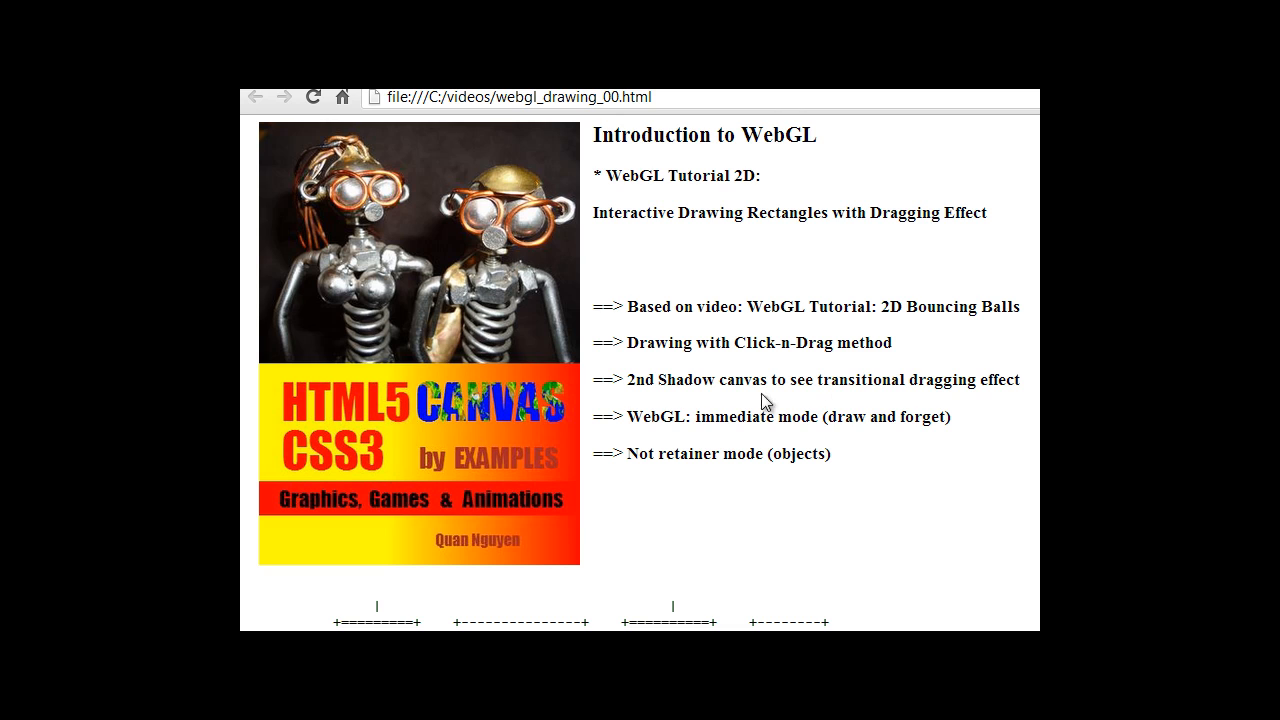
pyautogui.moveTo(607, 410)
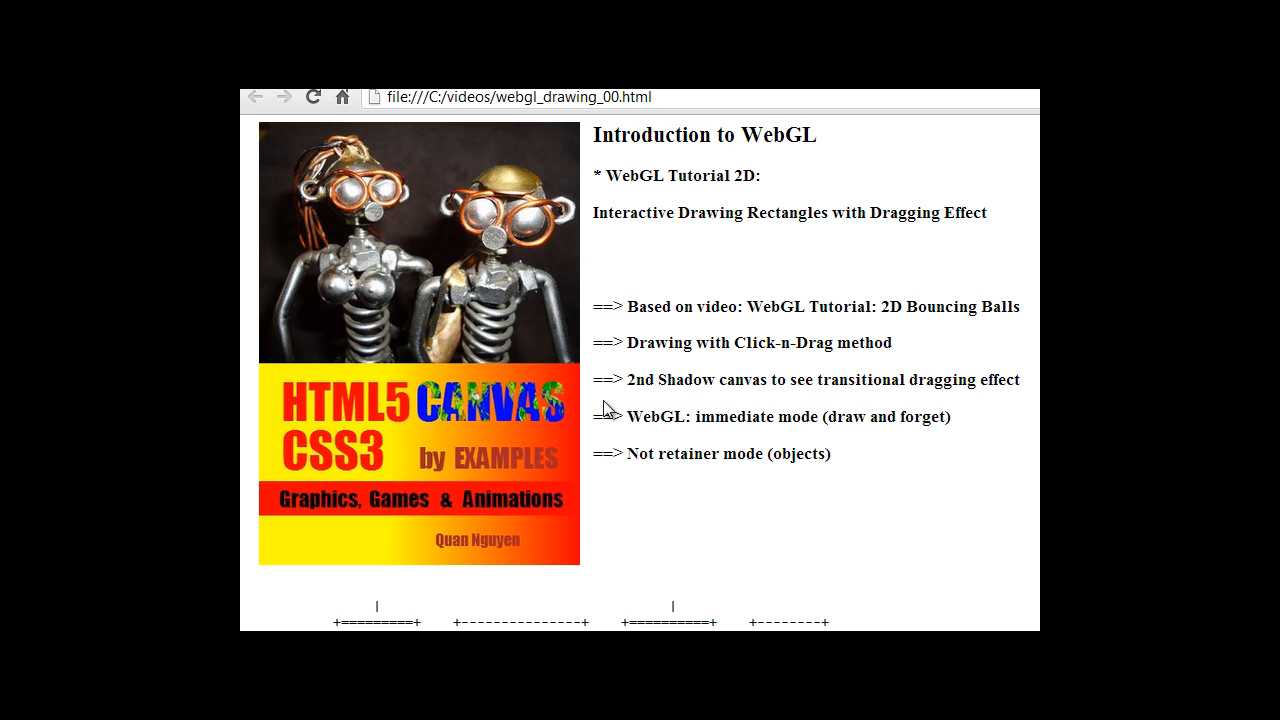
pyautogui.moveTo(711, 423)
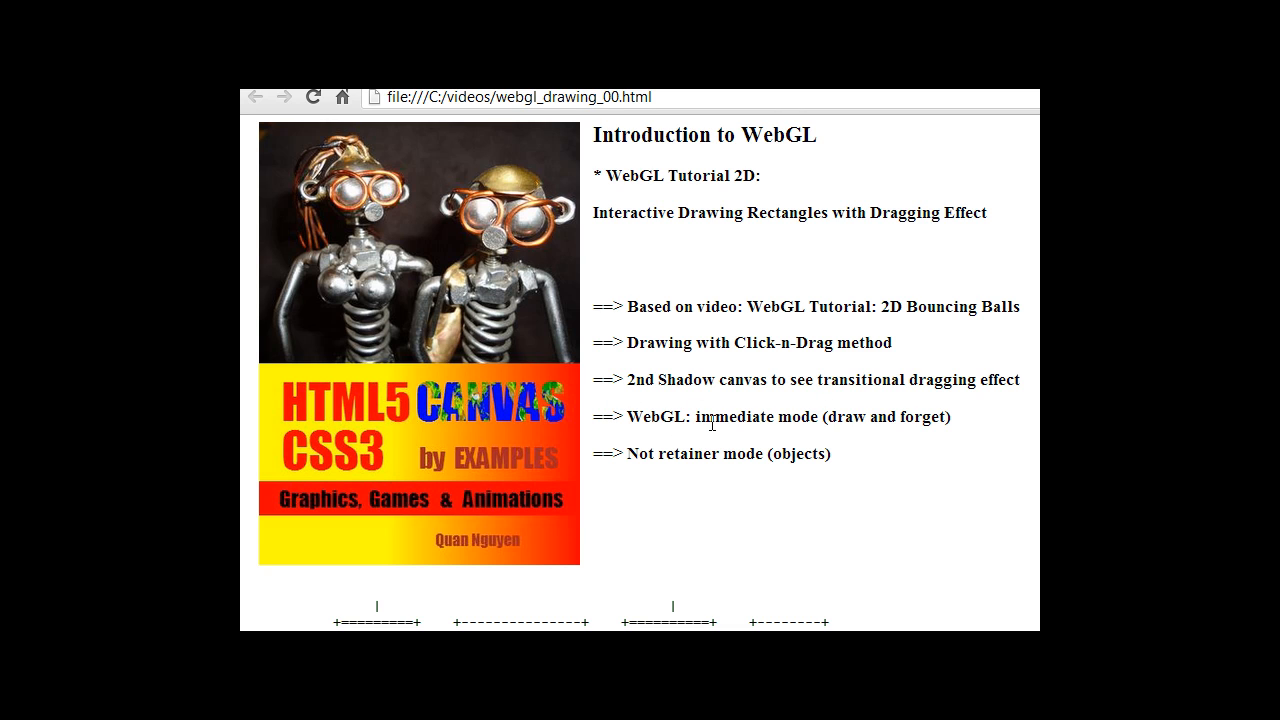
pyautogui.moveTo(804, 421)
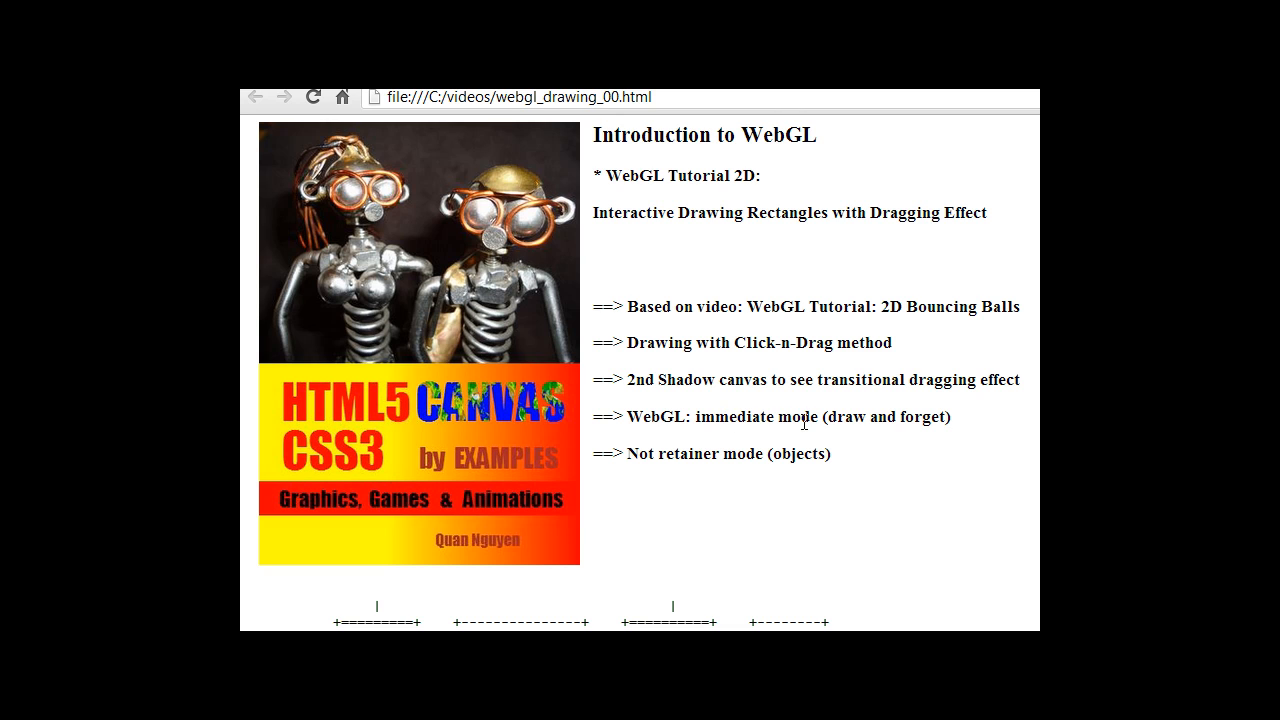
pyautogui.moveTo(745, 475)
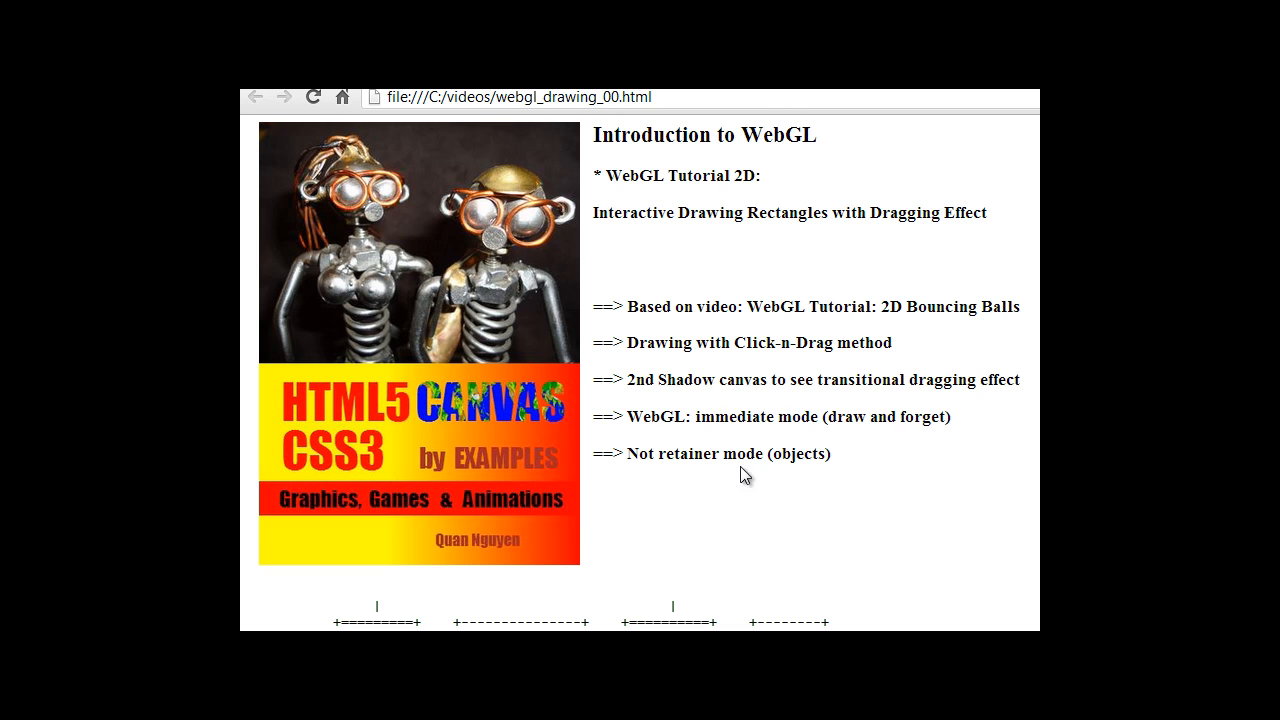
pyautogui.moveTo(781, 463)
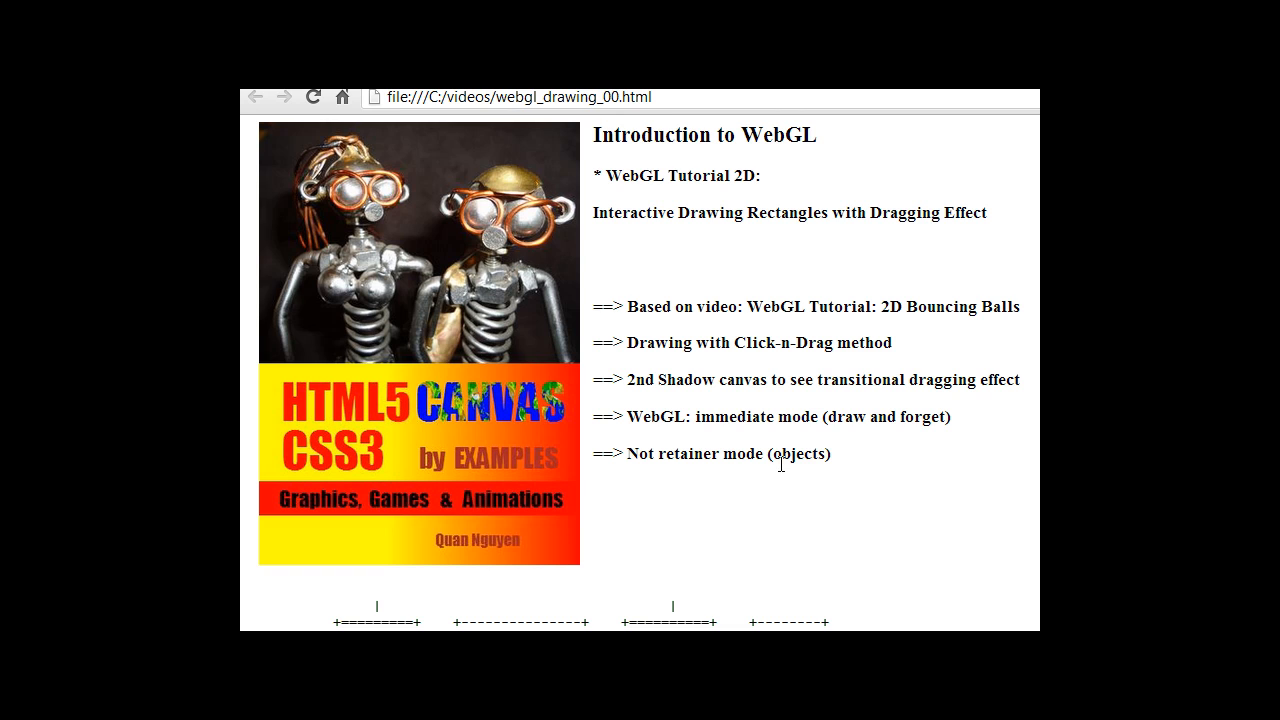
pyautogui.moveTo(834, 457)
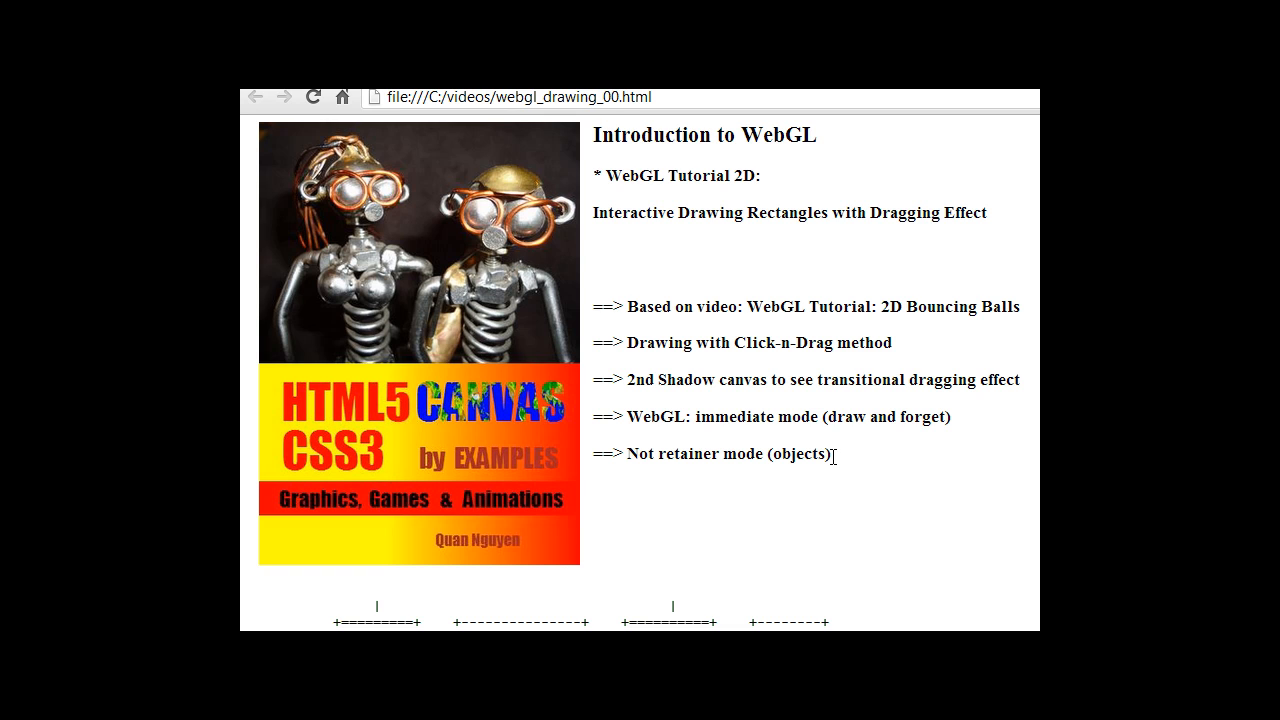
pyautogui.moveTo(751, 452)
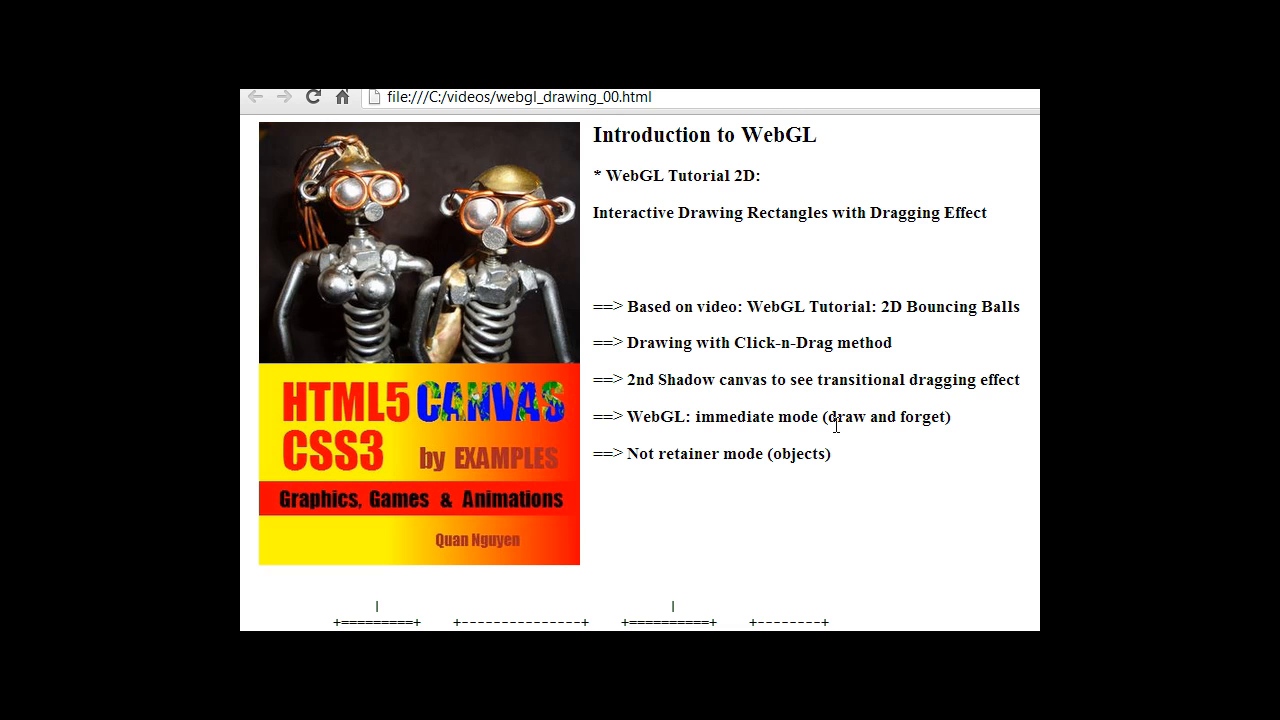
pyautogui.moveTo(944, 420)
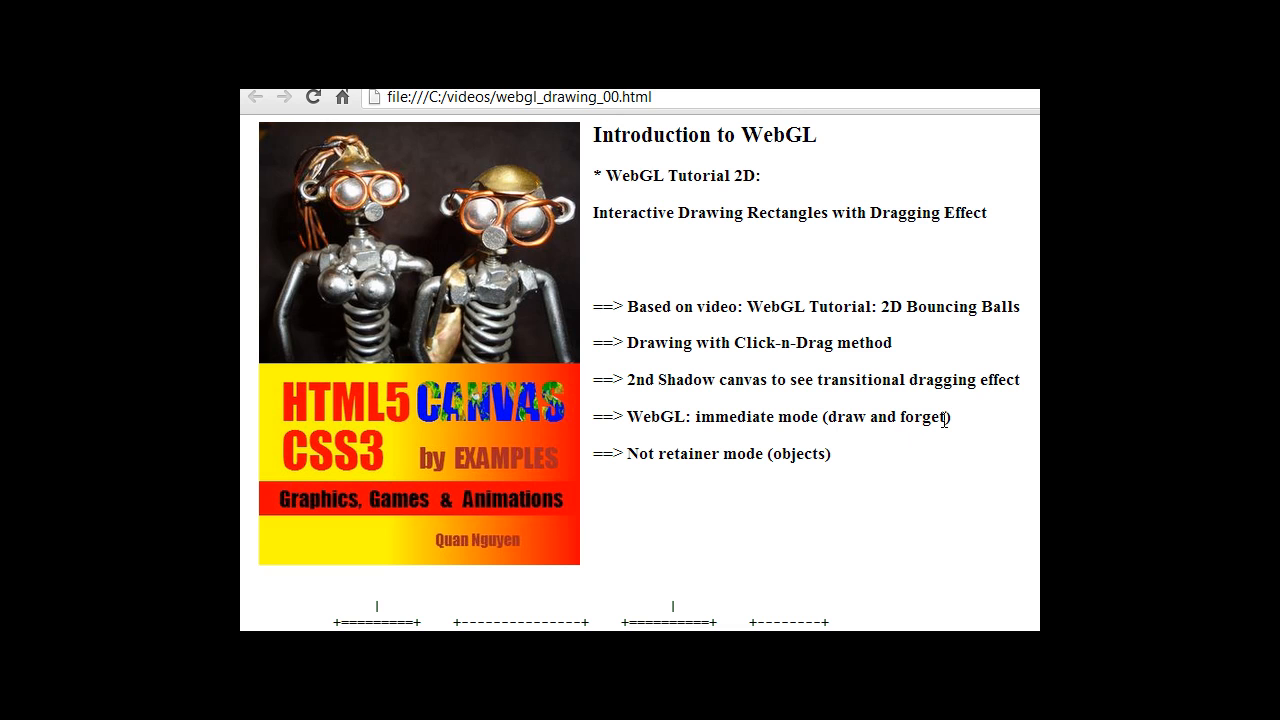
pyautogui.moveTo(750, 412)
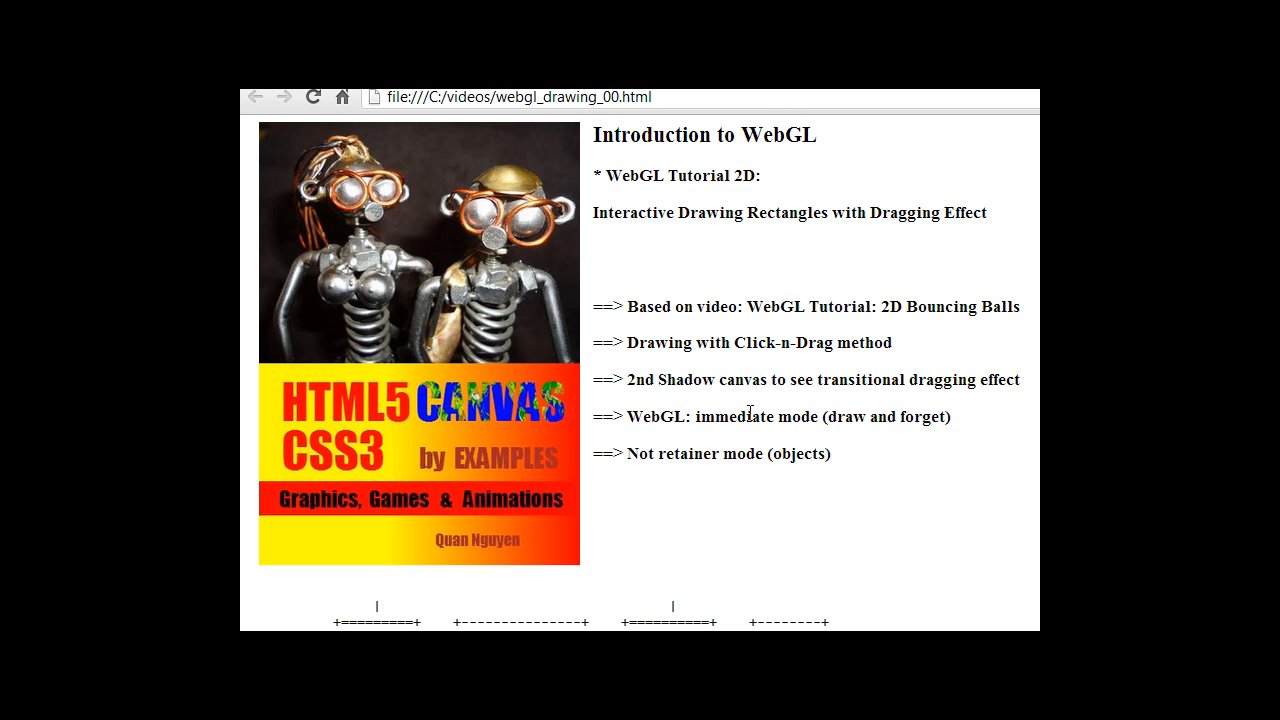
pyautogui.moveTo(842, 423)
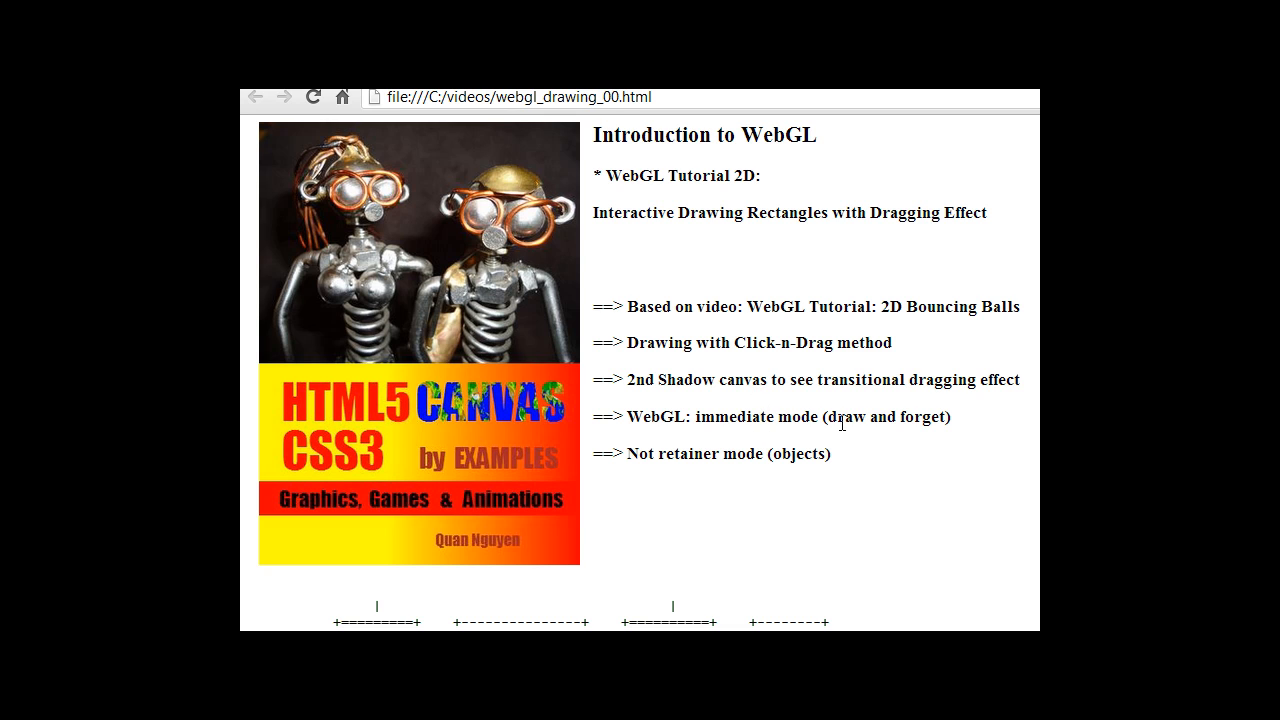
pyautogui.moveTo(894, 417)
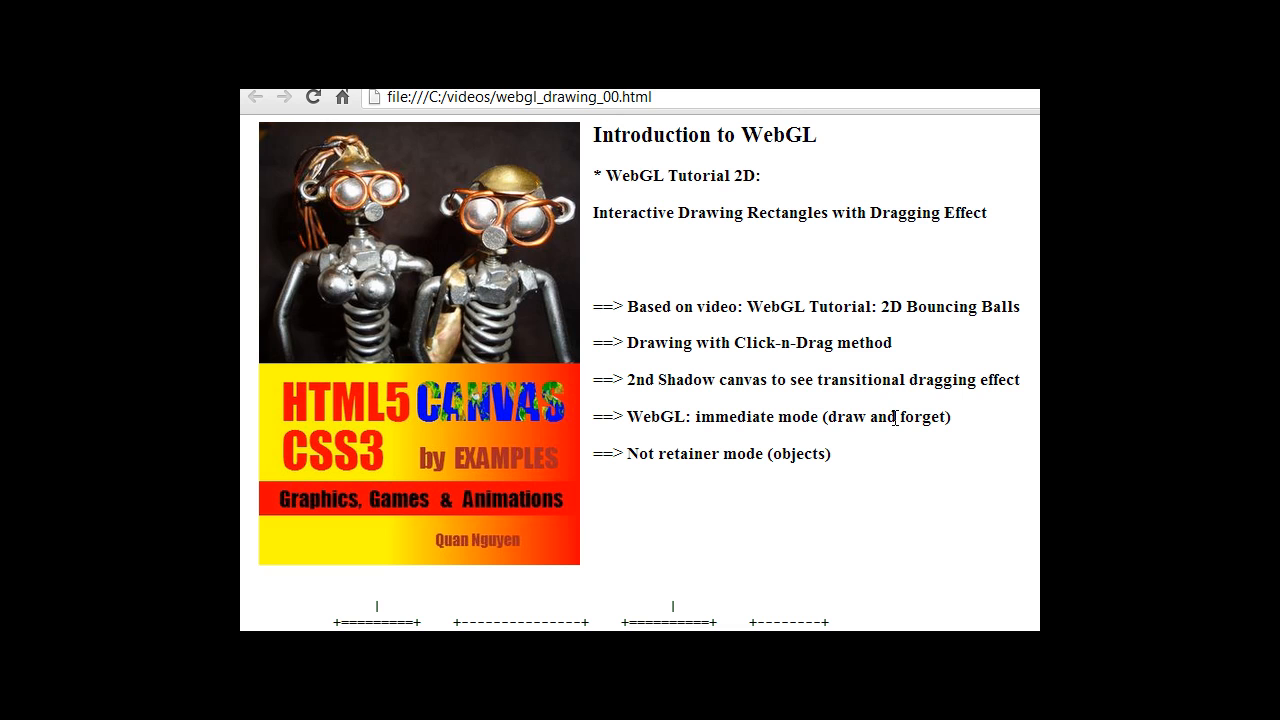
pyautogui.moveTo(849, 364)
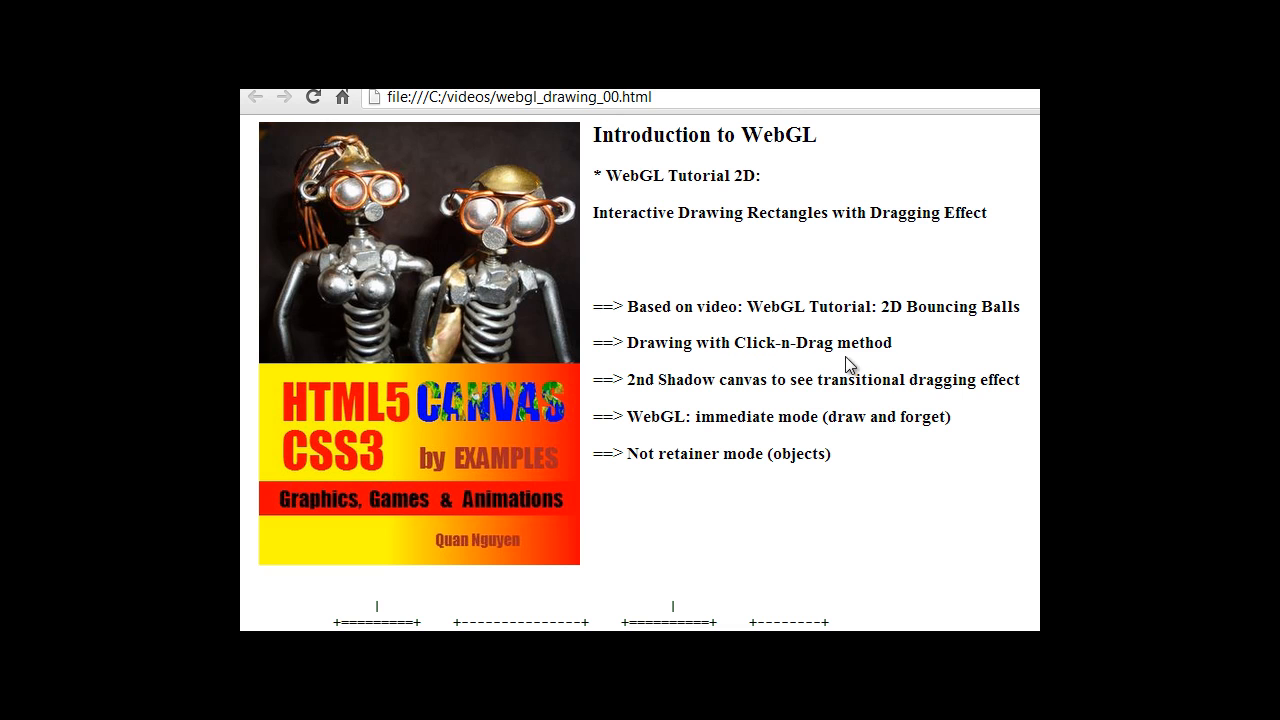
pyautogui.moveTo(732, 422)
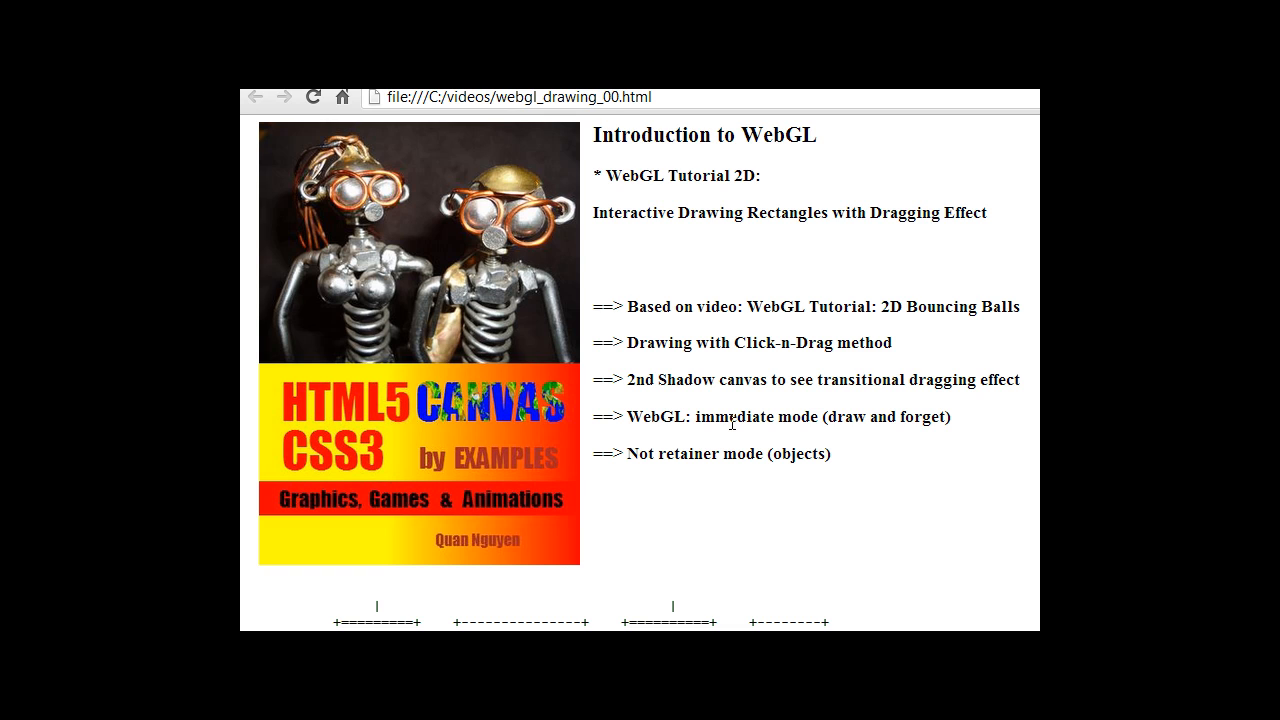
pyautogui.moveTo(861, 418)
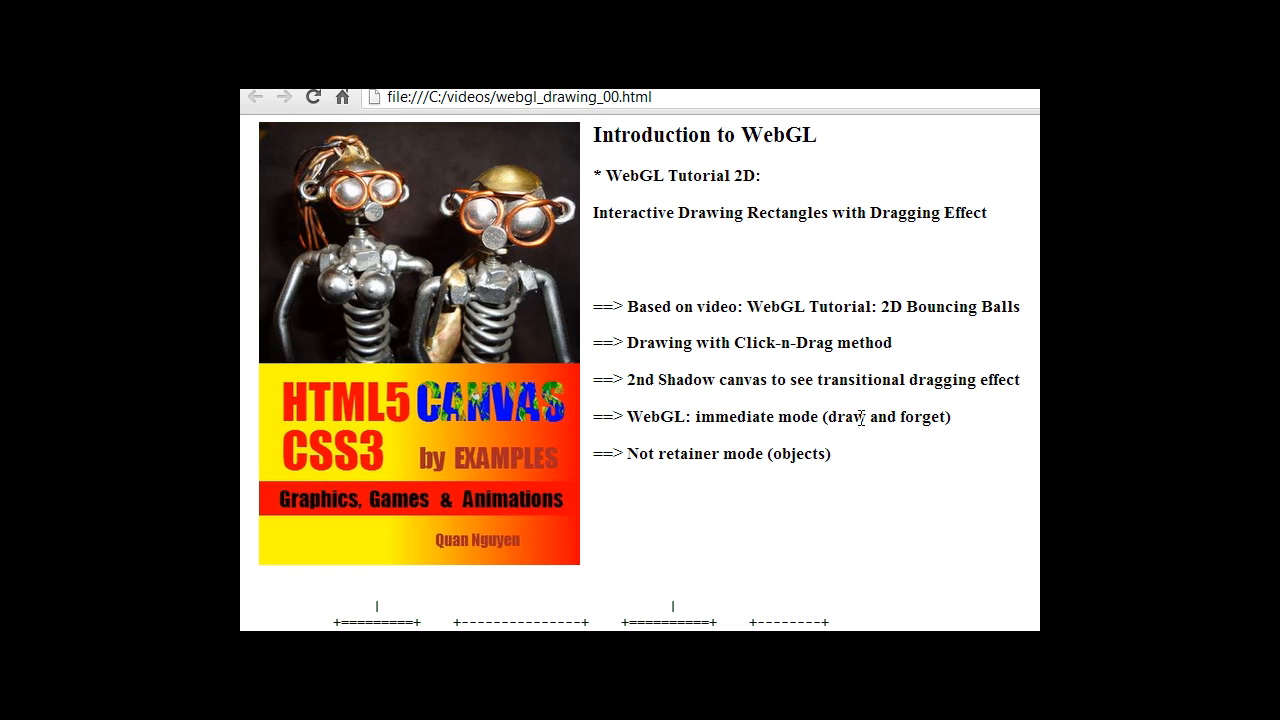
pyautogui.moveTo(748, 453)
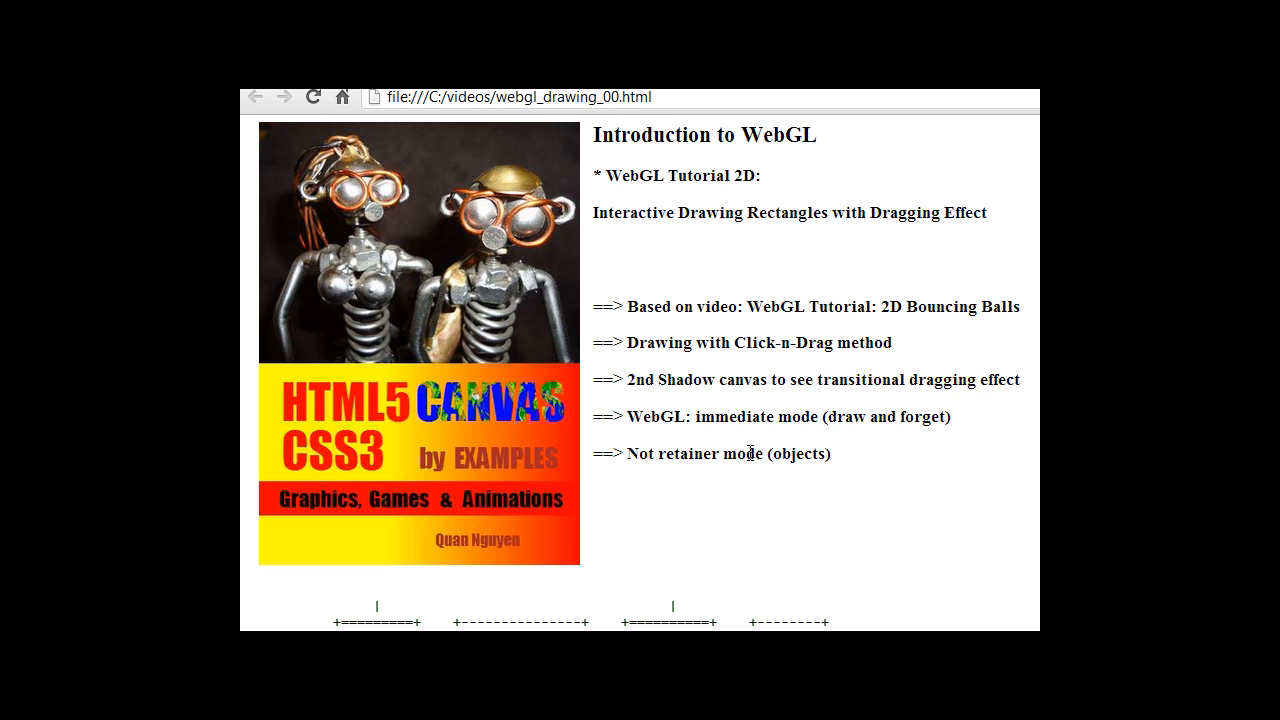
pyautogui.moveTo(797, 461)
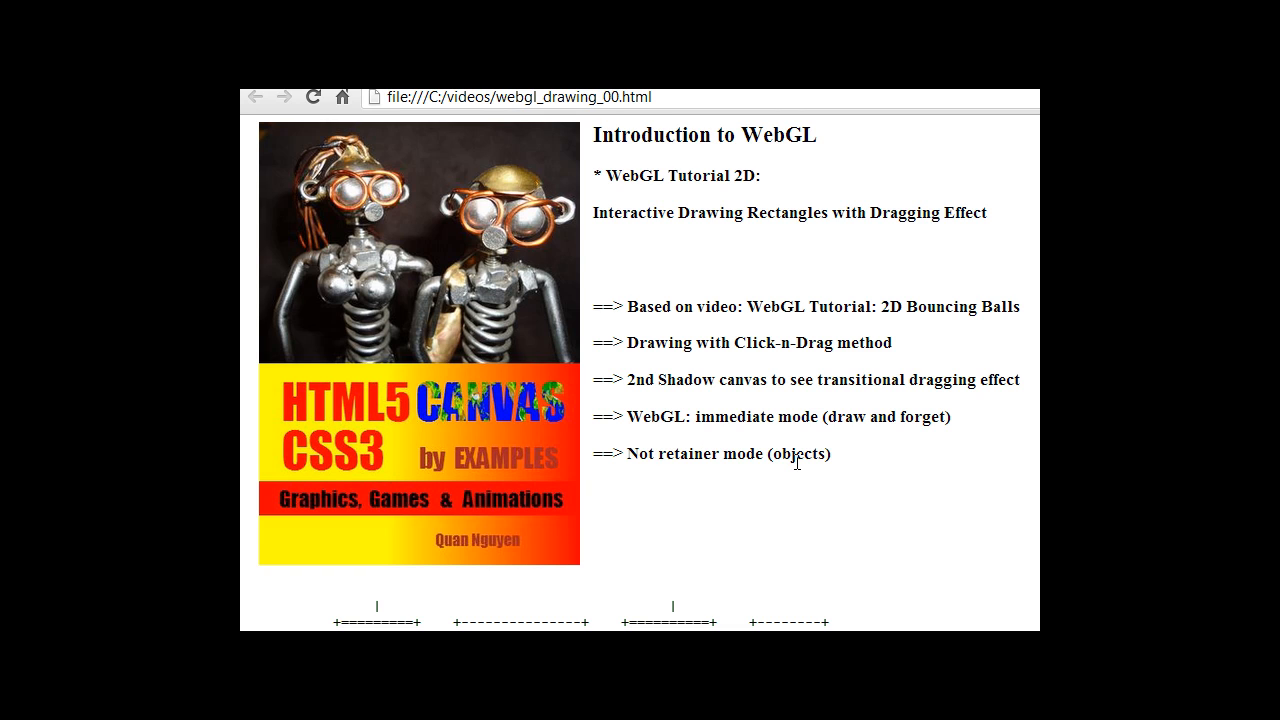
pyautogui.moveTo(797, 461)
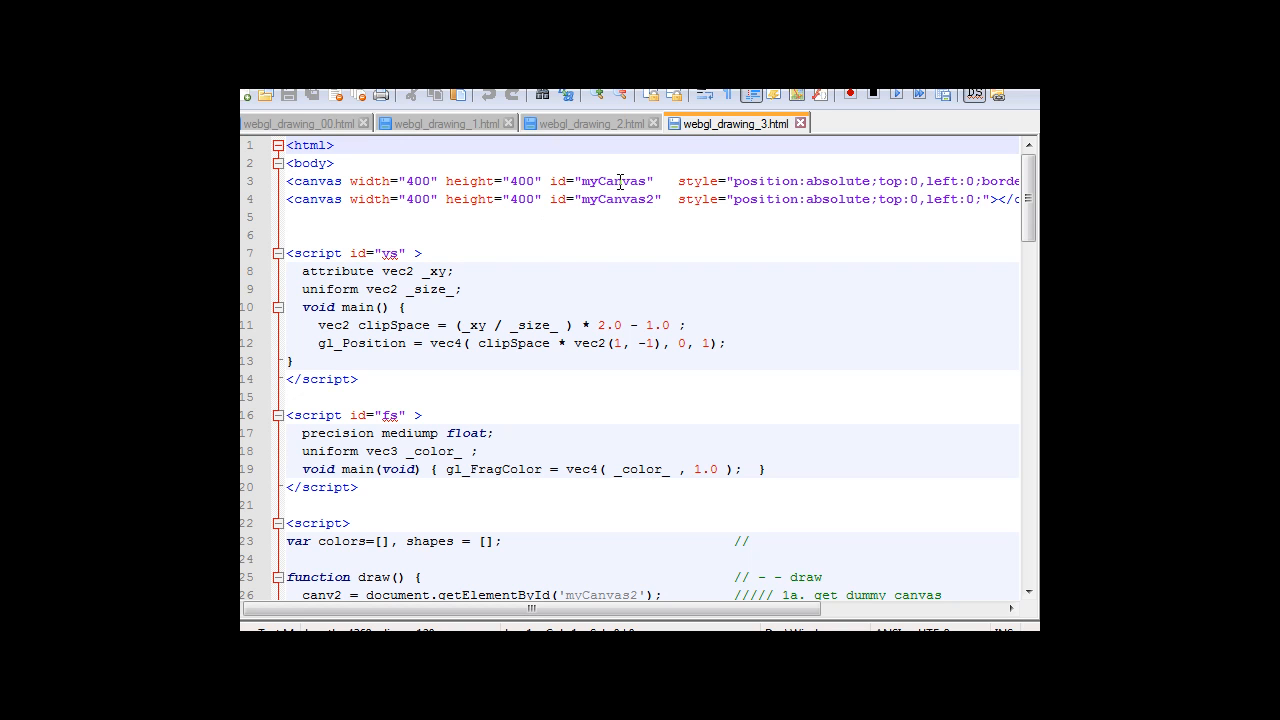
pyautogui.moveTo(598, 199)
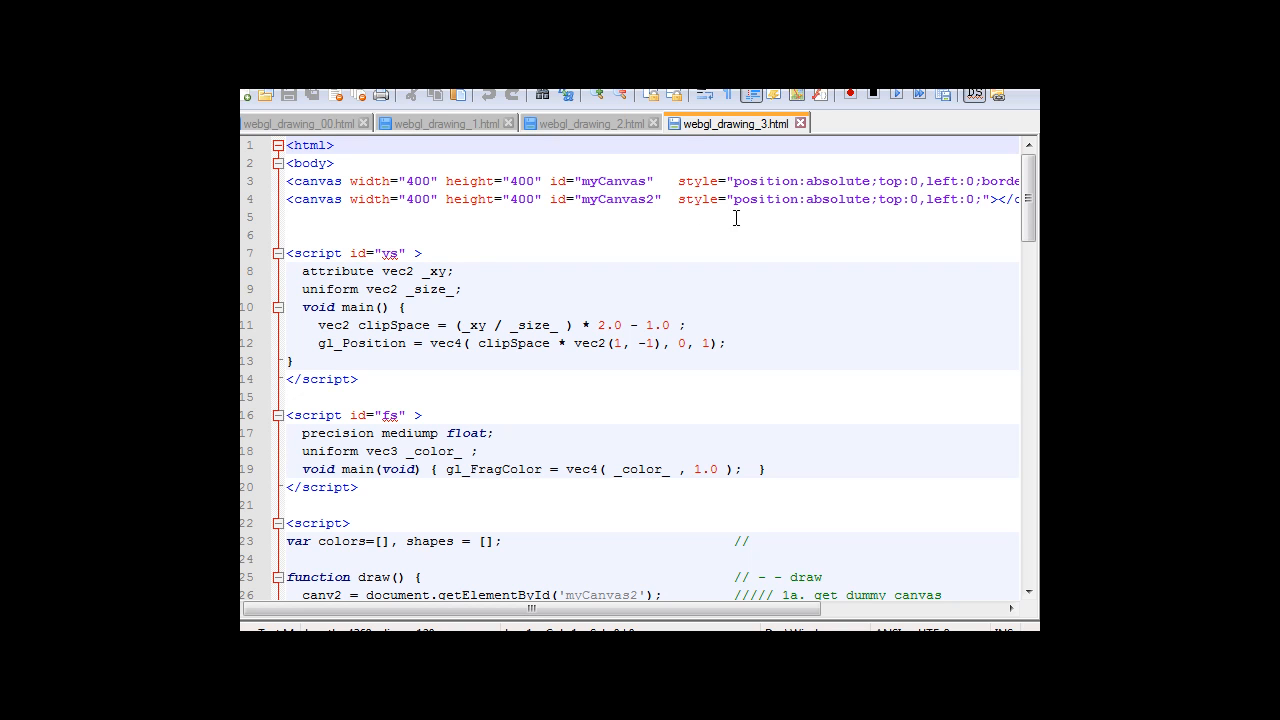
pyautogui.moveTo(878, 211)
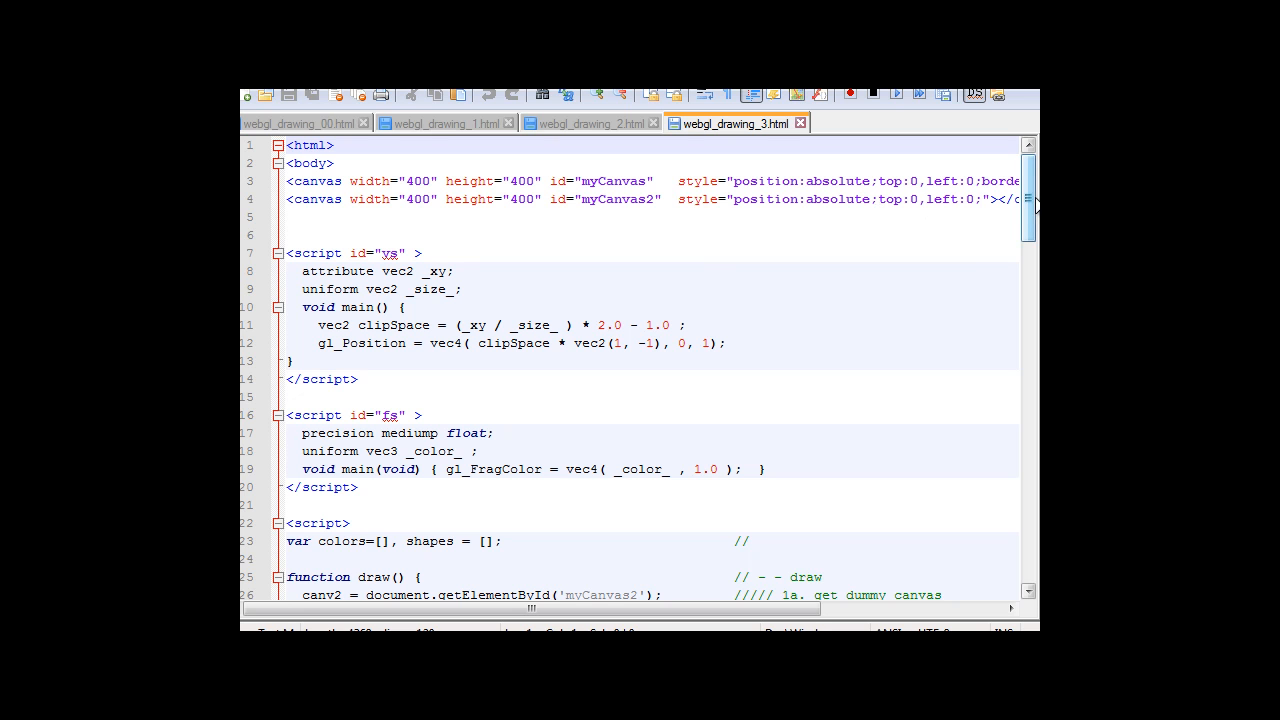
pyautogui.scroll(-3)
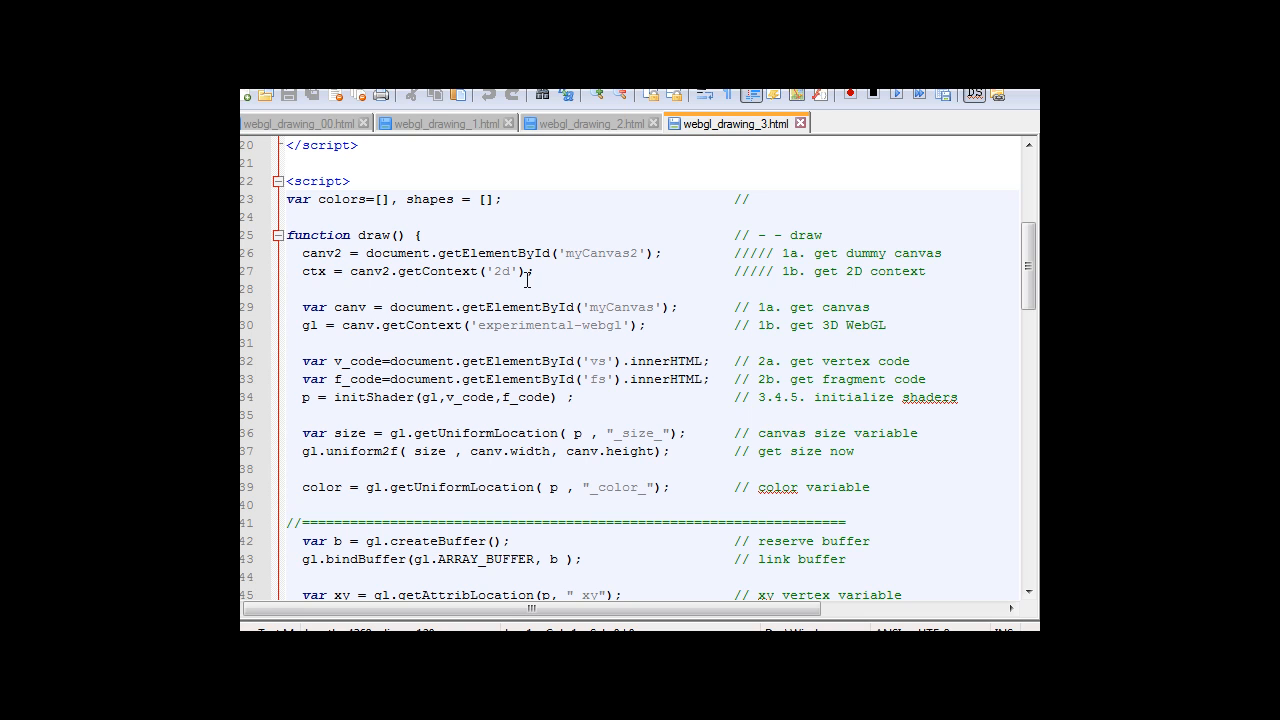
pyautogui.moveTo(1030, 270)
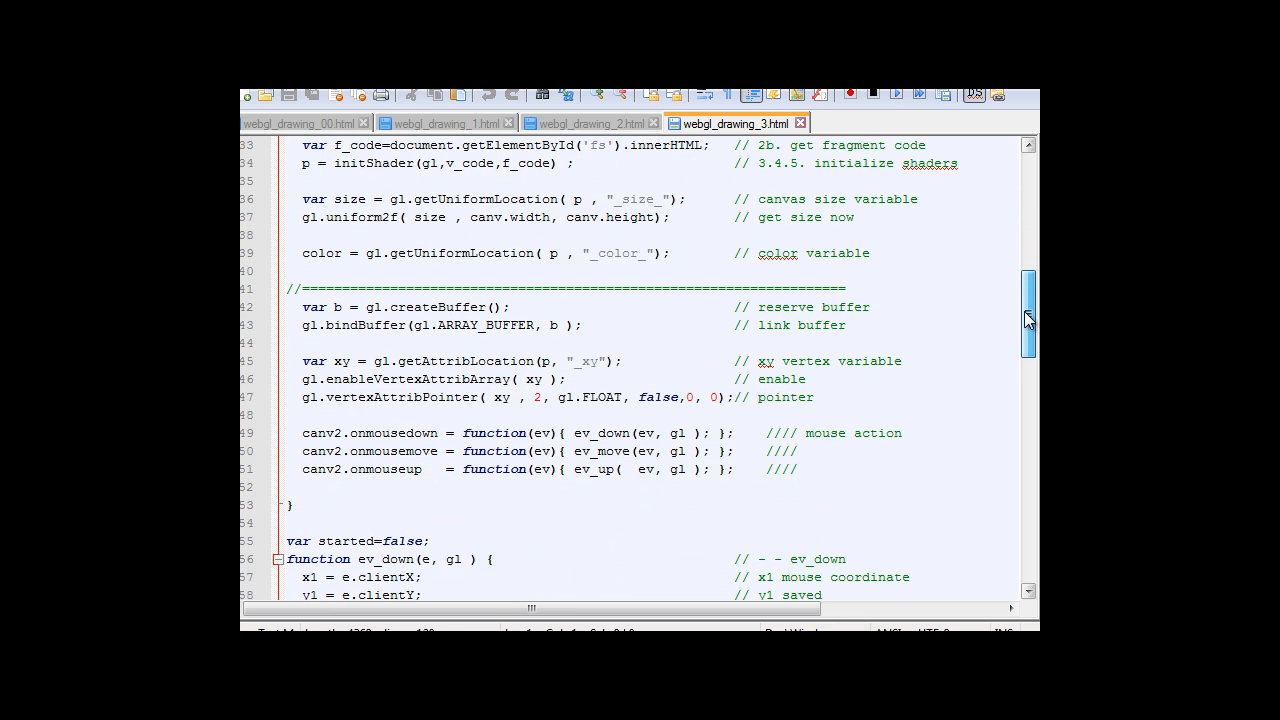
pyautogui.scroll(-3)
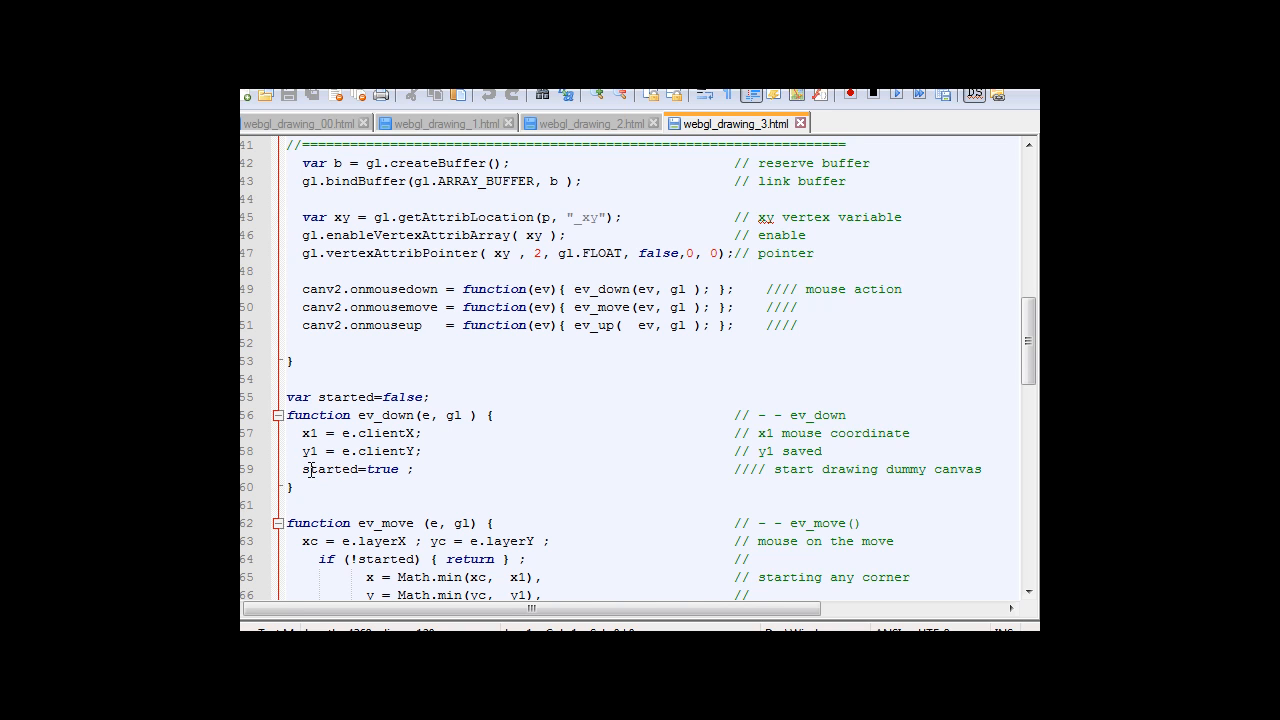
pyautogui.click(372, 470)
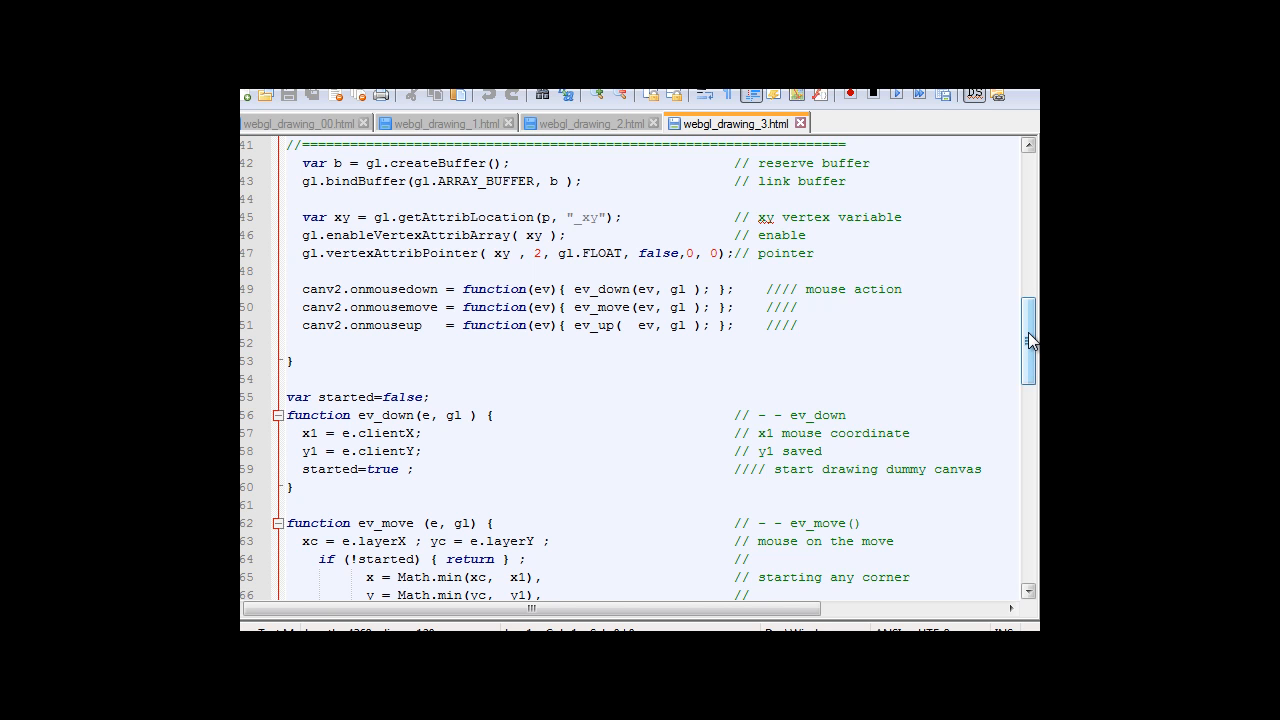
pyautogui.scroll(-3)
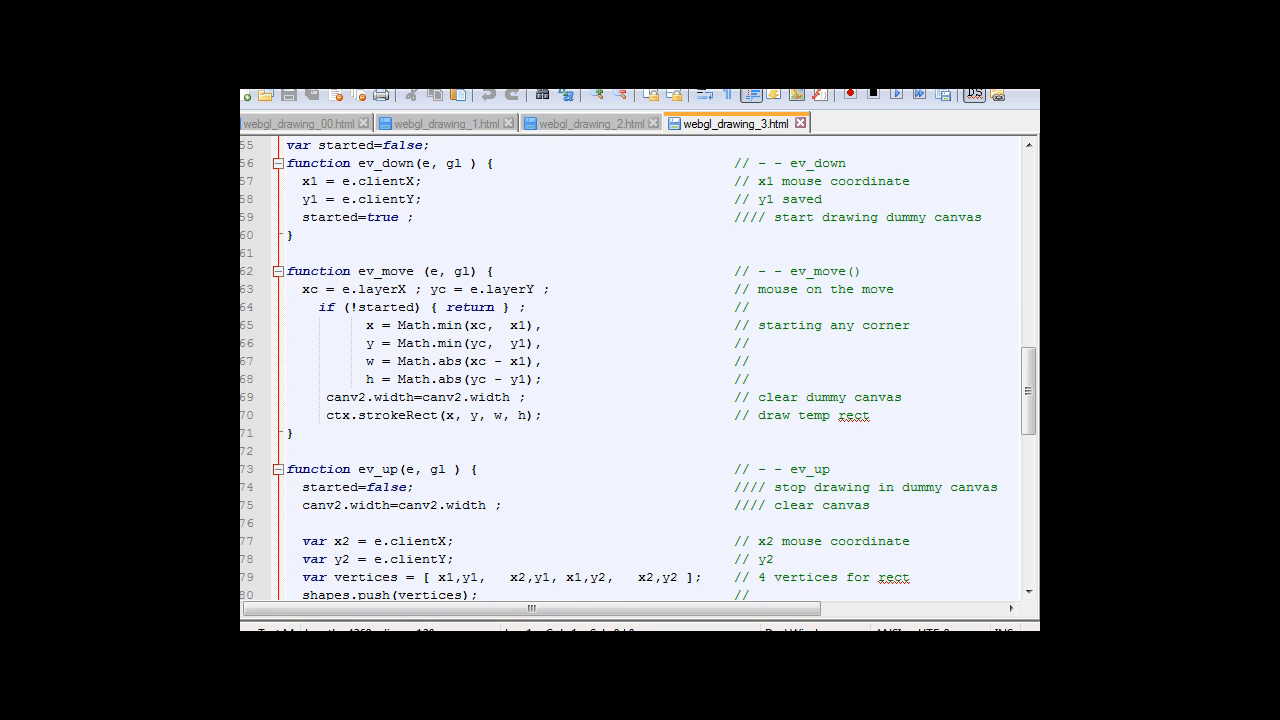
pyautogui.scroll(-3)
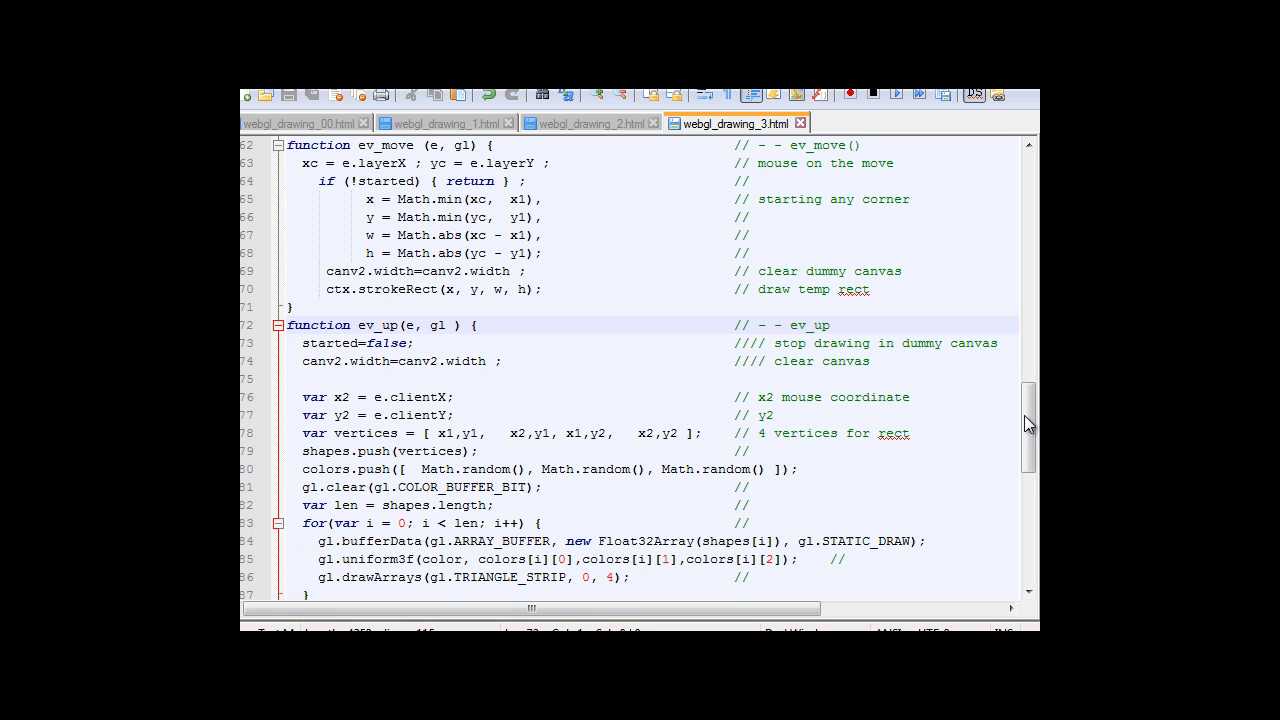
pyautogui.scroll(3)
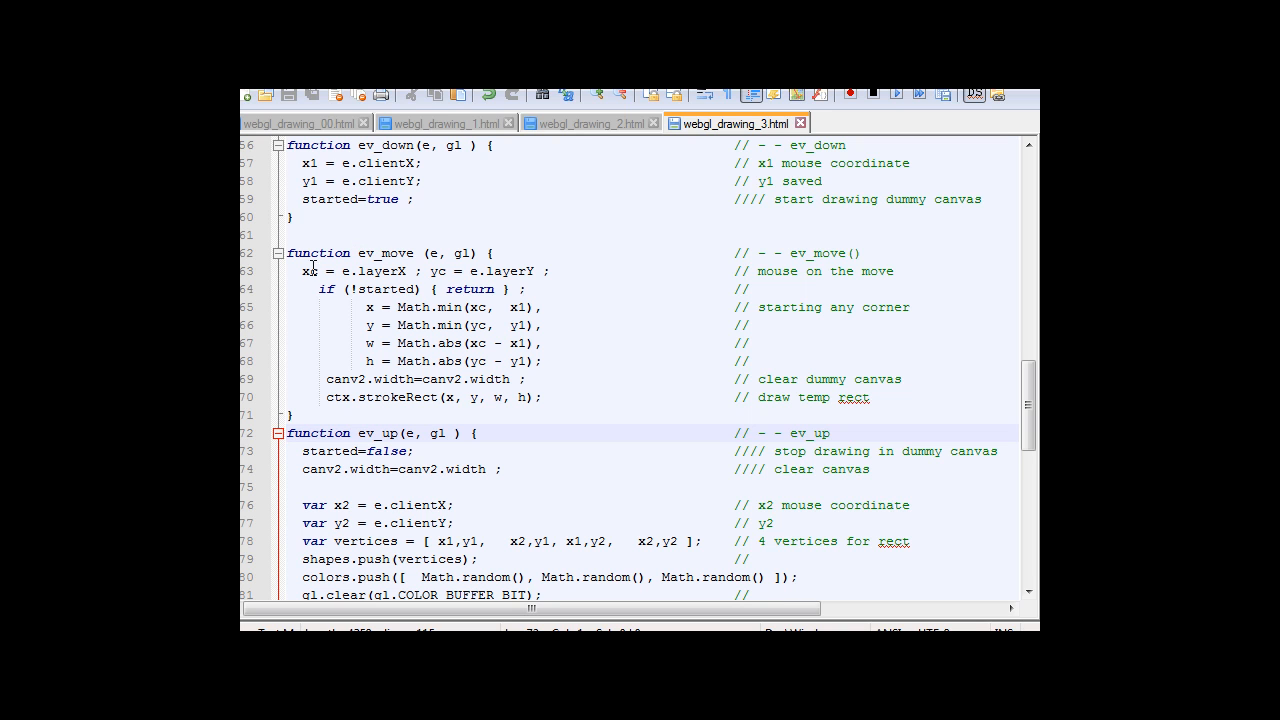
pyautogui.moveTo(511, 270)
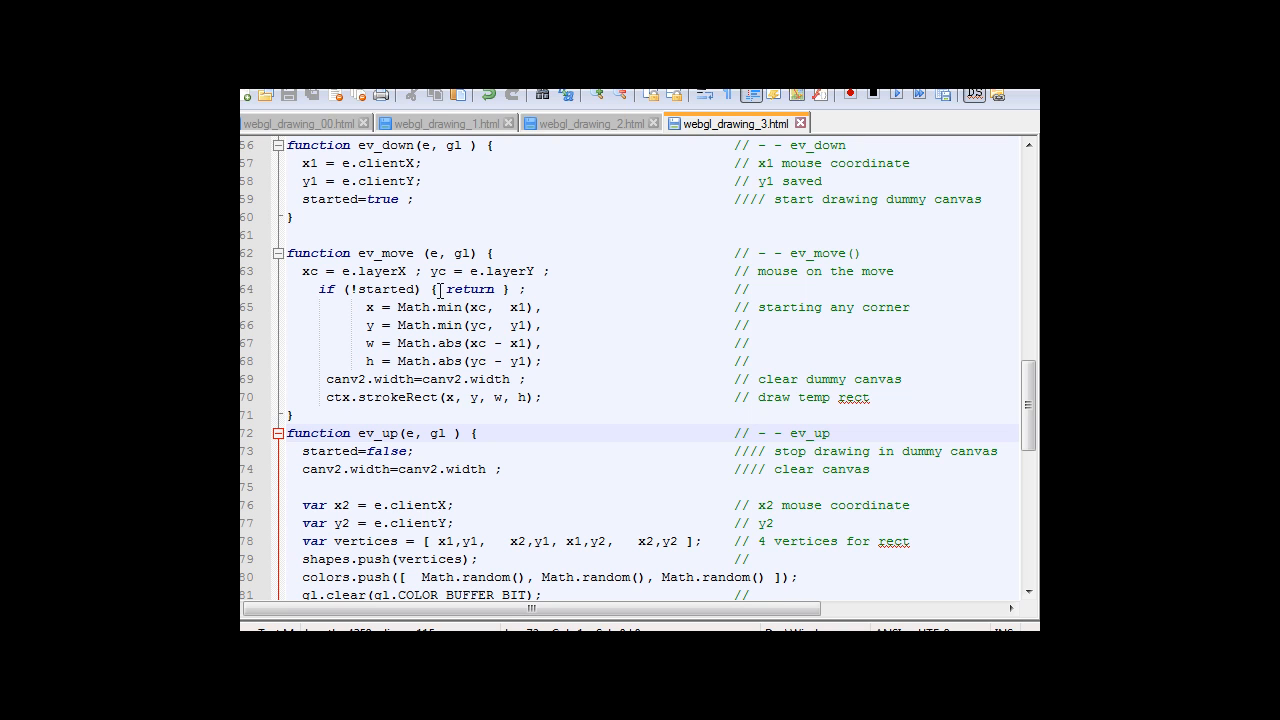
pyautogui.moveTo(503, 371)
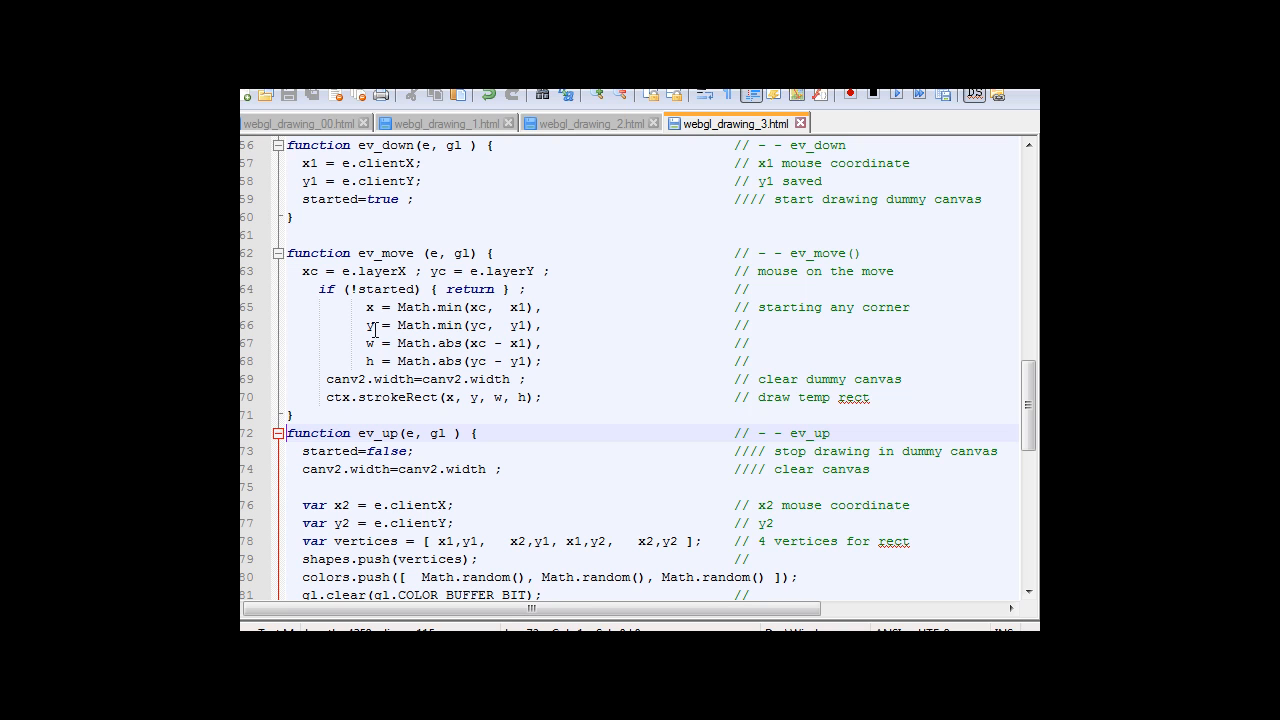
pyautogui.moveTo(372, 347)
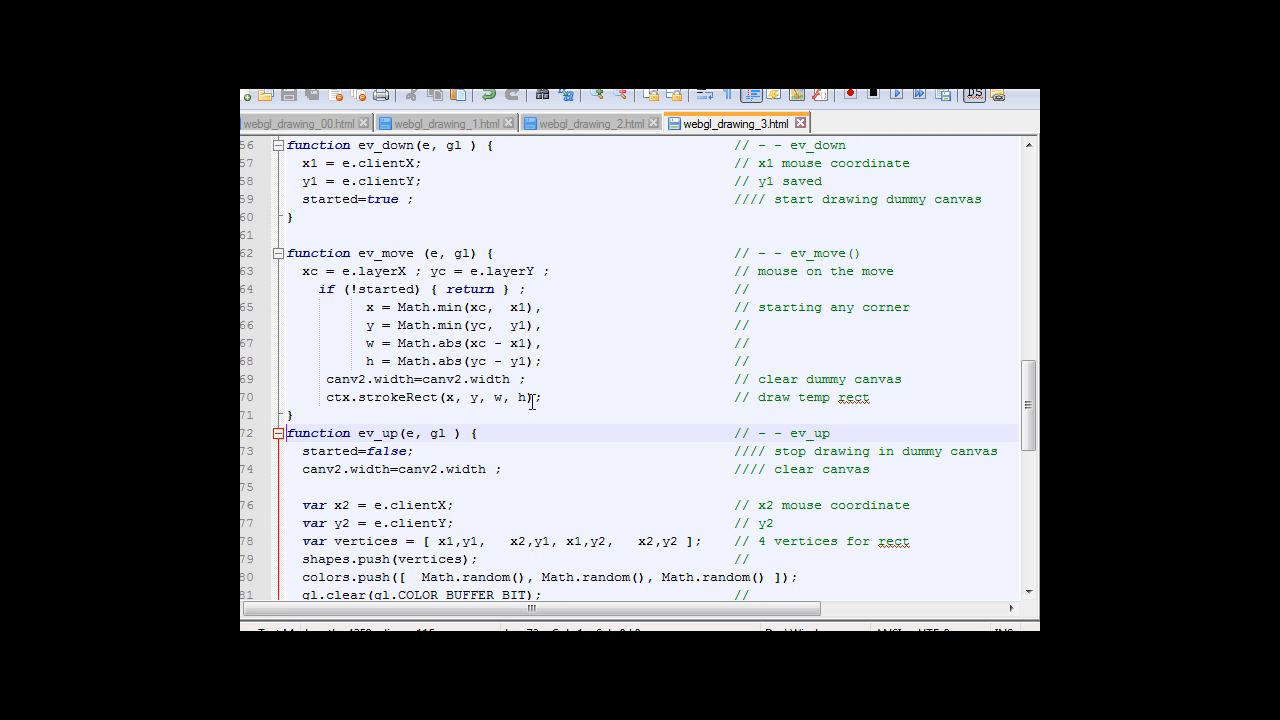
pyautogui.moveTo(600, 378)
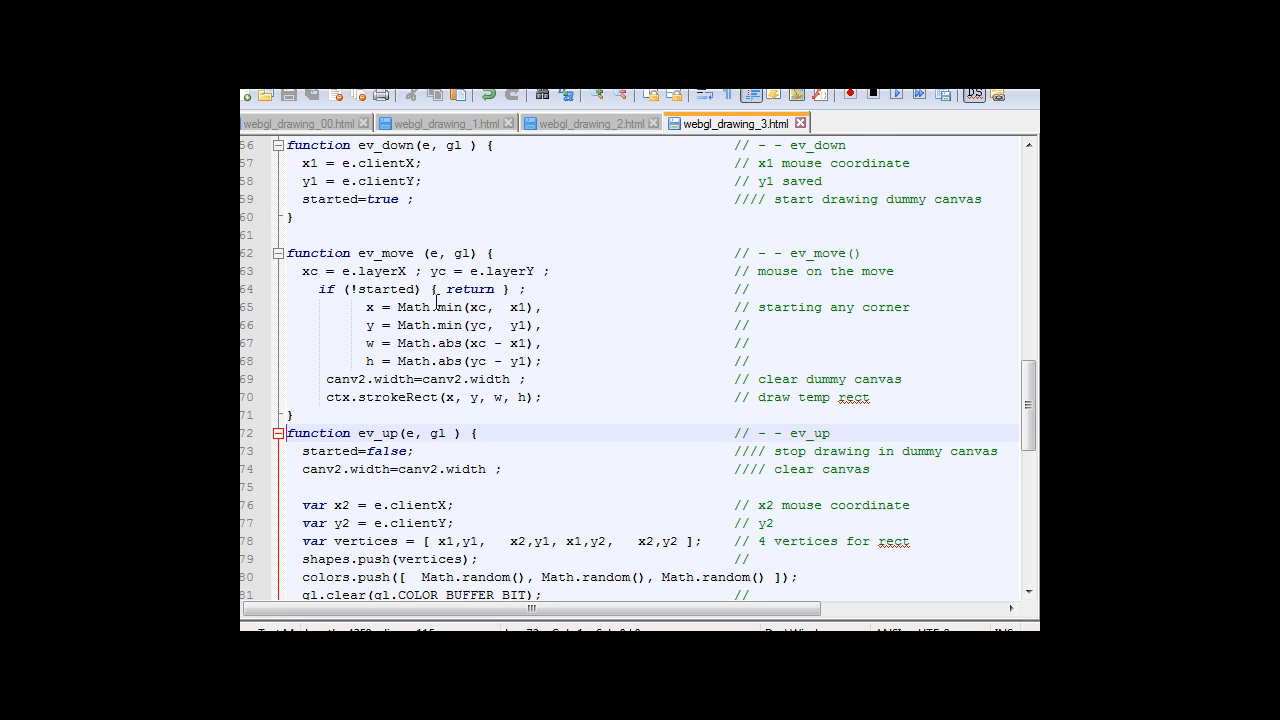
pyautogui.moveTo(412, 310)
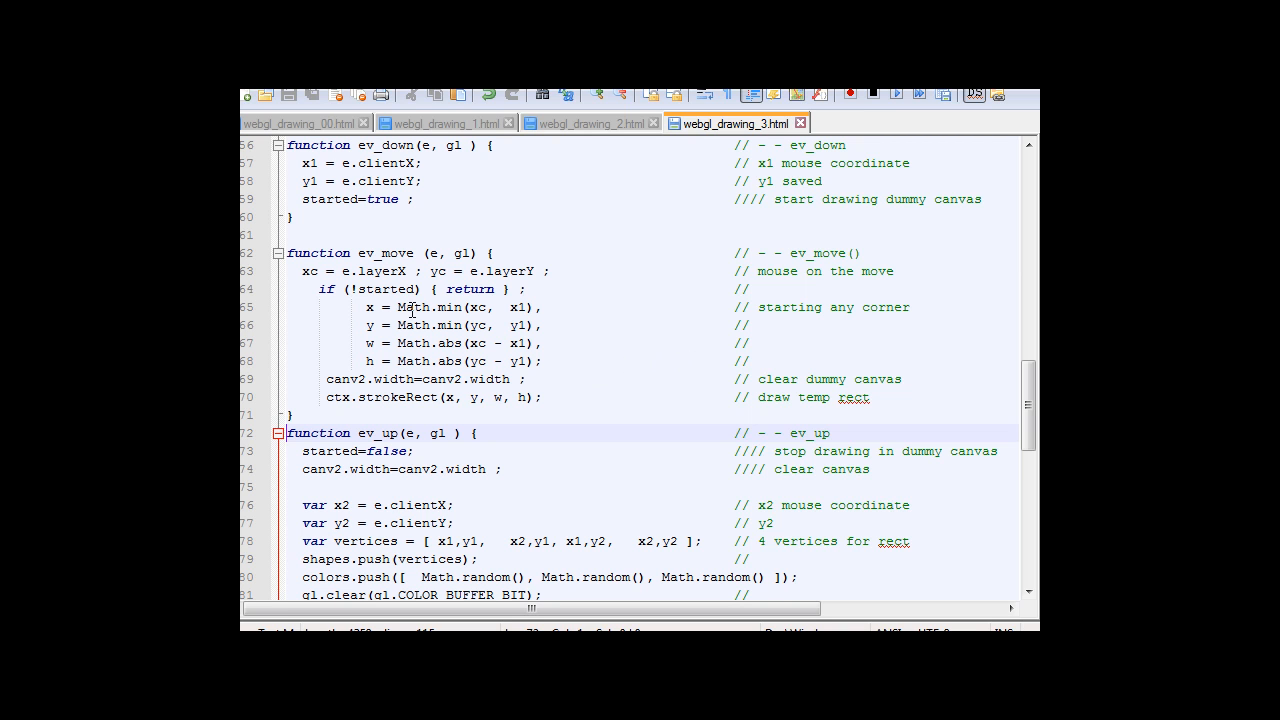
pyautogui.moveTo(335, 378)
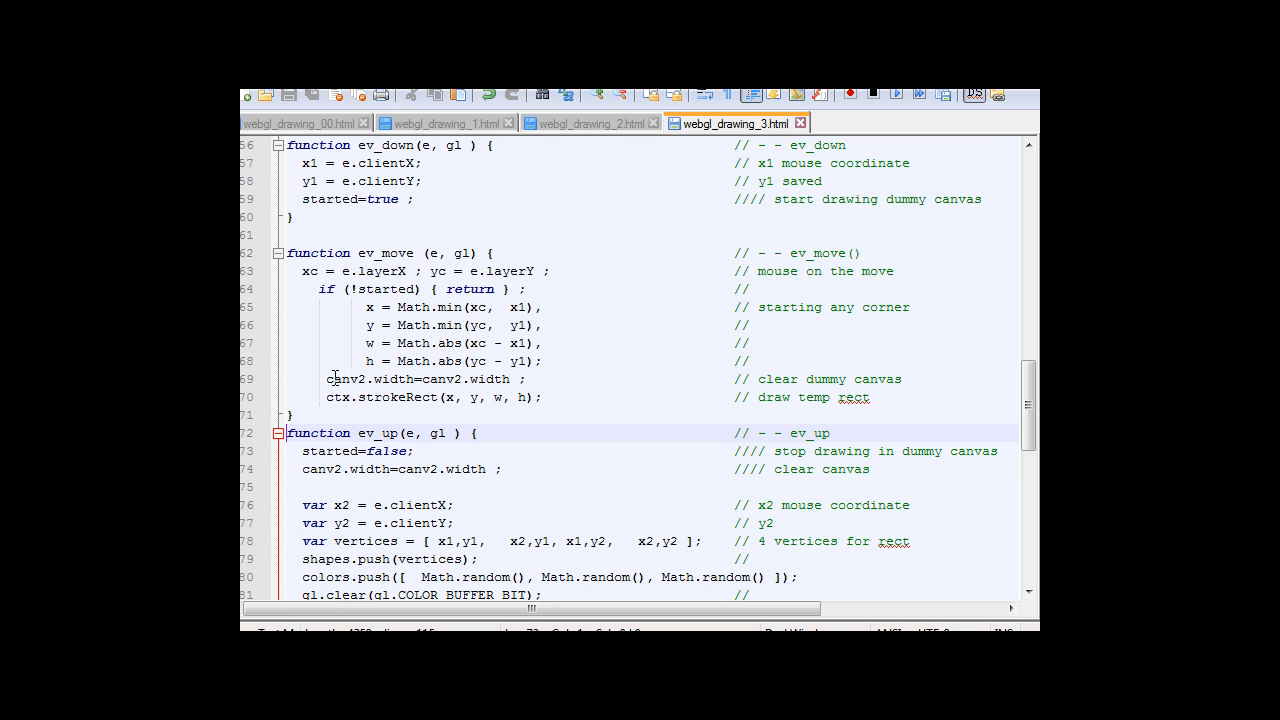
pyautogui.moveTo(425, 385)
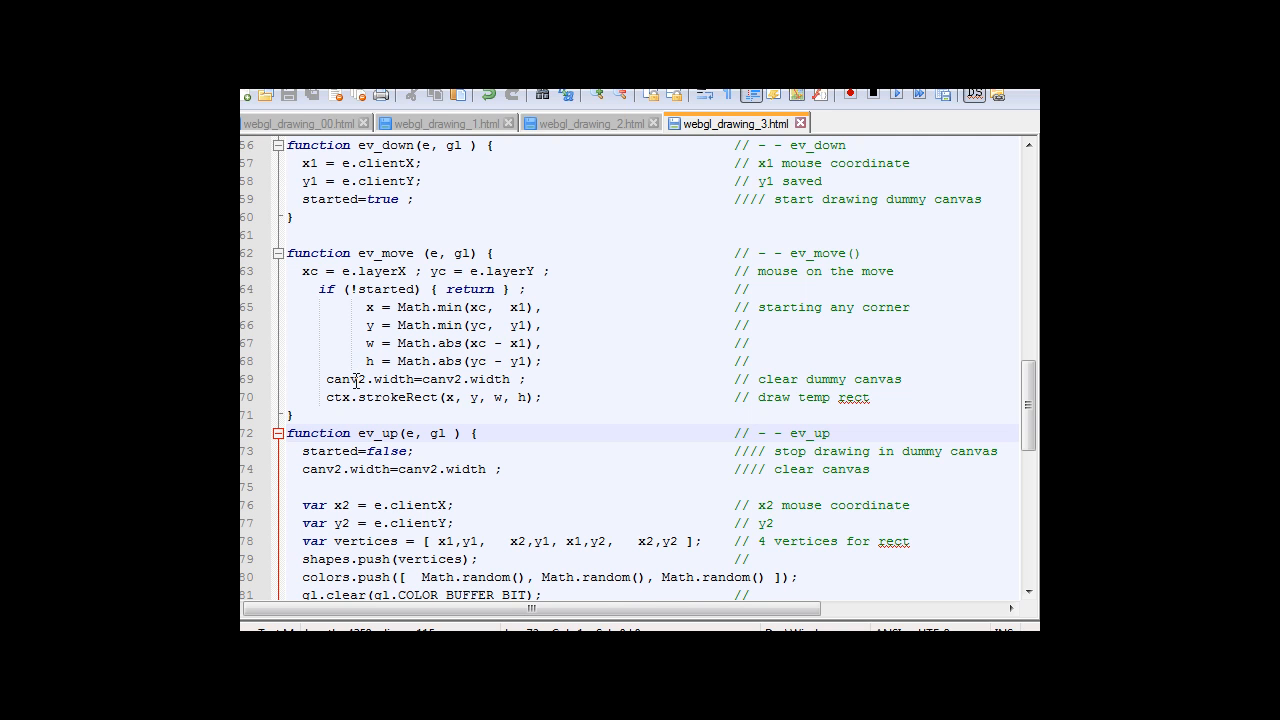
pyautogui.moveTo(735, 403)
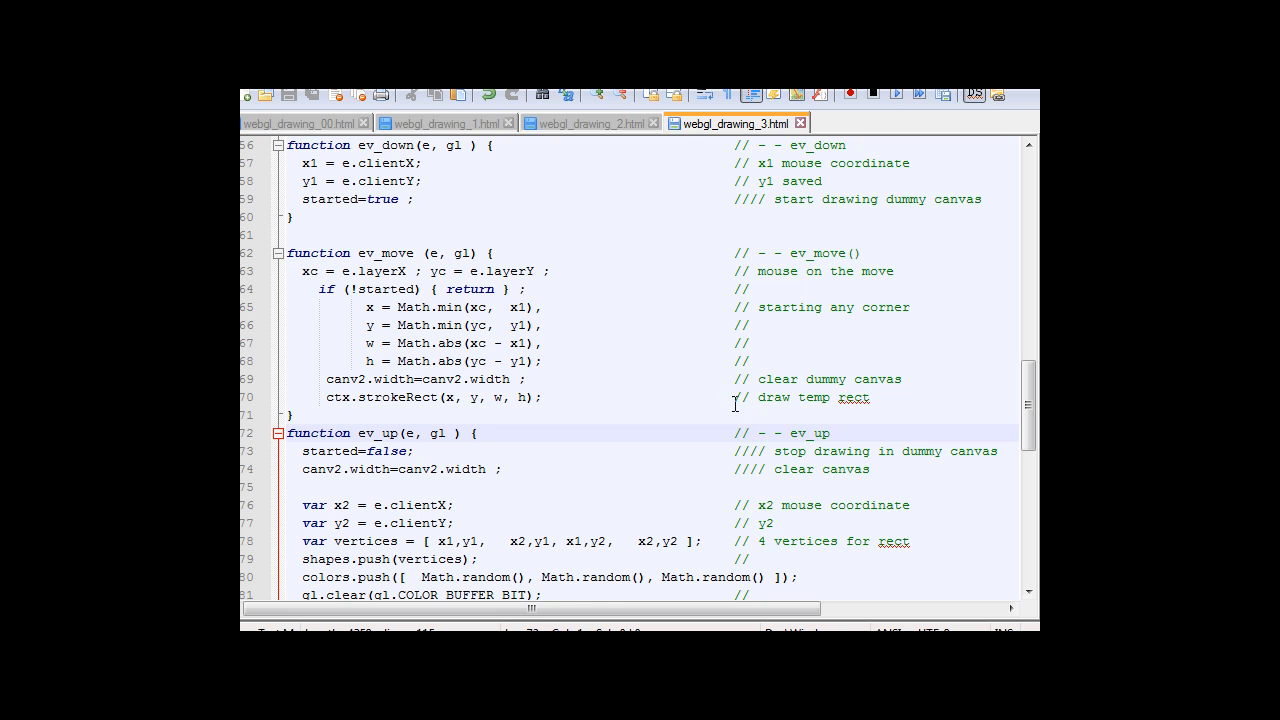
pyautogui.scroll(-3)
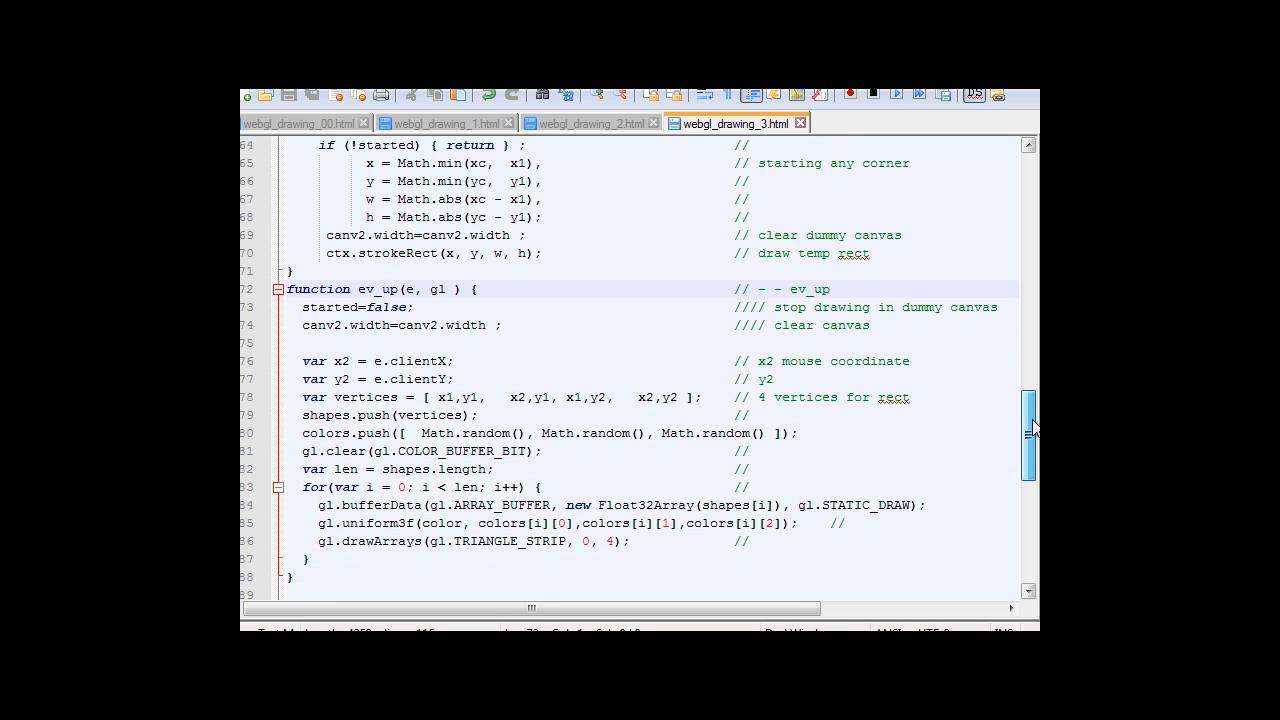
# Scroll down to the canv2.width reset line inside ev_move.
pyautogui.scroll(-3)
pyautogui.write('ctx.clearRect(0,0, canv2.width, canv2.height);')
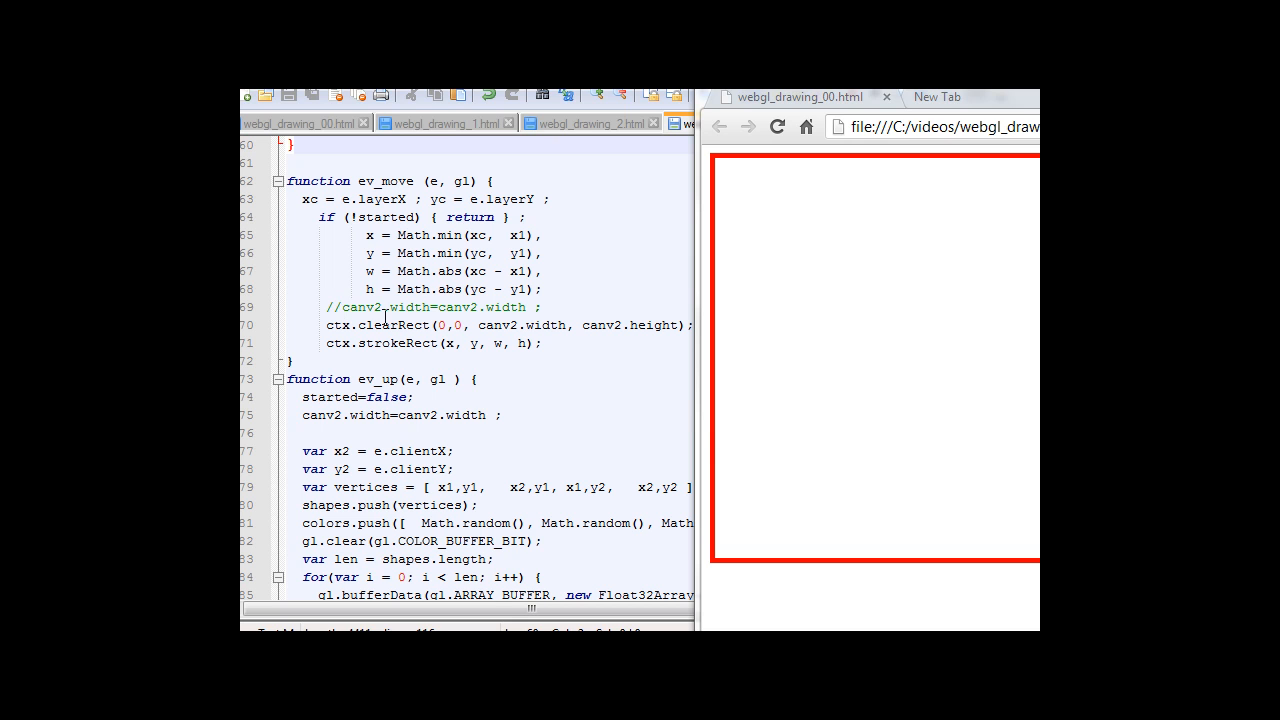
pyautogui.moveTo(443, 303)
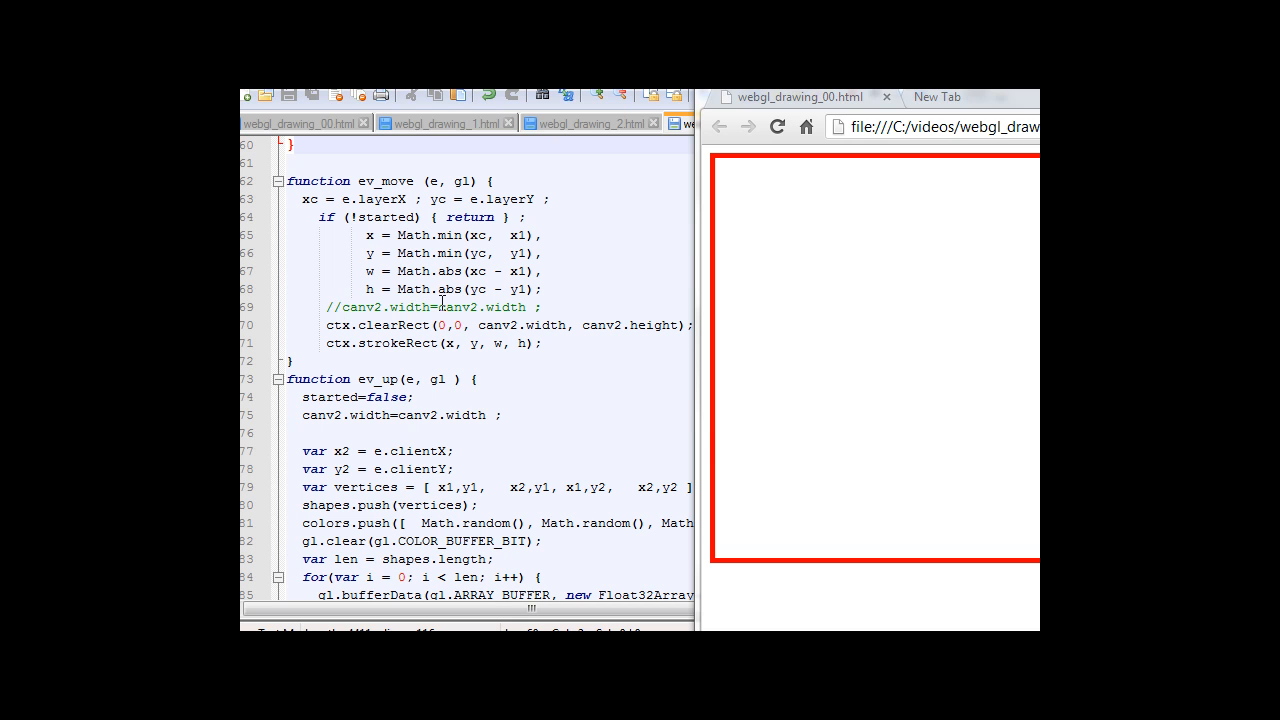
pyautogui.moveTo(365, 329)
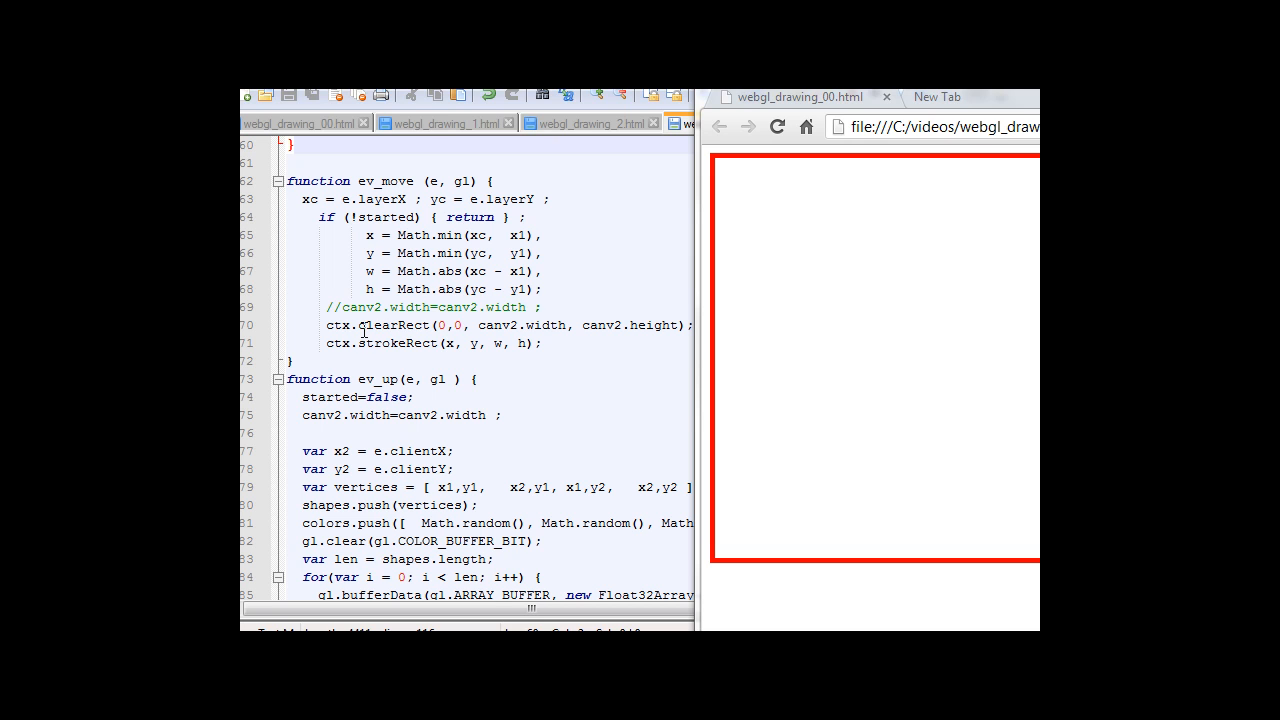
pyautogui.moveTo(343, 326)
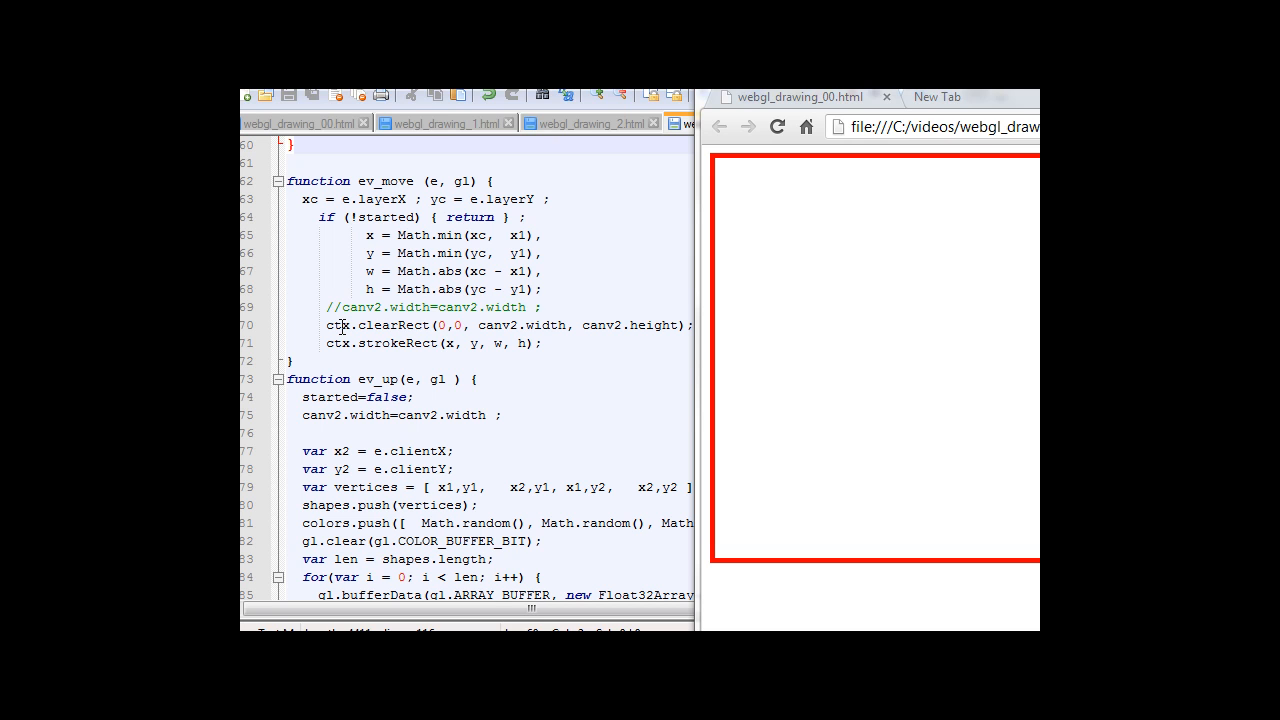
pyautogui.moveTo(372, 306)
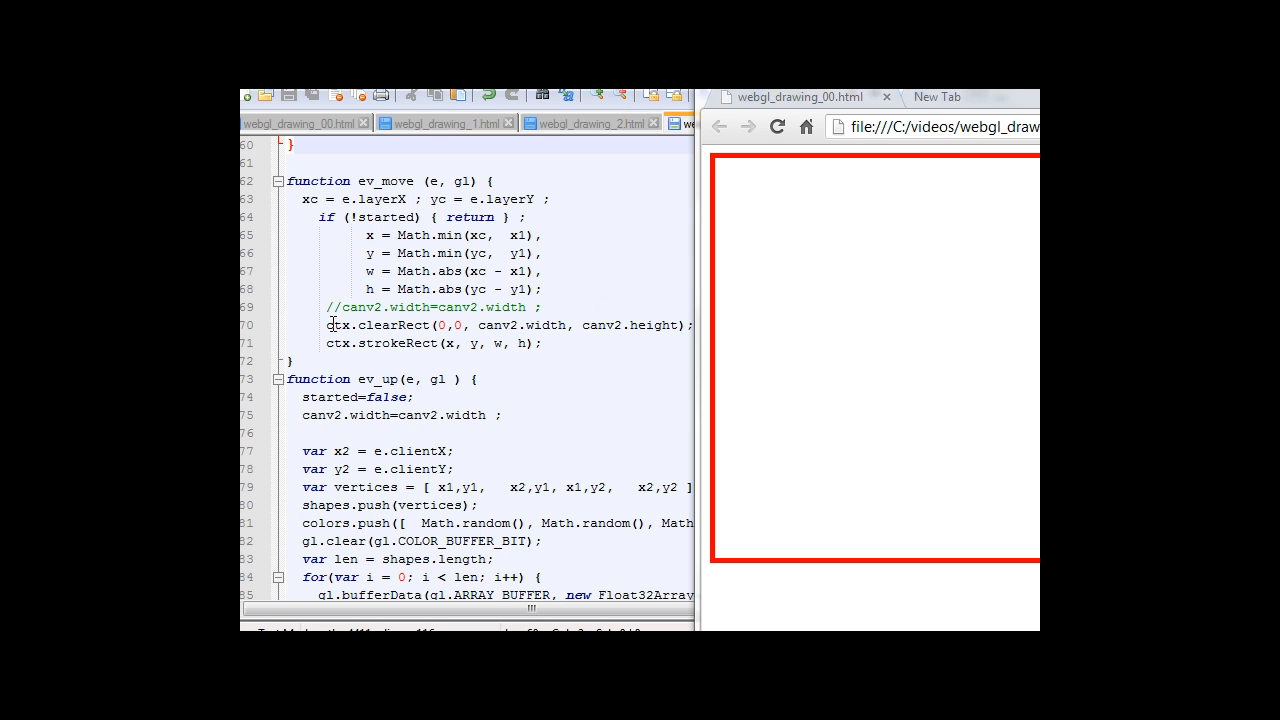
pyautogui.moveTo(810, 150)
pyautogui.write('//')
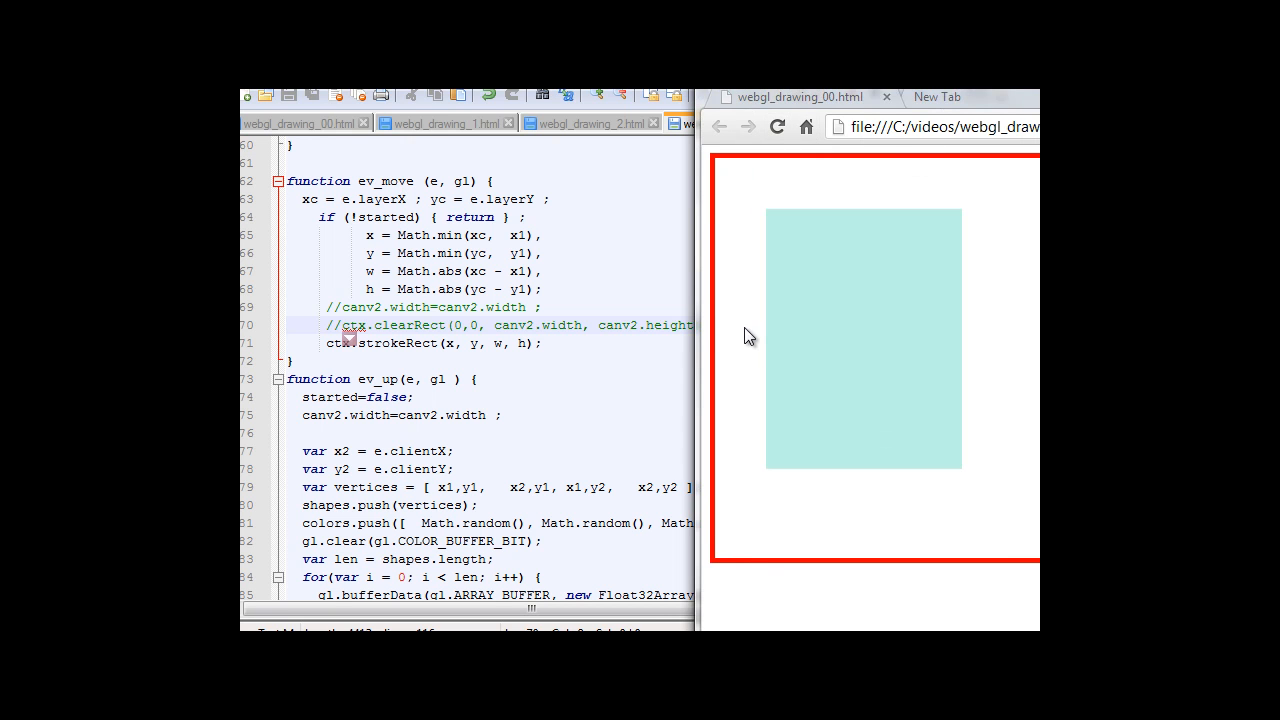
# Drag one more random-colored rectangle on the test page, then restore Notepad++ to full view.
pyautogui.moveTo(748, 291); pyautogui.dragTo(925, 475)
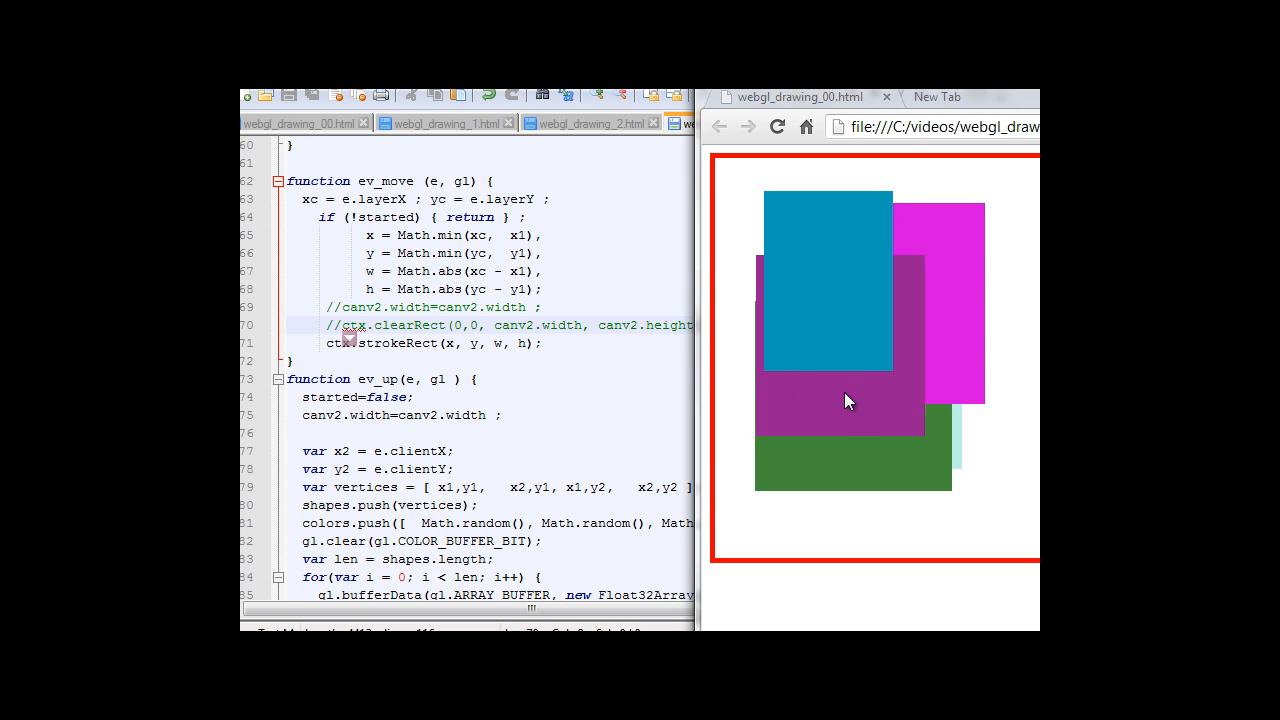
pyautogui.click(730, 122)
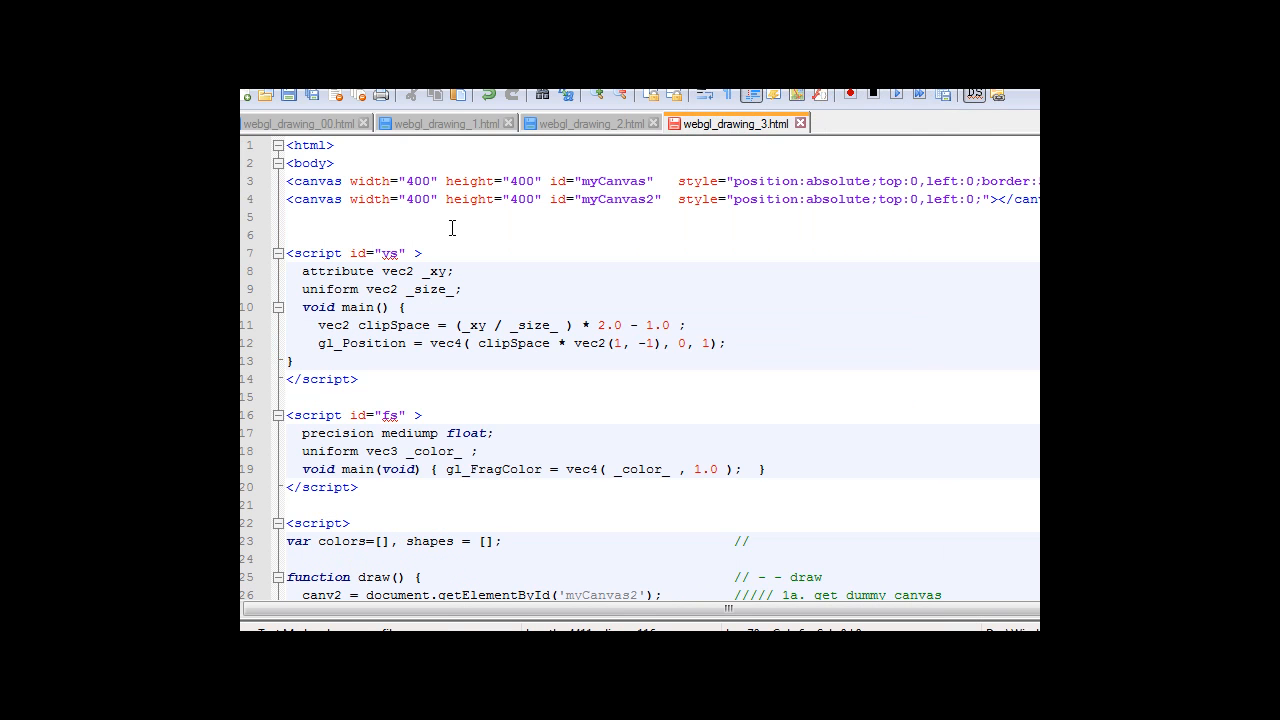
pyautogui.moveTo(475, 282)
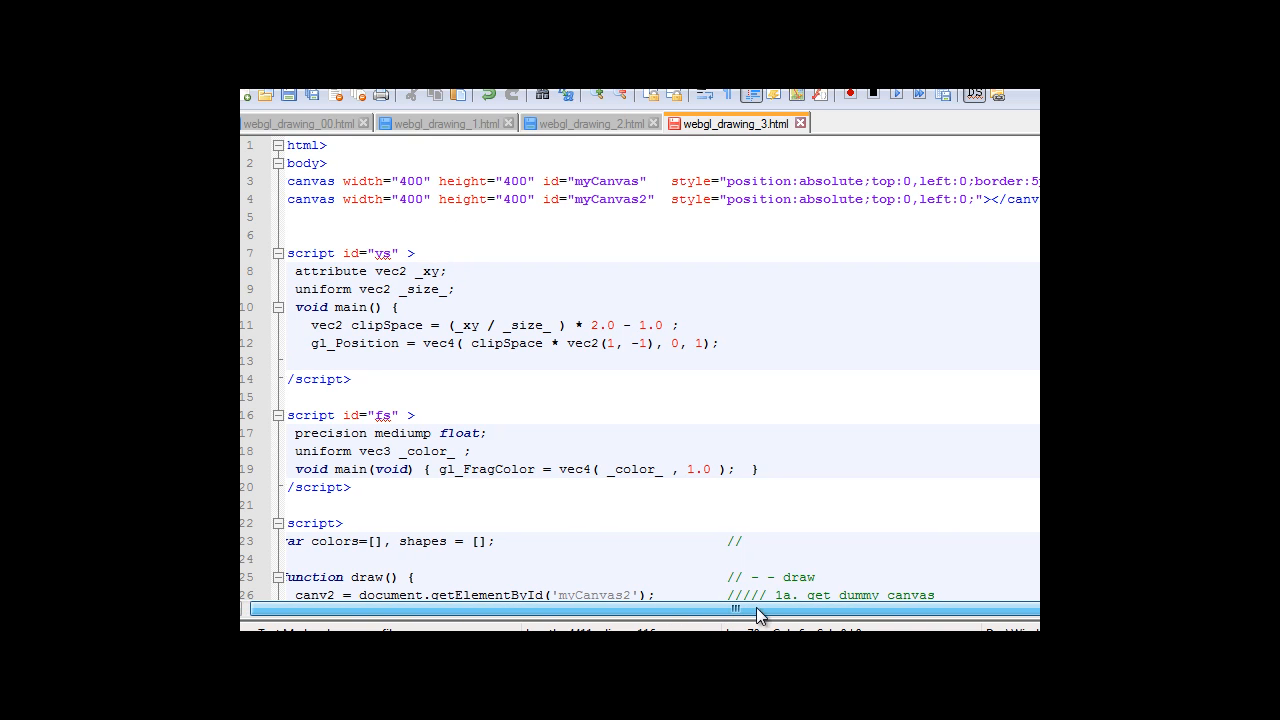
pyautogui.moveTo(900, 626)
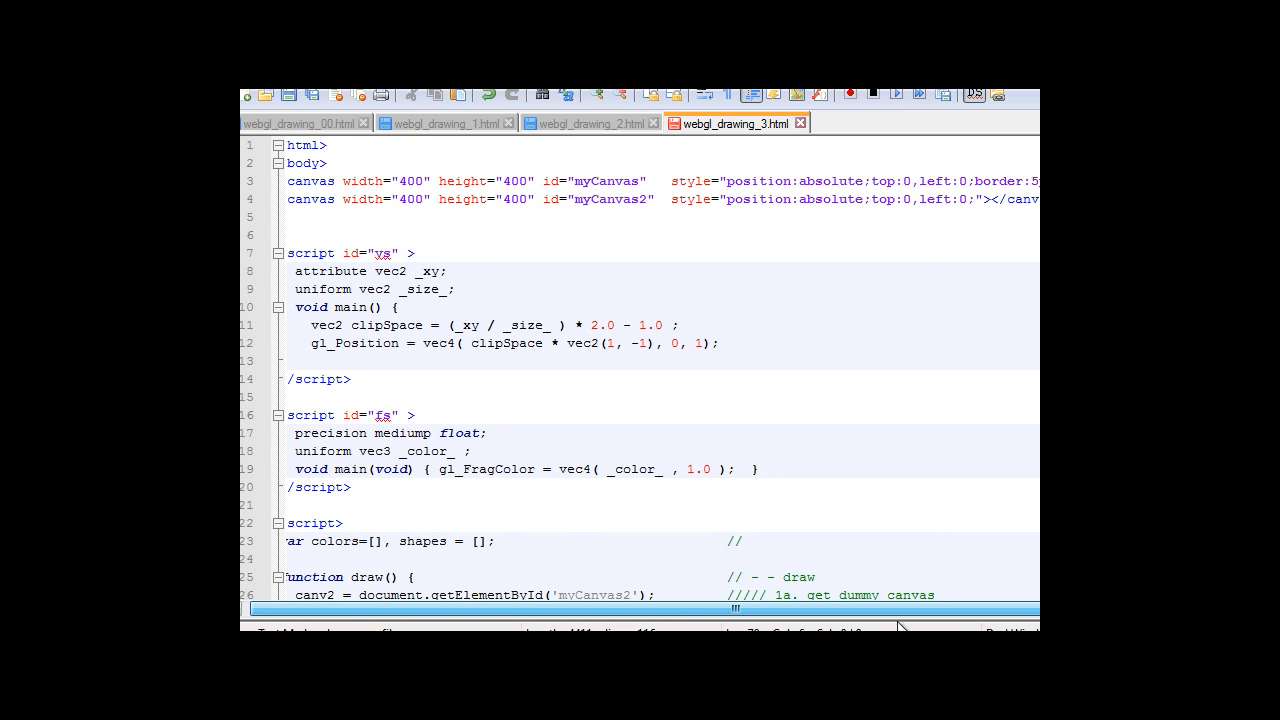
pyautogui.hscroll(-3)
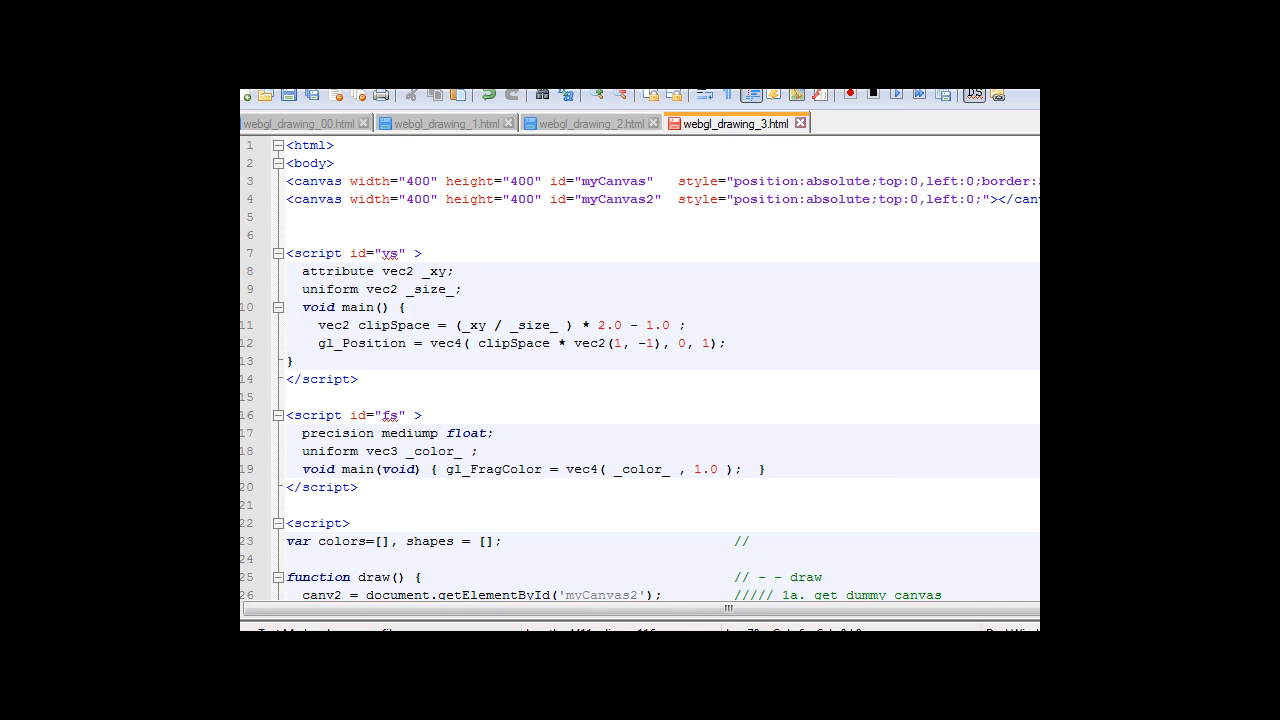
pyautogui.scroll(-3)
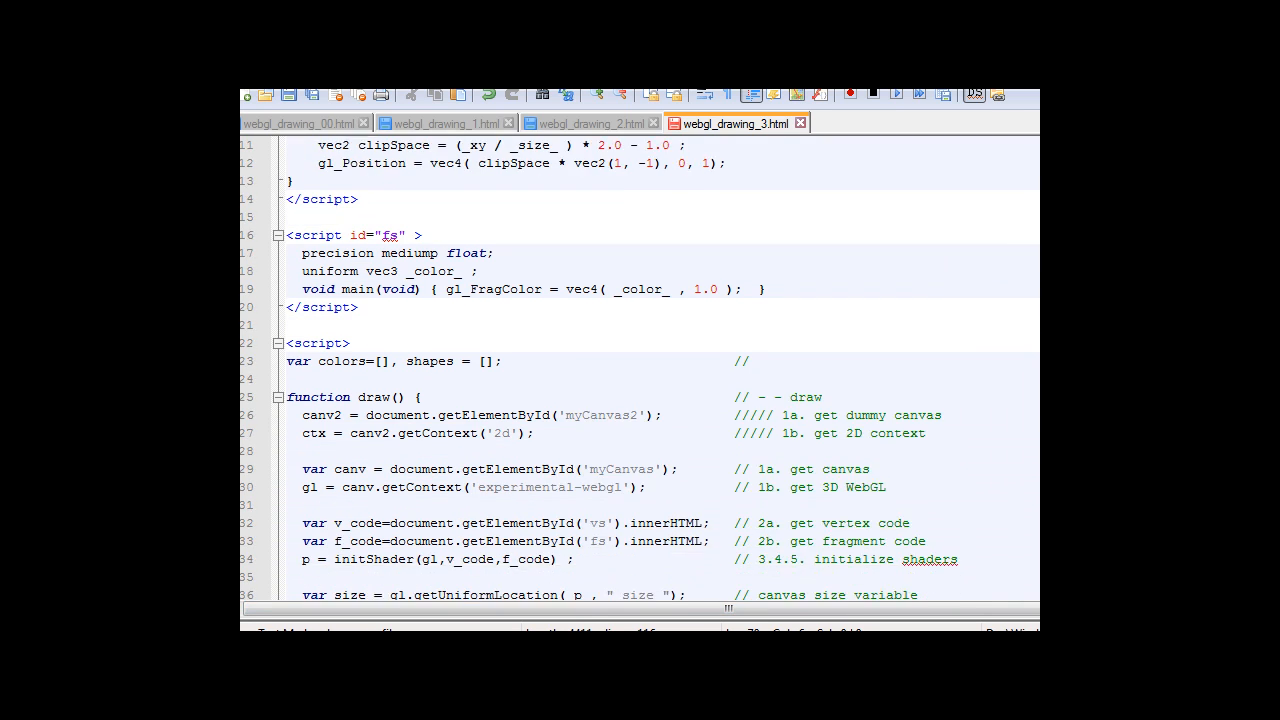
pyautogui.scroll(-3)
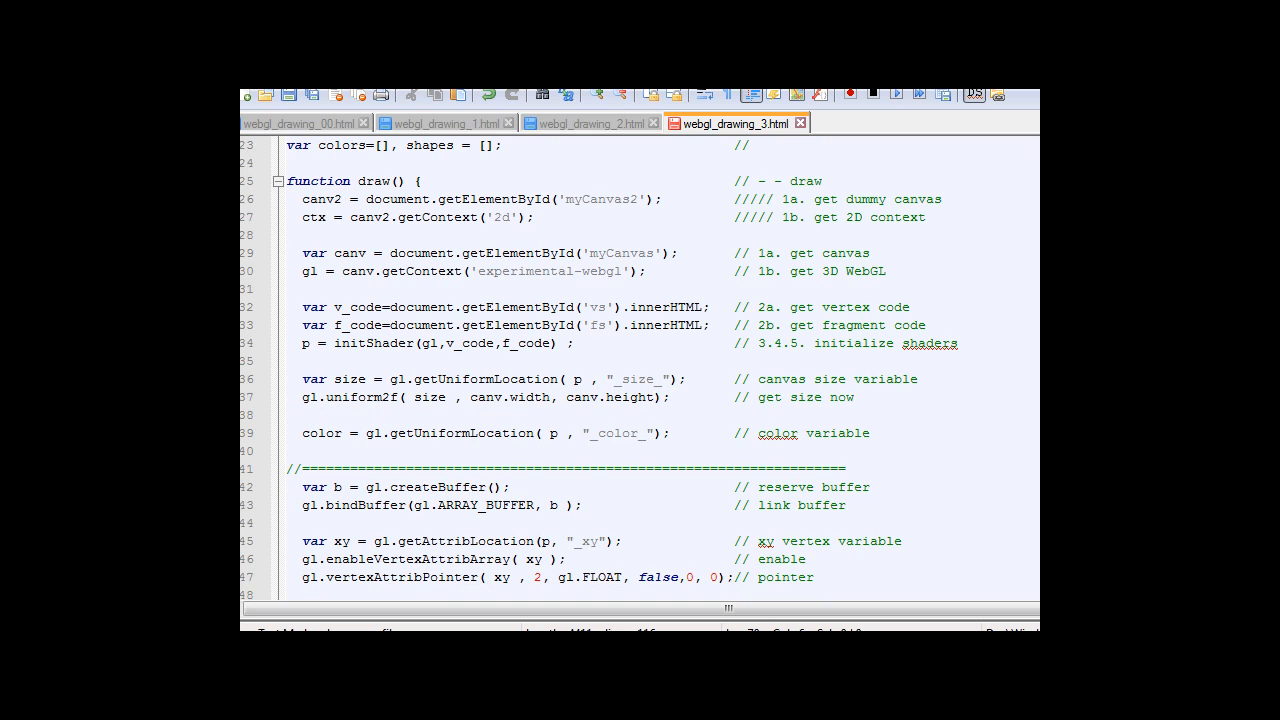
pyautogui.scroll(-3)
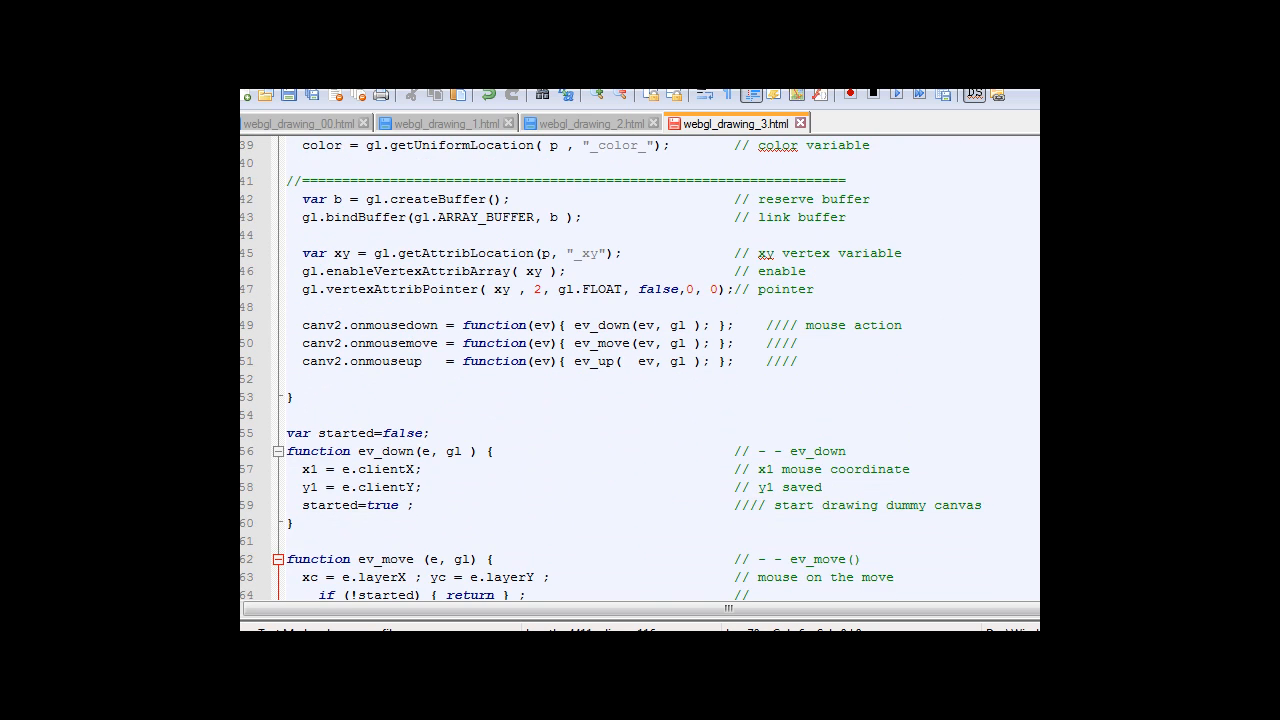
pyautogui.scroll(-3)
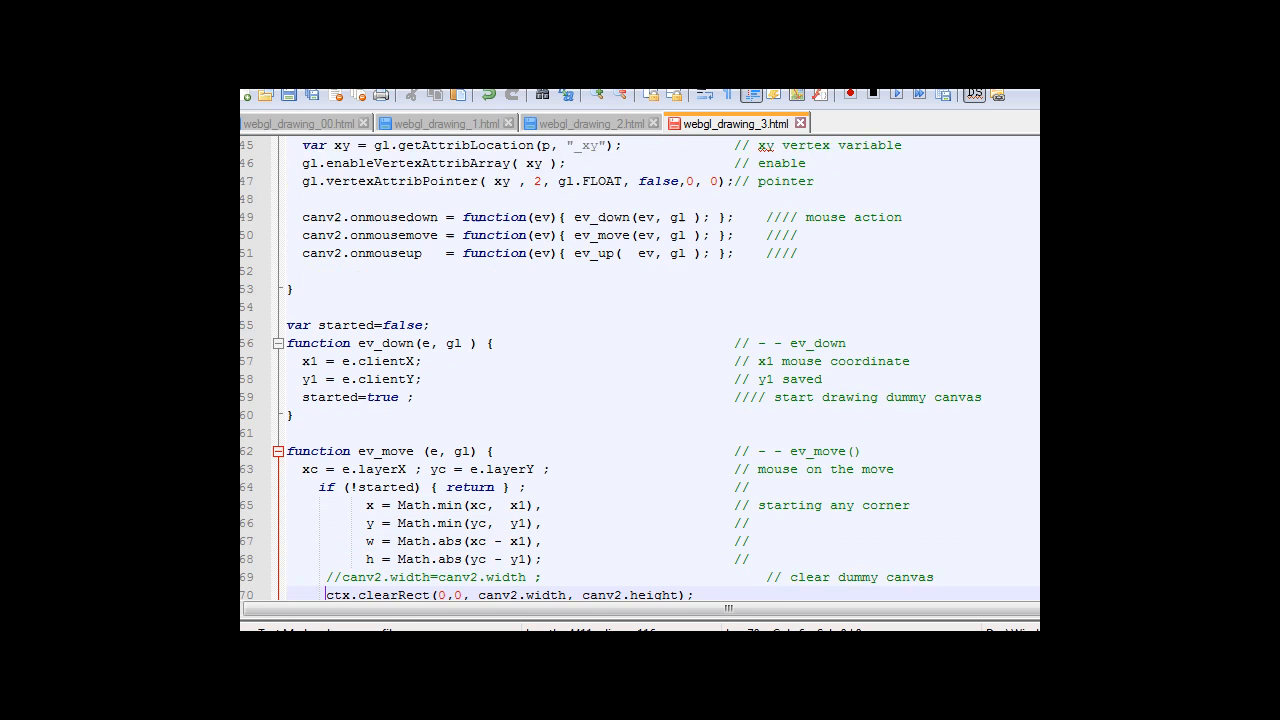
pyautogui.scroll(-3)
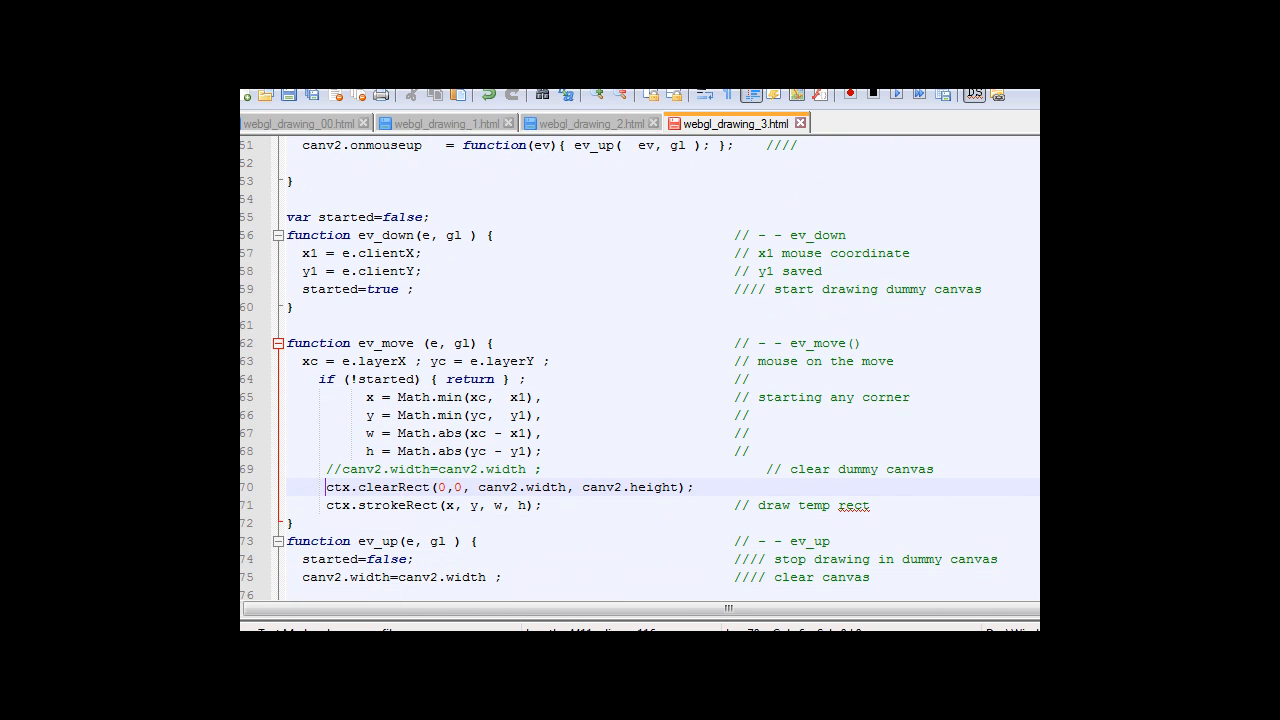
pyautogui.scroll(-3)
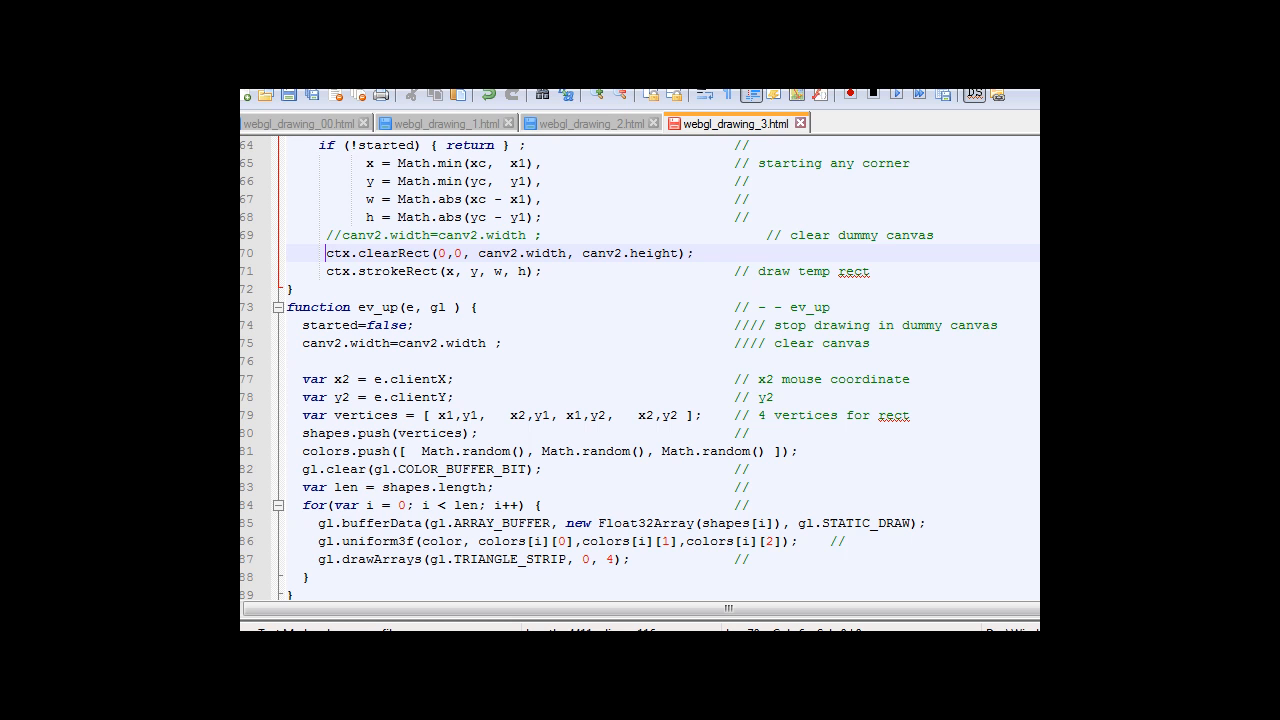
pyautogui.scroll(-3)
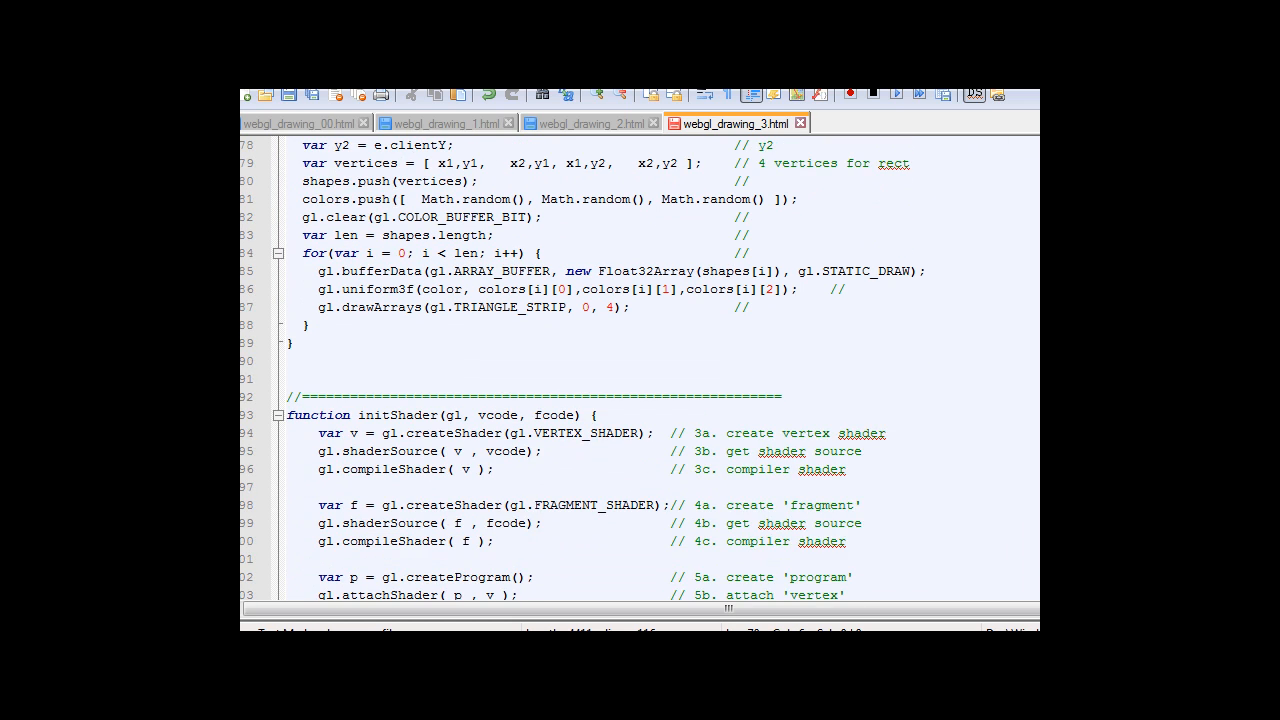
pyautogui.scroll(-3)
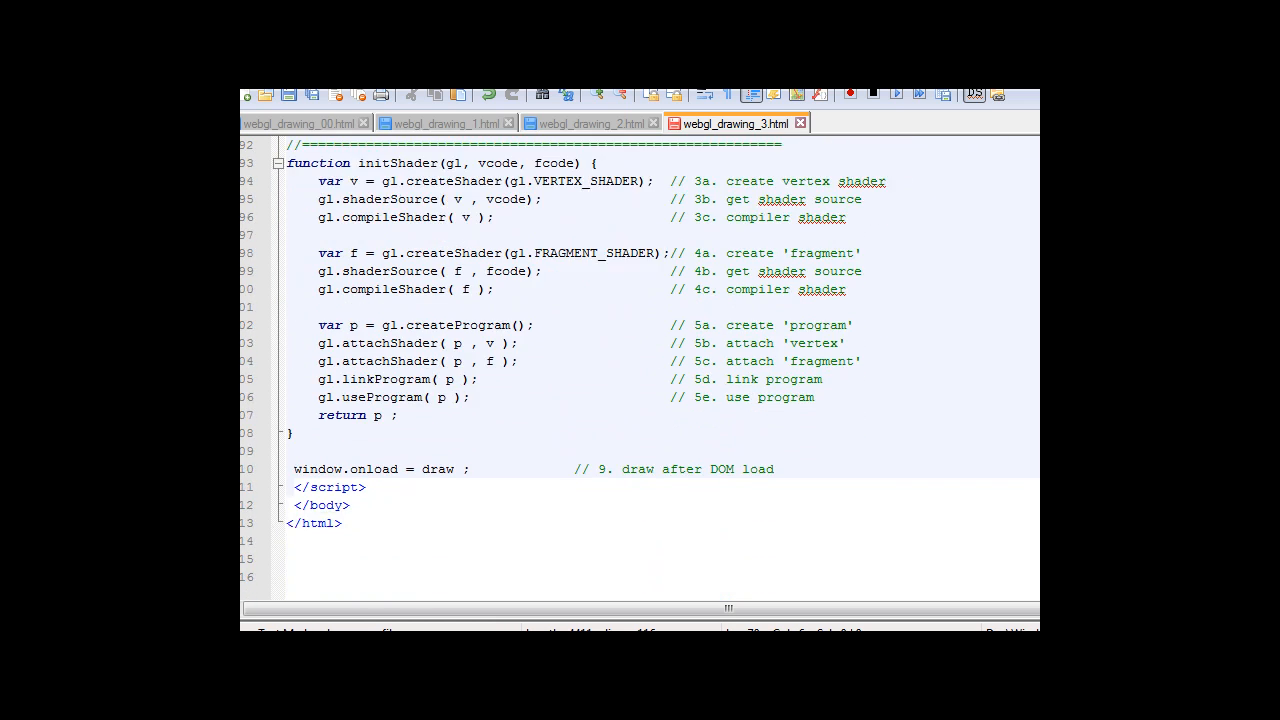
pyautogui.scroll(3)
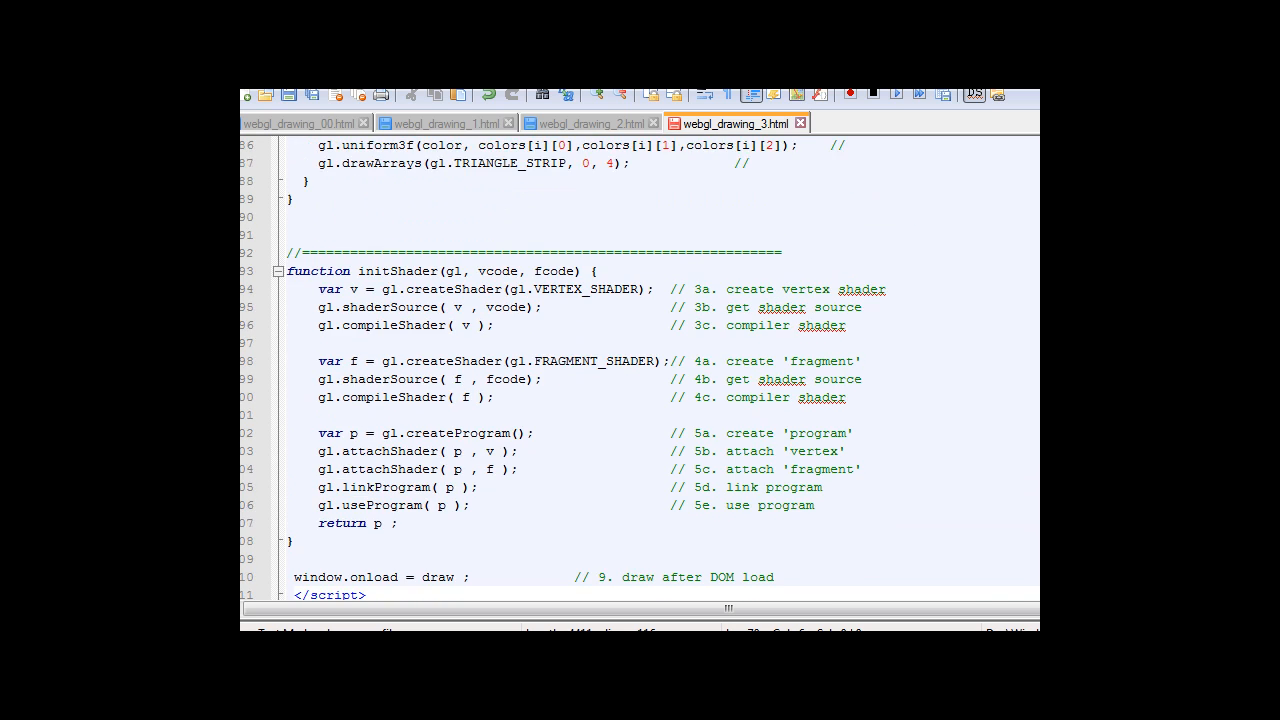
pyautogui.scroll(3)
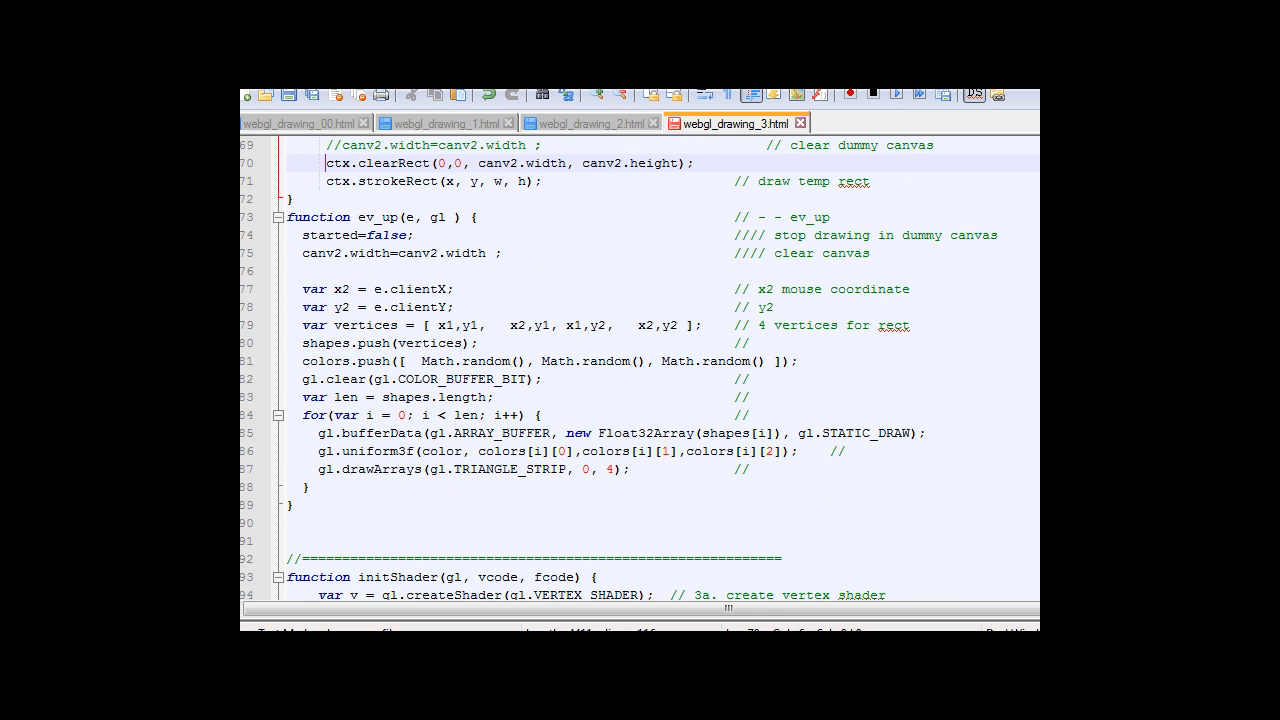
pyautogui.scroll(3)
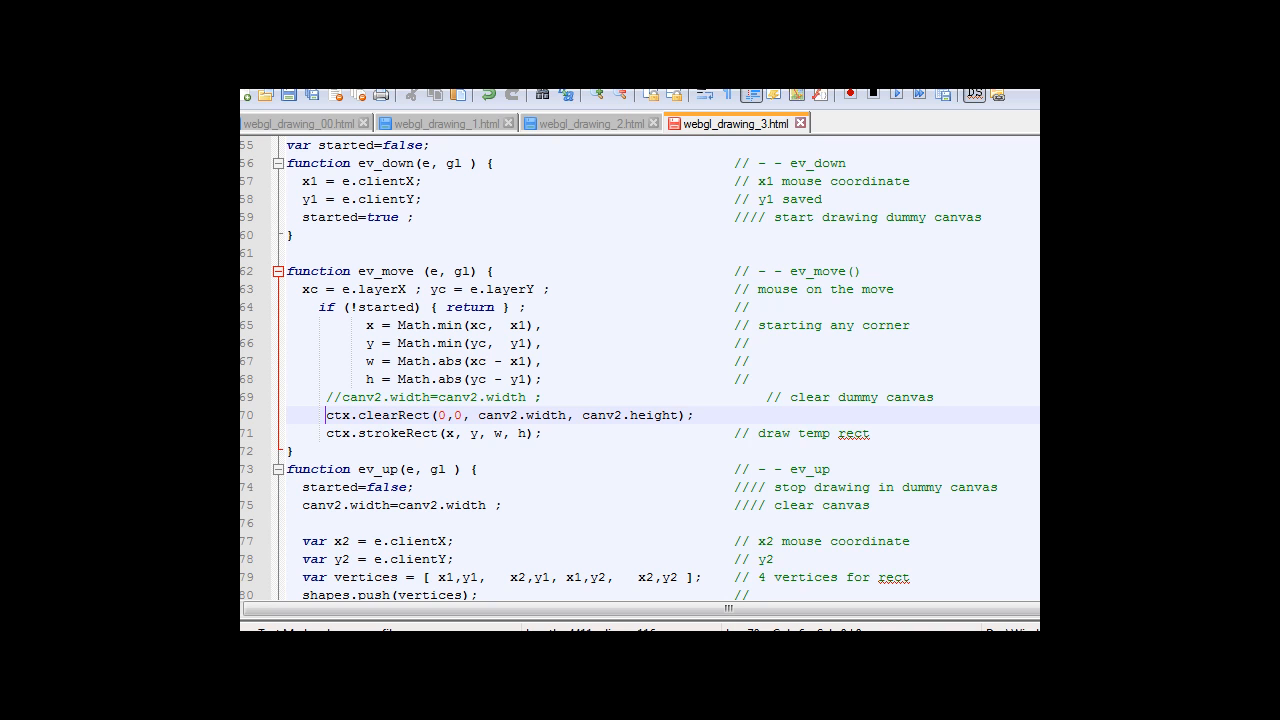
pyautogui.scroll(3)
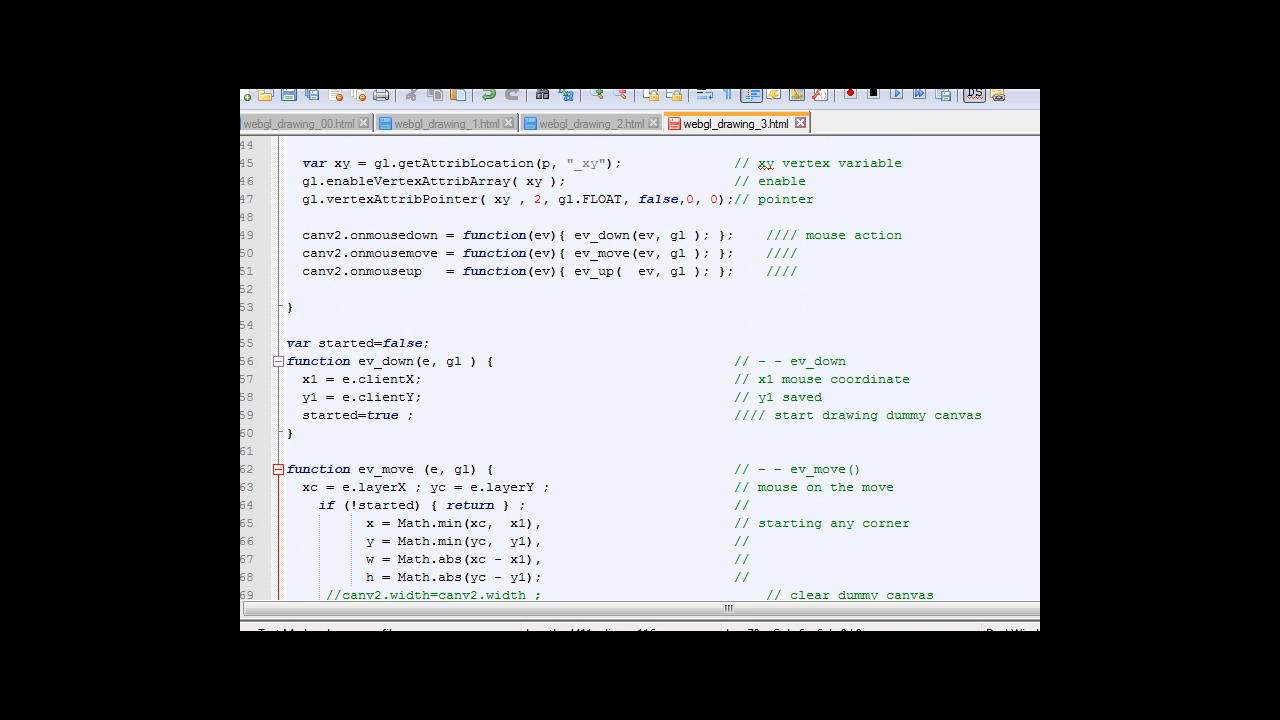